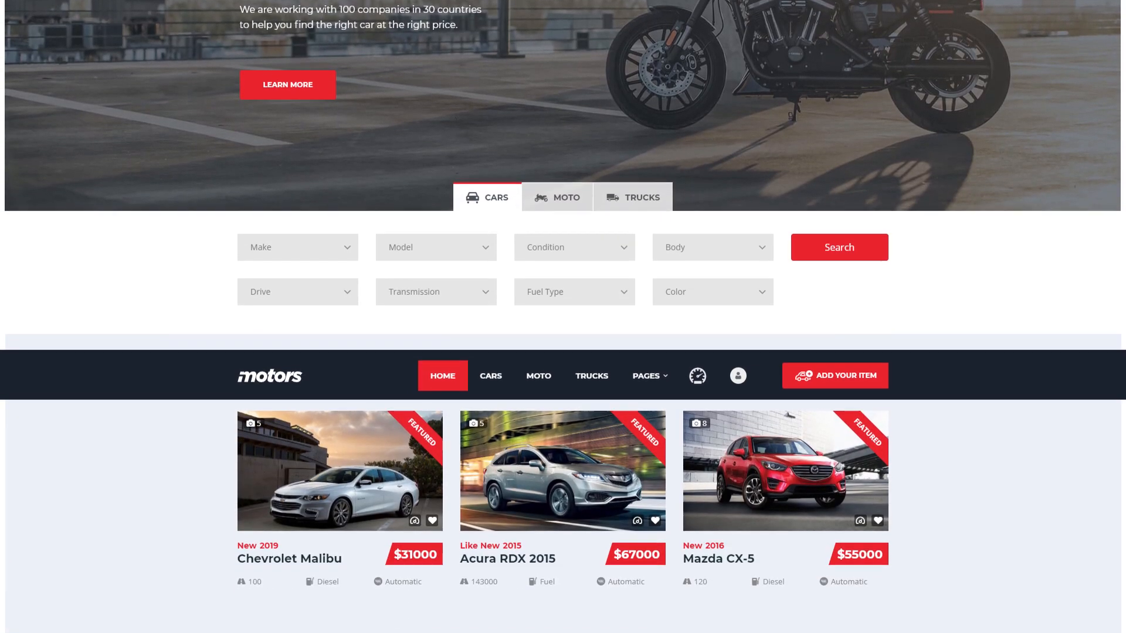
- Browse the Cars catalogue and open the $35000 blue Mazda CX-5 listing
scroll(down, 3)
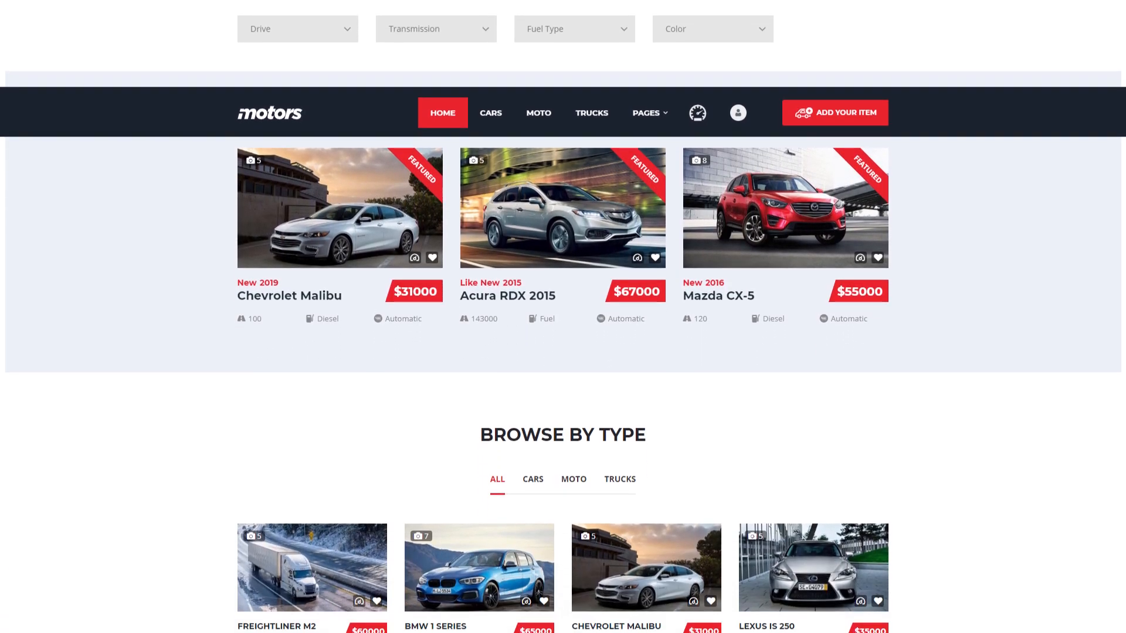
click(491, 113)
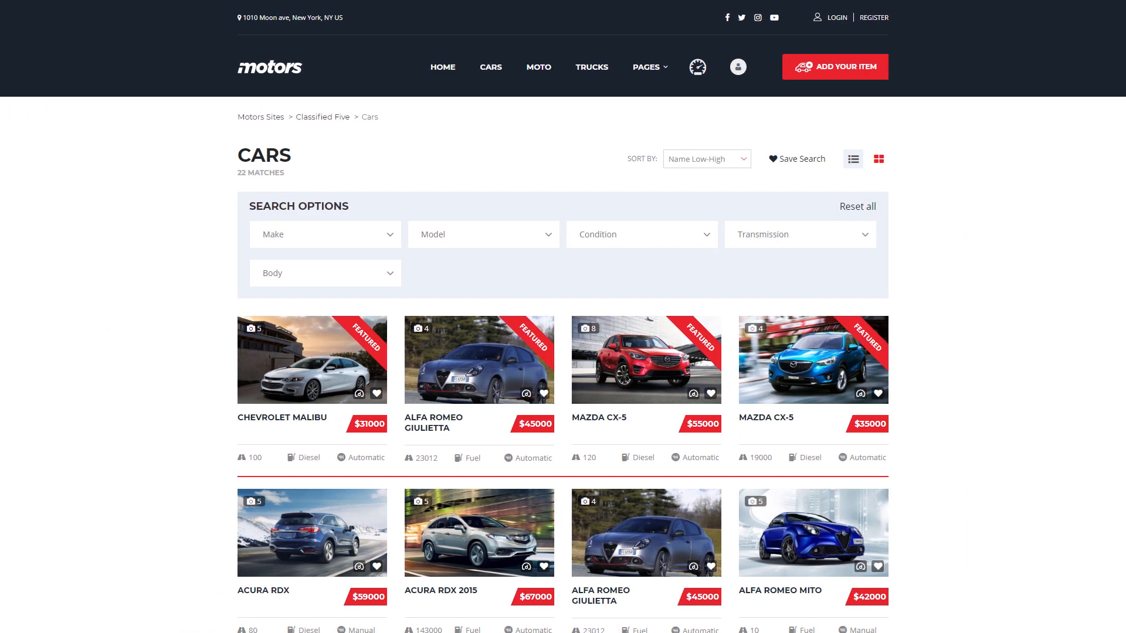
scroll(down, 3)
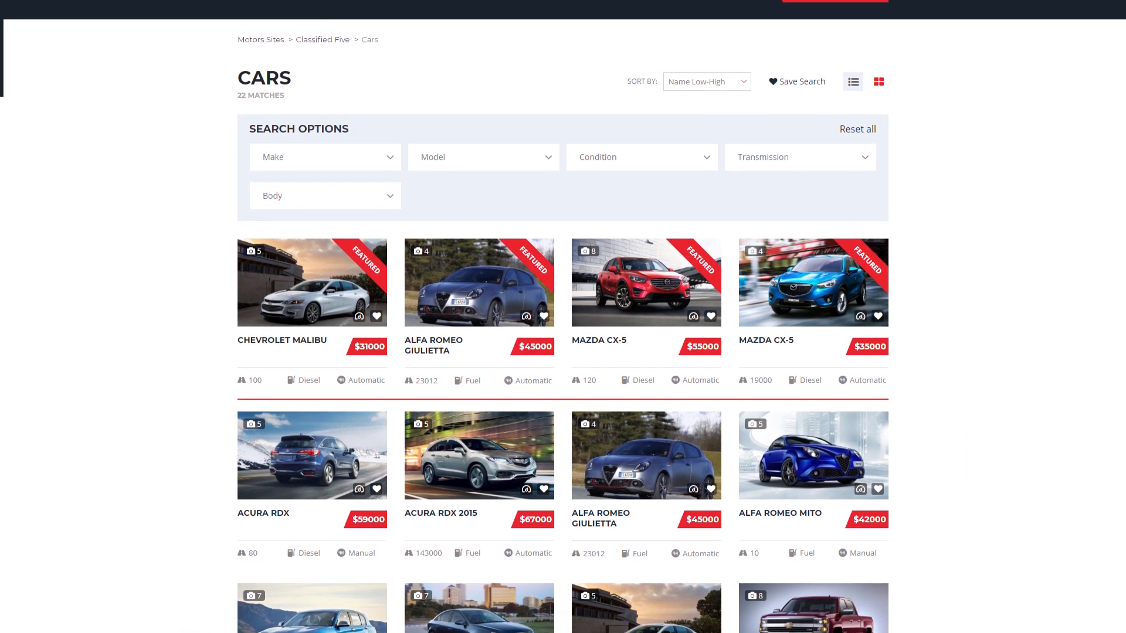
click(813, 281)
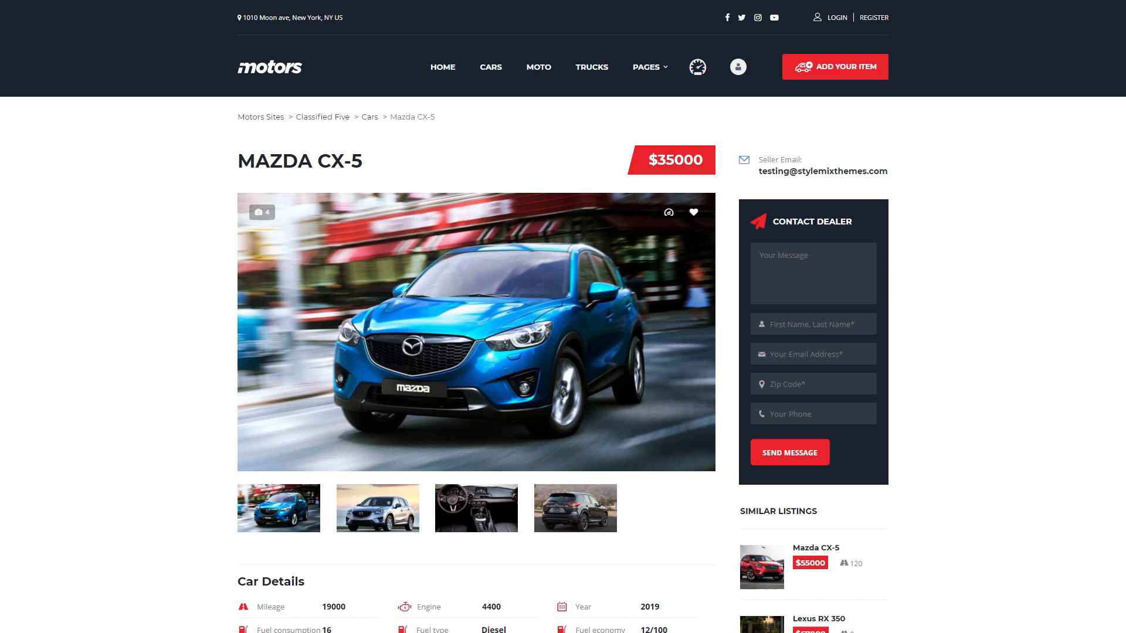
scroll(down, 3)
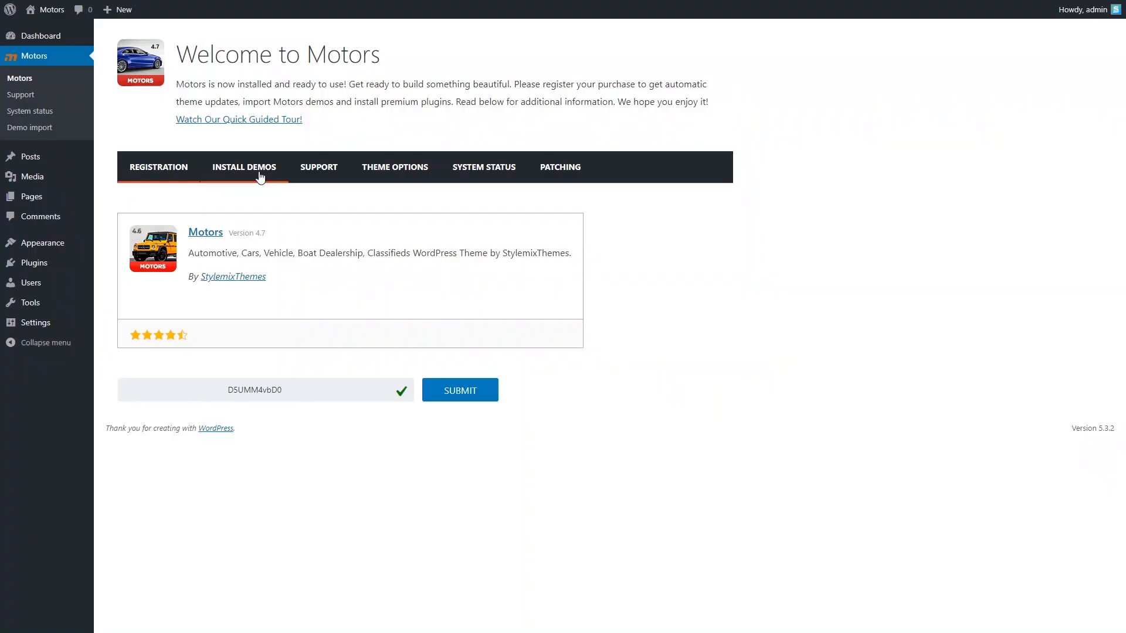
- Pick the Classified Five demo, accept the privacy policy, and run Setup Layout
click(243, 167)
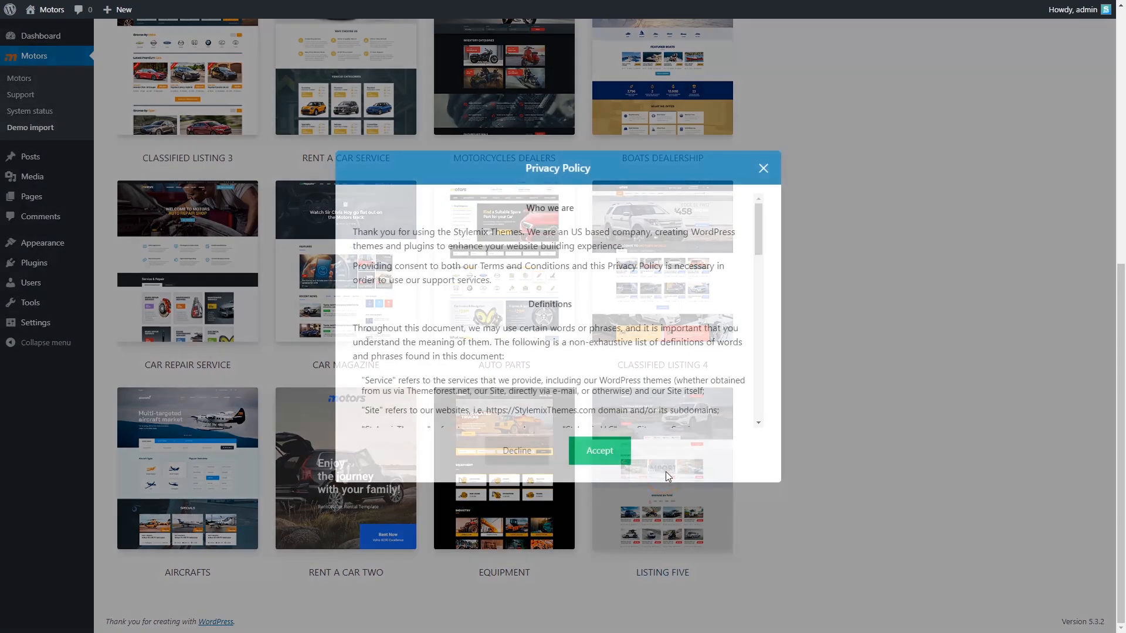
click(598, 451)
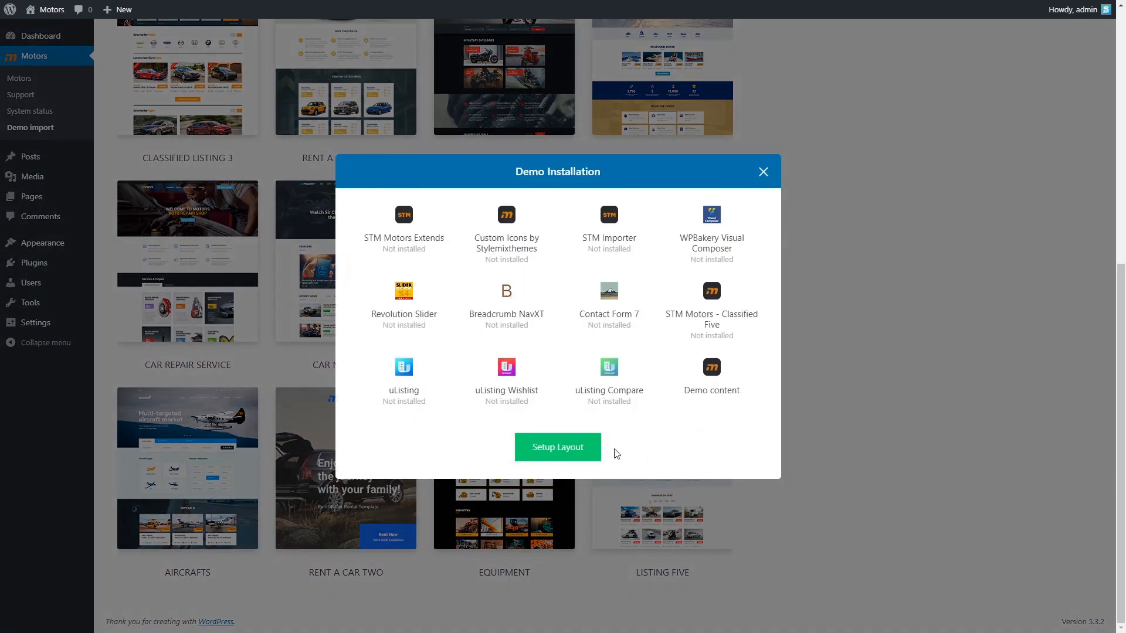
click(557, 447)
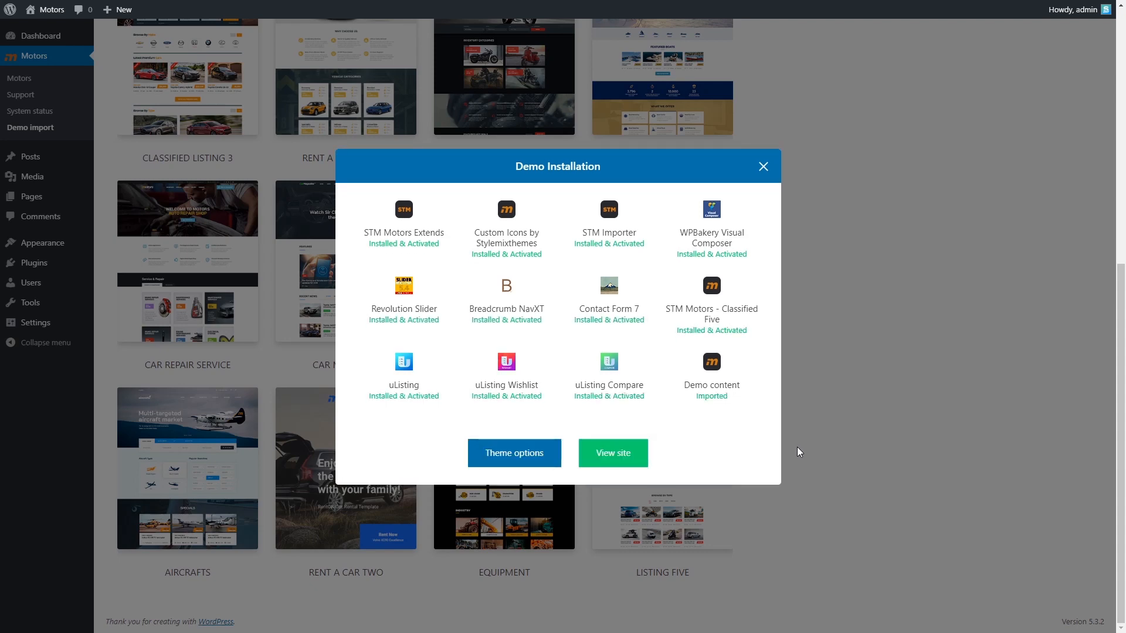
click(762, 166)
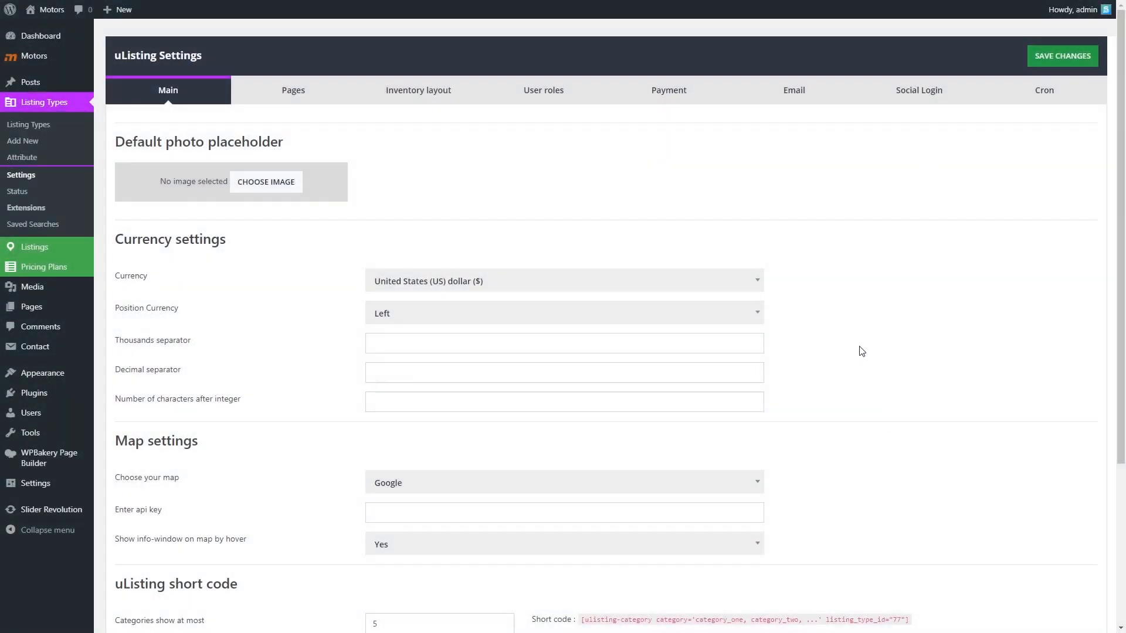
- Choose the red car photo from the Media Library as uListing's default placeholder
click(266, 182)
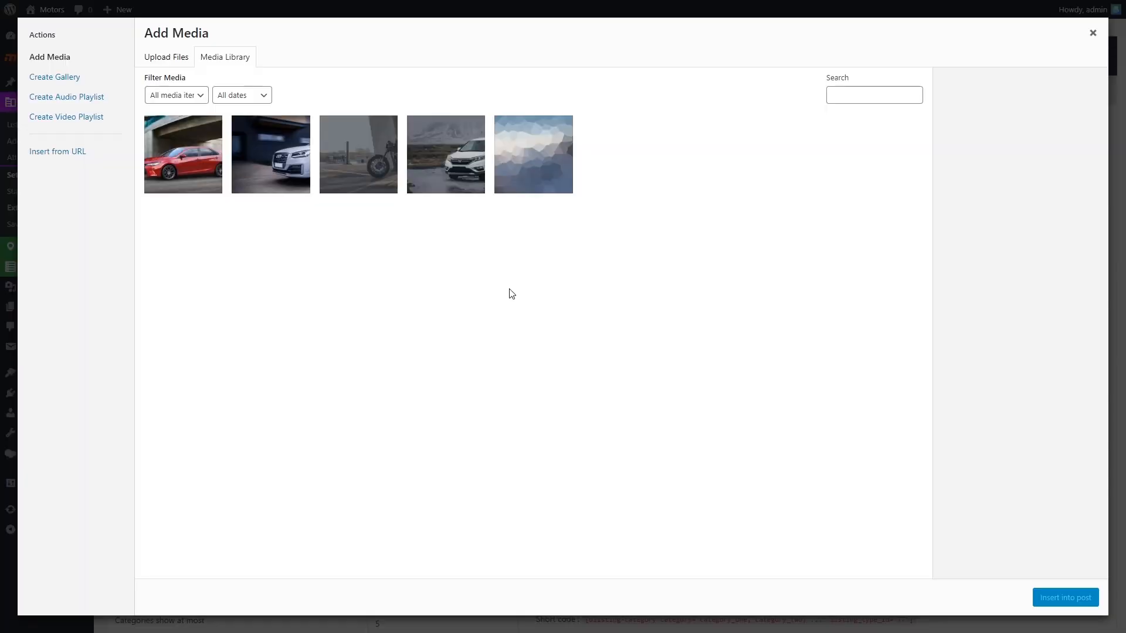
click(183, 153)
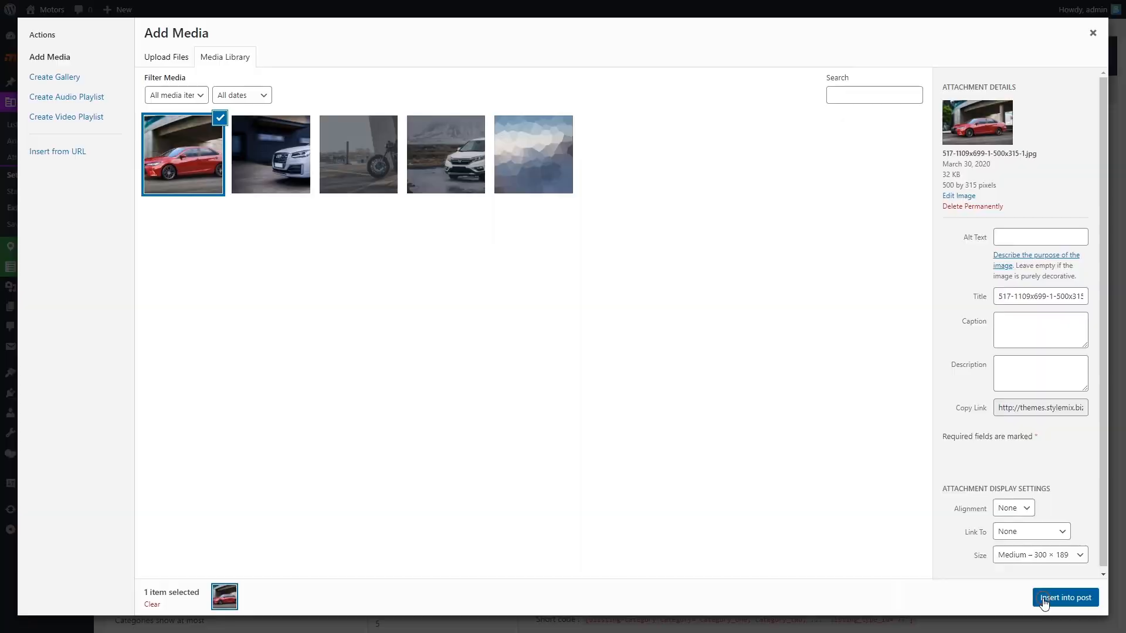
click(1065, 597)
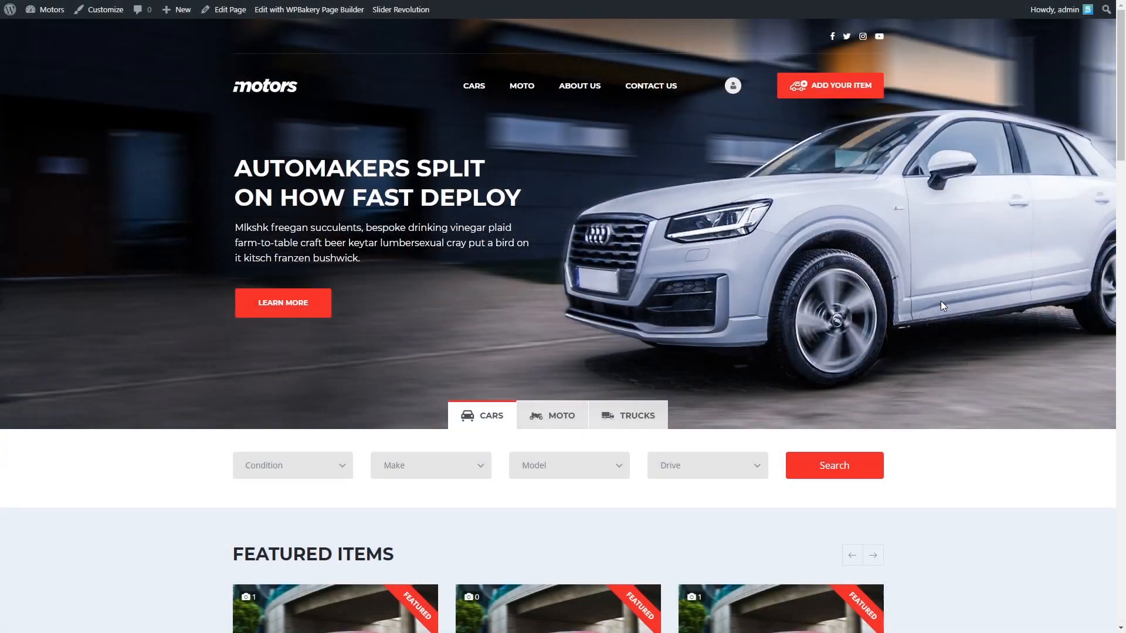
scroll(down, 3)
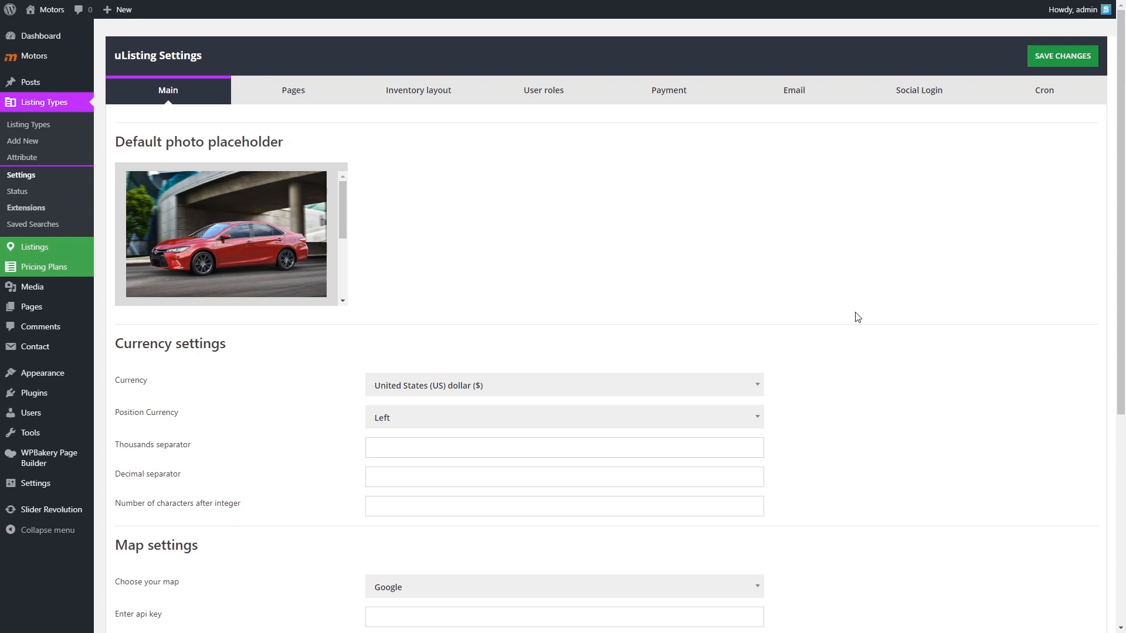
- Set comma and dot separators with 2 decimal digits, confirming Google stays the map provider
scroll(down, 3)
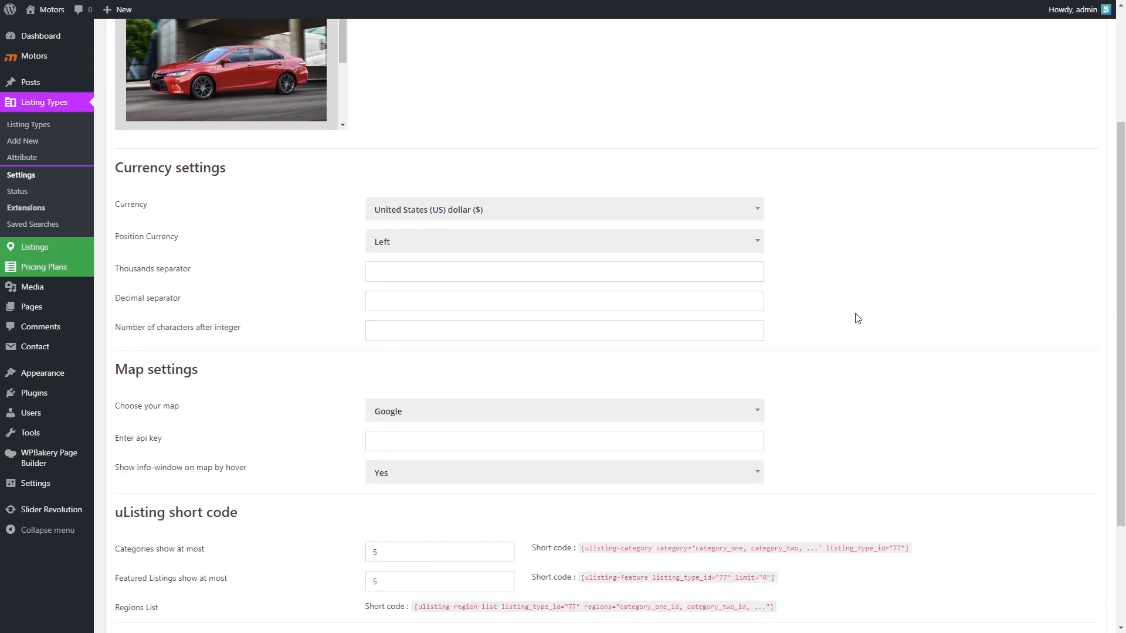
click(564, 271)
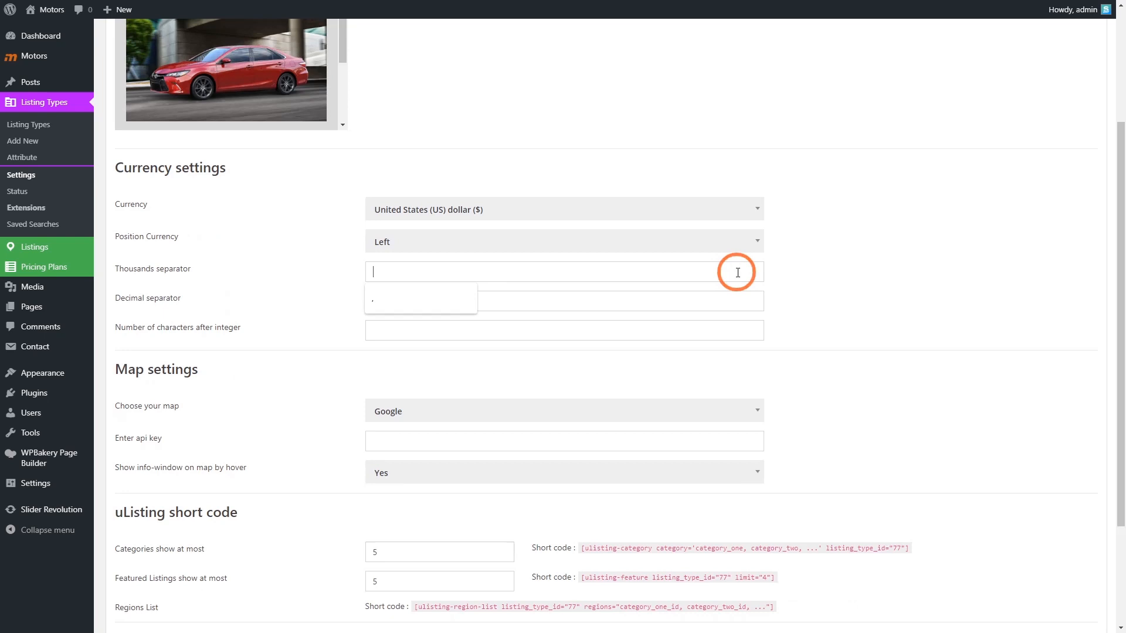
click(563, 301)
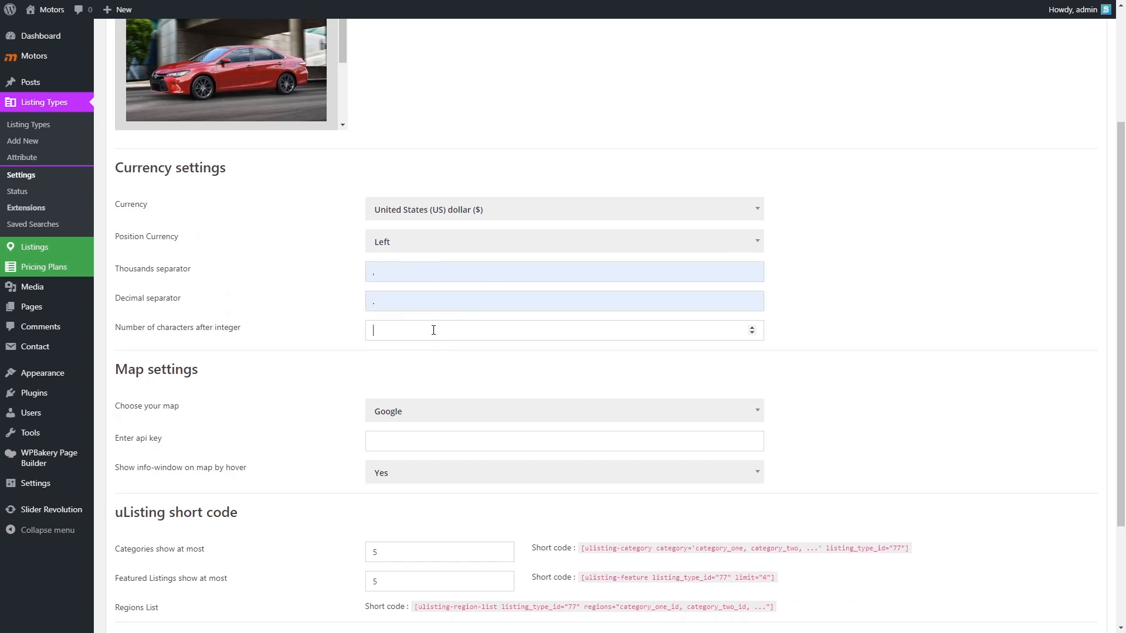
text(2)
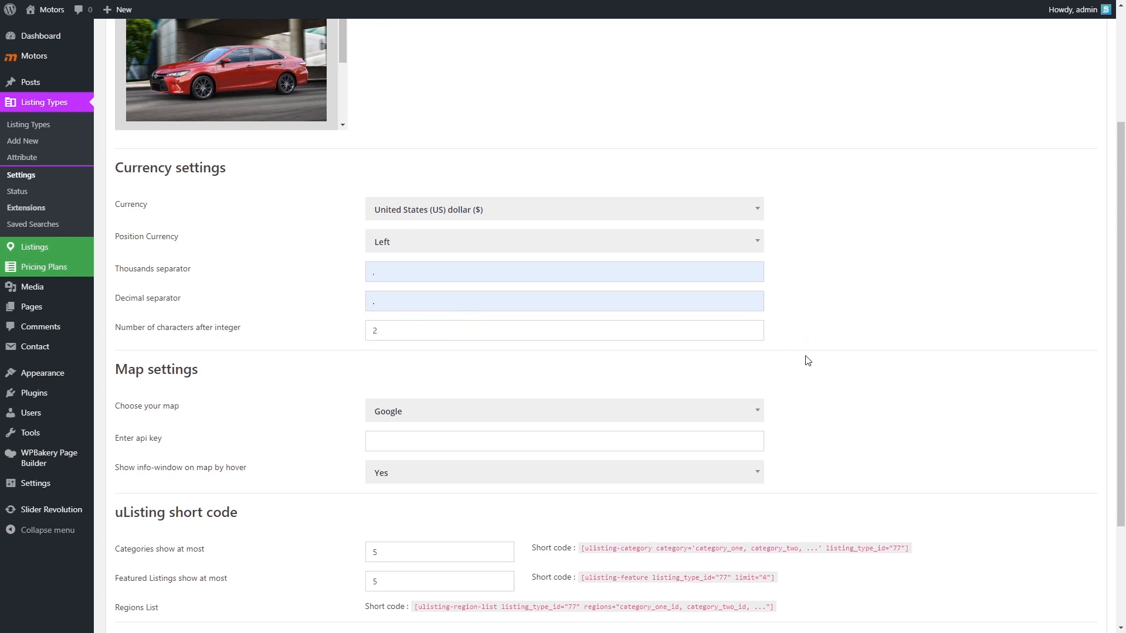
scroll(down, 3)
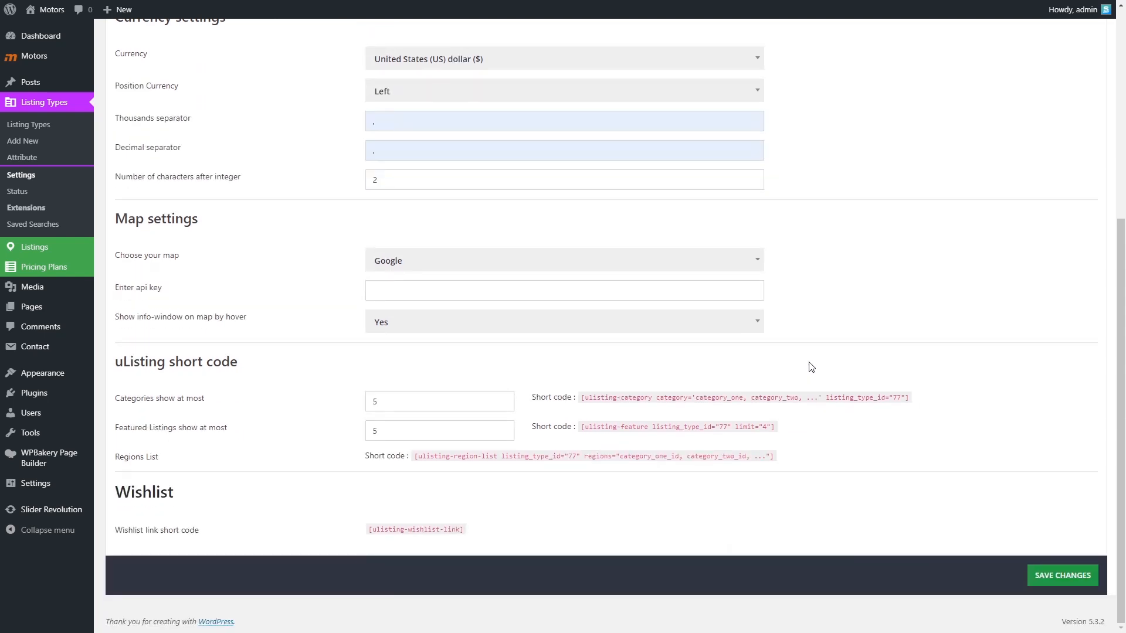
mouse_move(740, 259)
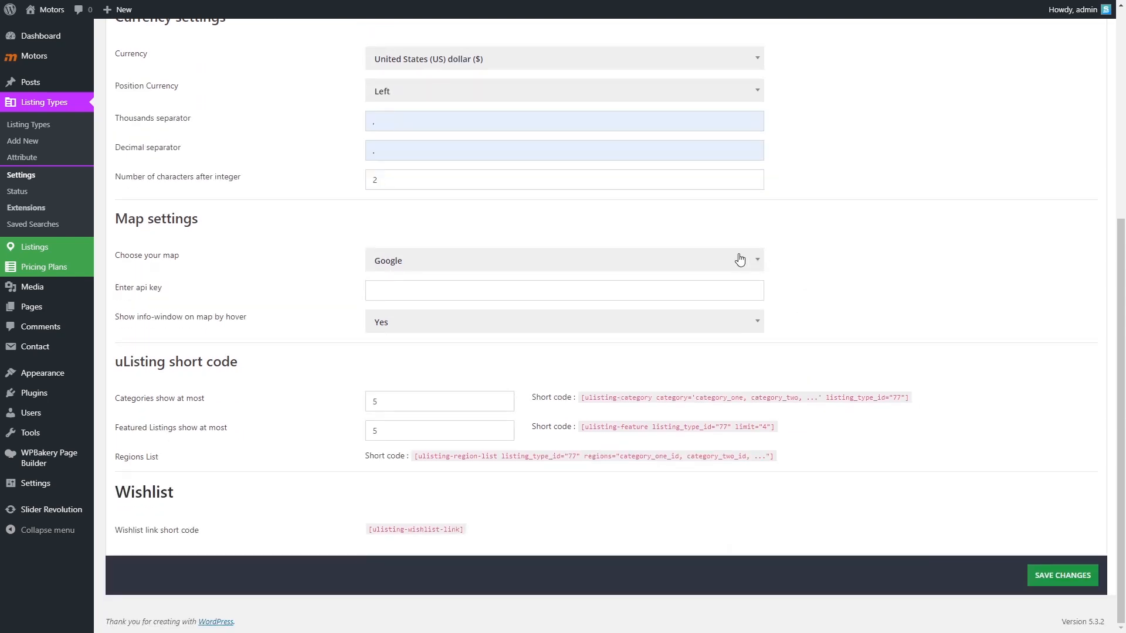
click(565, 260)
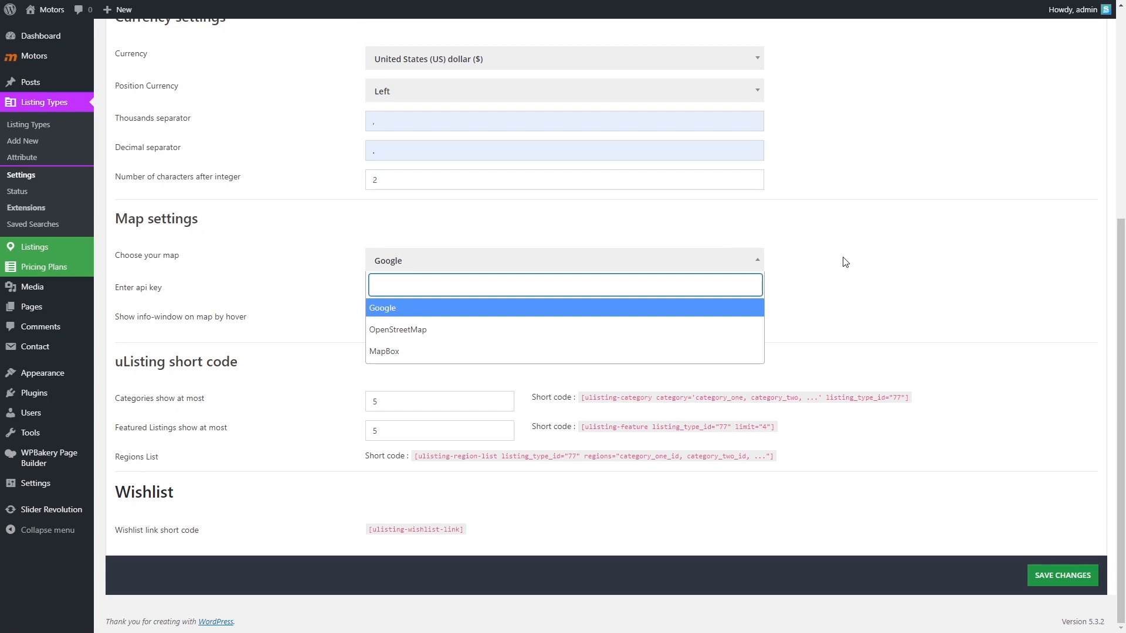
mouse_move(838, 269)
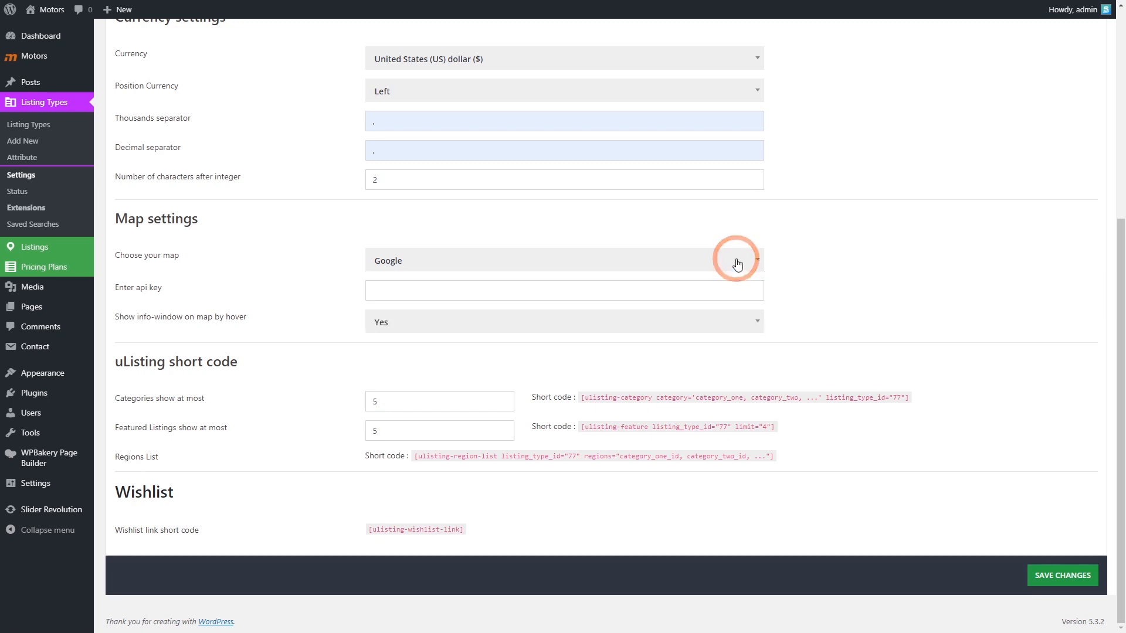
scroll(up, 3)
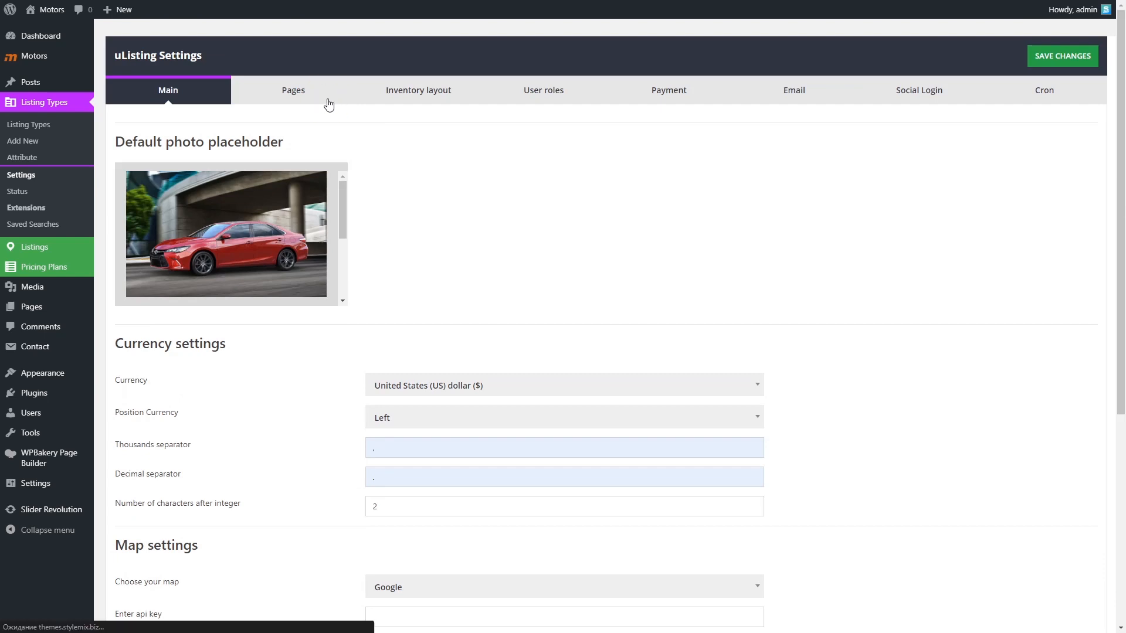
- Select Account in the Account page dropdown under uListing Pages settings
click(294, 89)
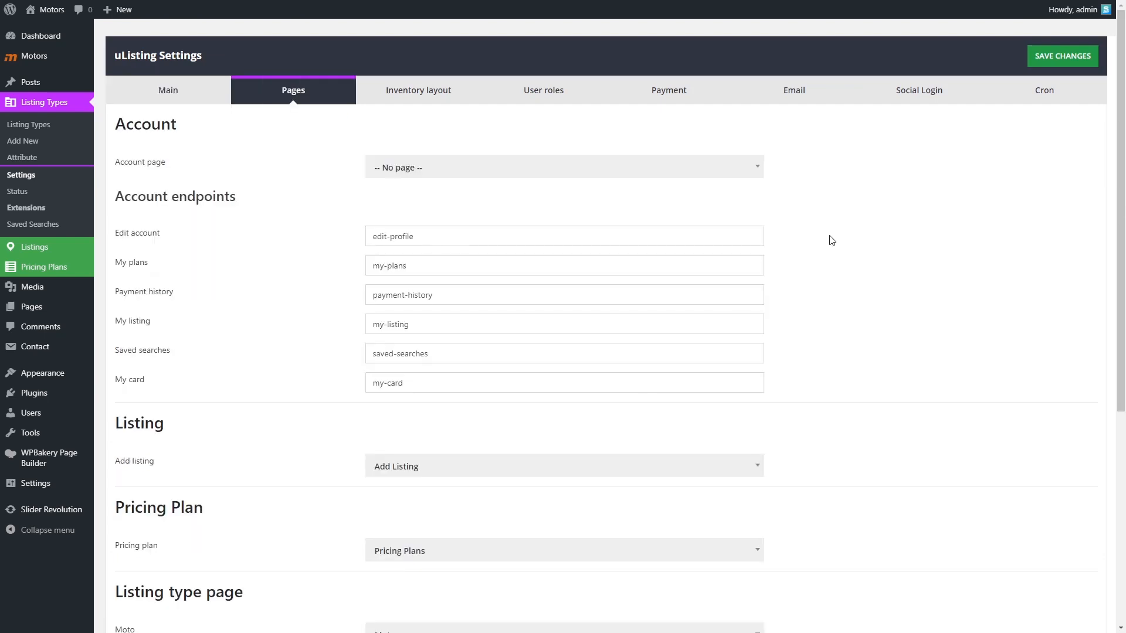
click(563, 167)
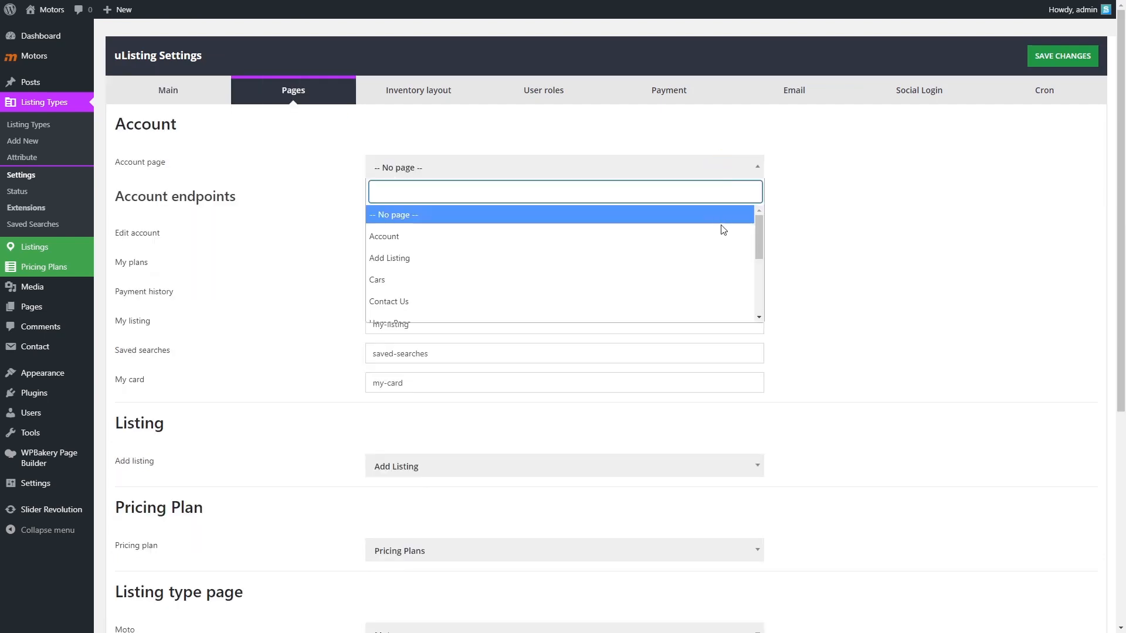
click(384, 236)
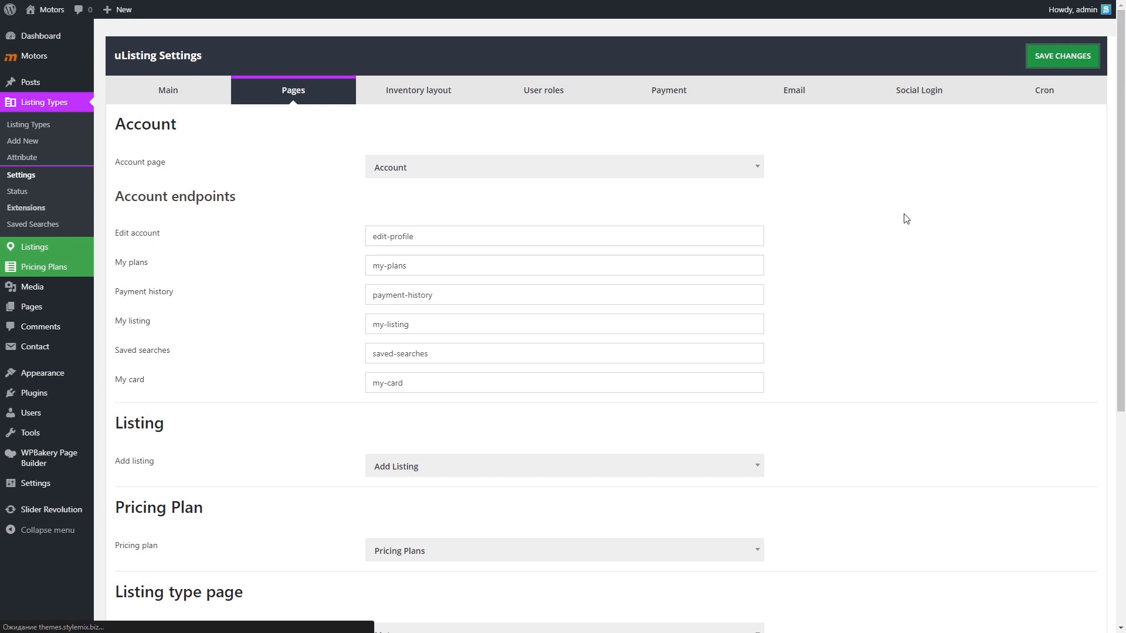
mouse_move(419, 90)
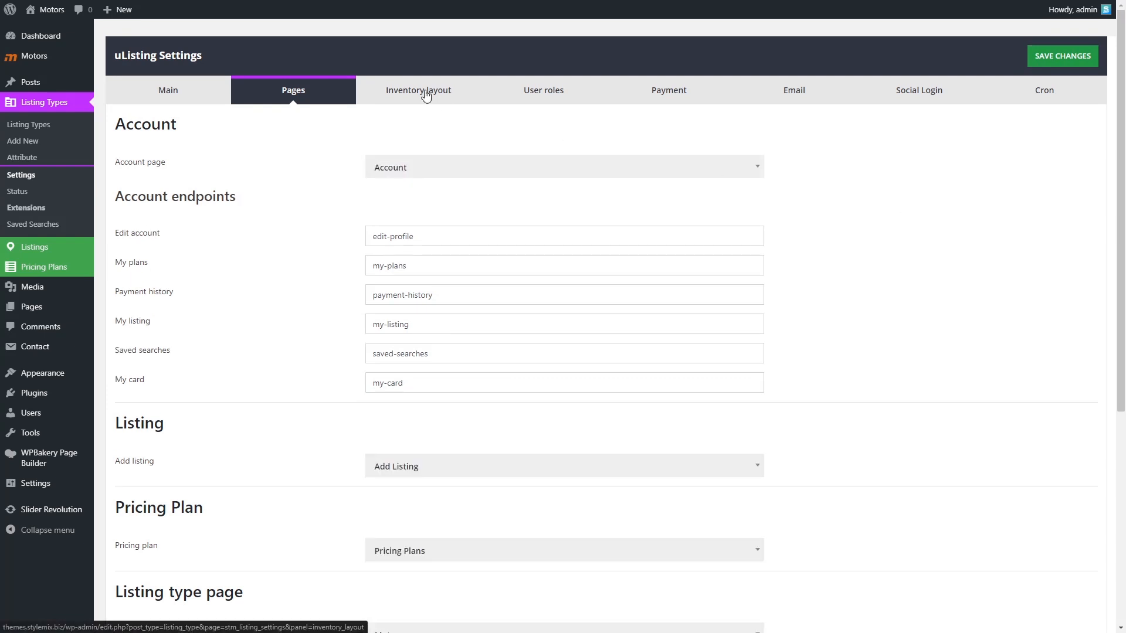
- Create a new inventory layout named 'Inventory 2' and open it for editing
click(418, 90)
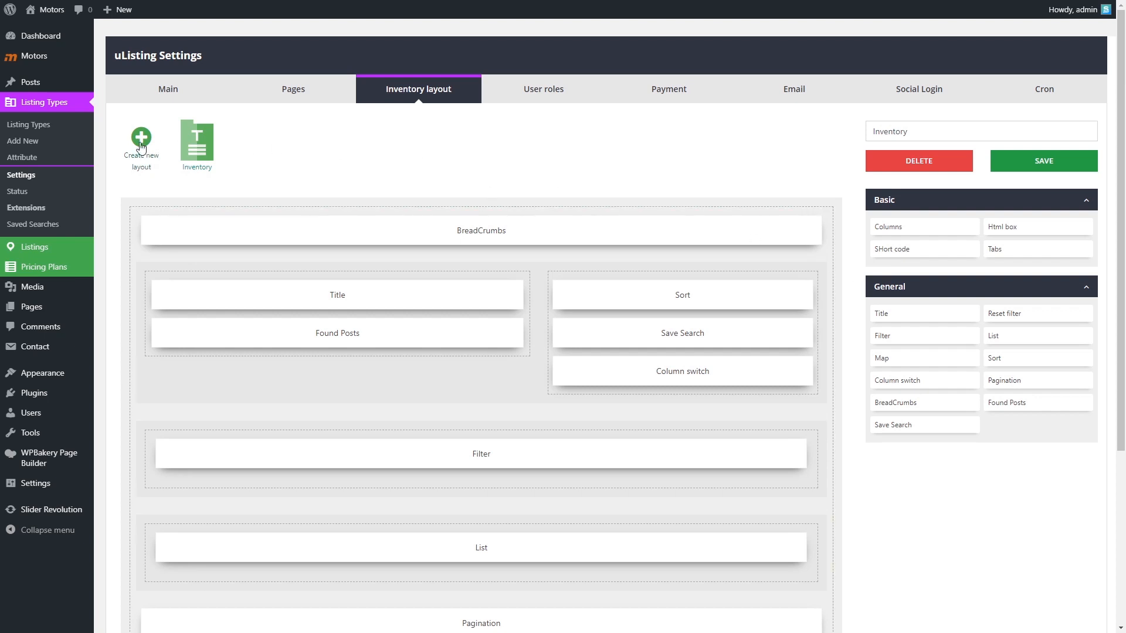
click(141, 138)
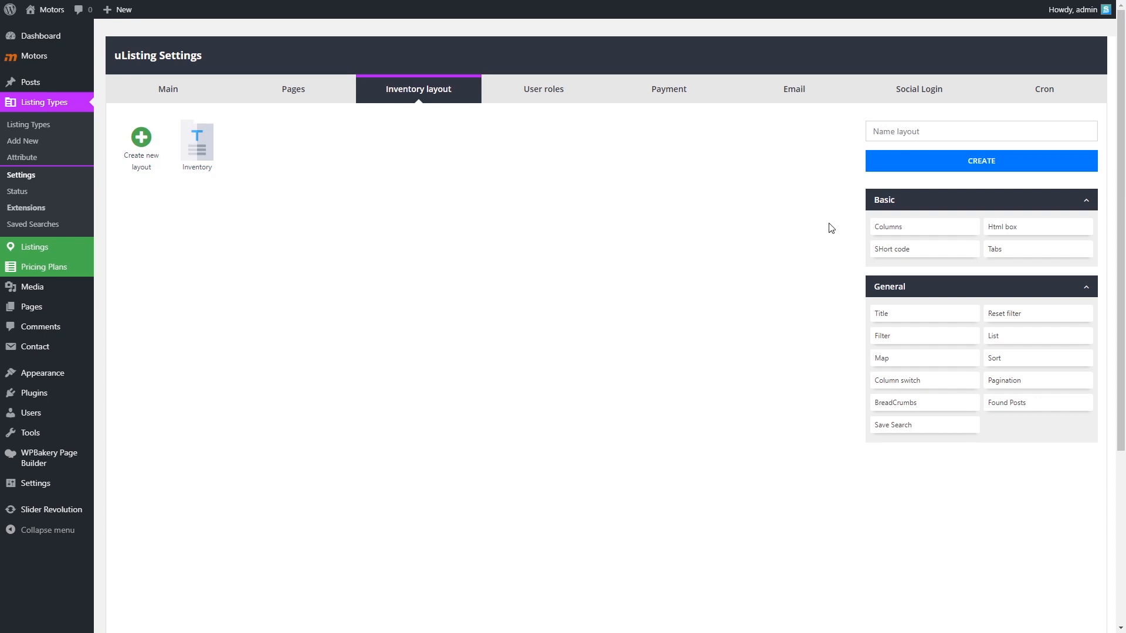
text(Inventory 2)
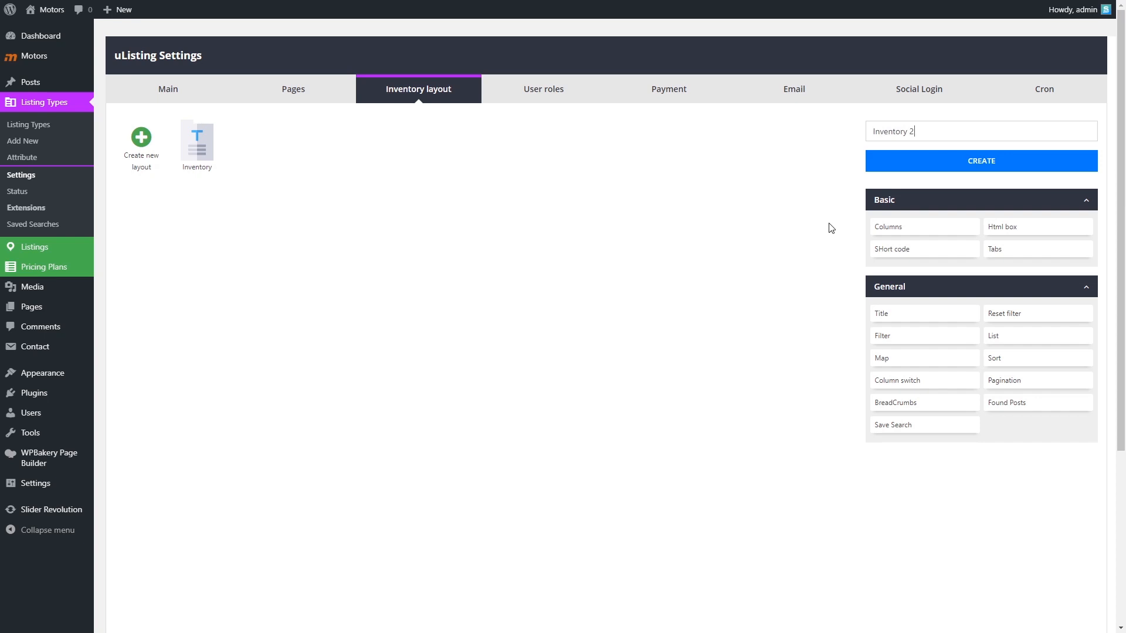
click(981, 161)
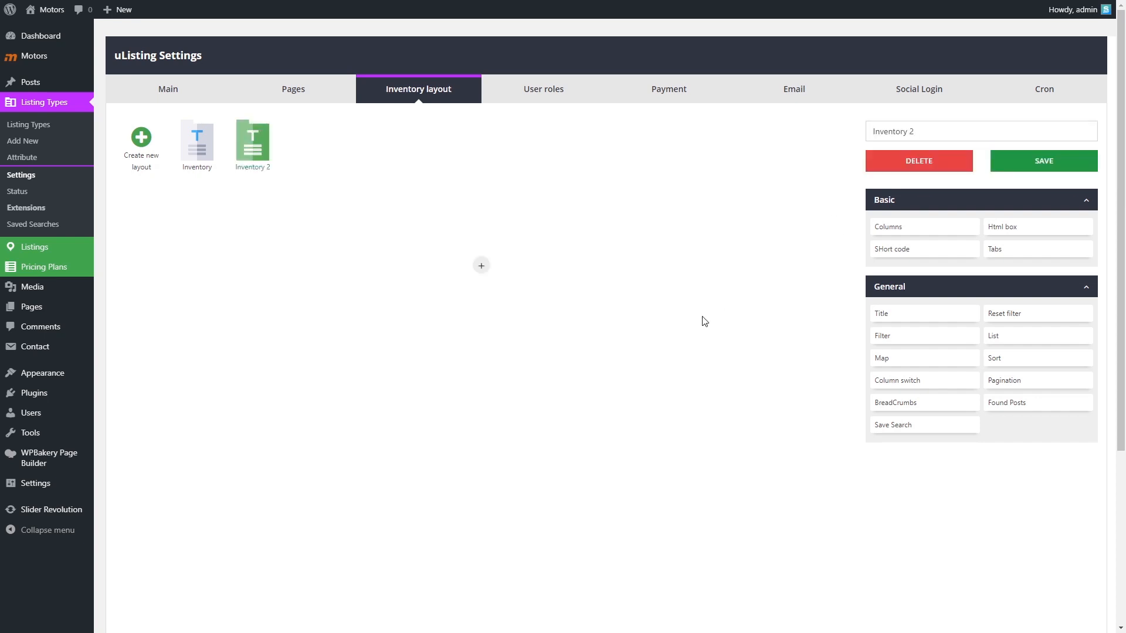
- Add two empty rows and inspect the first column's Advanced settings
click(481, 265)
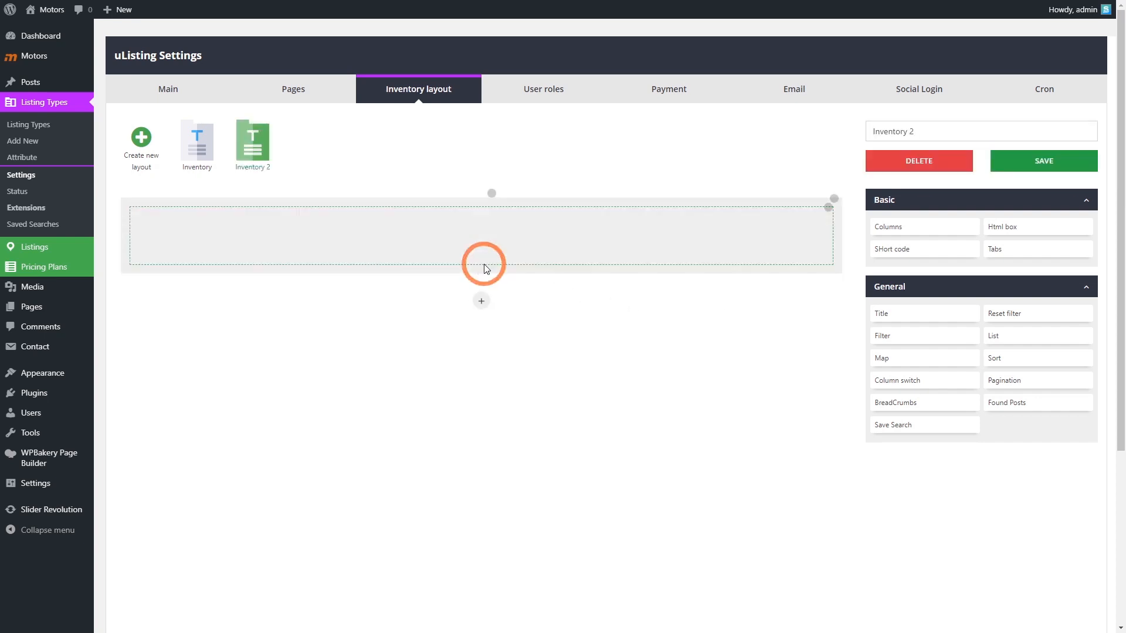
click(481, 300)
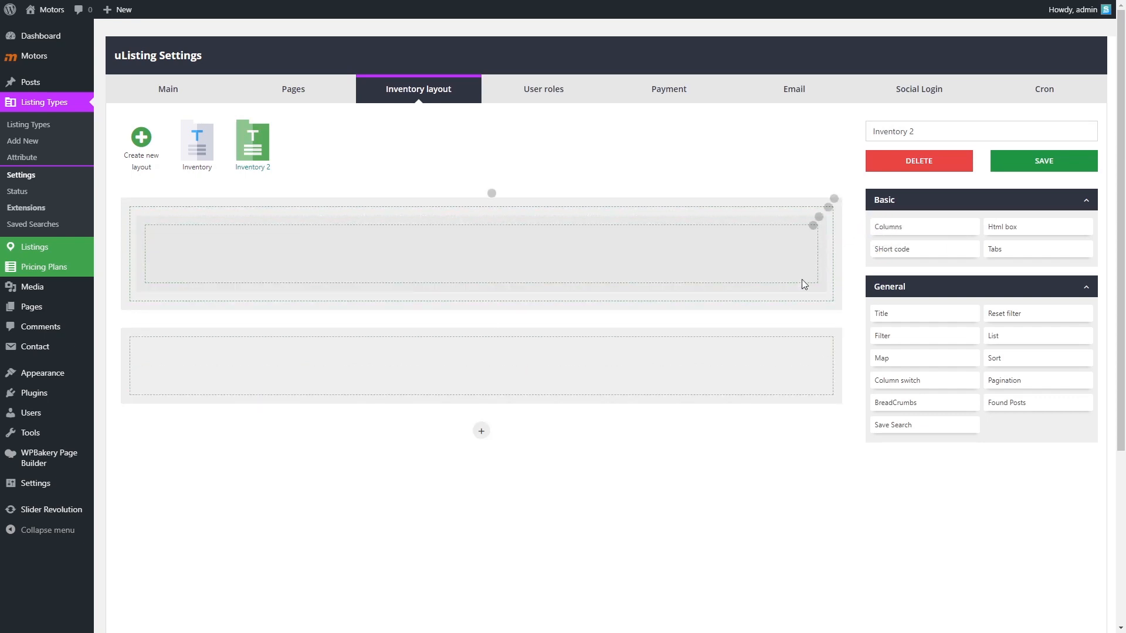
click(797, 227)
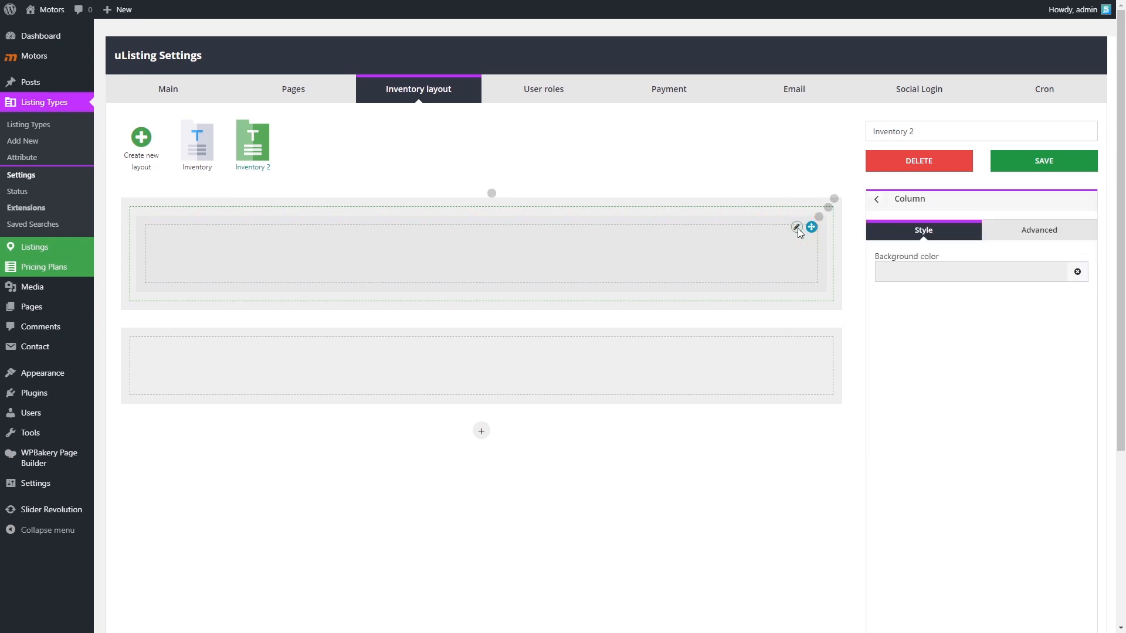
click(1038, 230)
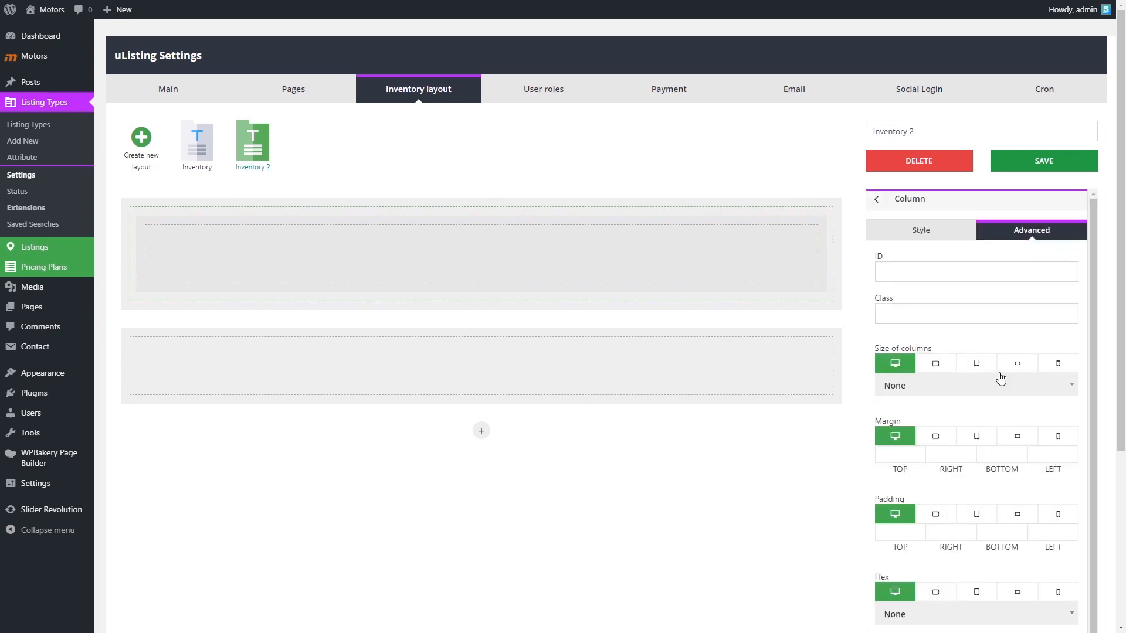
click(876, 198)
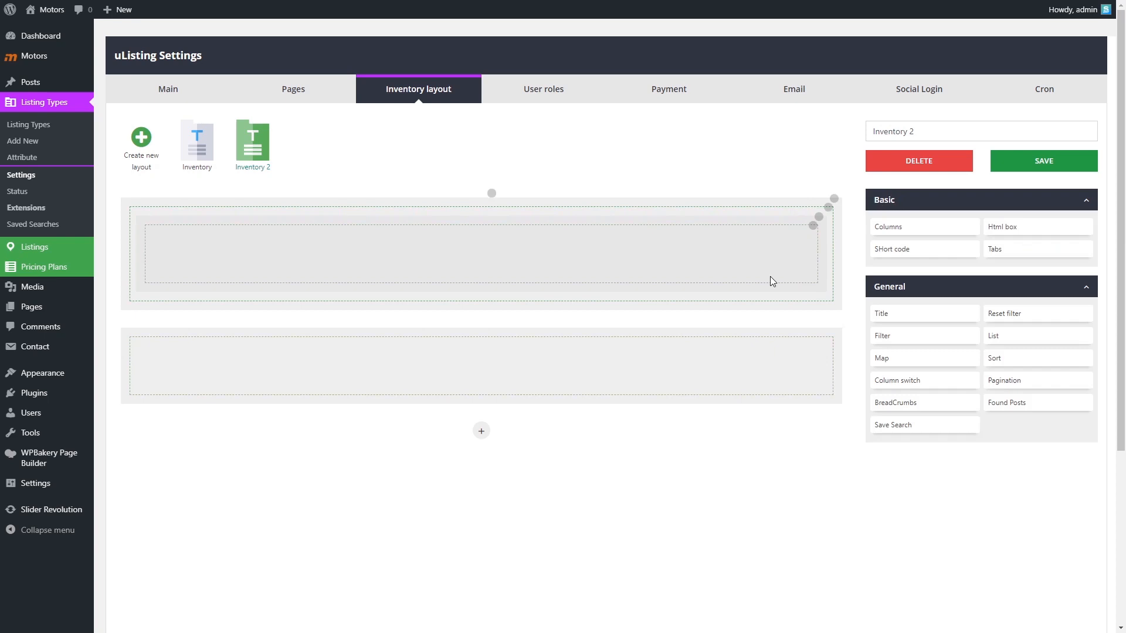
- Apply the three-column preset to the row and inspect Title's Style and Advanced options
click(889, 227)
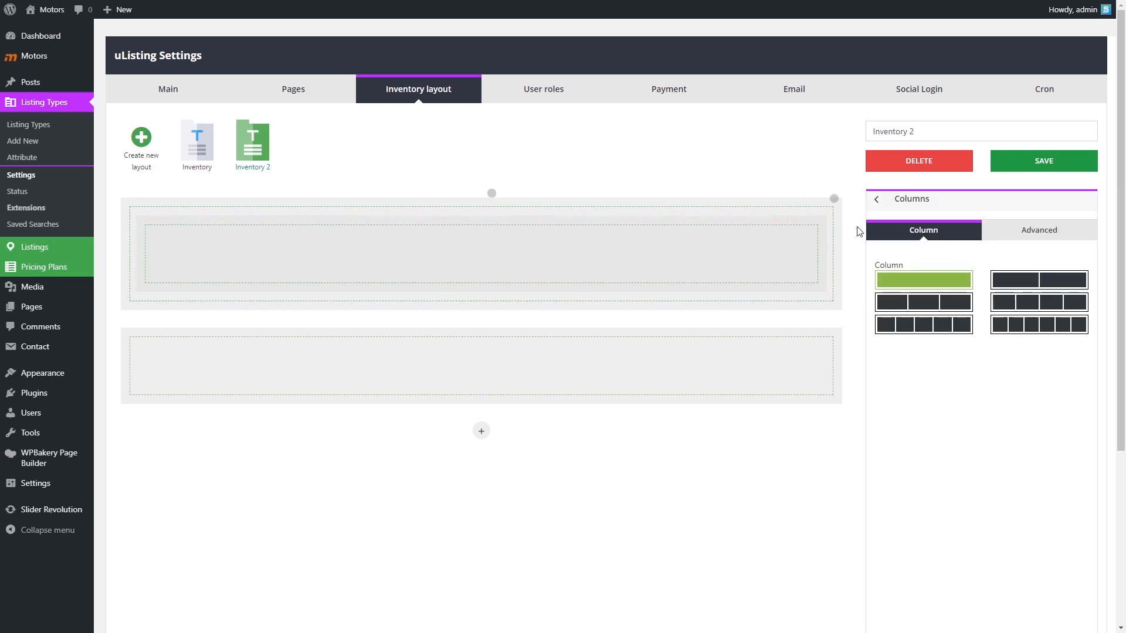
click(923, 301)
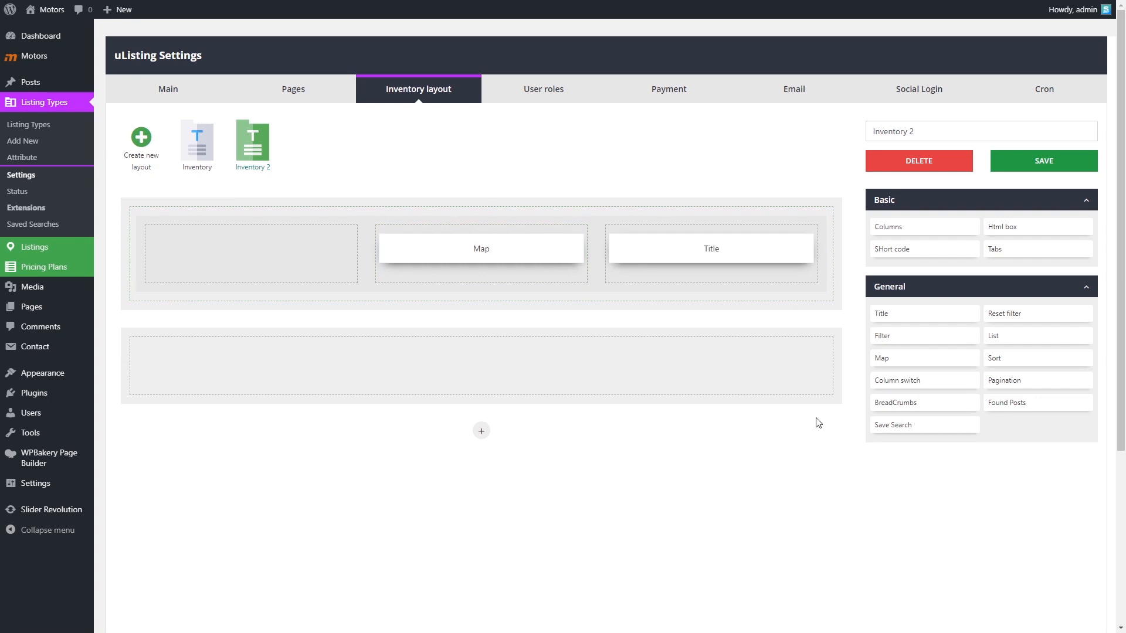
click(711, 248)
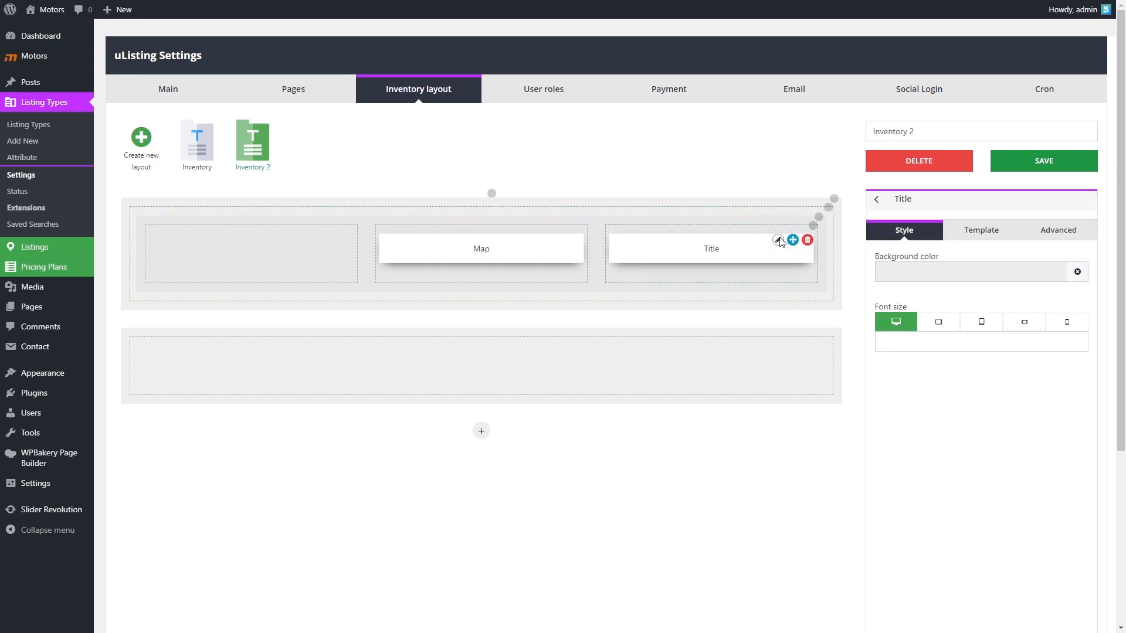
mouse_move(894, 443)
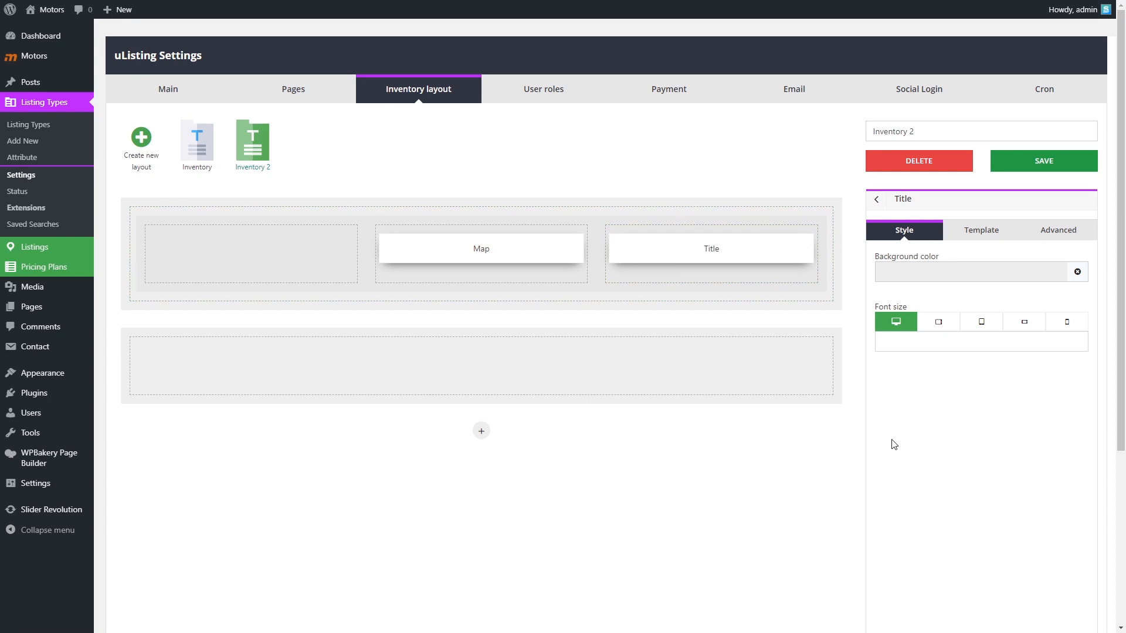
mouse_move(981, 230)
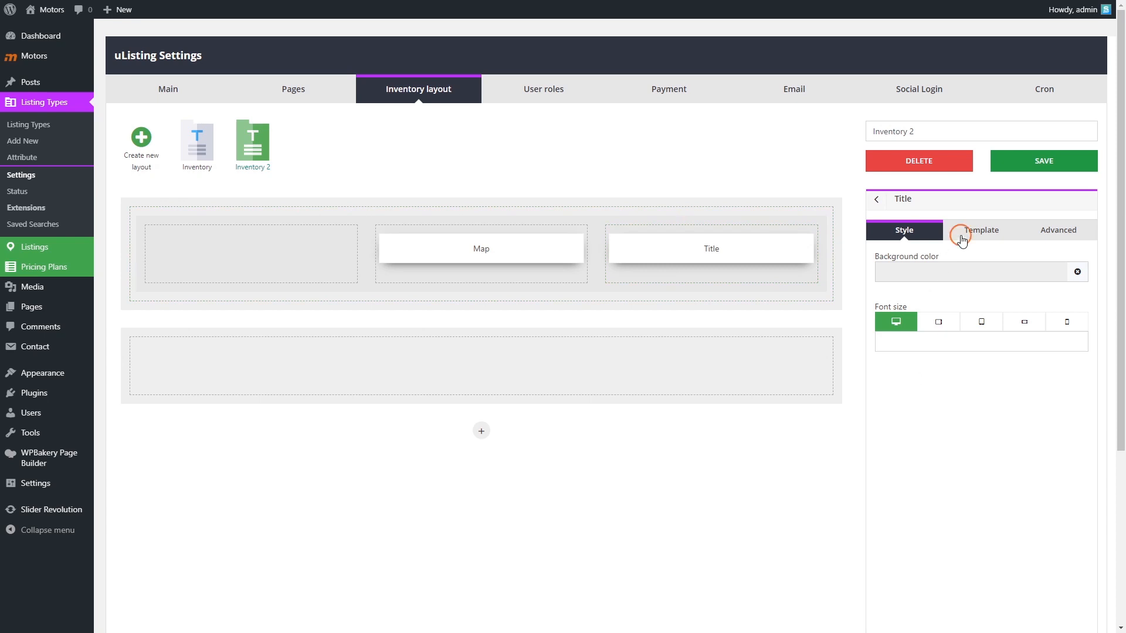
click(981, 230)
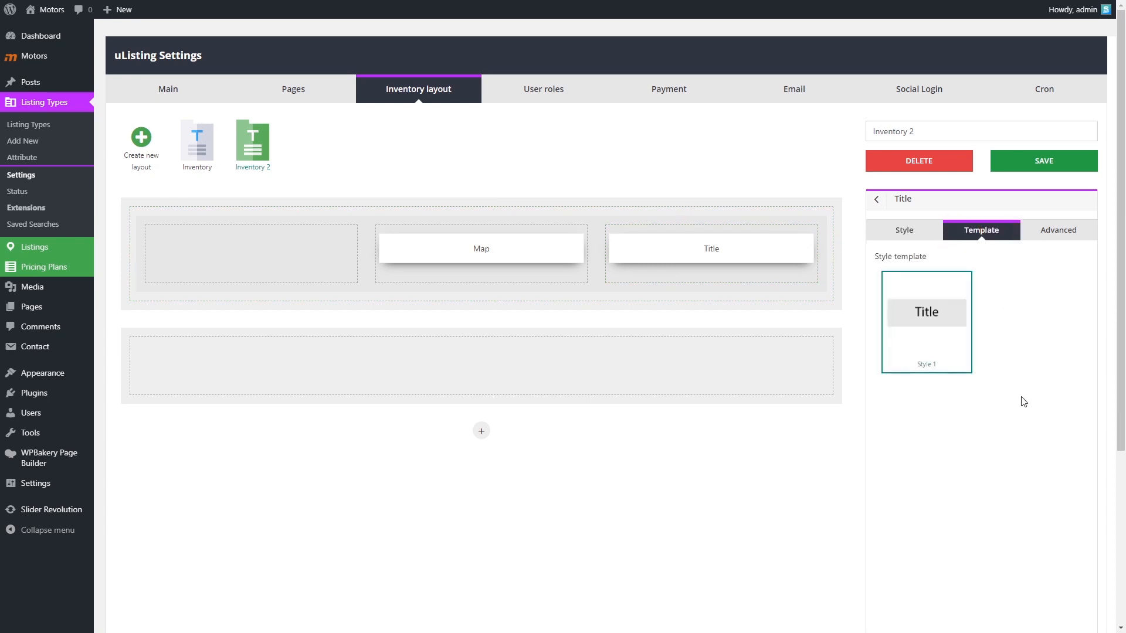
mouse_move(1069, 230)
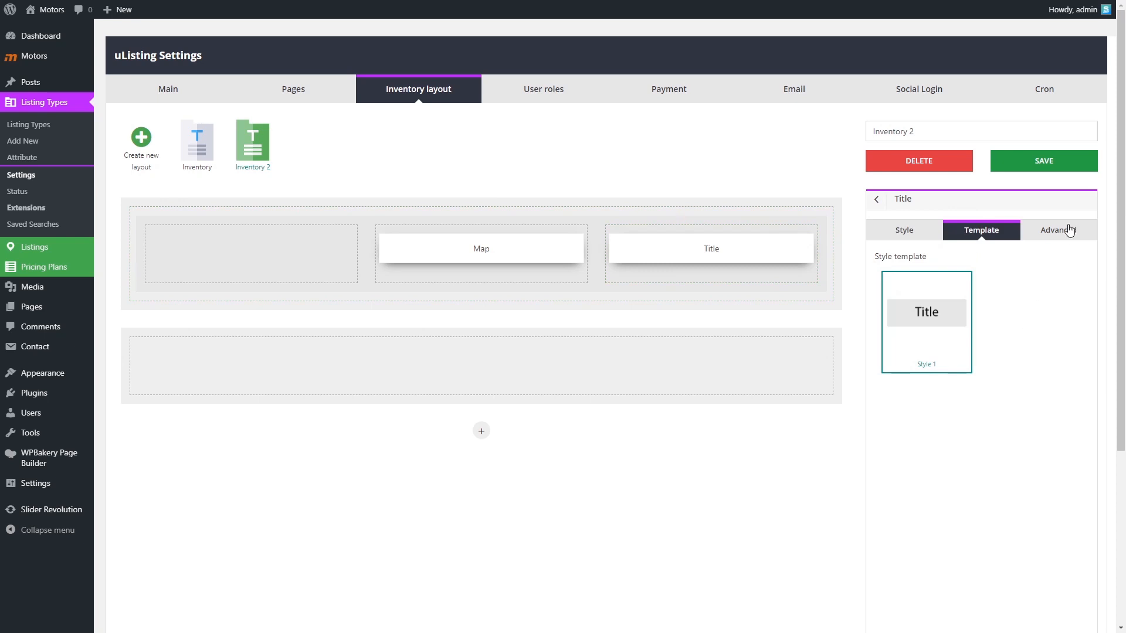
click(1058, 230)
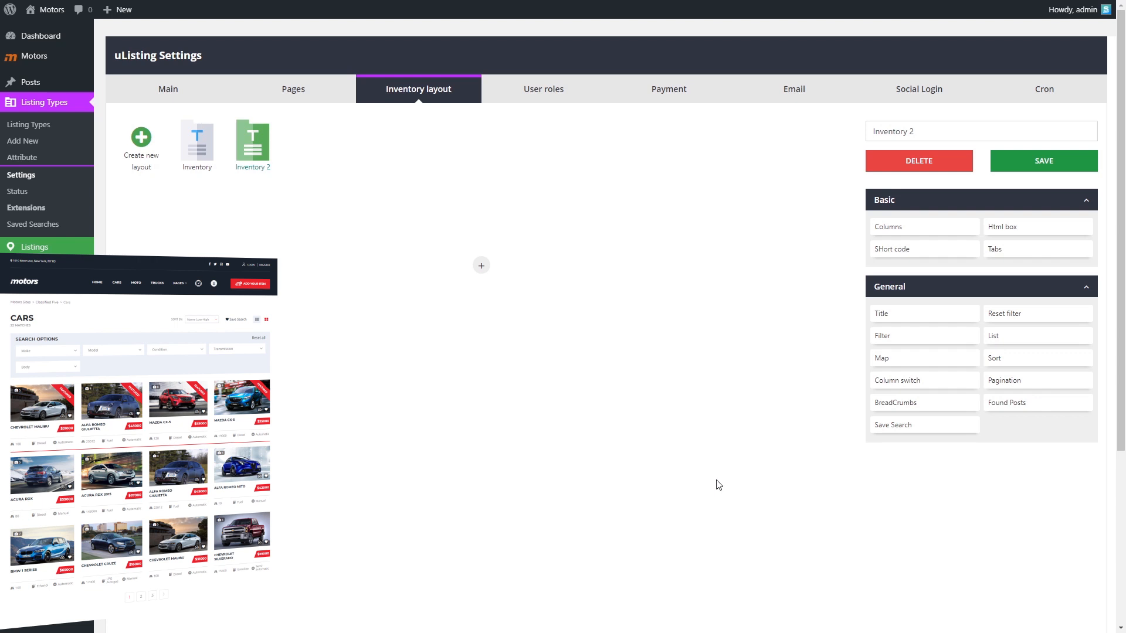
- Add a BreadCrumbs row and a two-column block below it
click(481, 265)
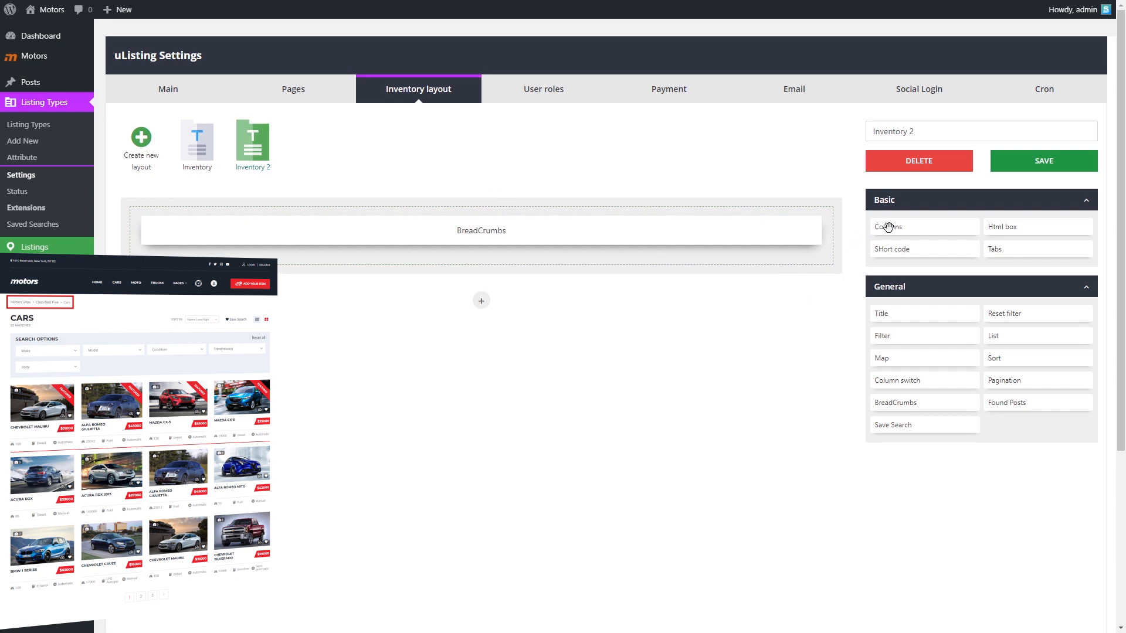
click(480, 301)
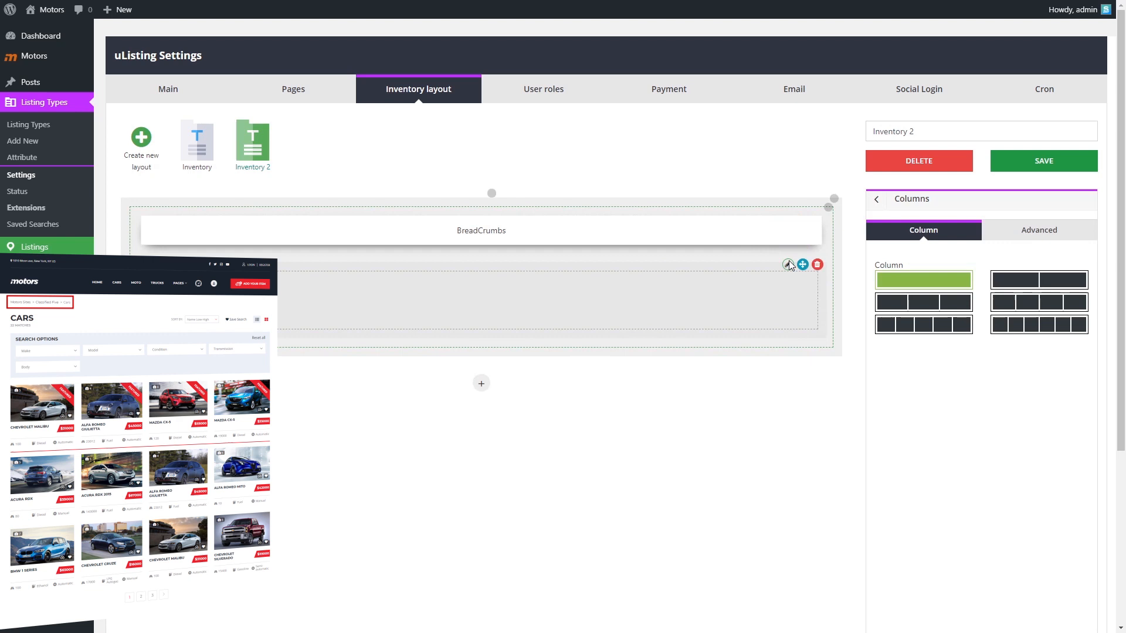
click(1039, 279)
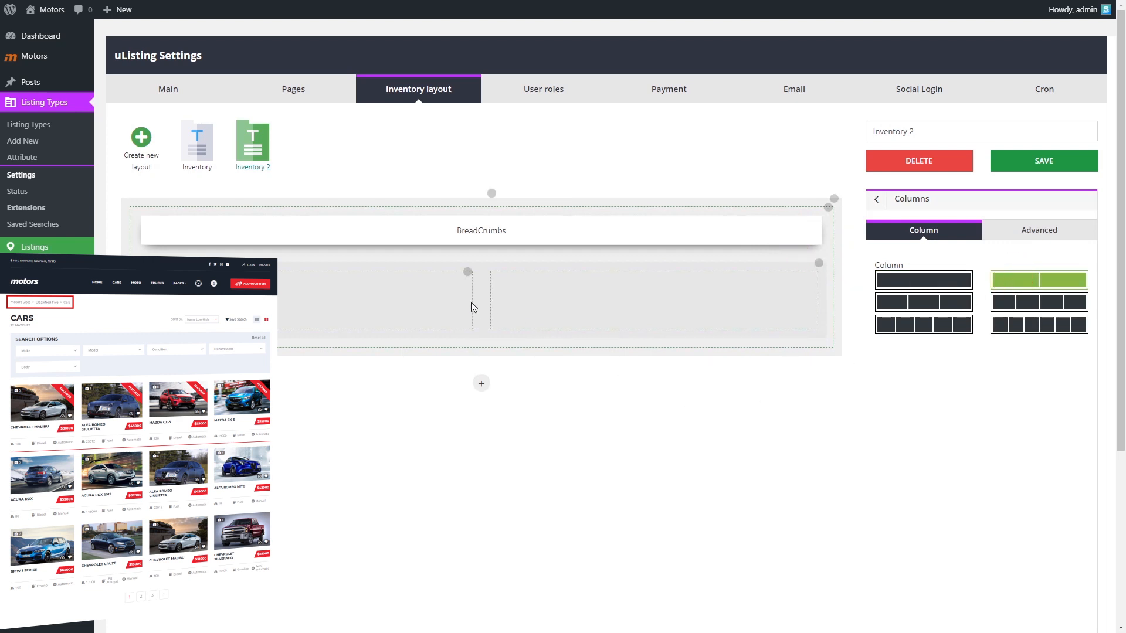
- Size the left column 7 and the right column 5
click(451, 274)
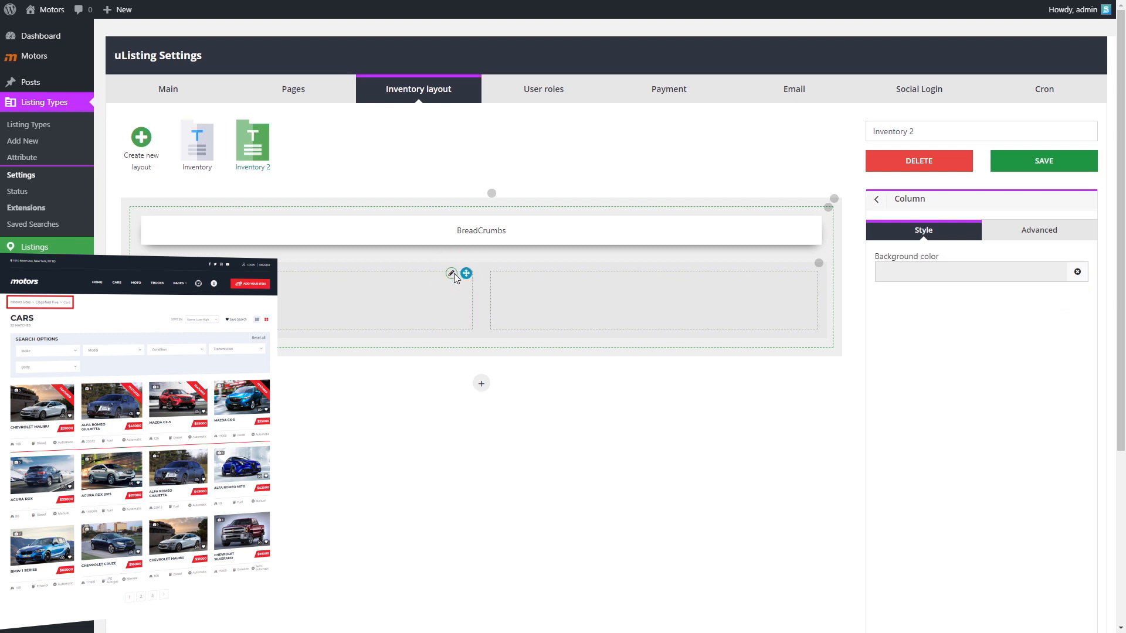
click(1032, 230)
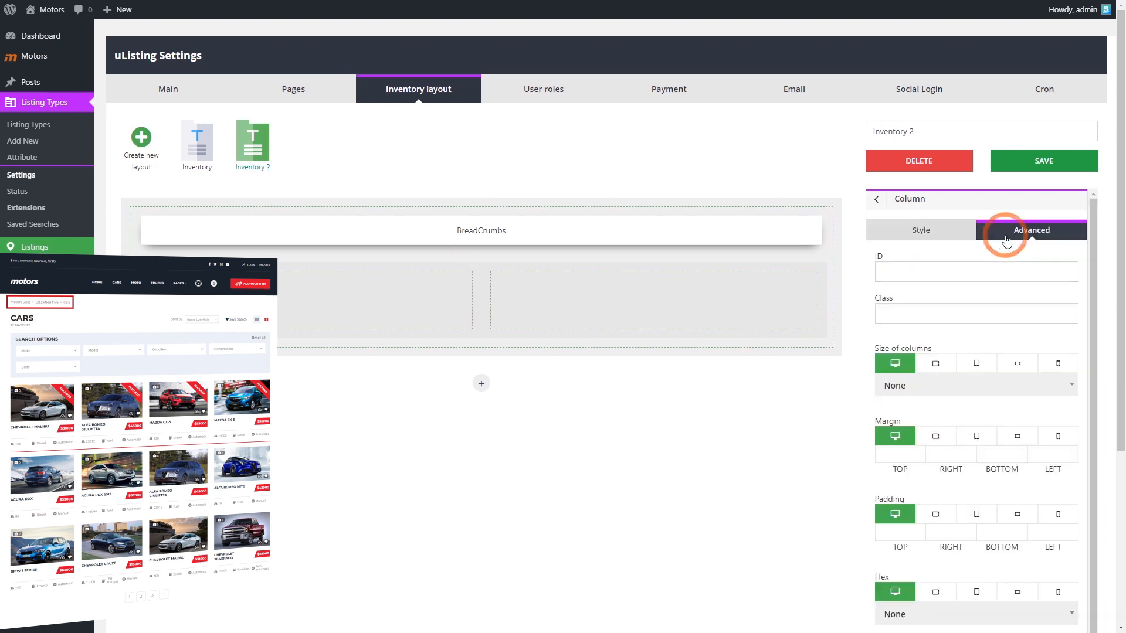
click(975, 386)
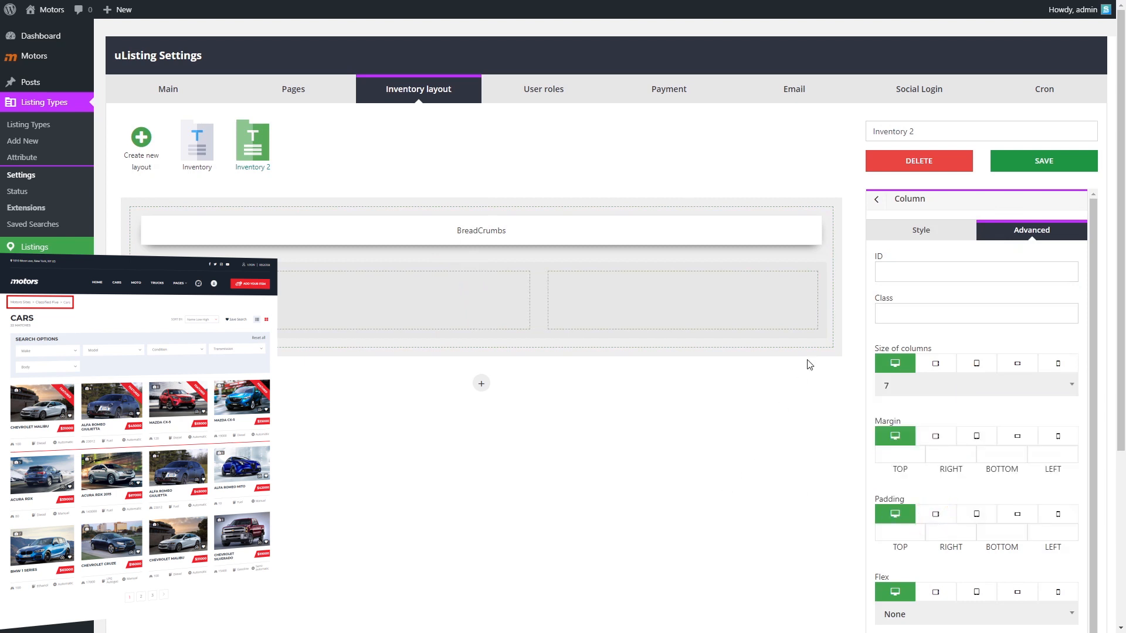
click(923, 230)
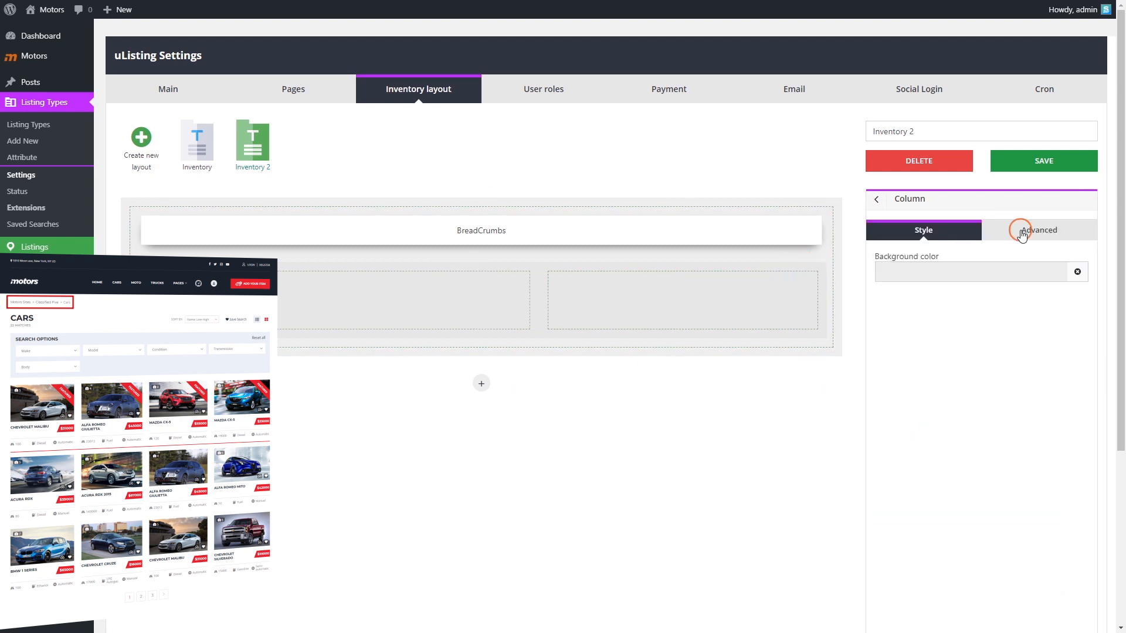
click(1039, 229)
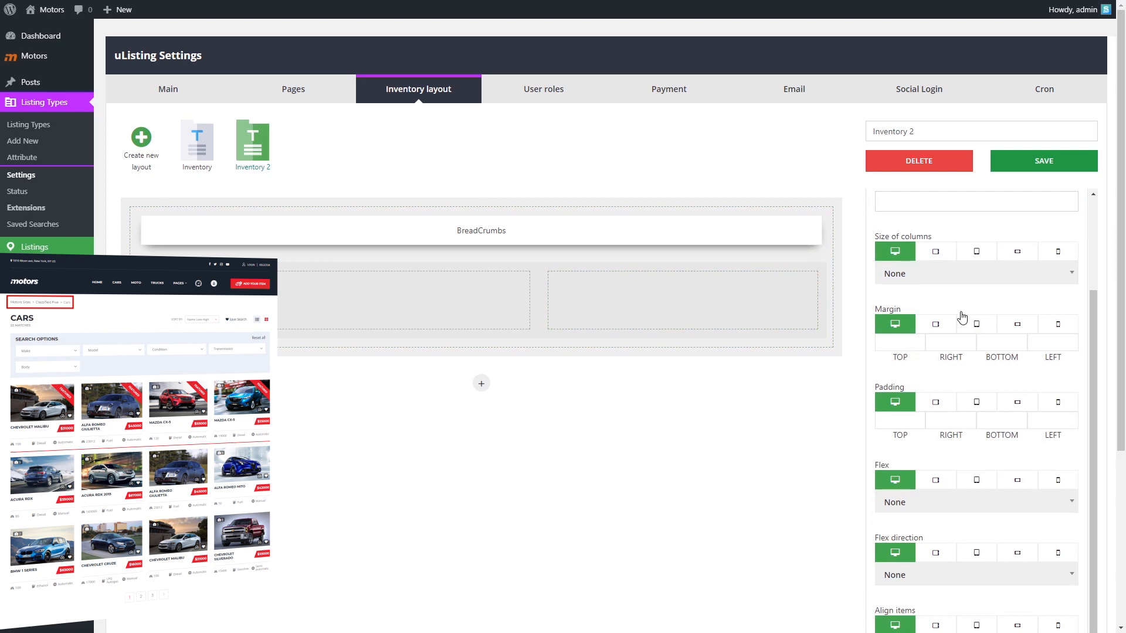
click(975, 274)
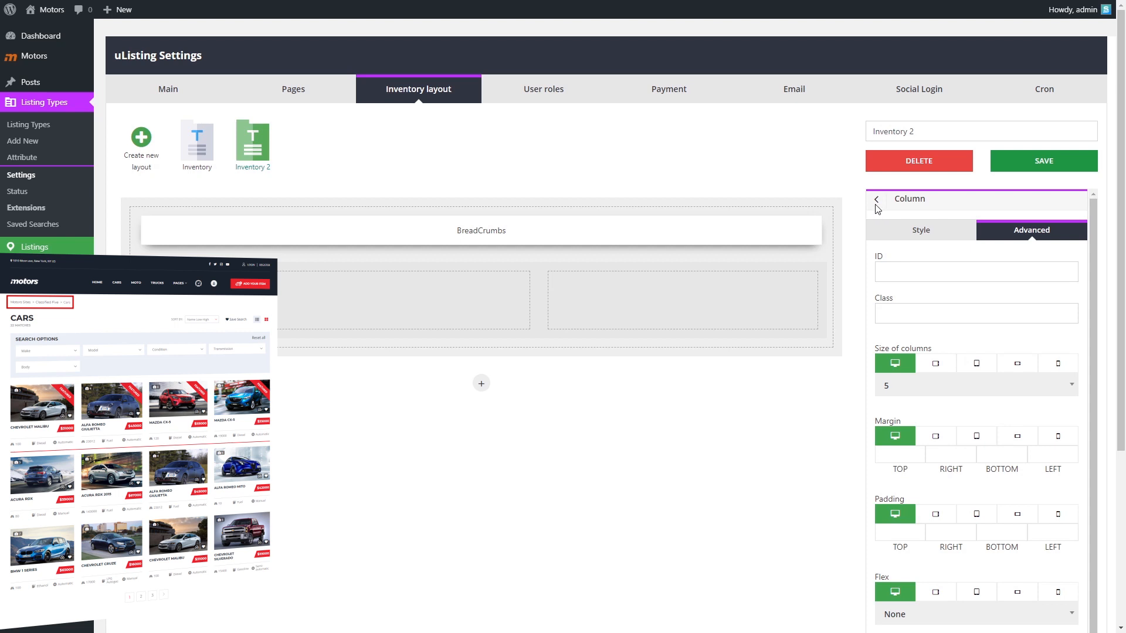
click(875, 199)
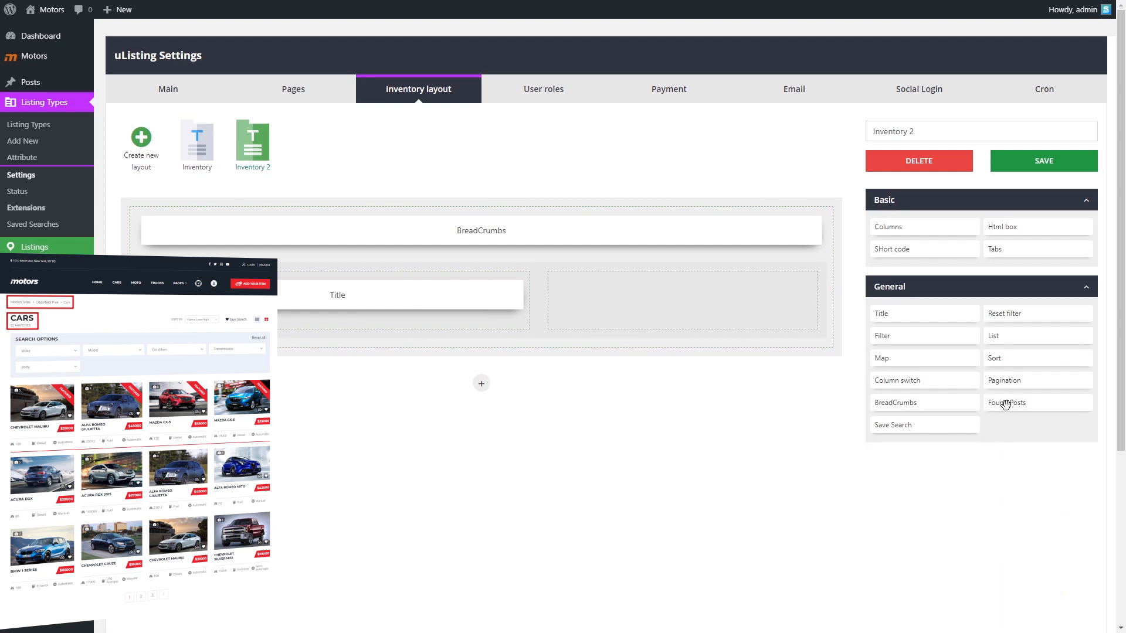
- Place Found Posts below Title in the left column, then open its settings
click(1006, 402)
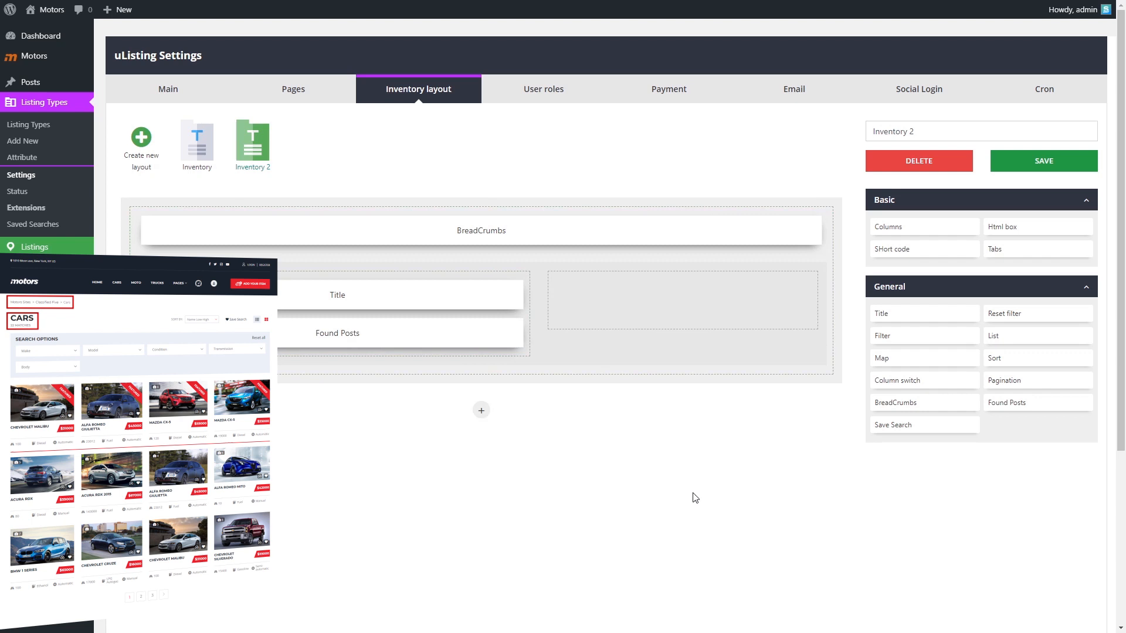
mouse_move(701, 499)
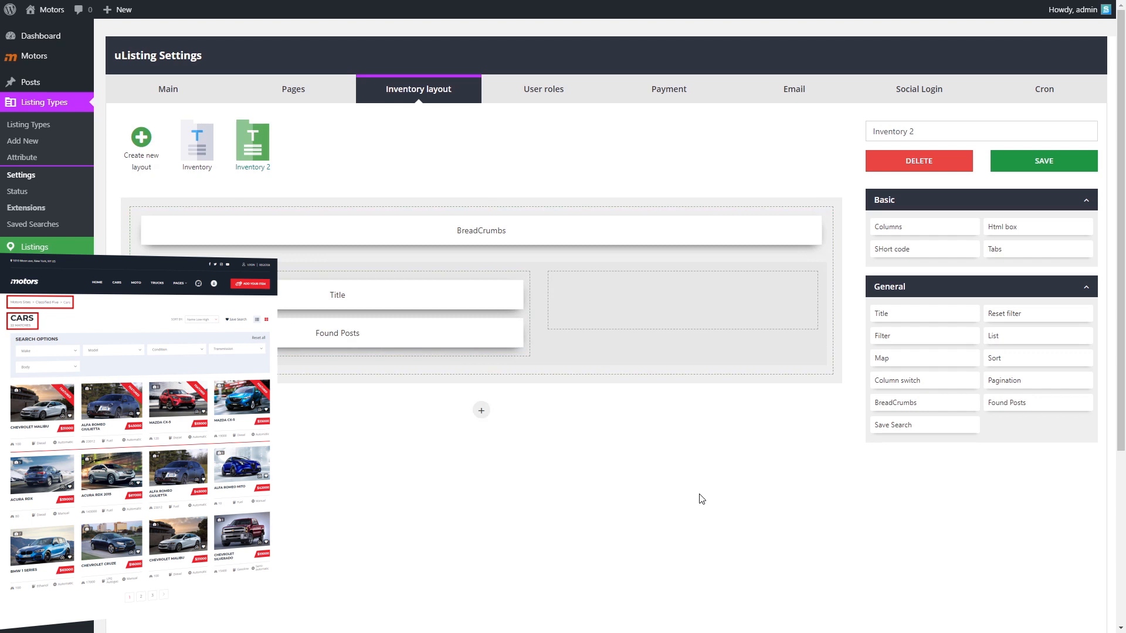
mouse_move(1019, 358)
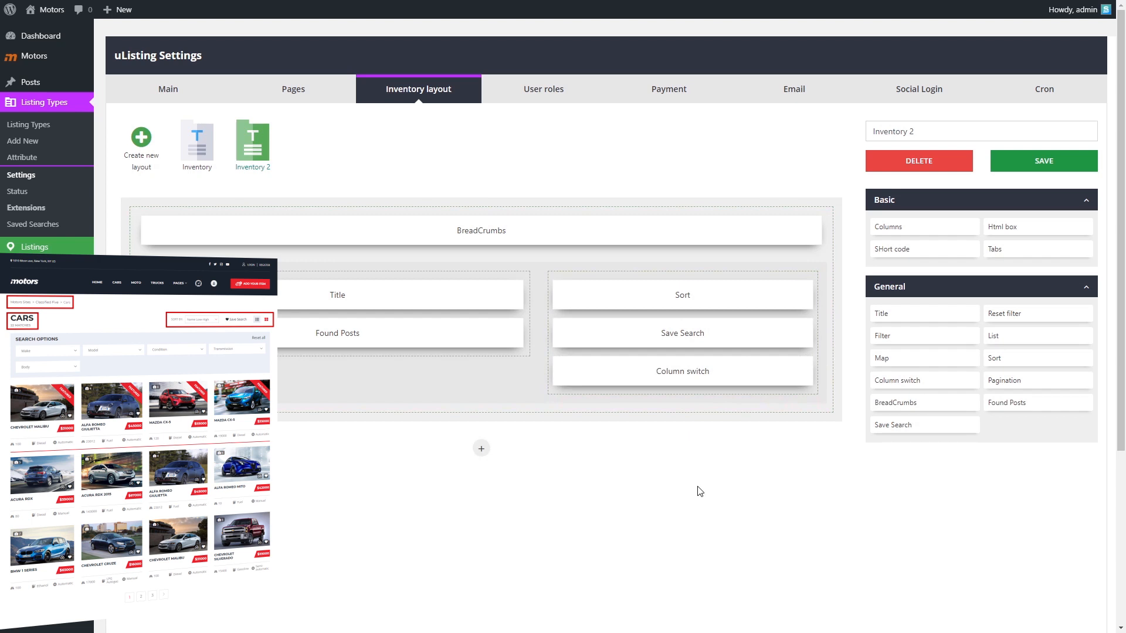
click(509, 275)
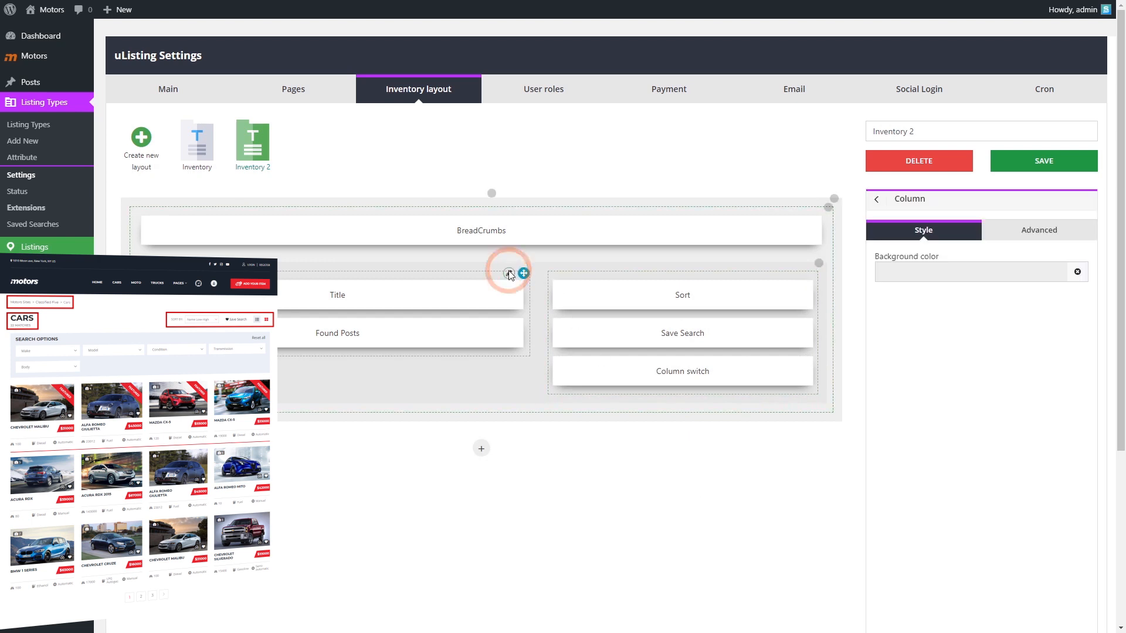
- Give the column size 5, Flex Space between and Flex direction Row
click(1038, 230)
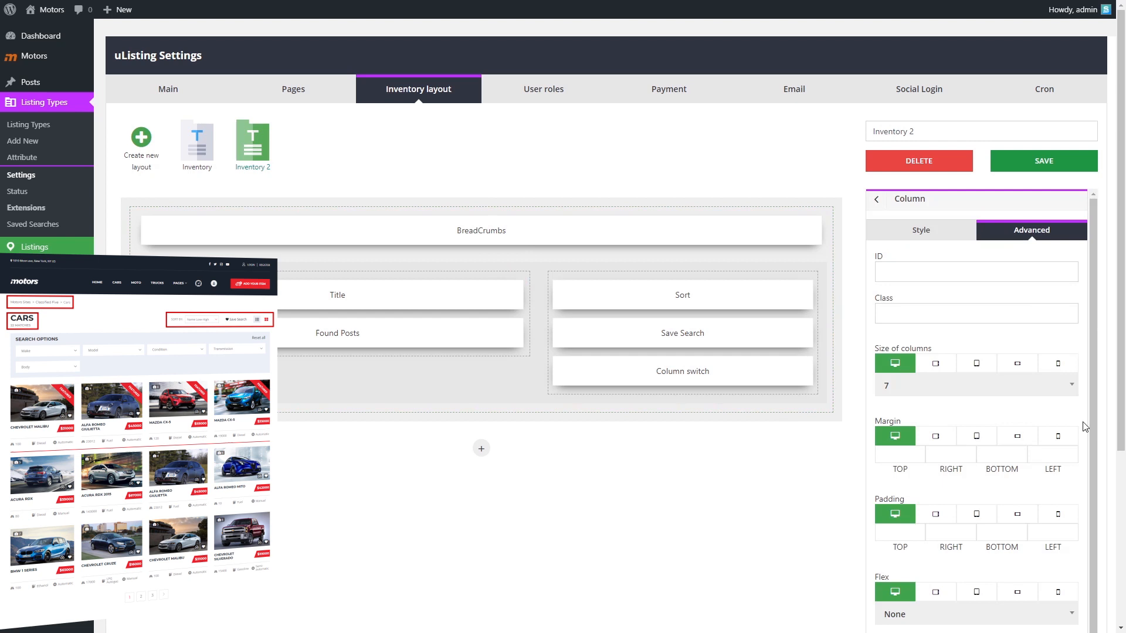
scroll(down, 3)
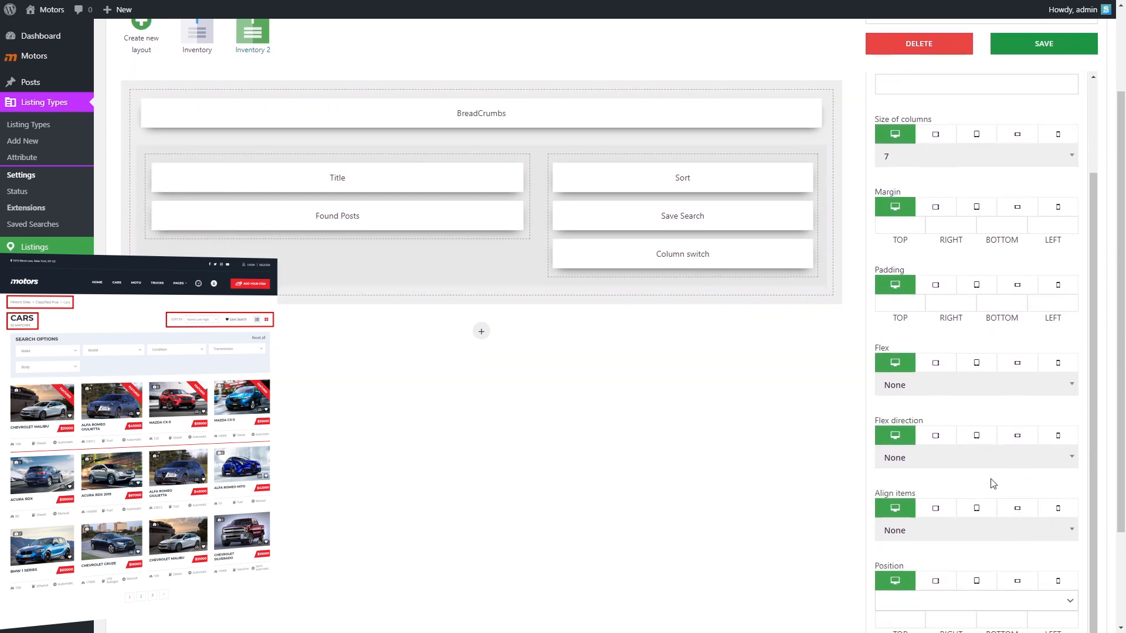
click(975, 457)
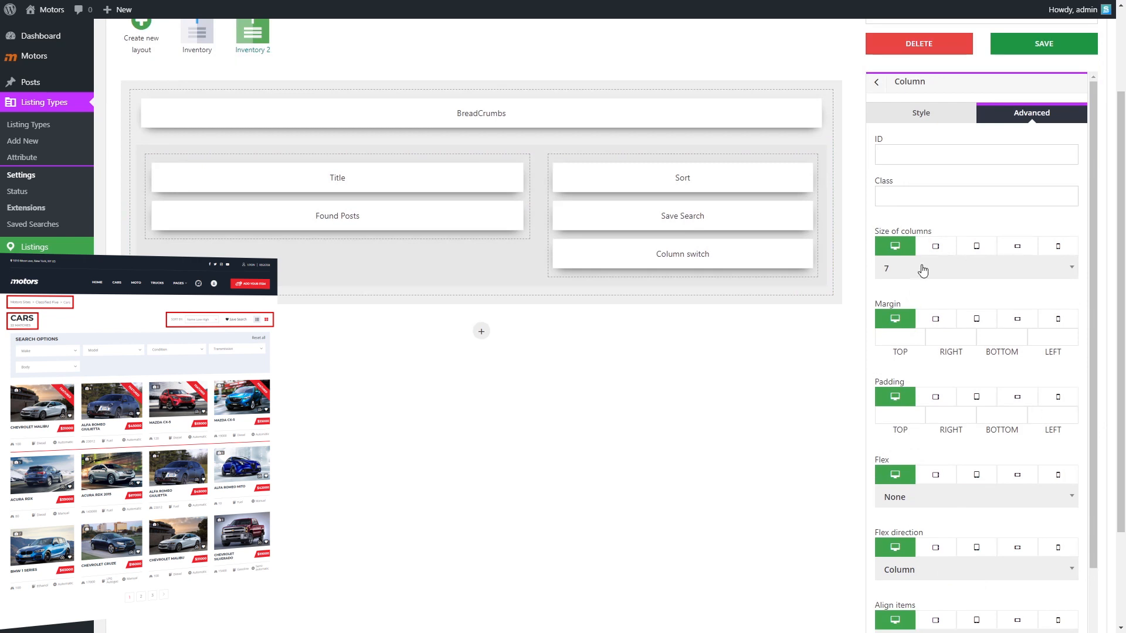
scroll(up, 3)
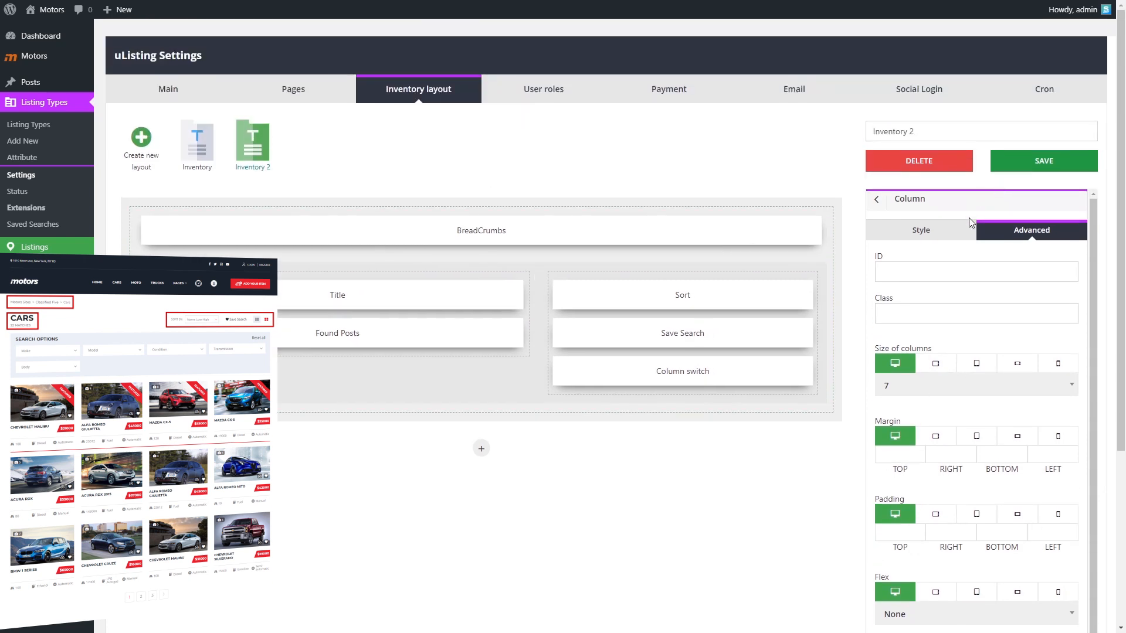
click(921, 230)
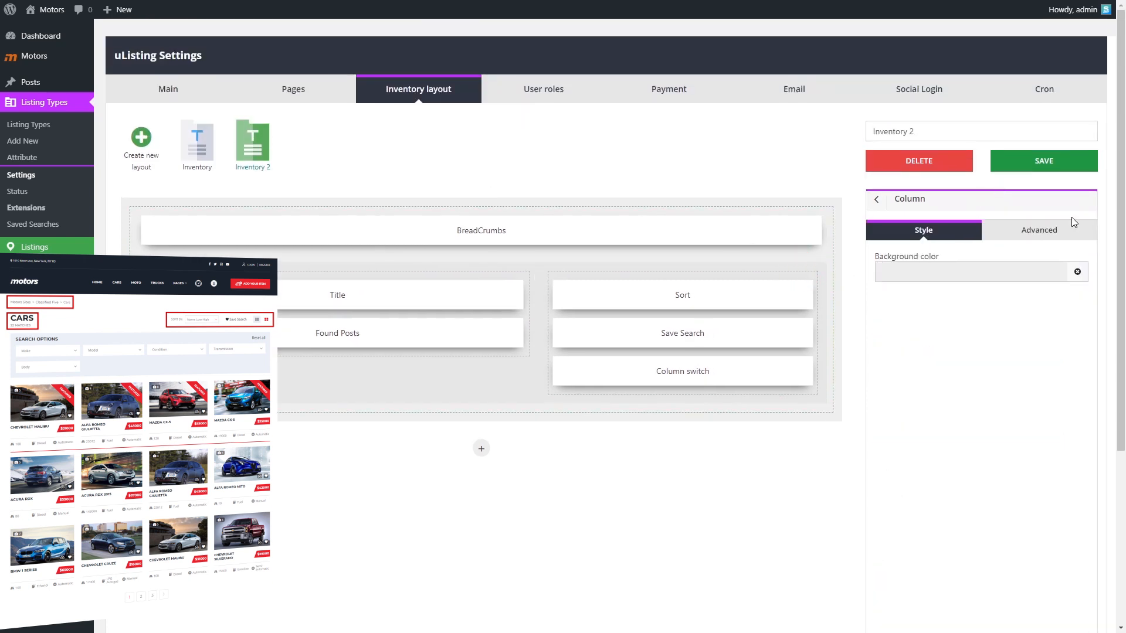
click(1038, 230)
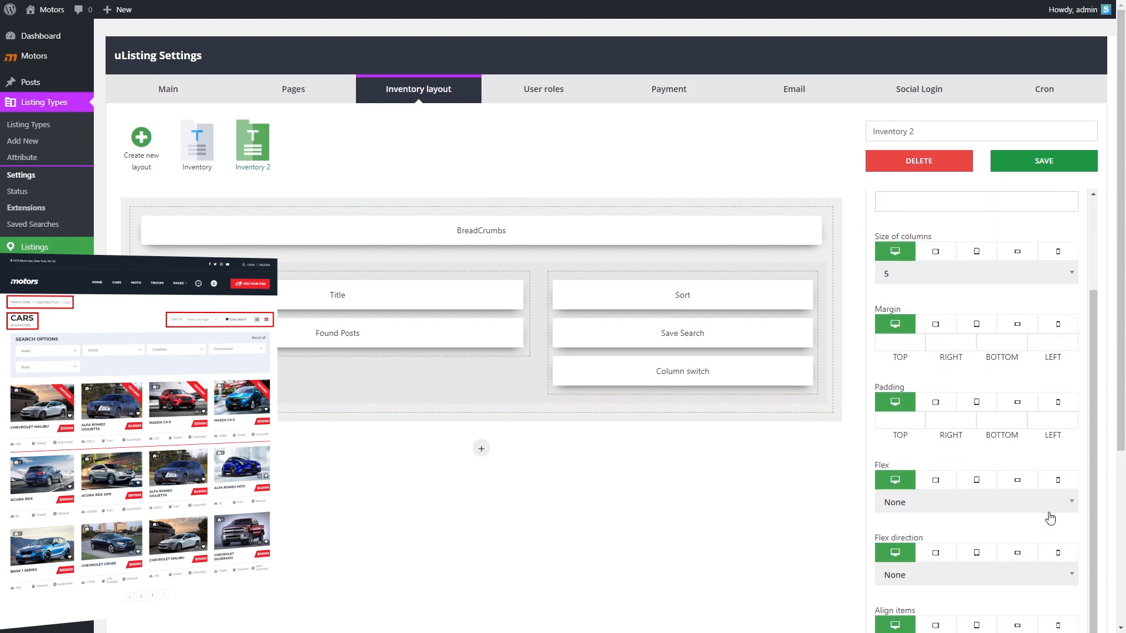
click(975, 502)
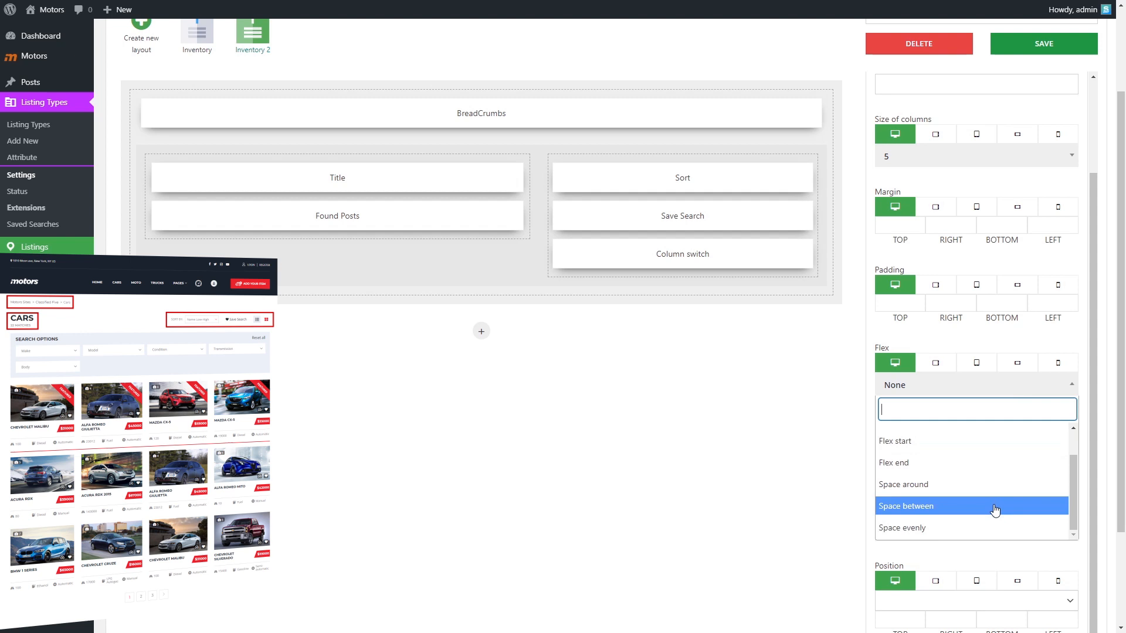
click(973, 505)
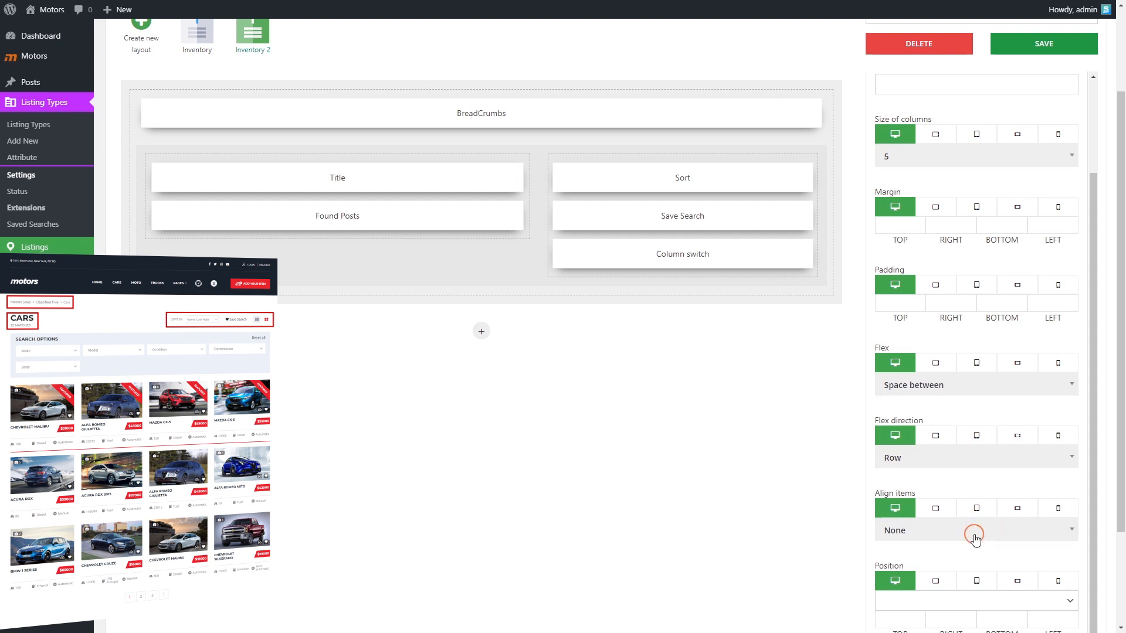
click(974, 531)
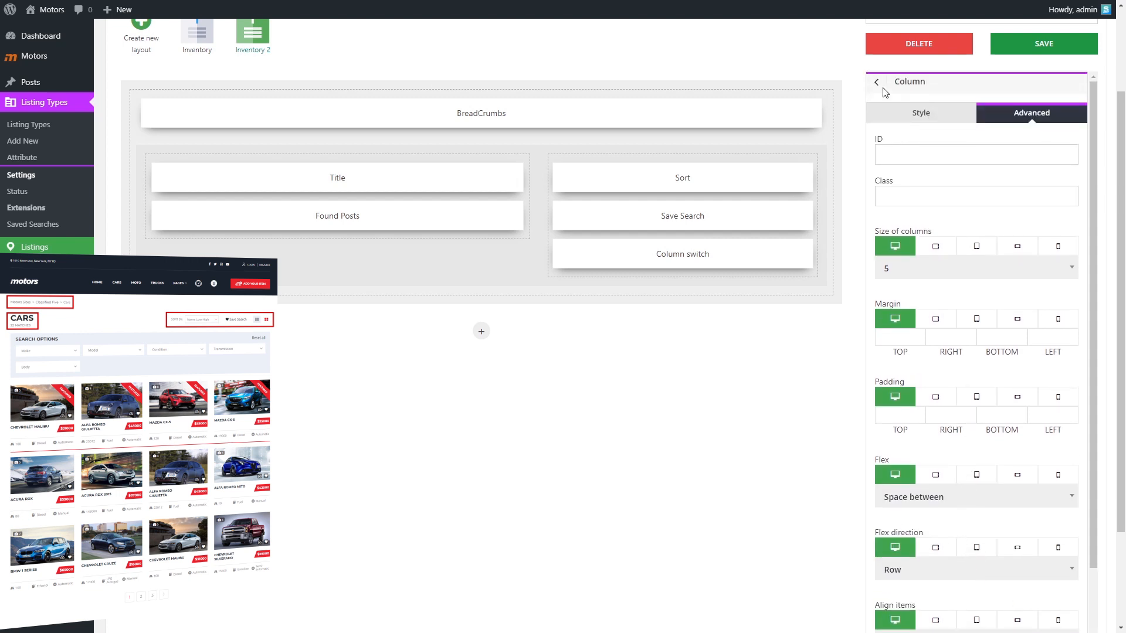
click(876, 82)
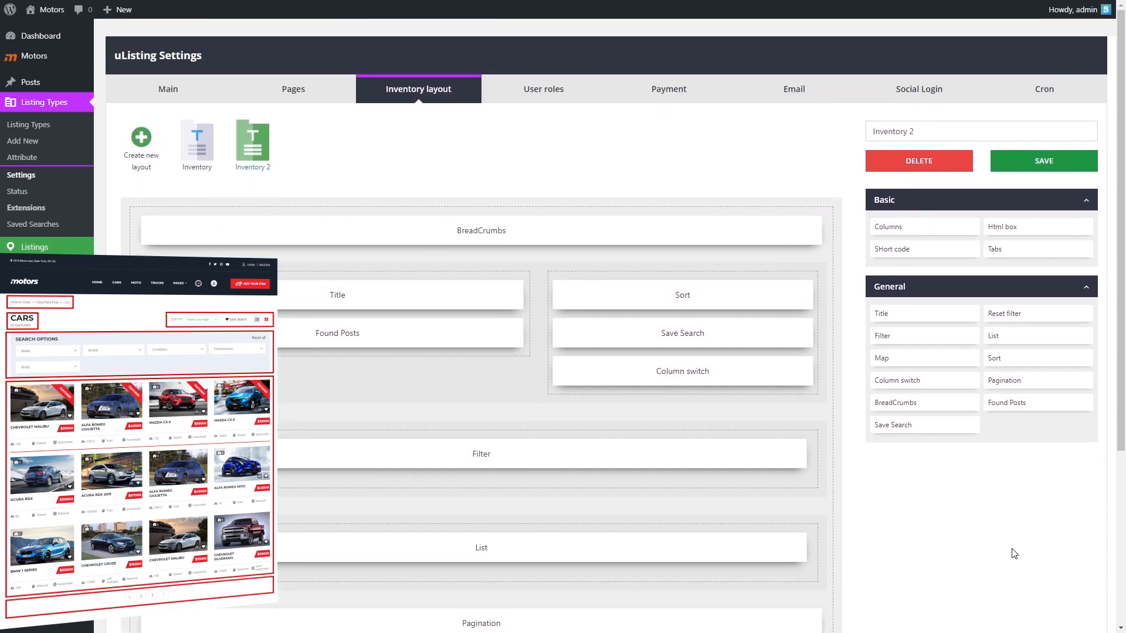
click(1042, 160)
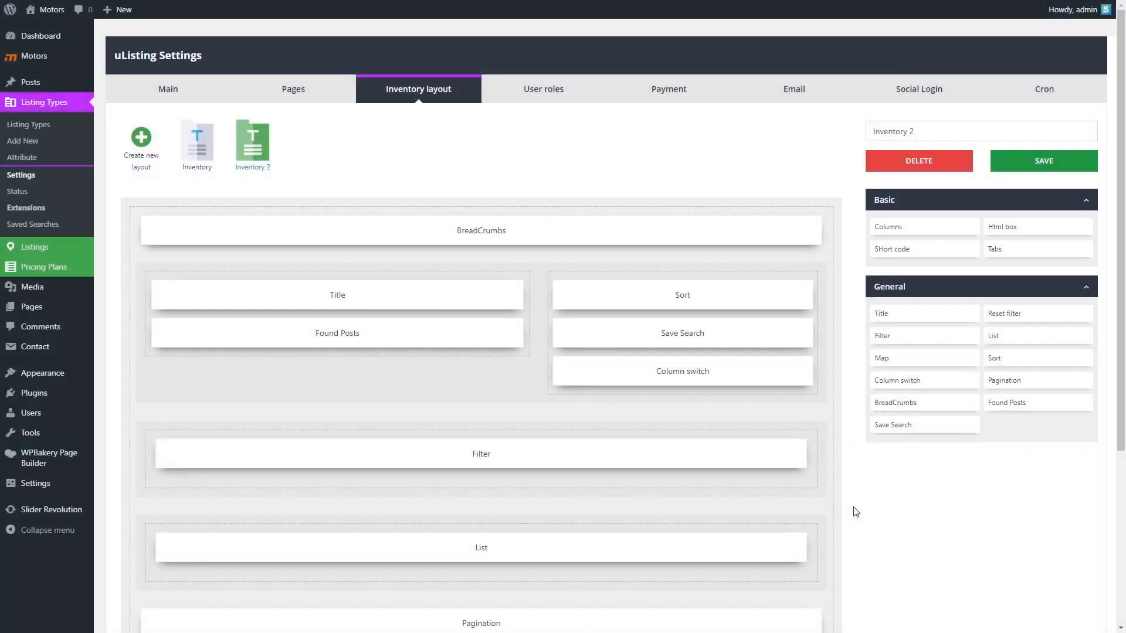
mouse_move(60, 127)
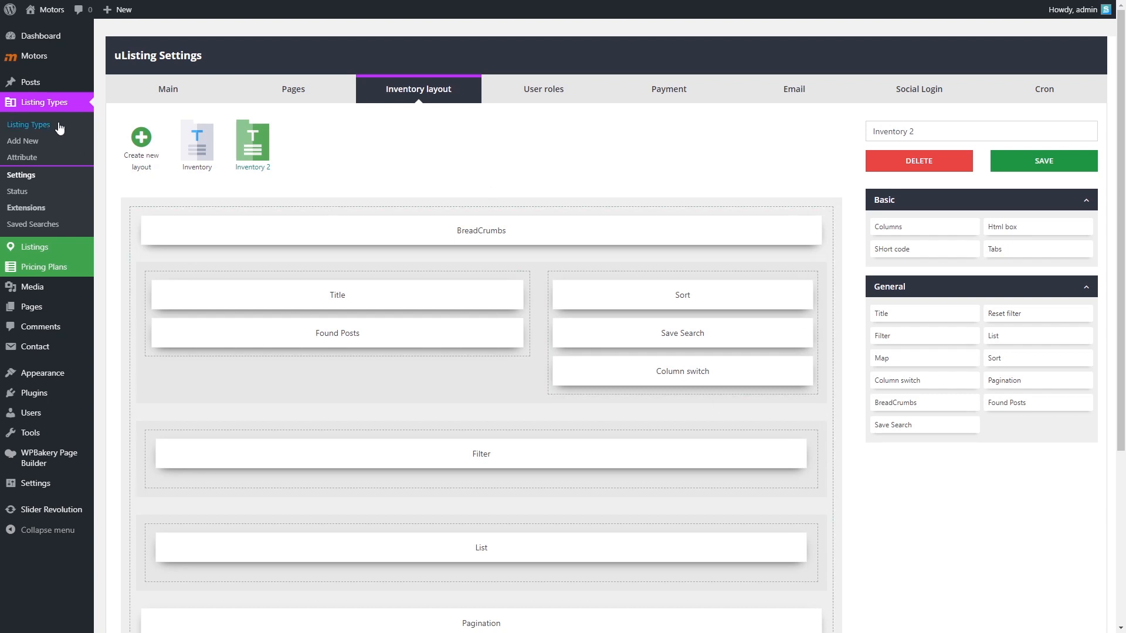
- Add a new listing type under Listing Types and title it 'Car'
click(28, 125)
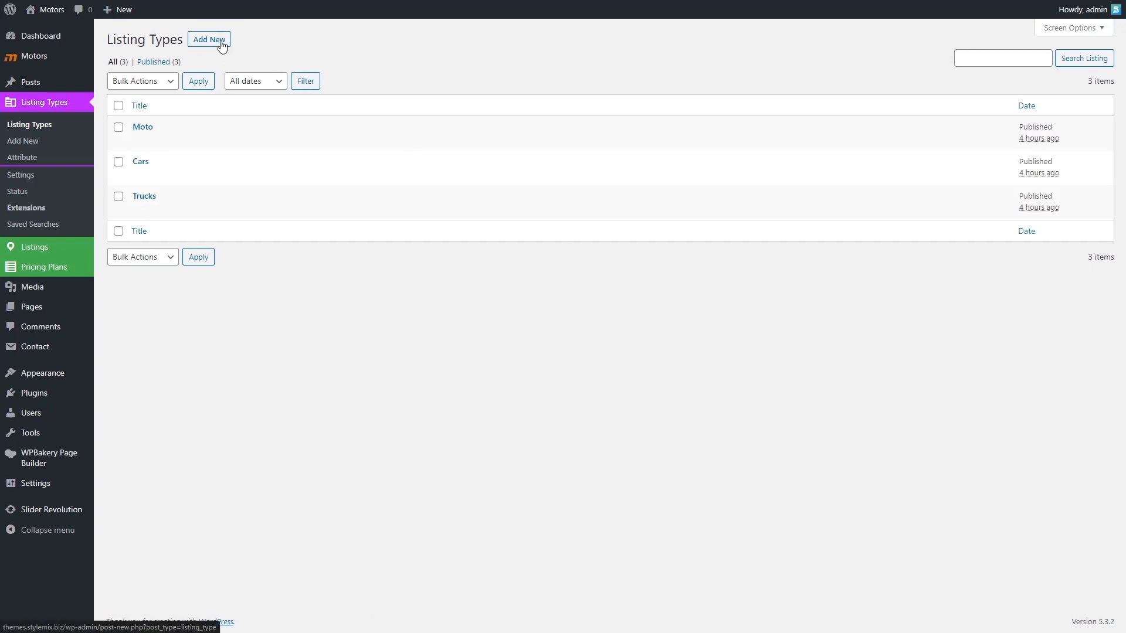
click(208, 39)
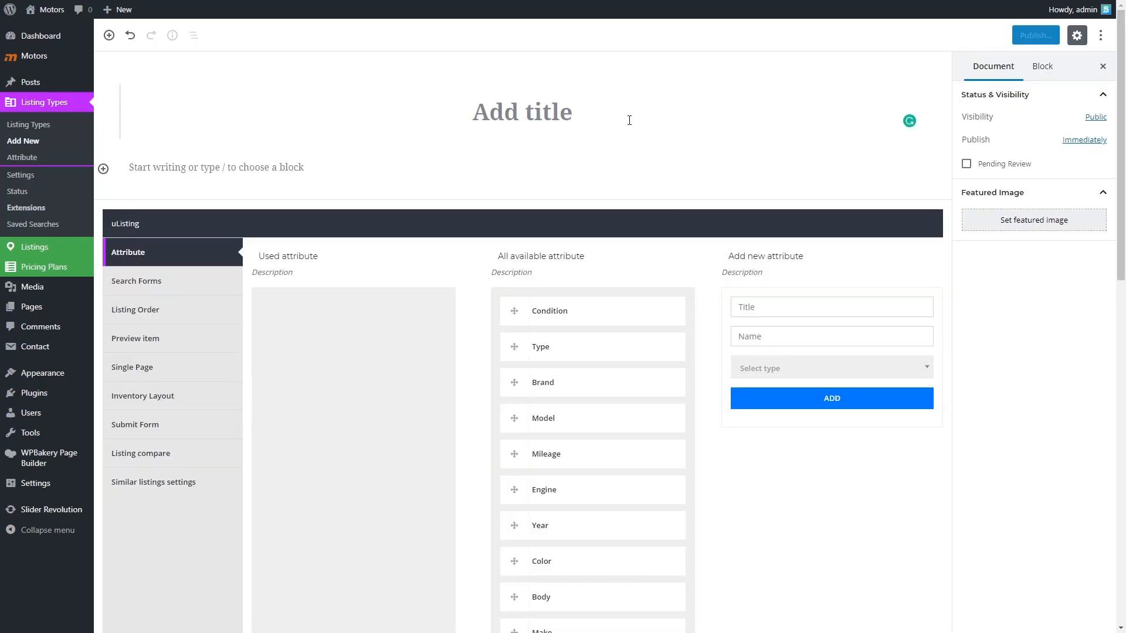
text(Car)
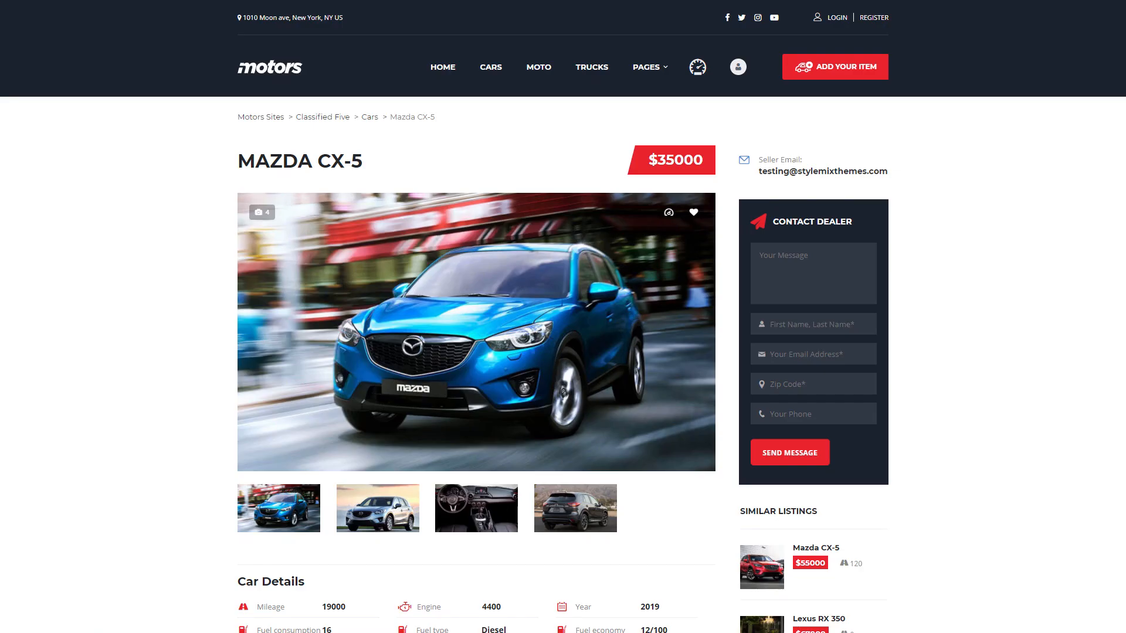
- Scroll the Mazda CX-5 listing page down to its Car Details
scroll(down, 3)
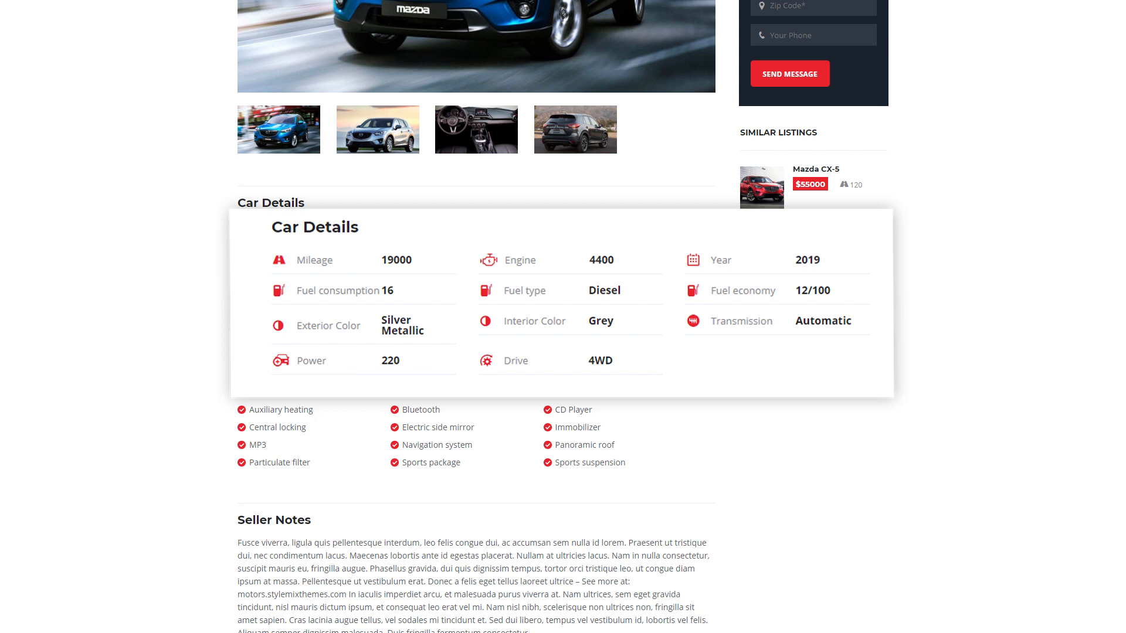
scroll(down, 3)
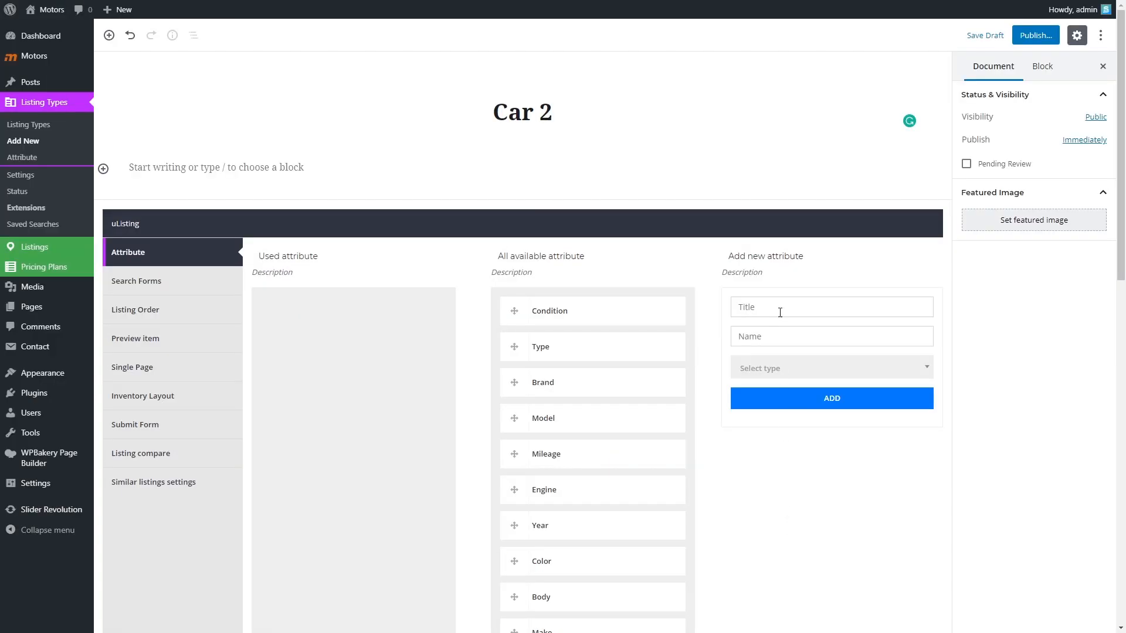
- Add a Text-type attribute named 'New attribute' to the available attributes
text(New)
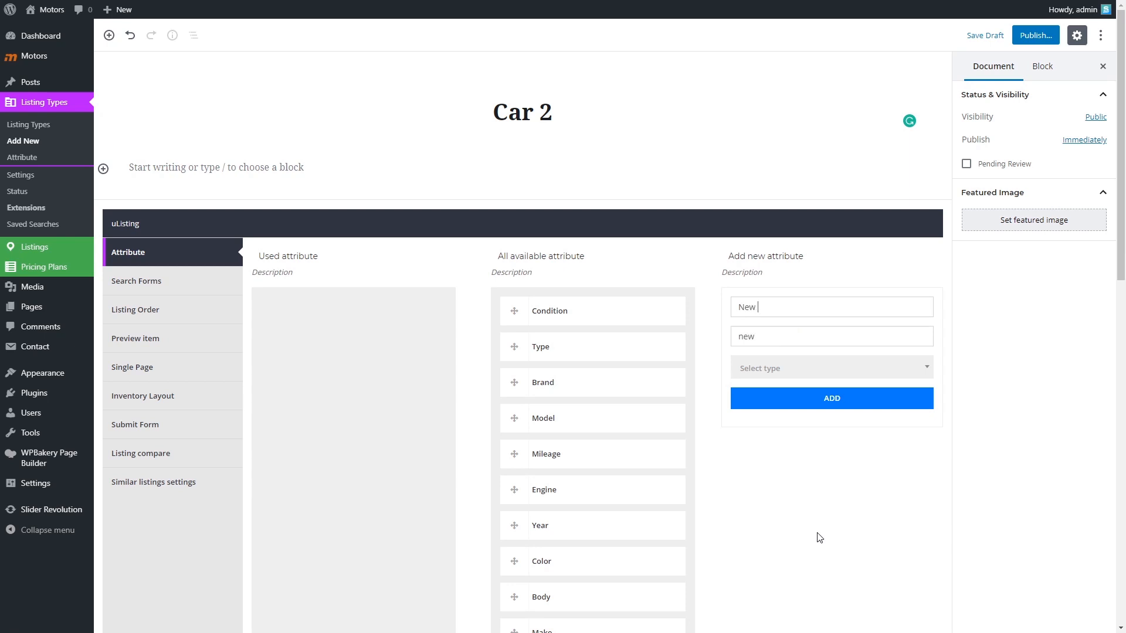
text(attri)
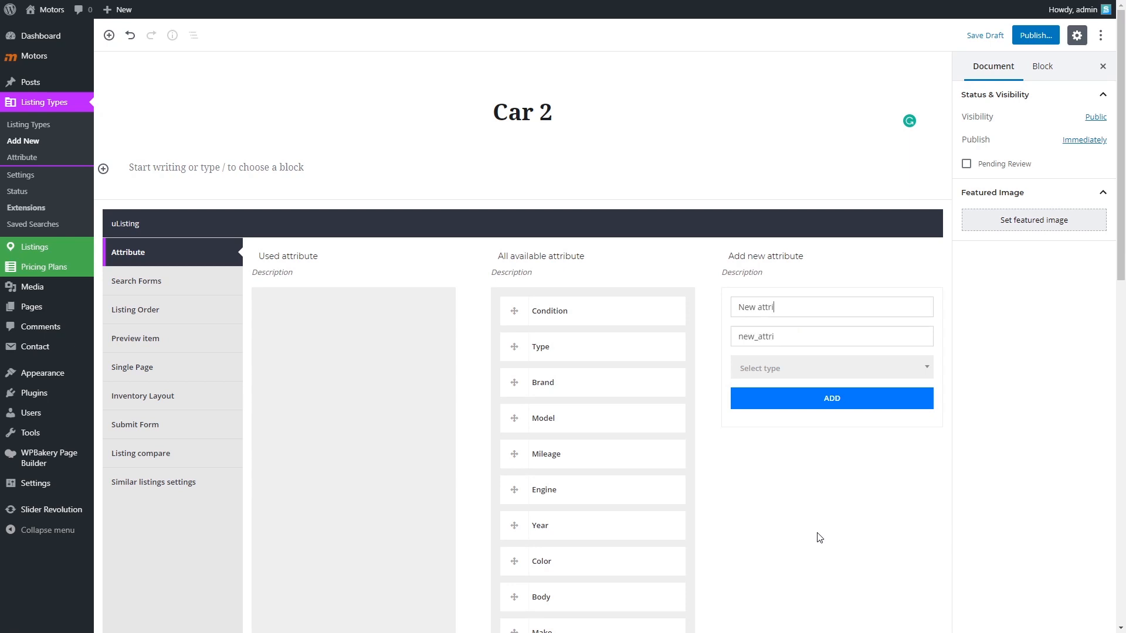
text(bute)
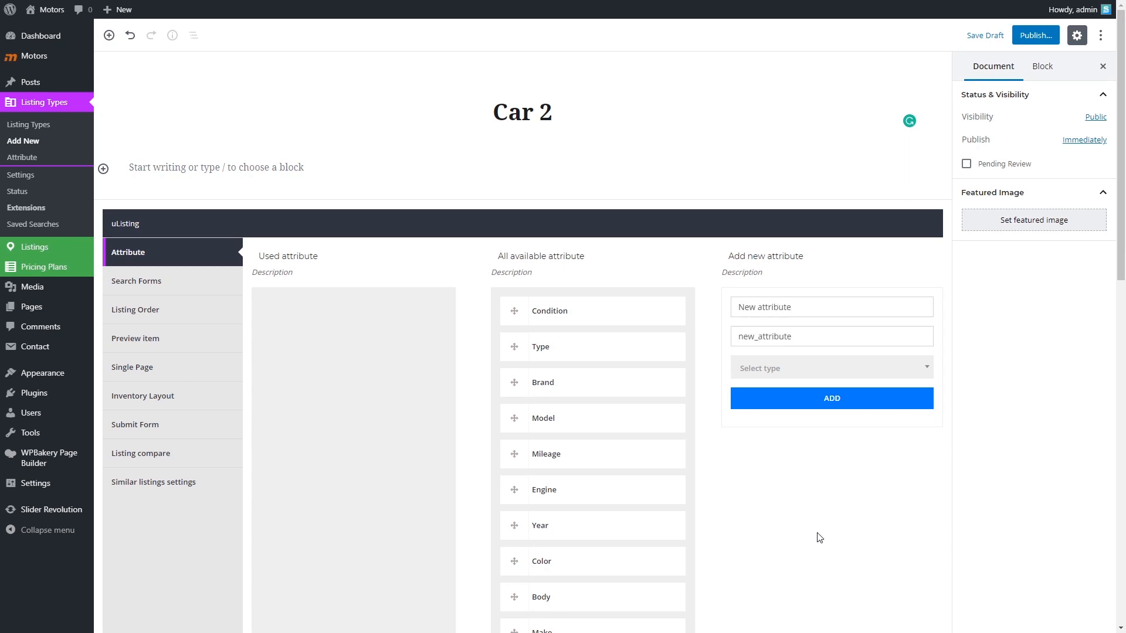
click(830, 368)
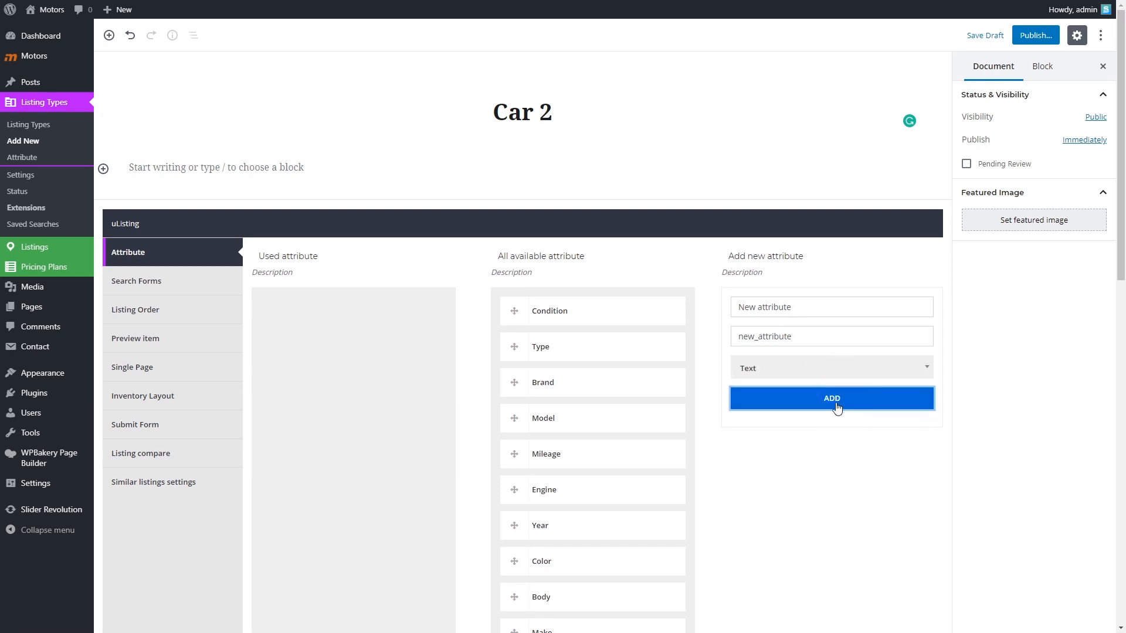
click(831, 399)
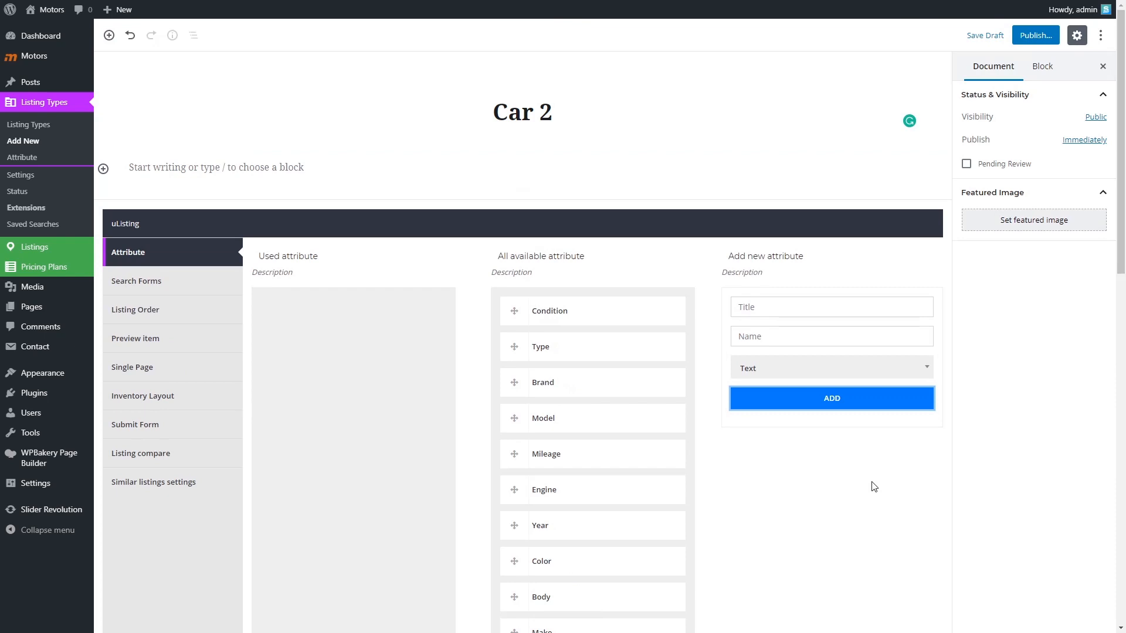
- Review the attribute list, then go to the Attribute management page
scroll(down, 3)
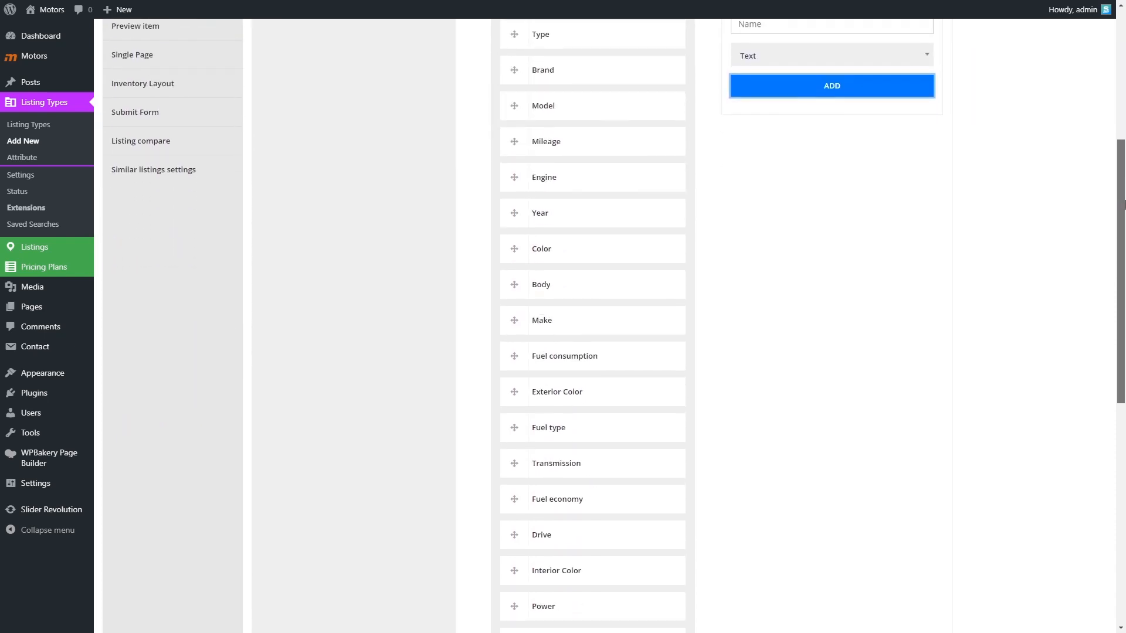
scroll(down, 3)
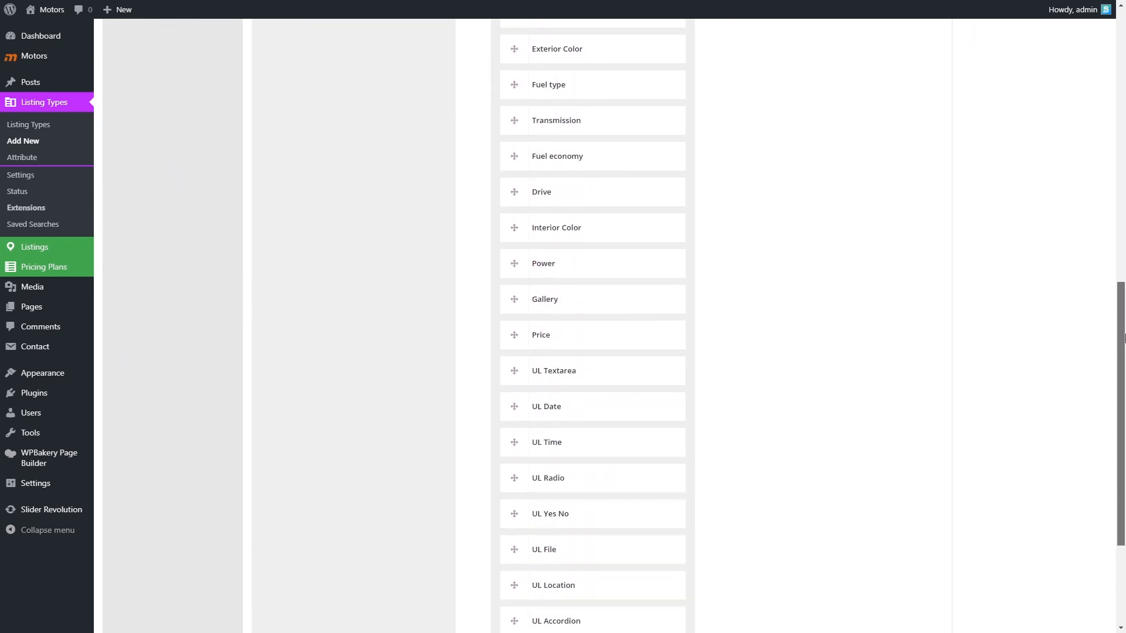
scroll(down, 3)
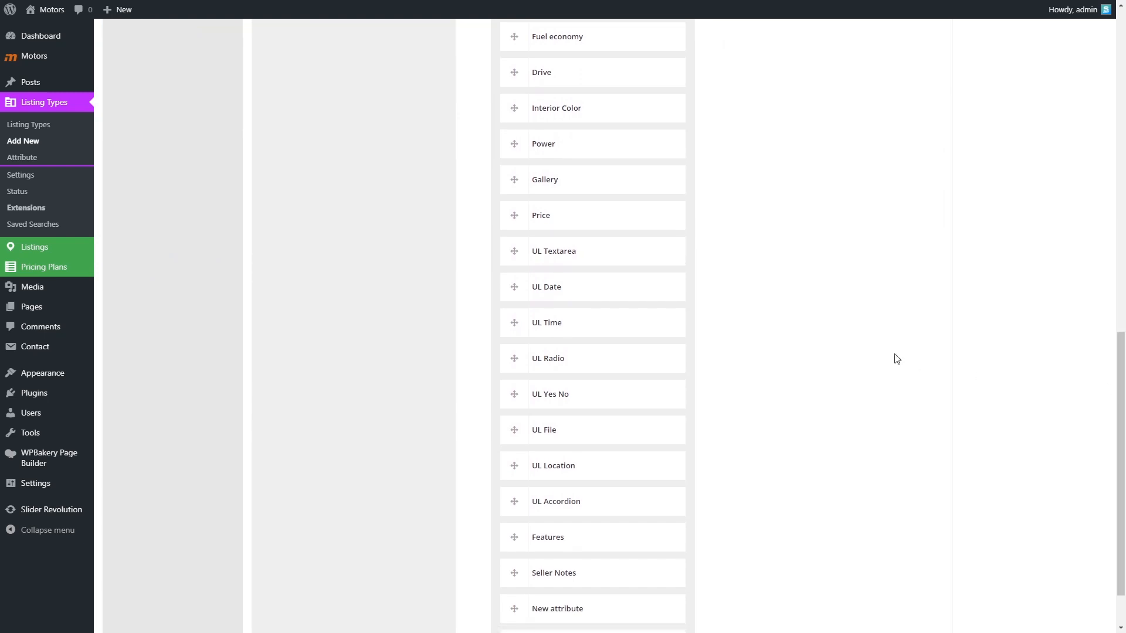
scroll(up, 3)
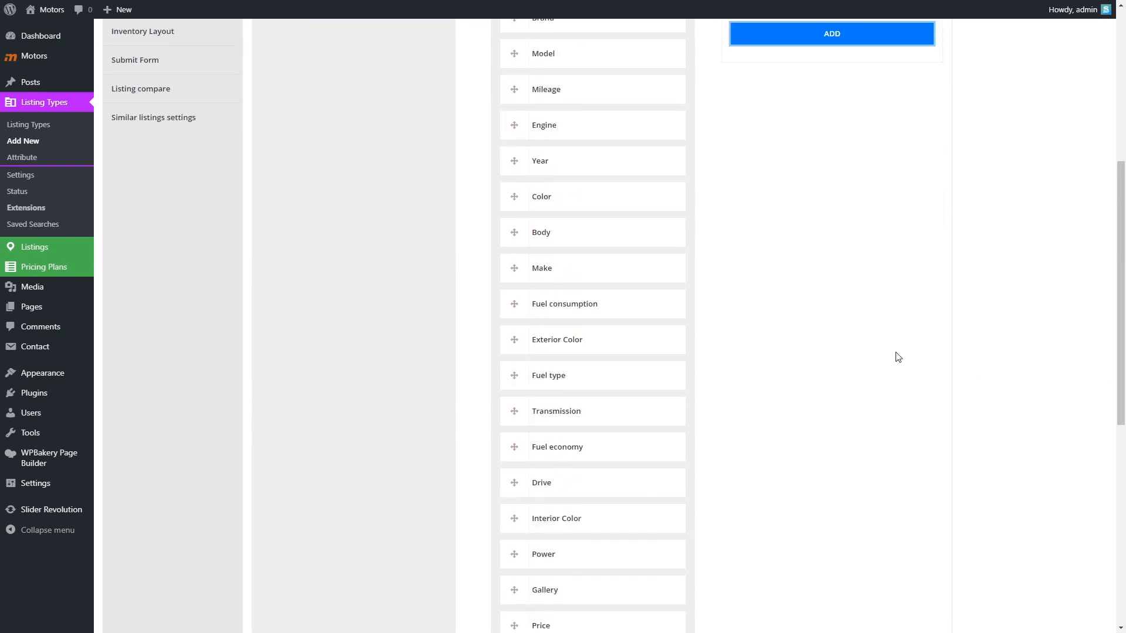
scroll(up, 3)
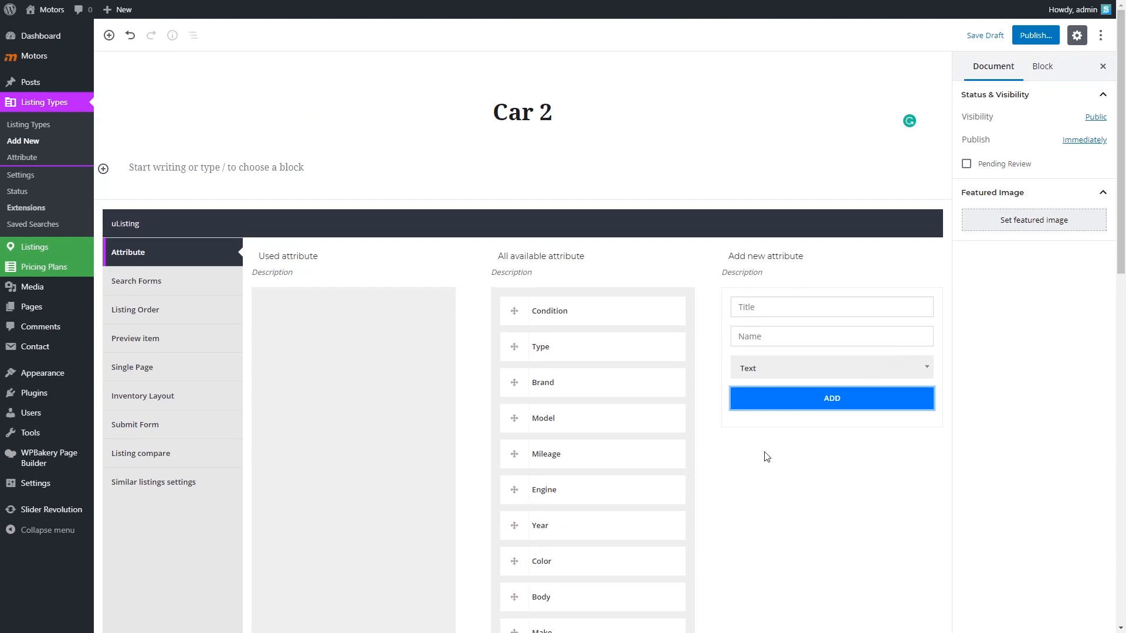
click(22, 157)
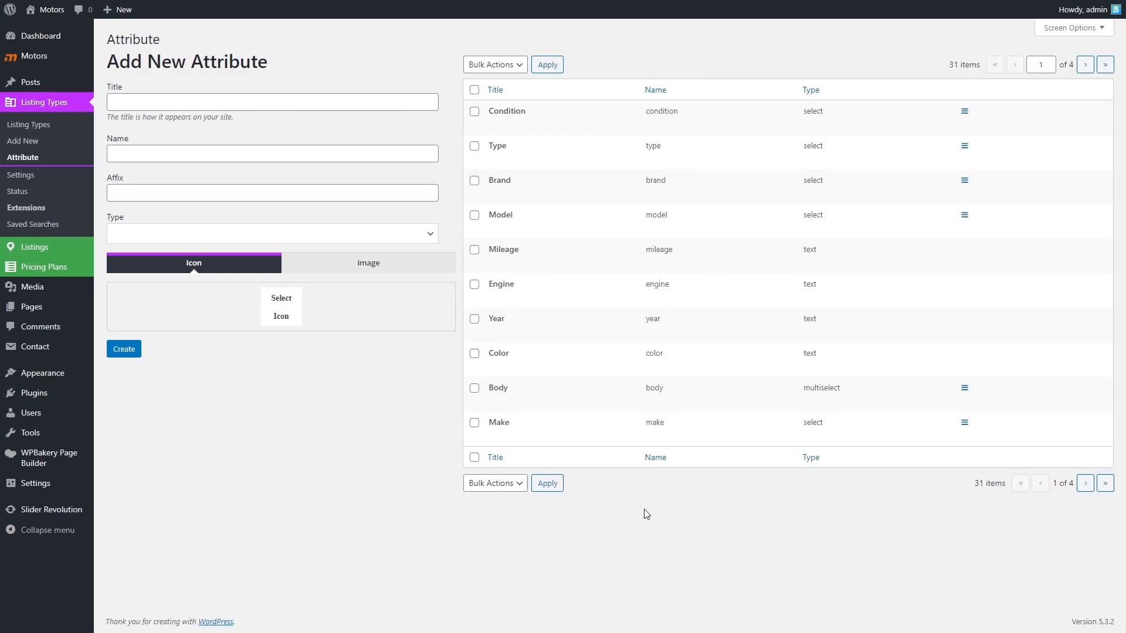
- Create the Text attribute 'New attribute' with the Angle Right icon
click(272, 101)
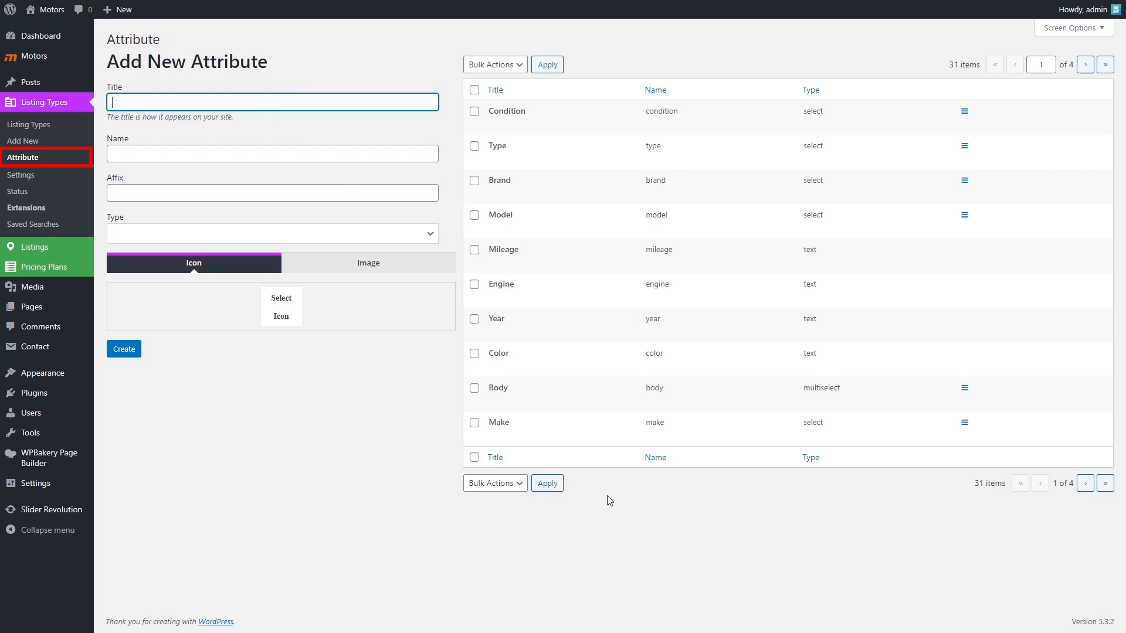
text(New attr)
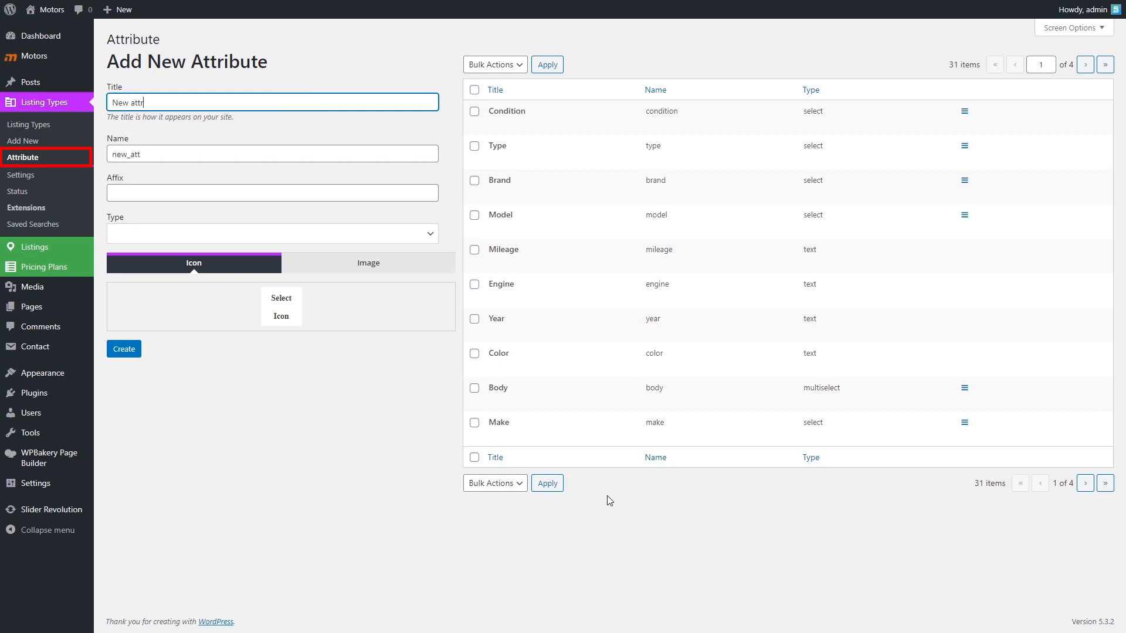
text(ibute)
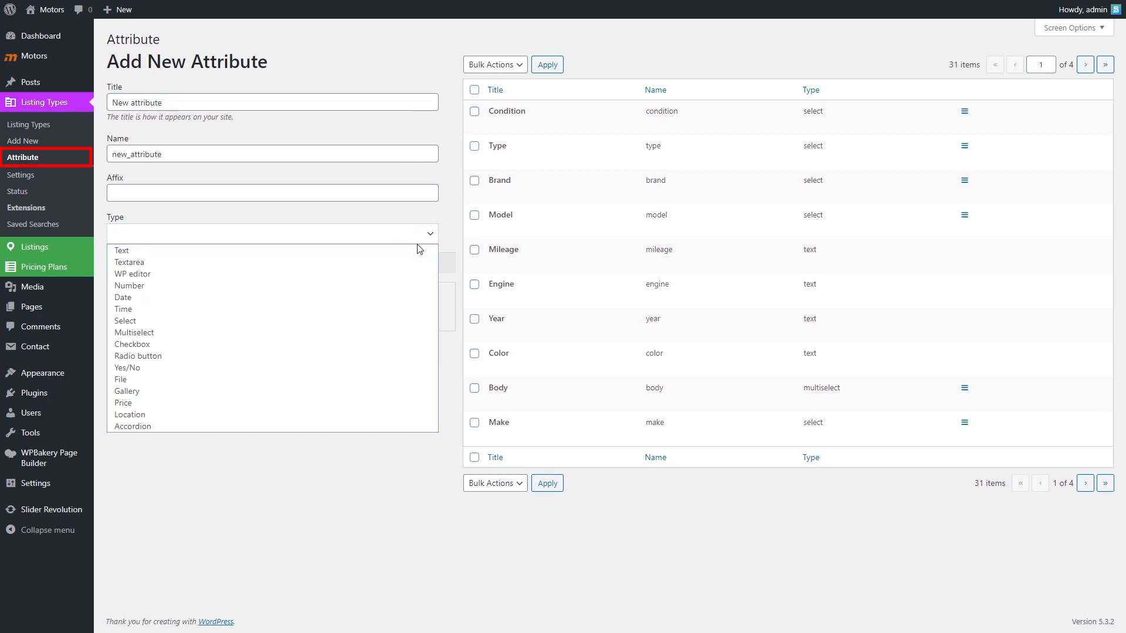
click(121, 250)
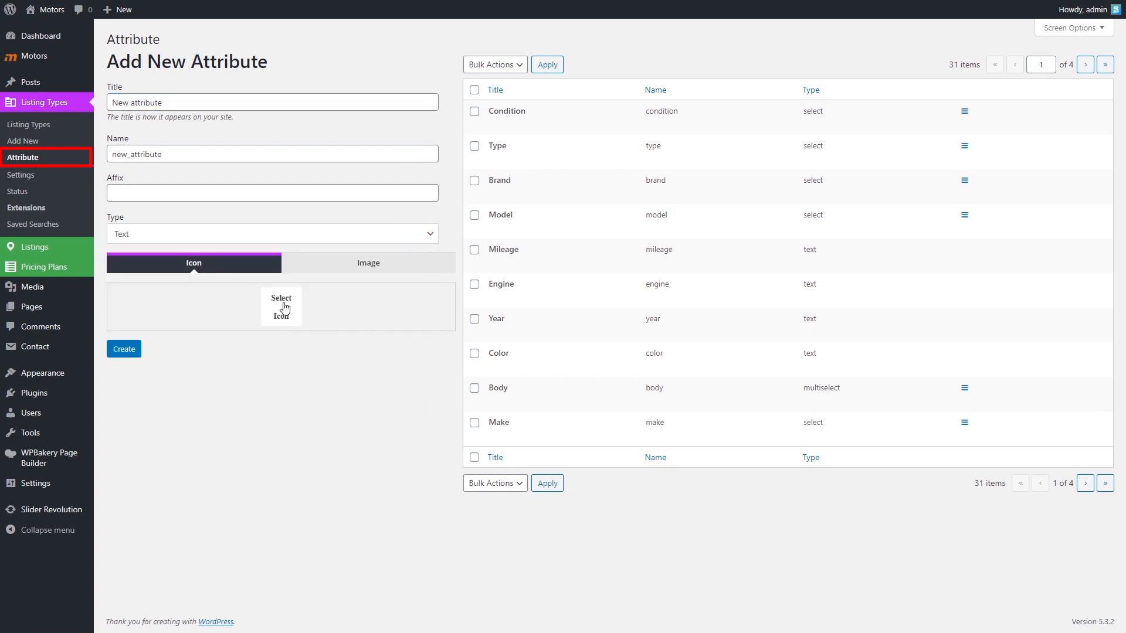
click(281, 306)
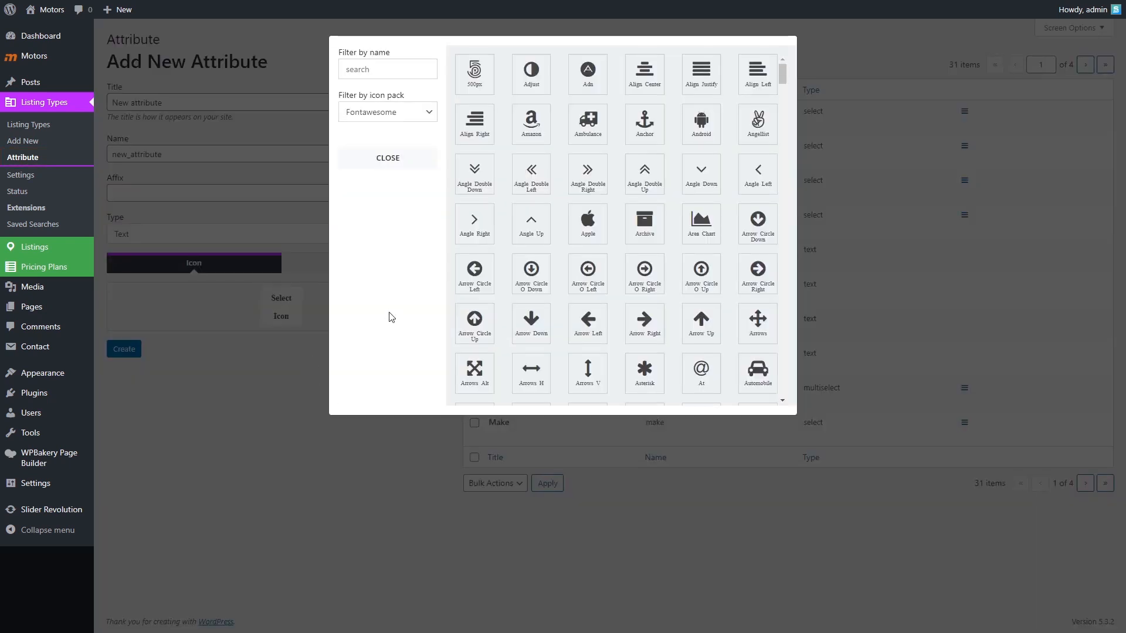
click(387, 157)
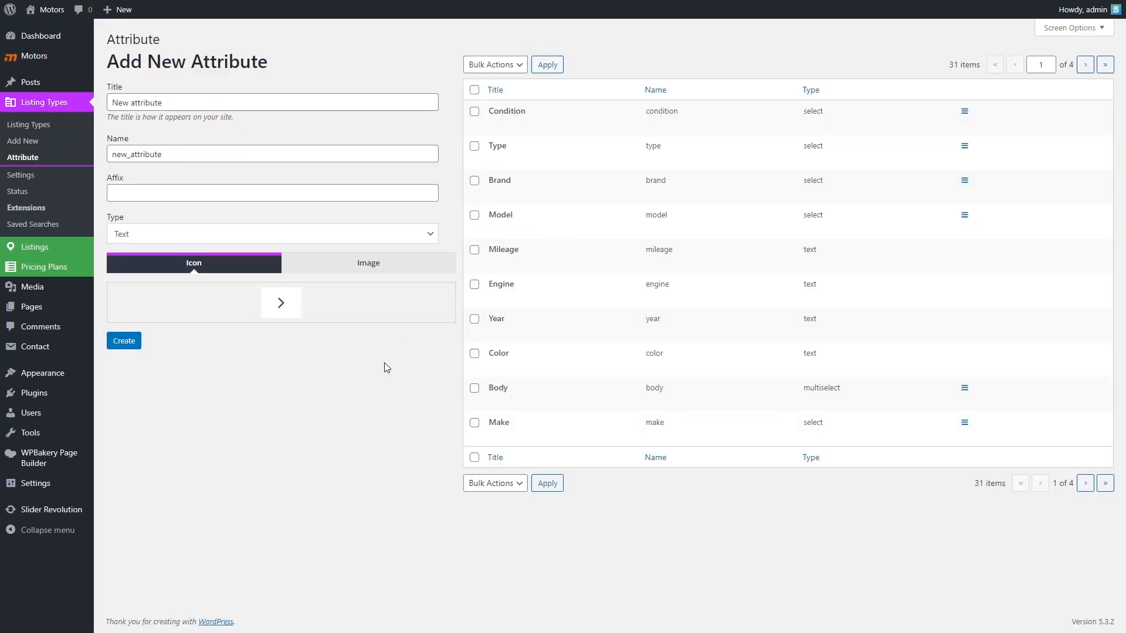
click(124, 340)
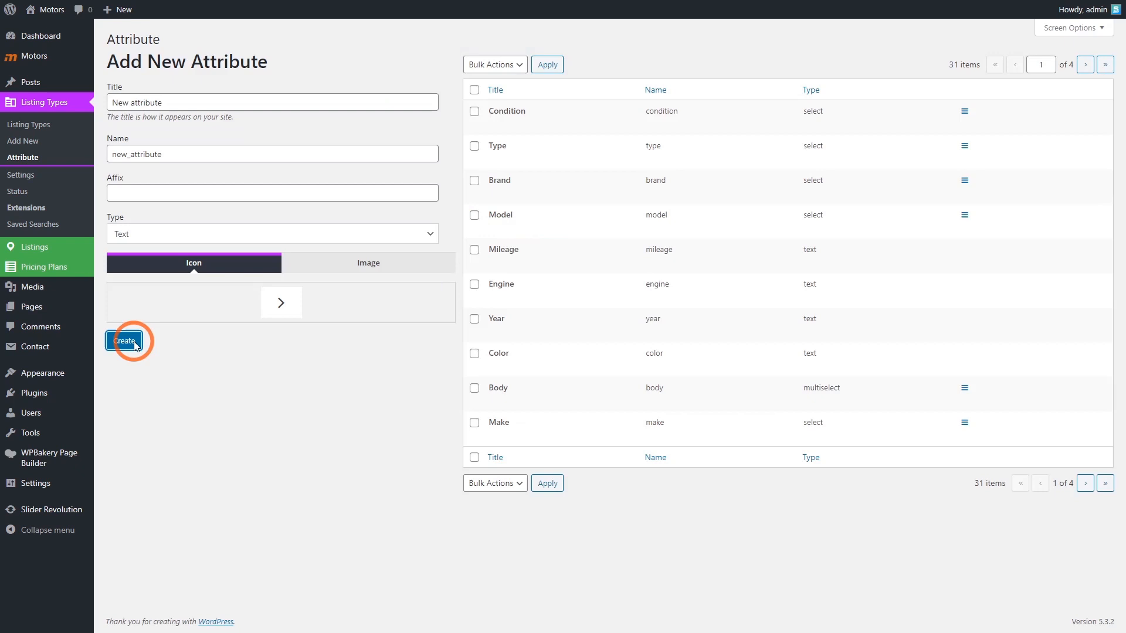
click(124, 341)
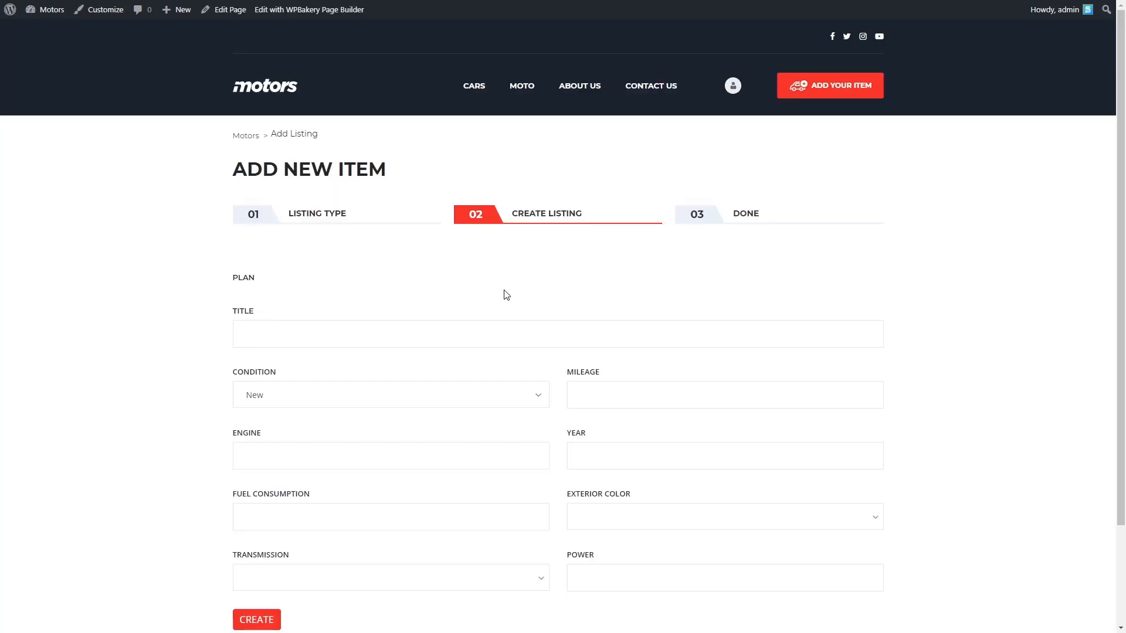
- Bring up the Condition attribute's options list
click(391, 394)
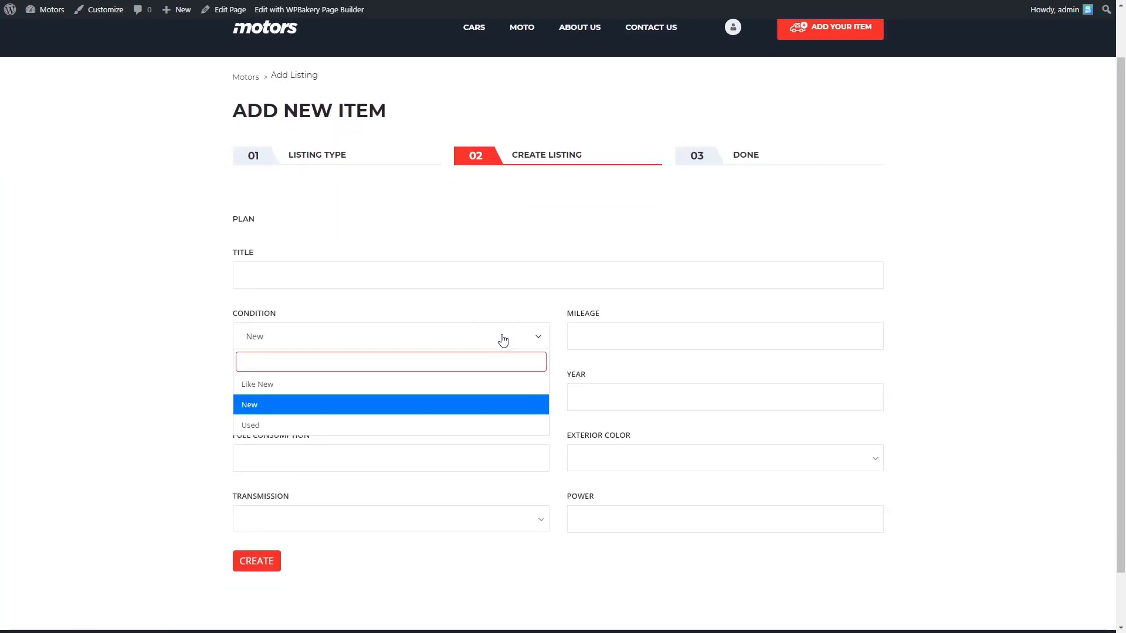
click(257, 385)
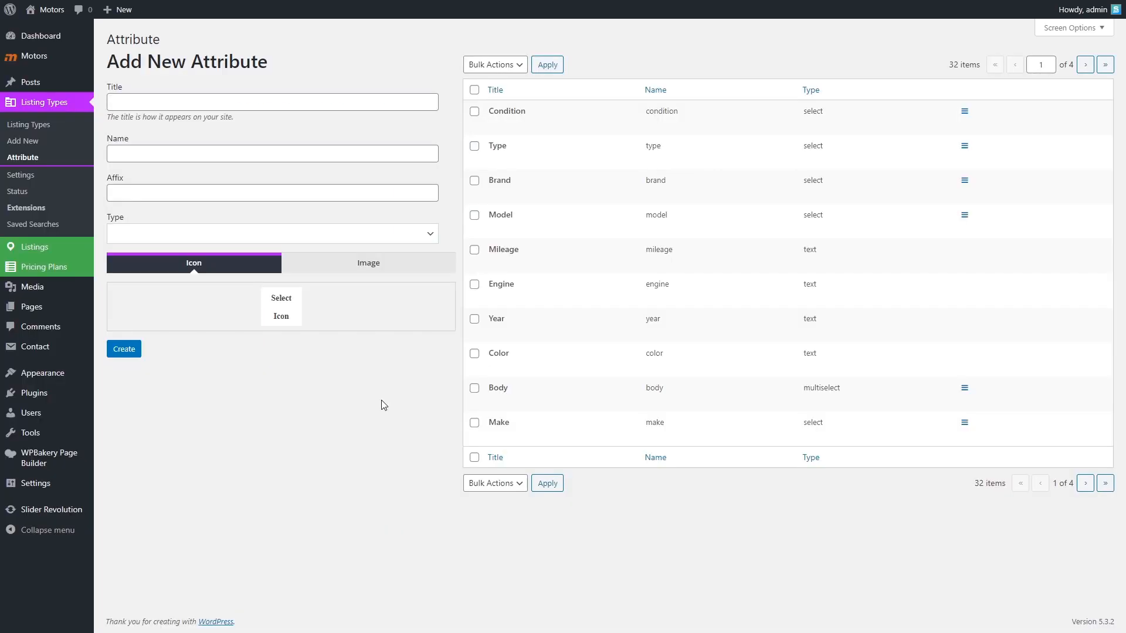
click(964, 114)
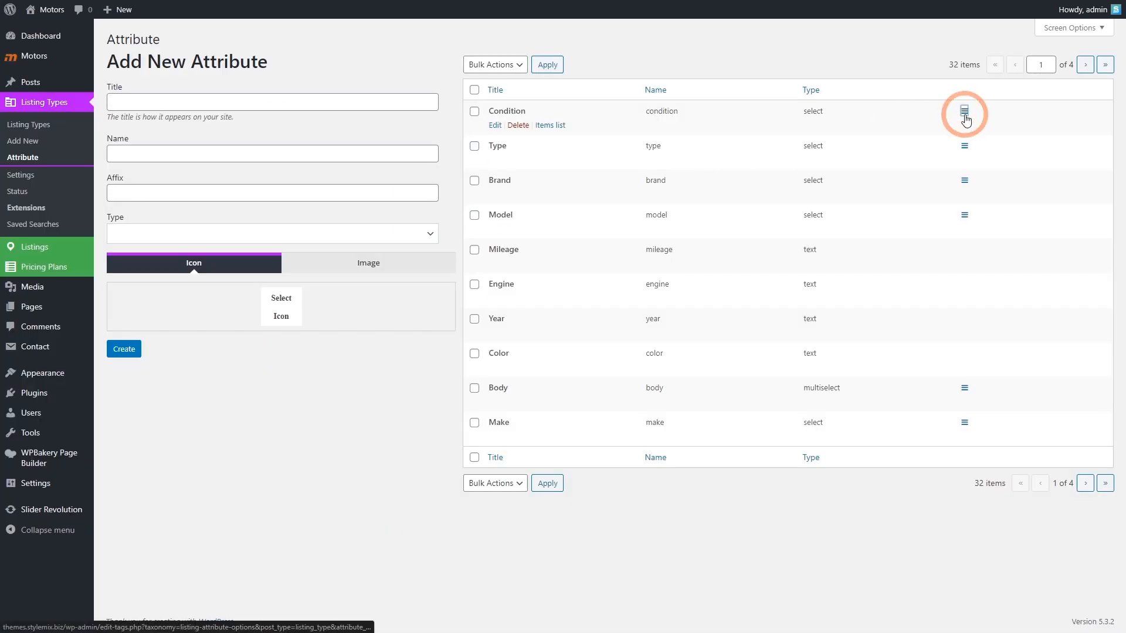
- Add a 'Used' option with the Automobile icon to the Condition attribute
click(965, 114)
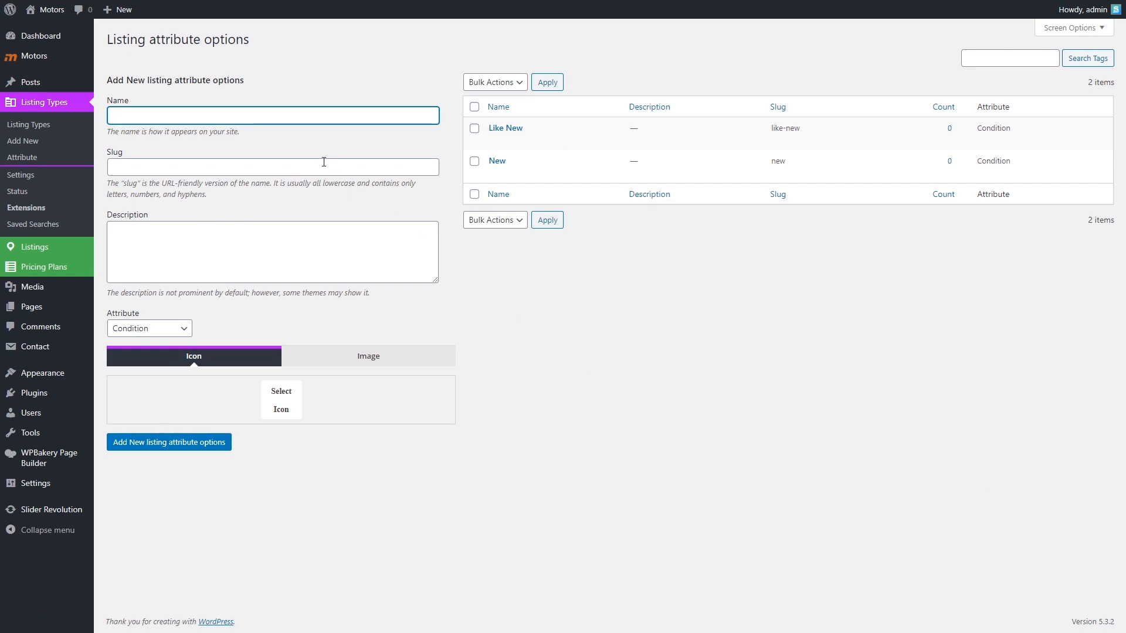
text(U)
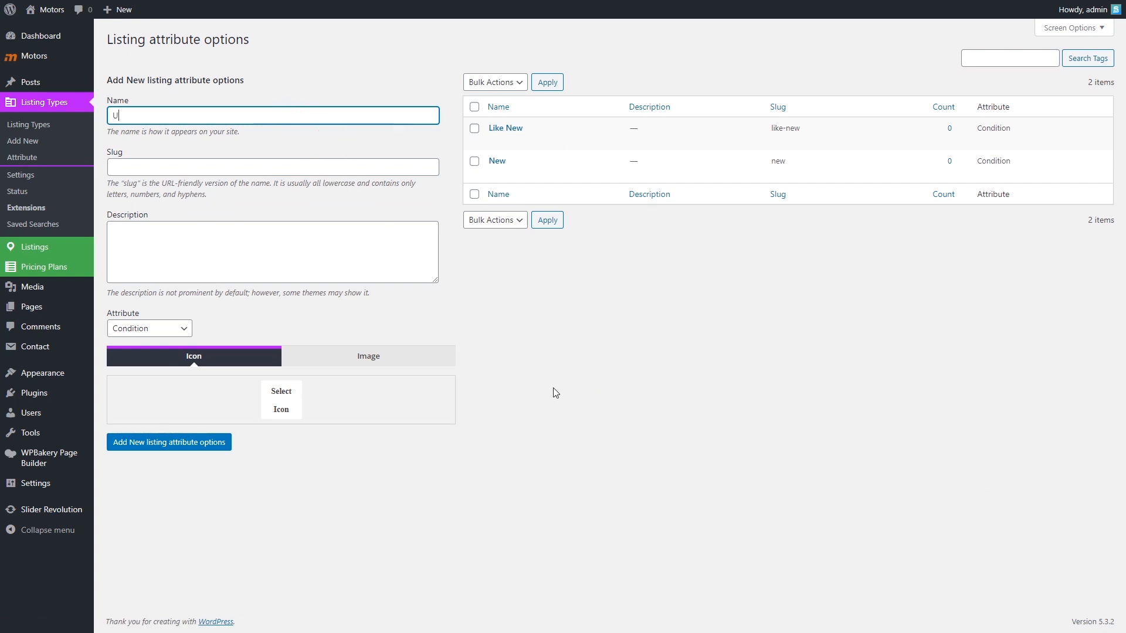
text(sed)
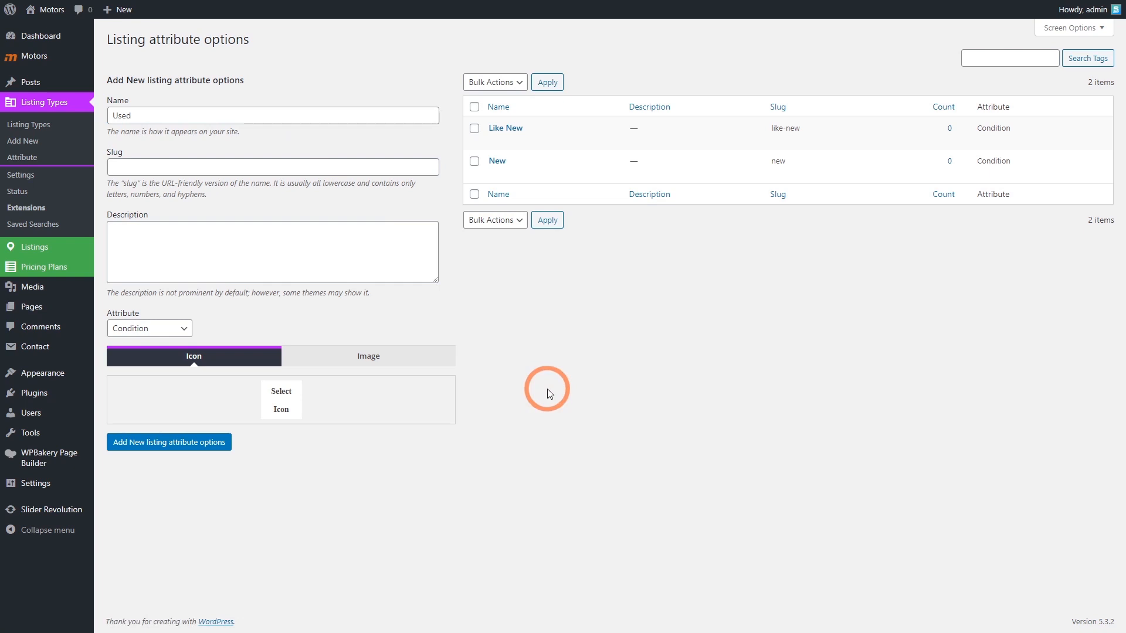
click(271, 167)
text(used)
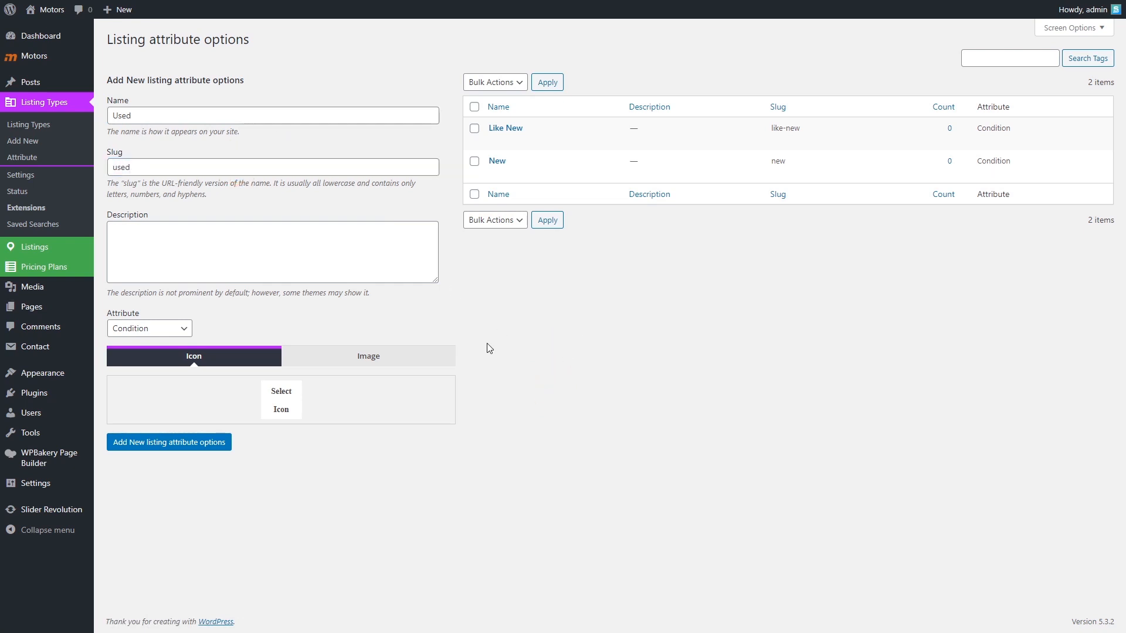
click(280, 400)
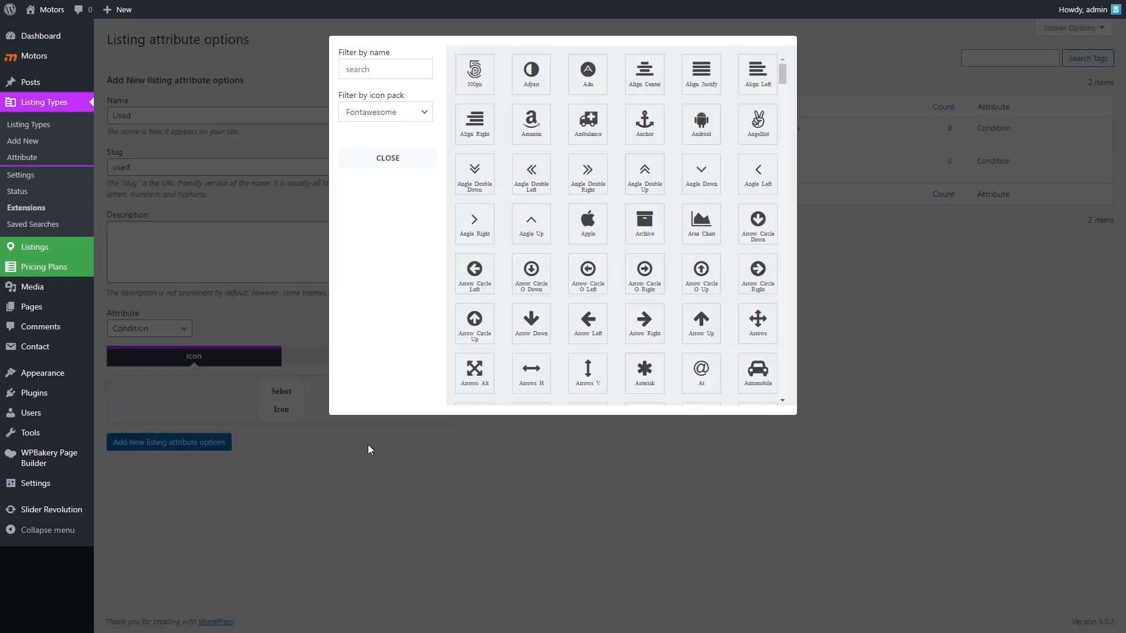
click(757, 373)
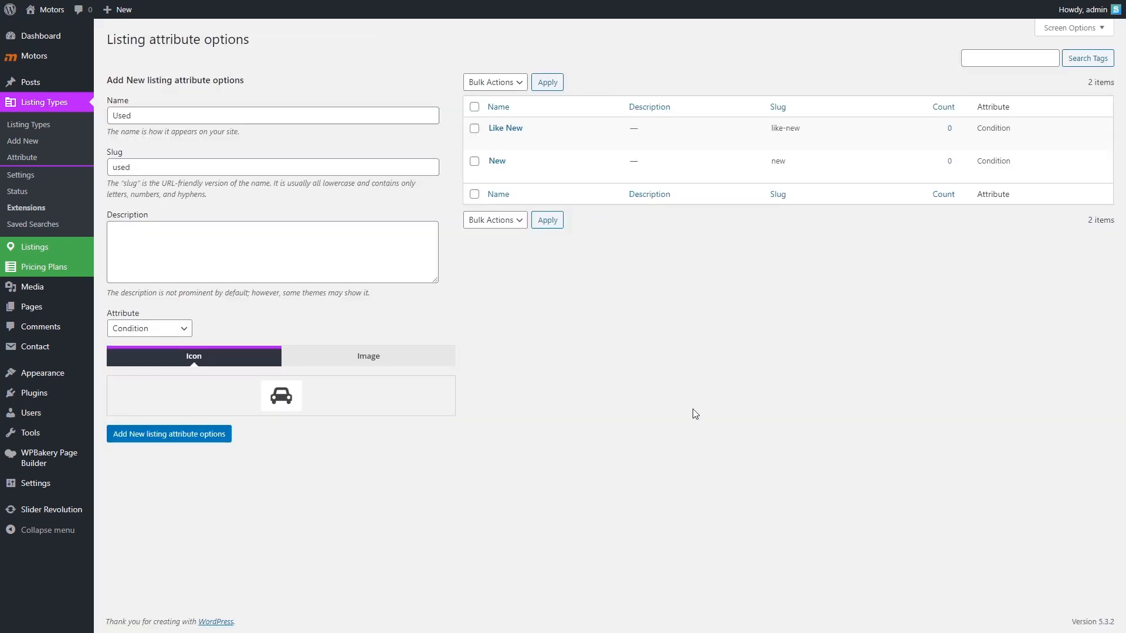
mouse_move(212, 443)
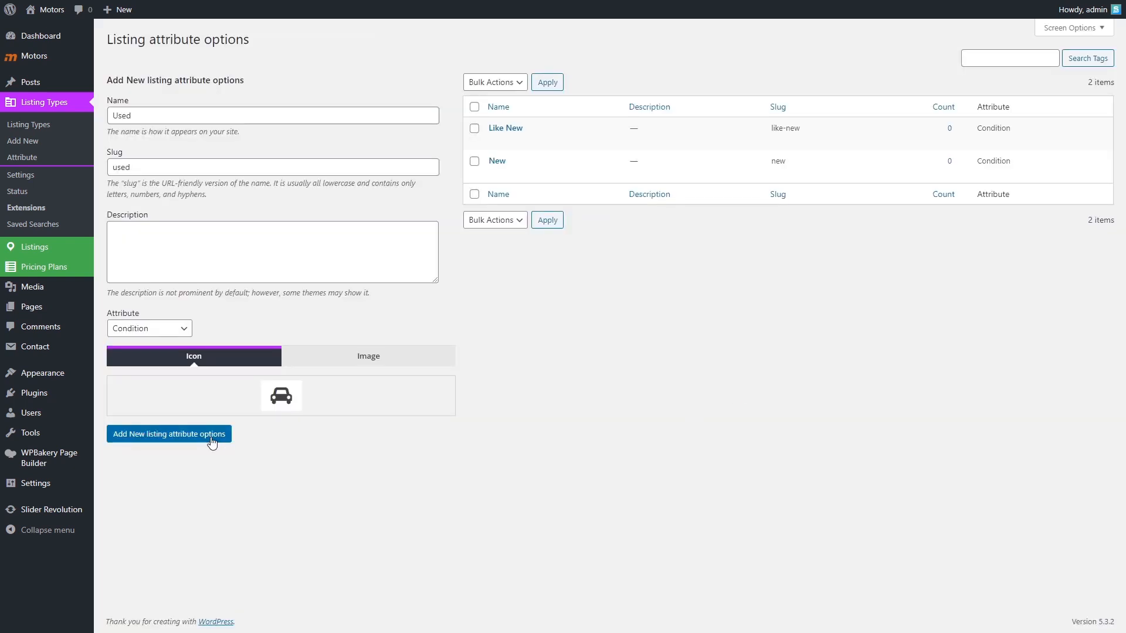
click(169, 434)
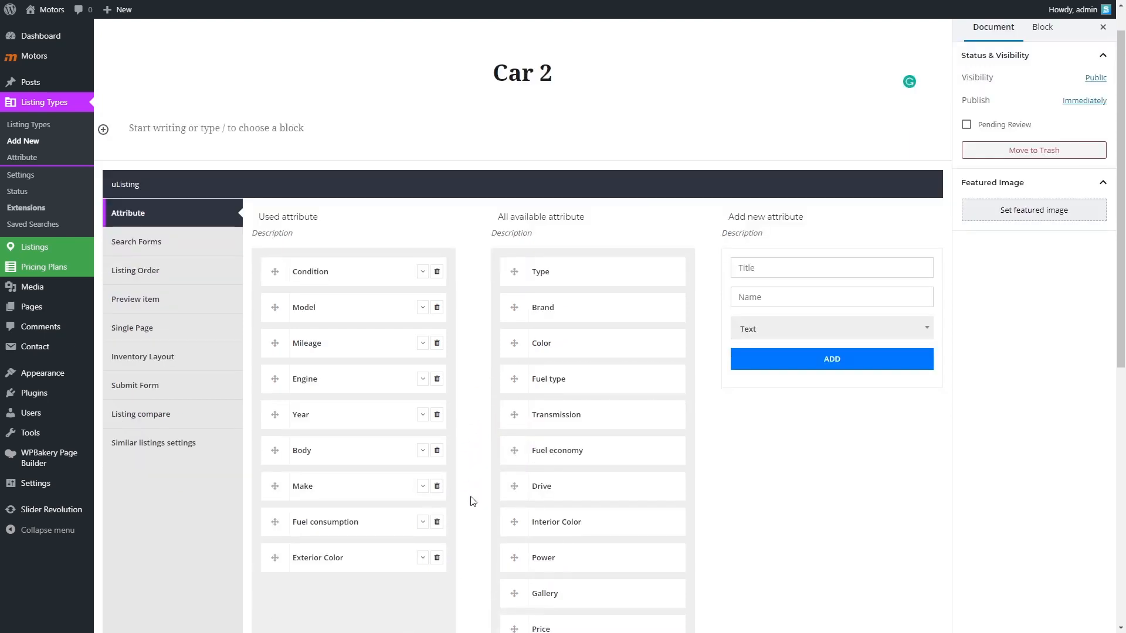
- Add Fuel type to Car 2's used attributes and publish the listing type
scroll(down, 3)
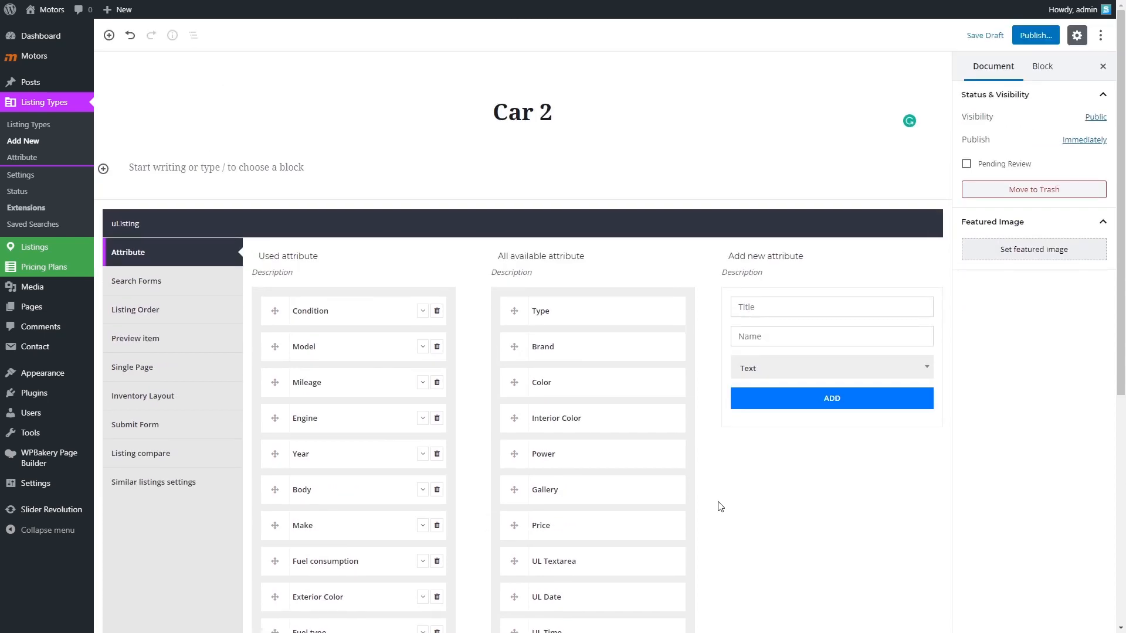
click(1034, 35)
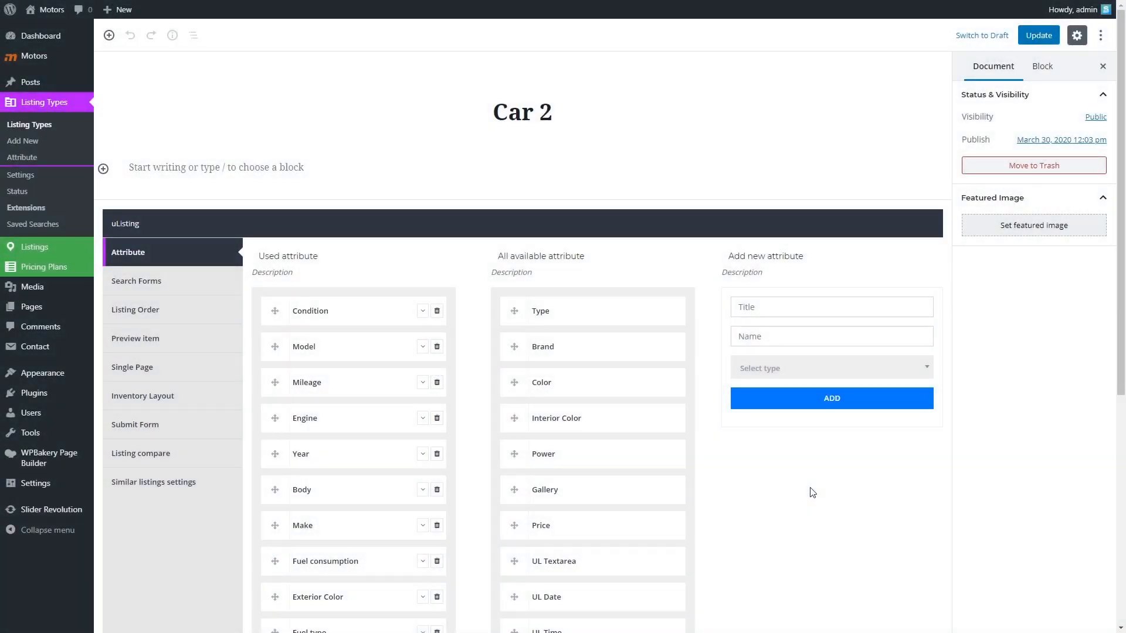
- Open Car 2's Search Forms settings and try the Model filter on the cars page
click(137, 281)
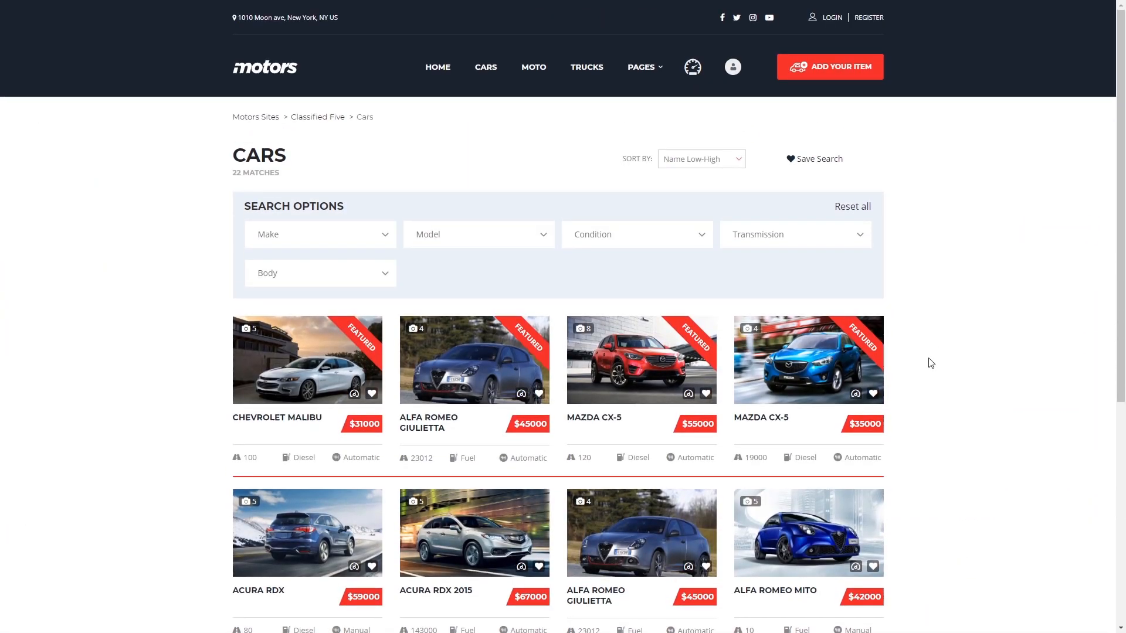
click(478, 234)
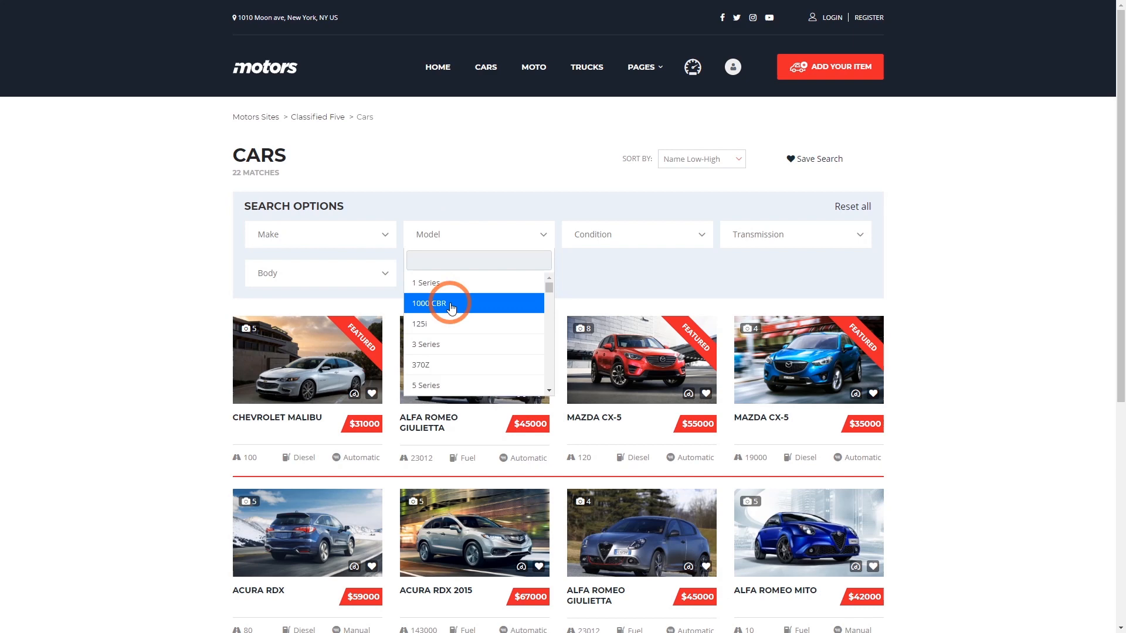
click(438, 303)
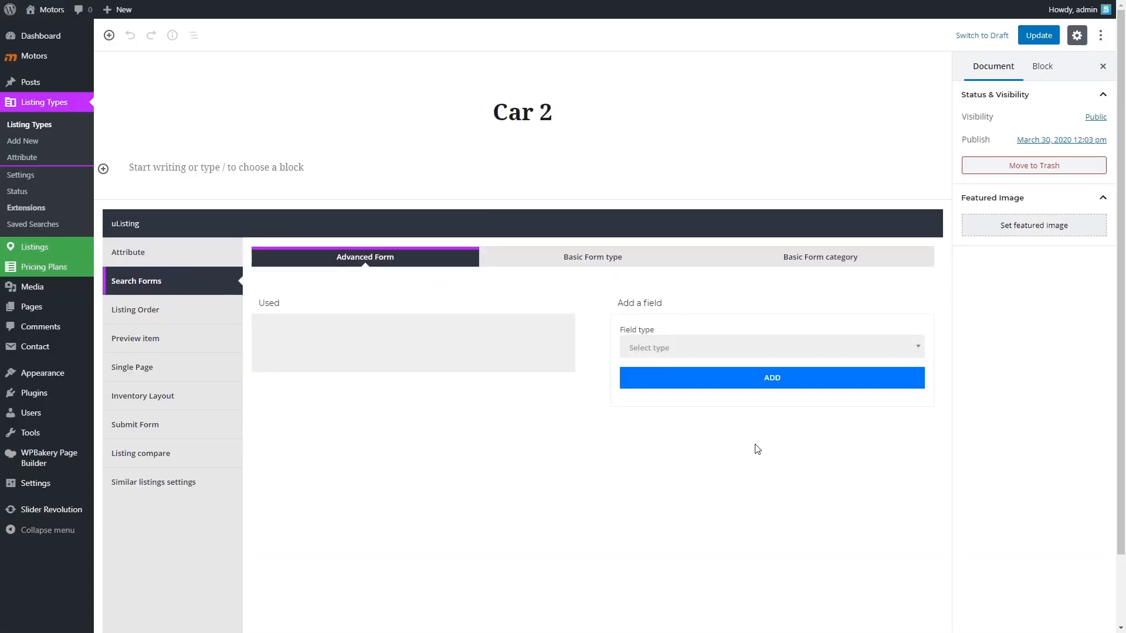
- Add a Make dropdown to the advanced search form, sorted by name ascending
click(772, 347)
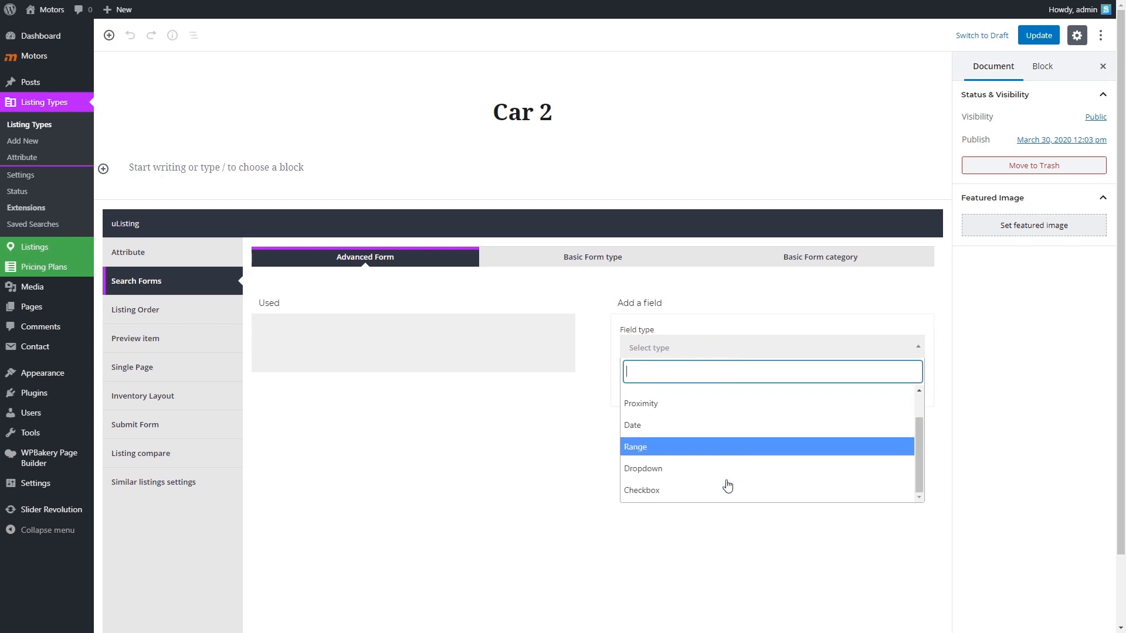
click(643, 469)
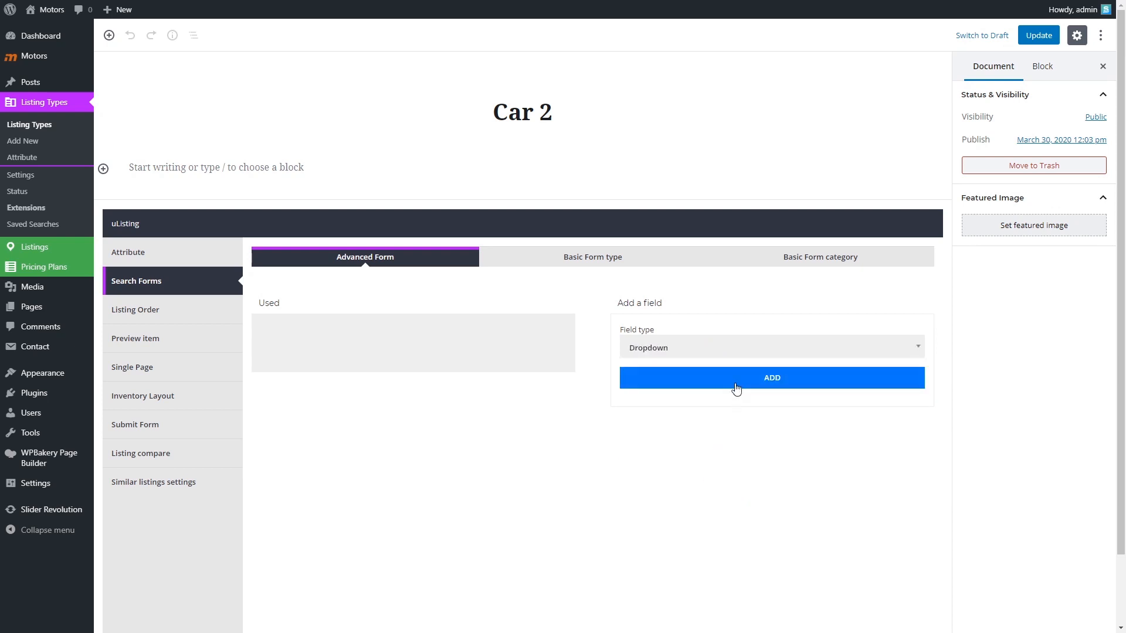
click(771, 378)
text(M)
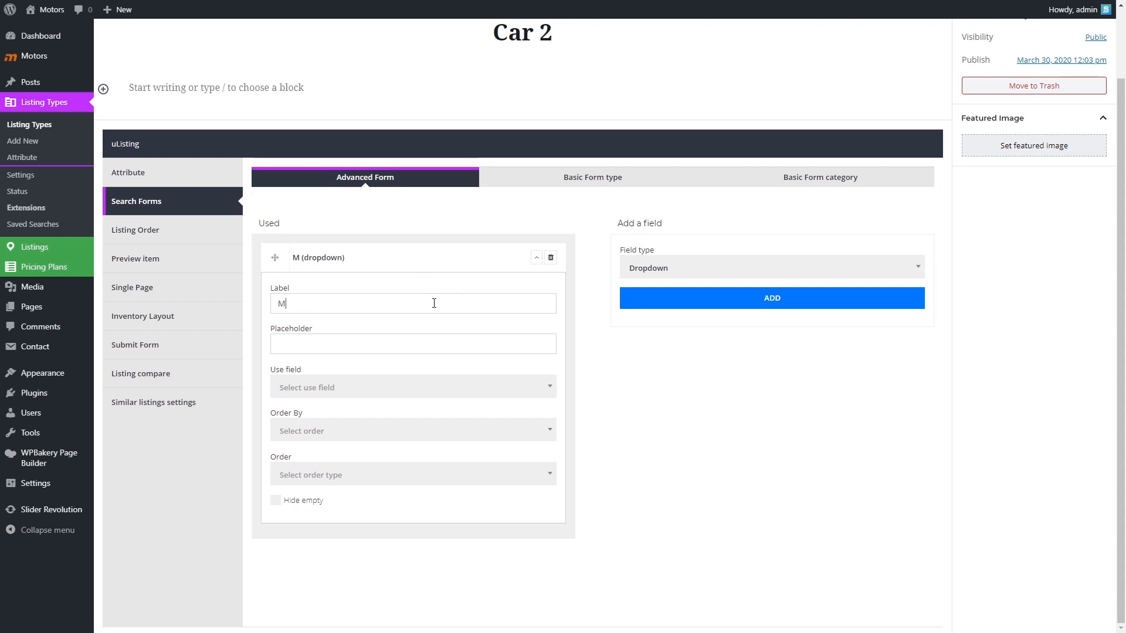
text(ake)
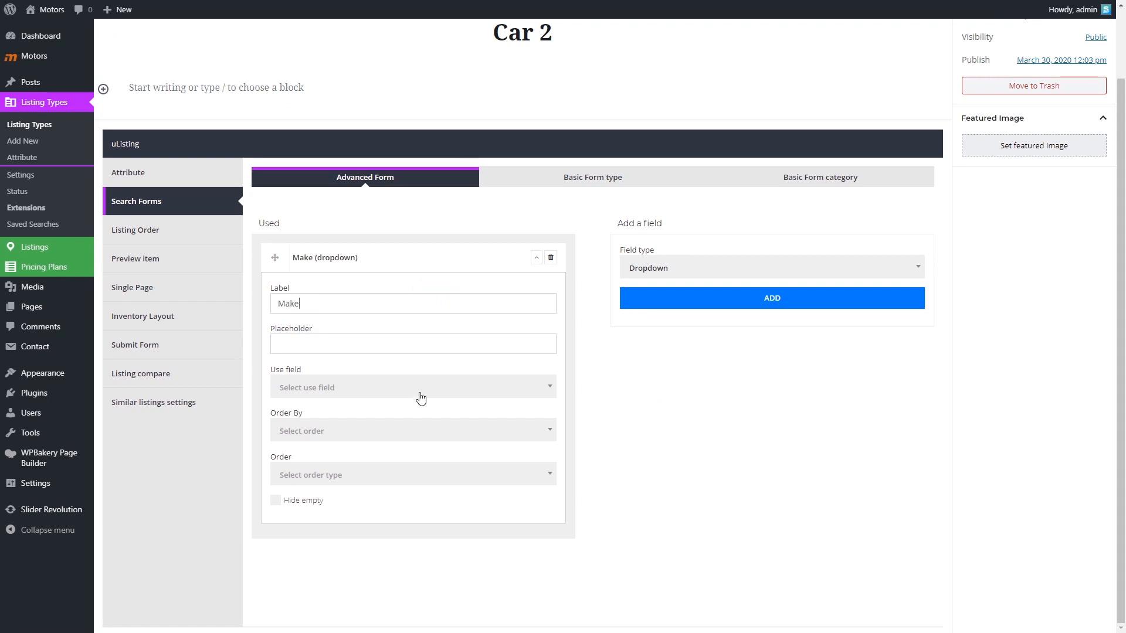
click(412, 387)
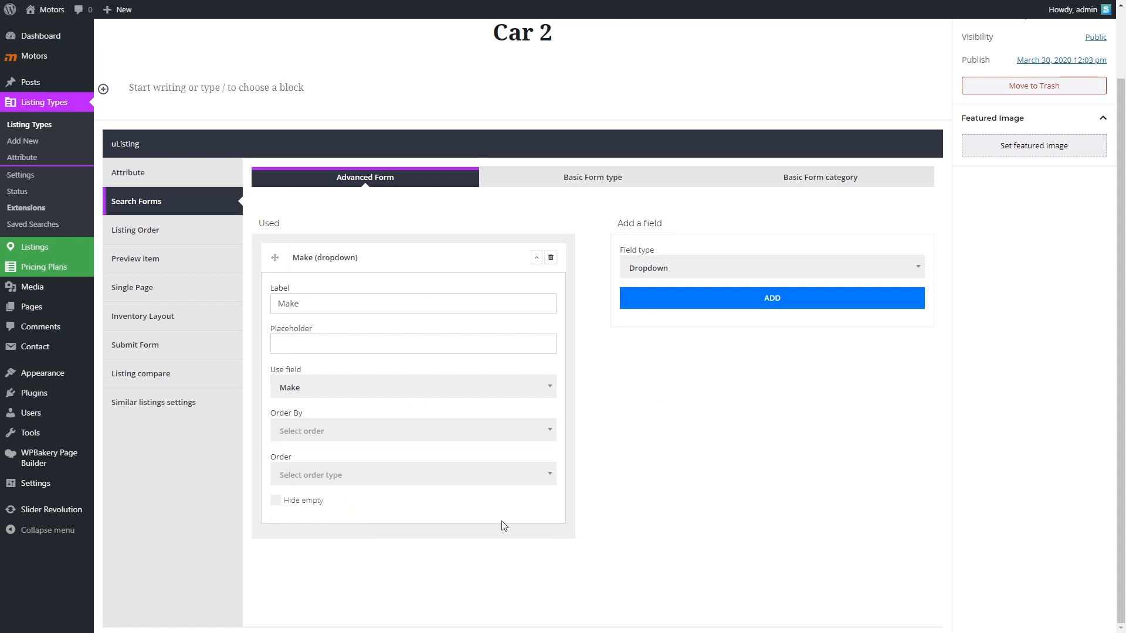
click(412, 431)
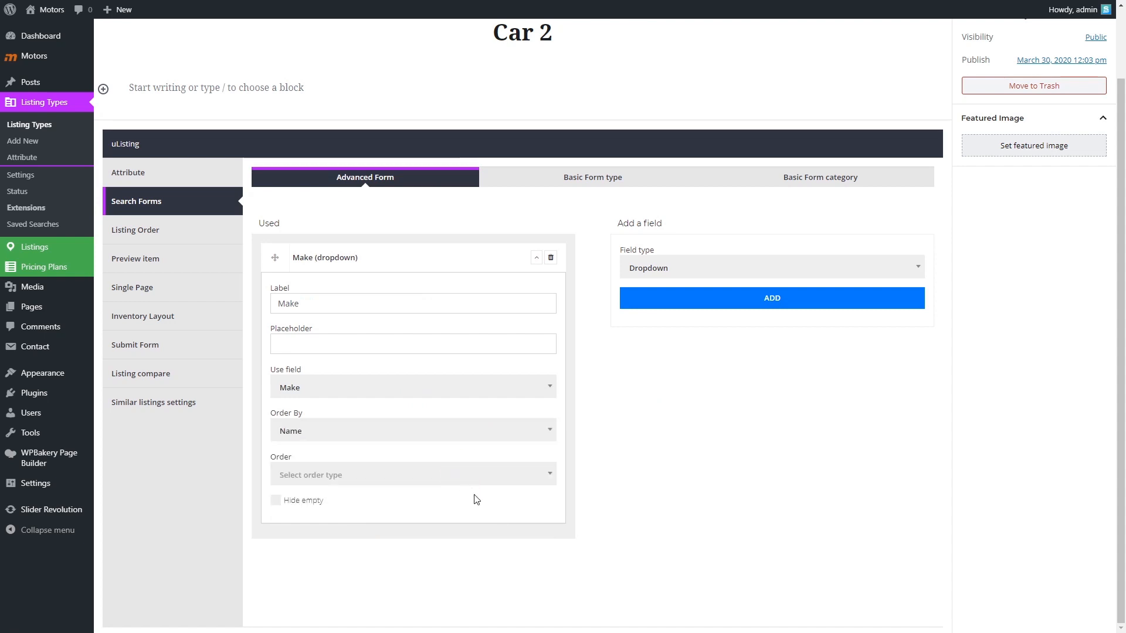
click(413, 474)
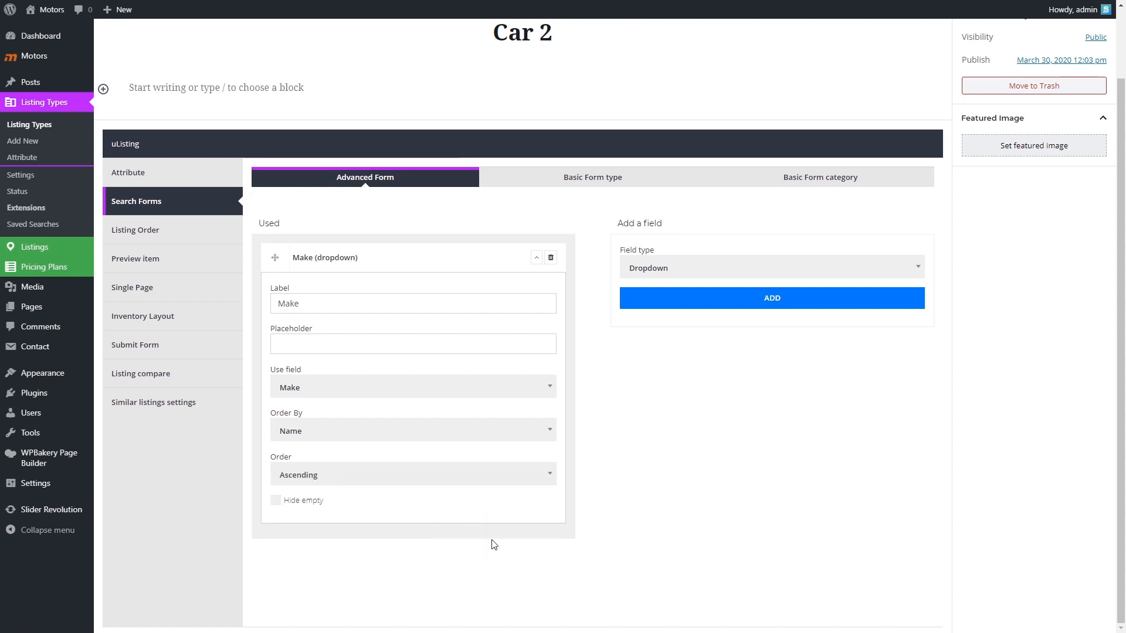
click(535, 257)
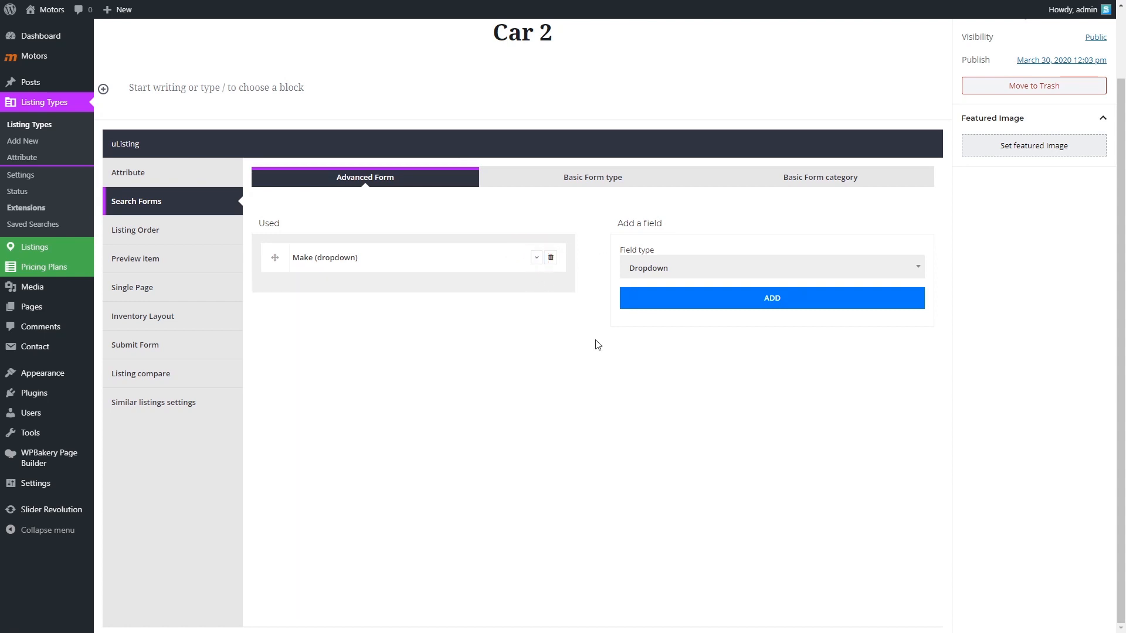
mouse_move(710, 300)
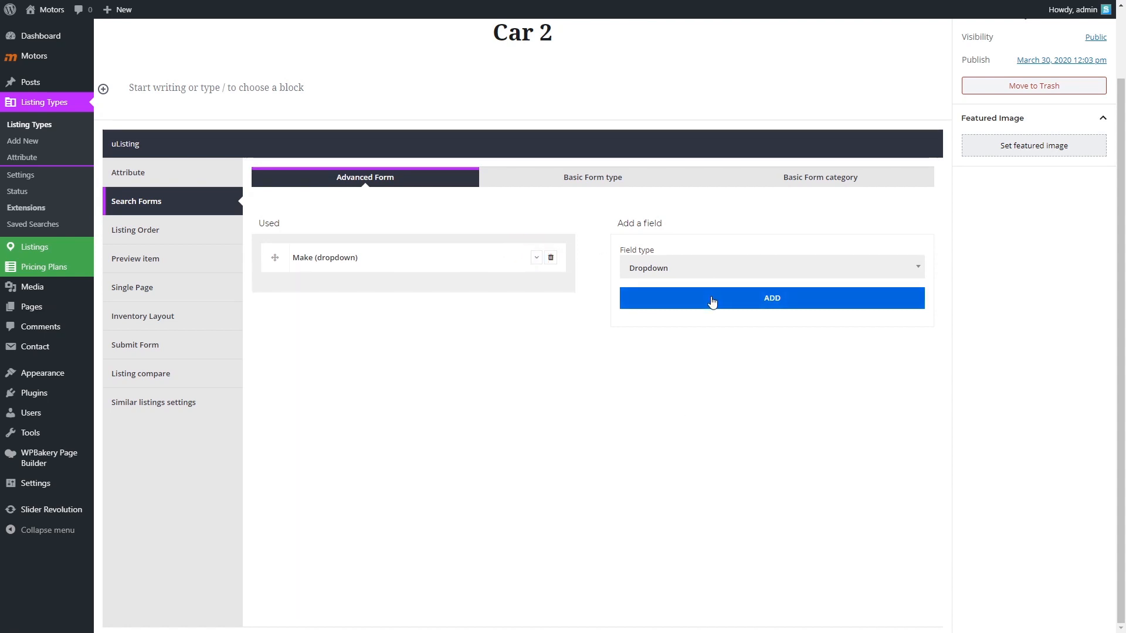
- Add a Model dropdown ordered by name, then show the Basic Form type settings
click(771, 298)
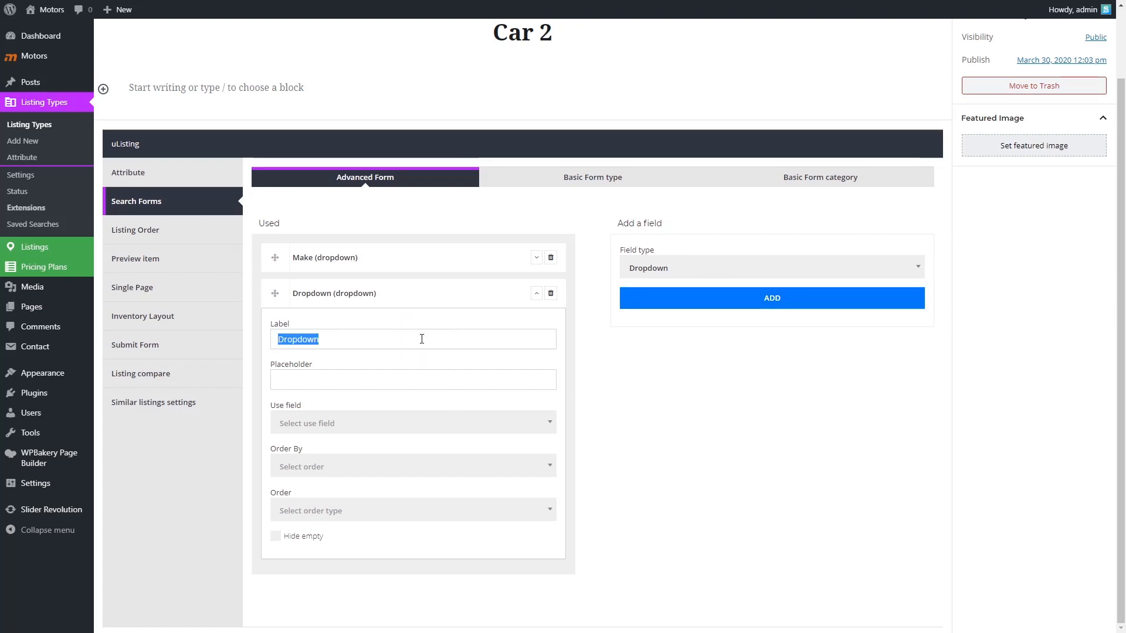
text(Model)
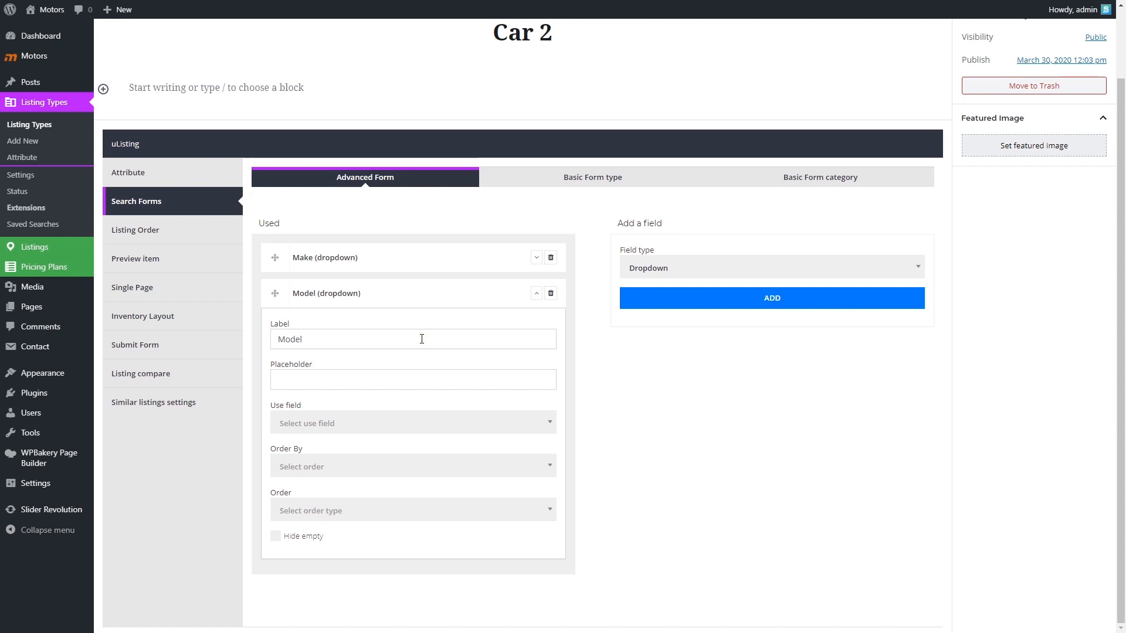
click(413, 423)
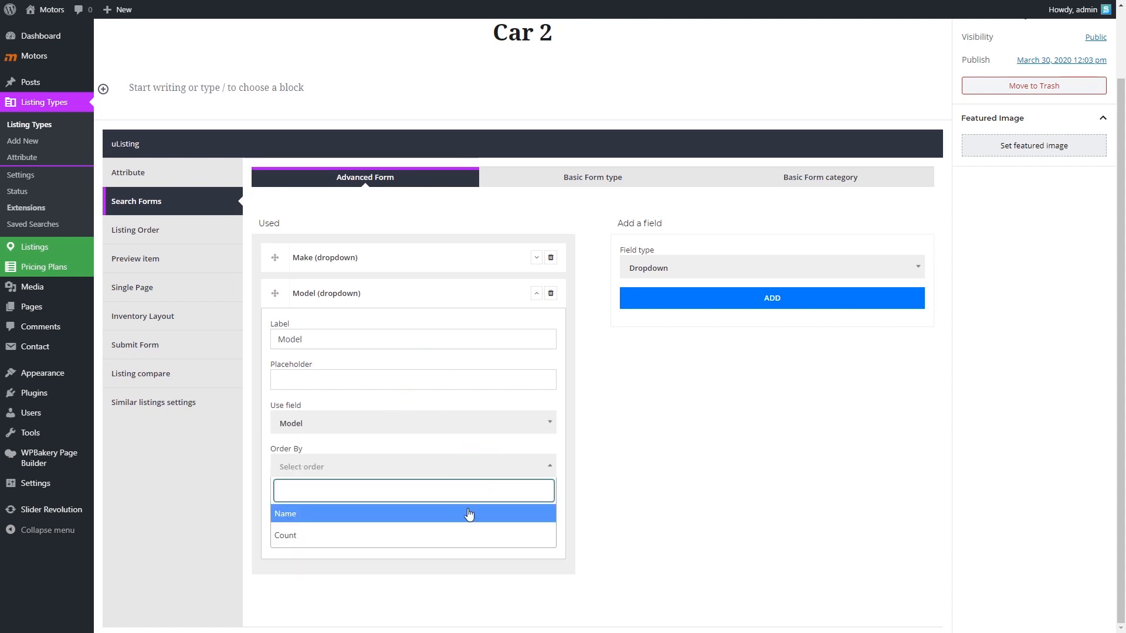
click(412, 514)
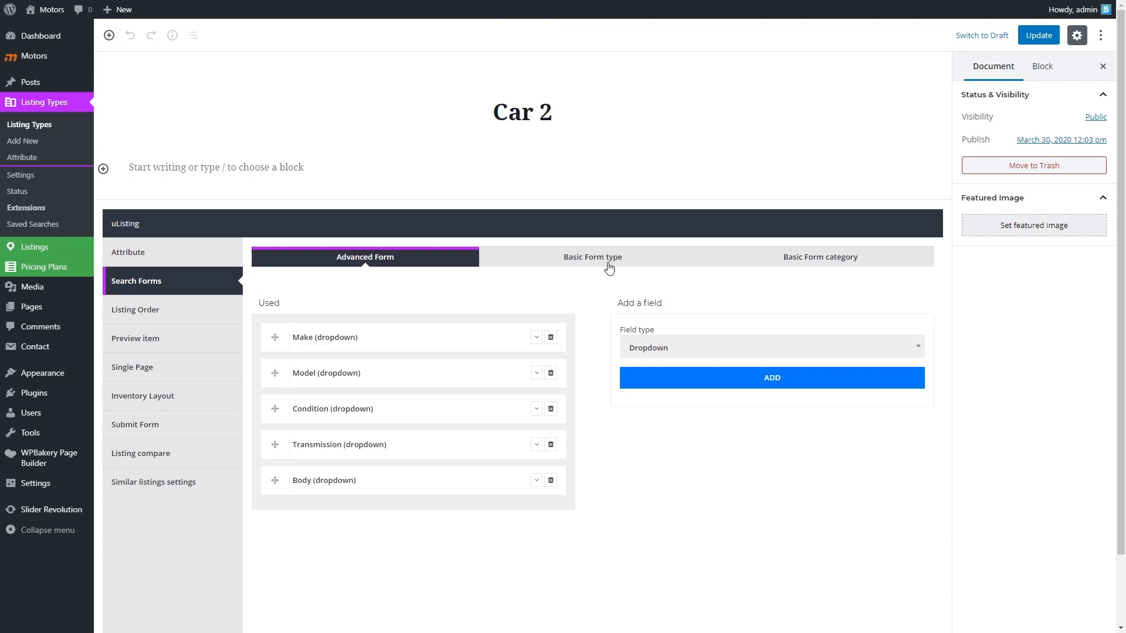
click(592, 257)
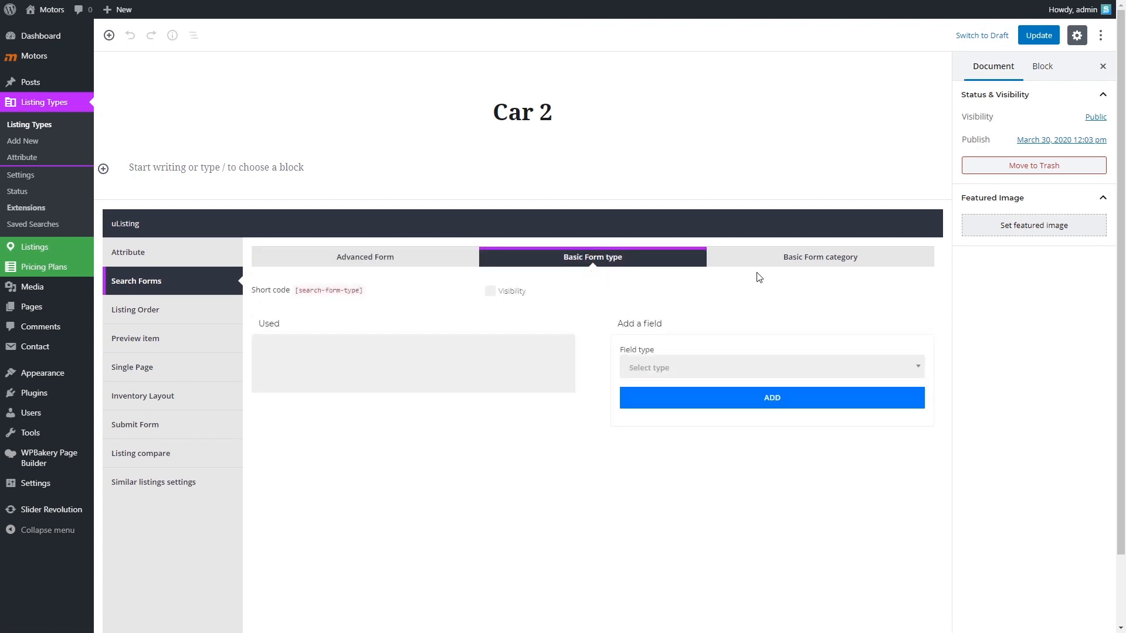
- Preview the Moto and Trucks search tabs and body types, then show Basic Form category
click(819, 257)
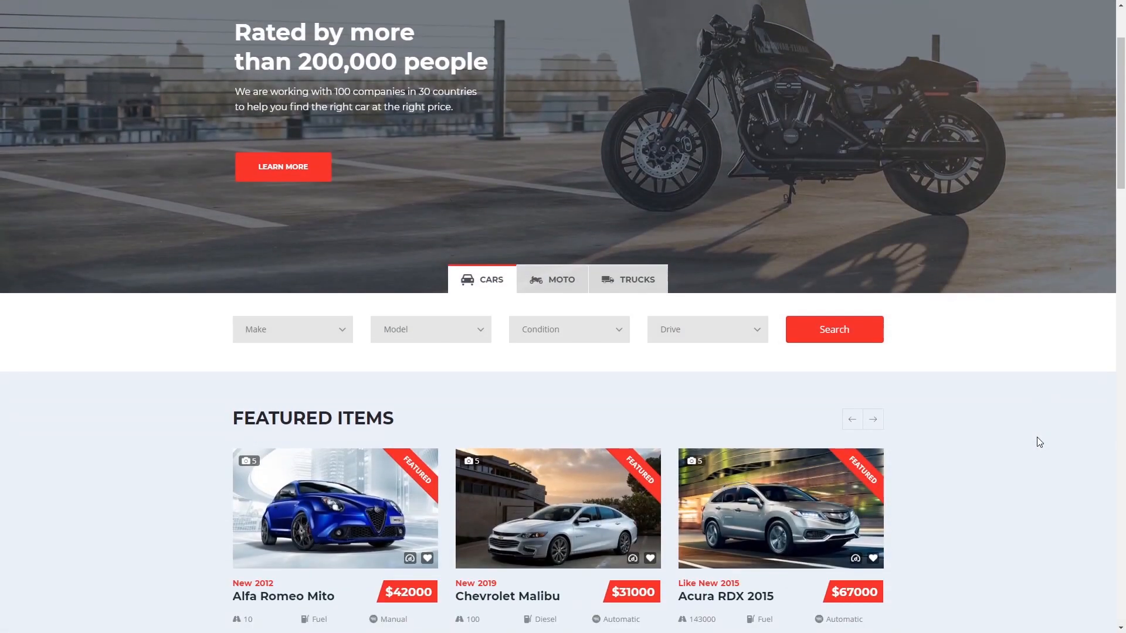
click(562, 280)
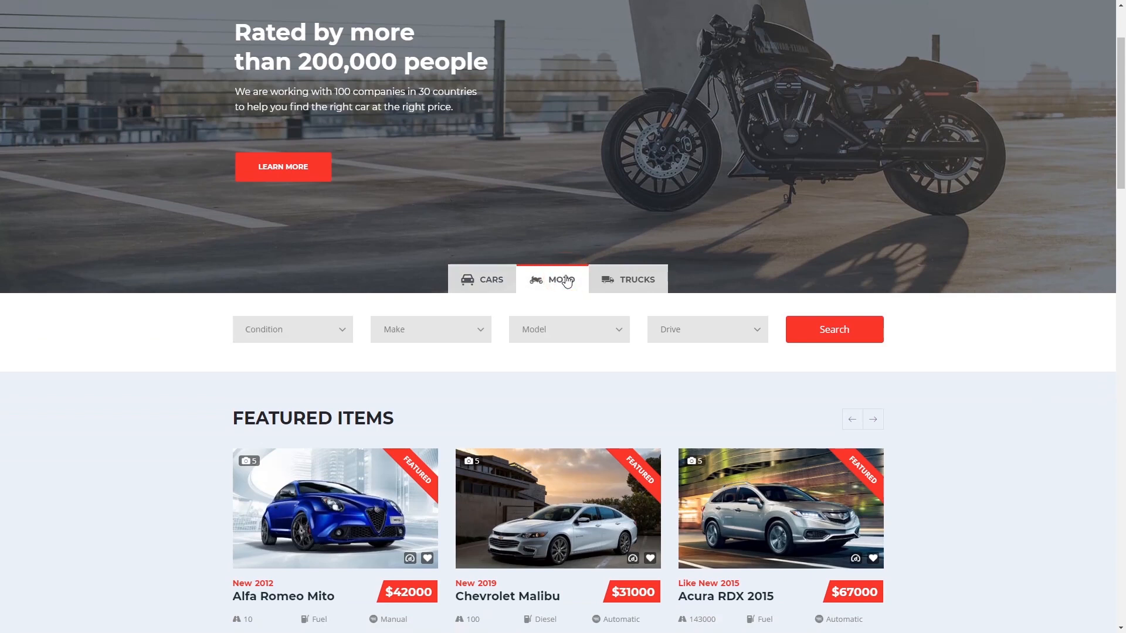
click(634, 279)
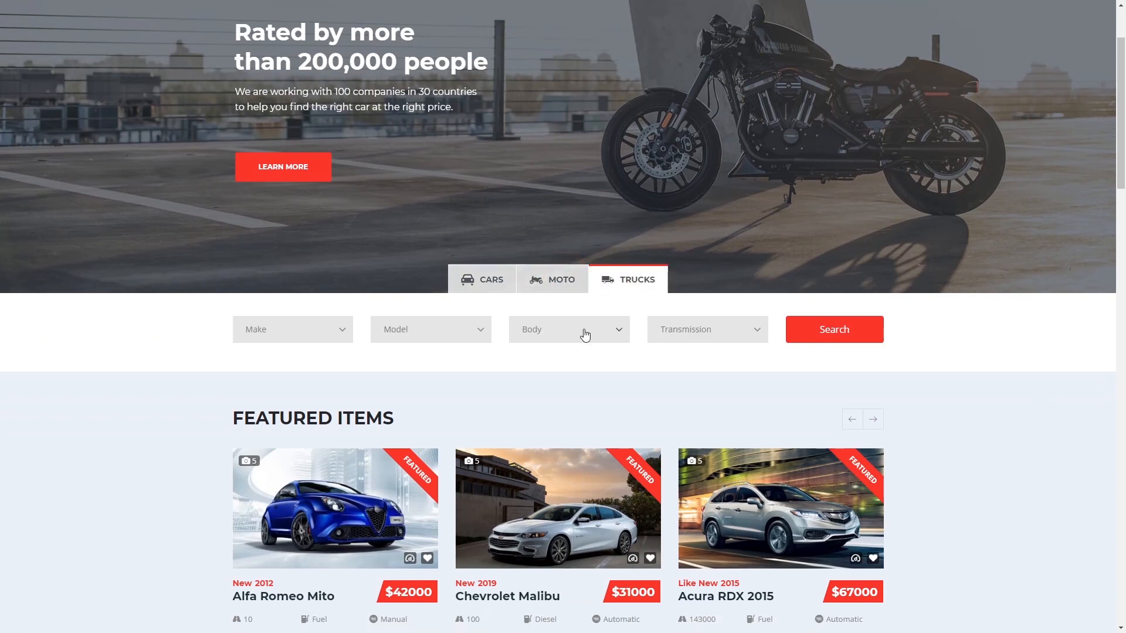
click(567, 329)
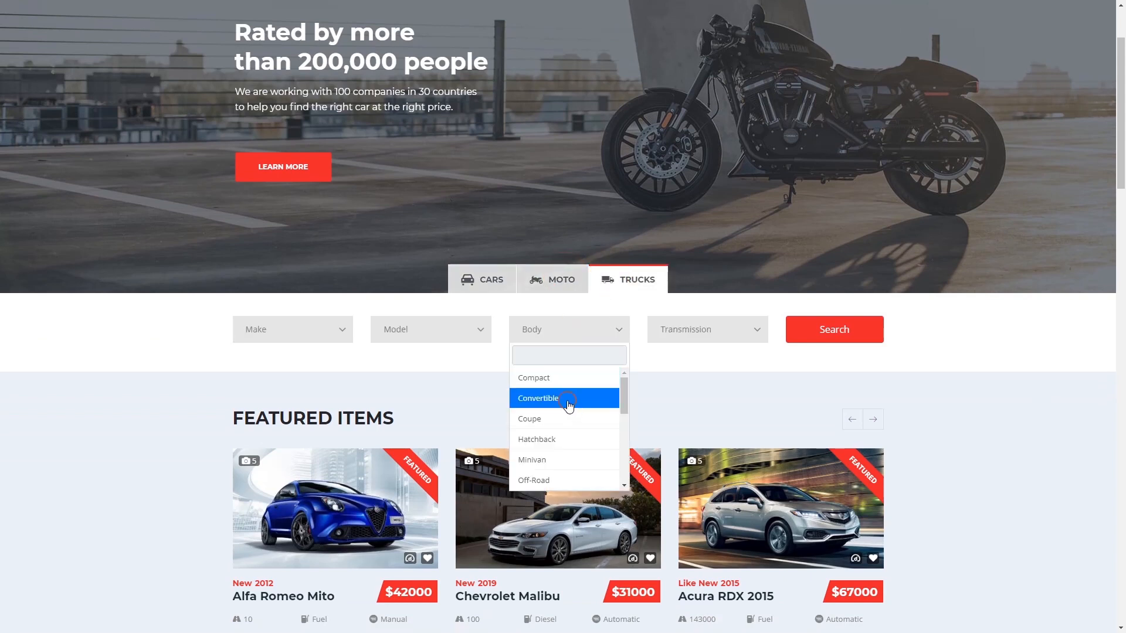
click(537, 398)
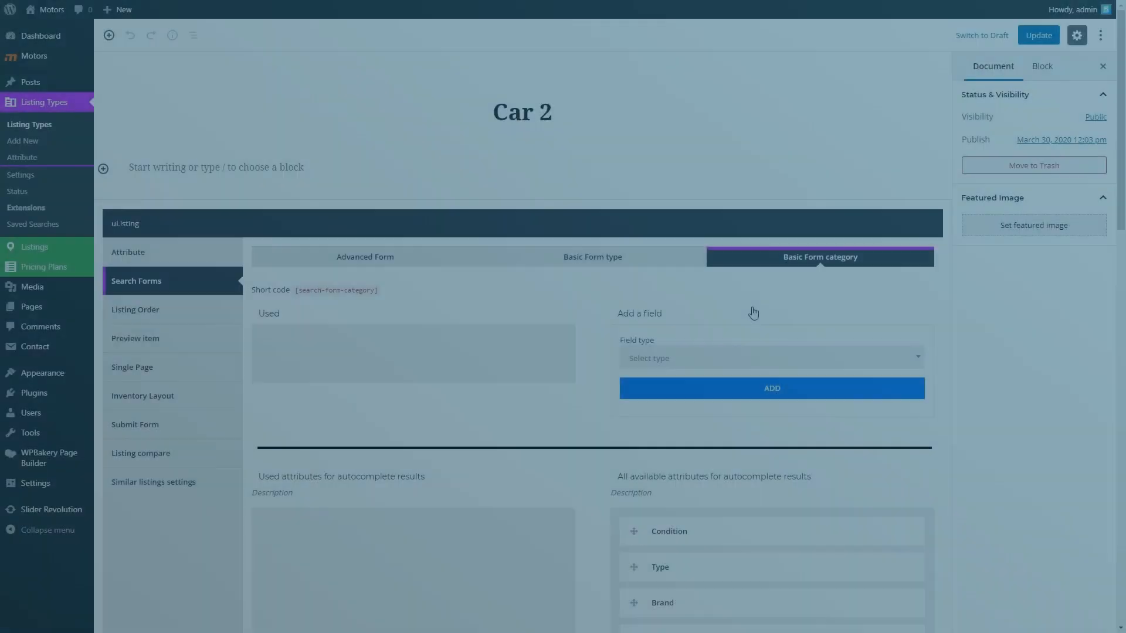
- Add a Condition dropdown to the category search form, ordered by name
click(770, 359)
text(Con)
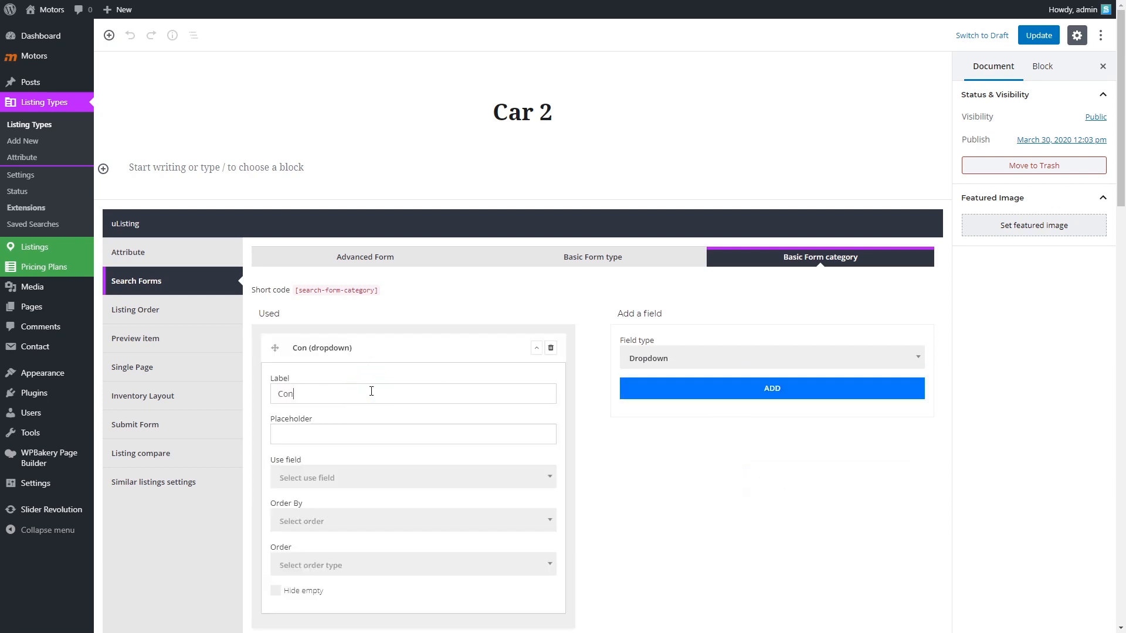
text(dition)
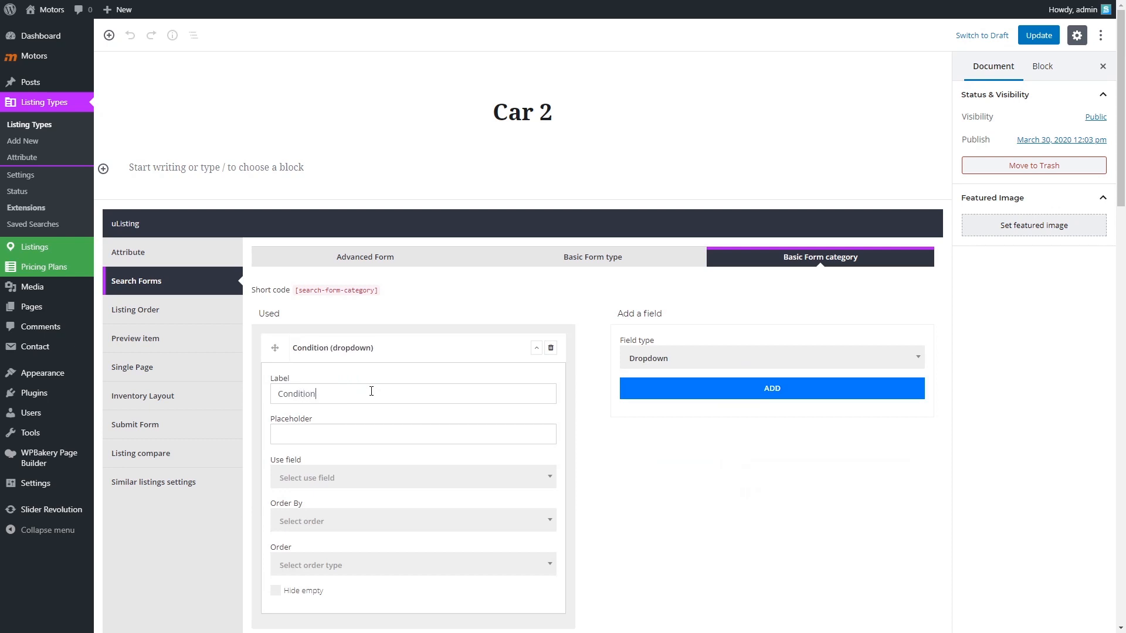
click(412, 477)
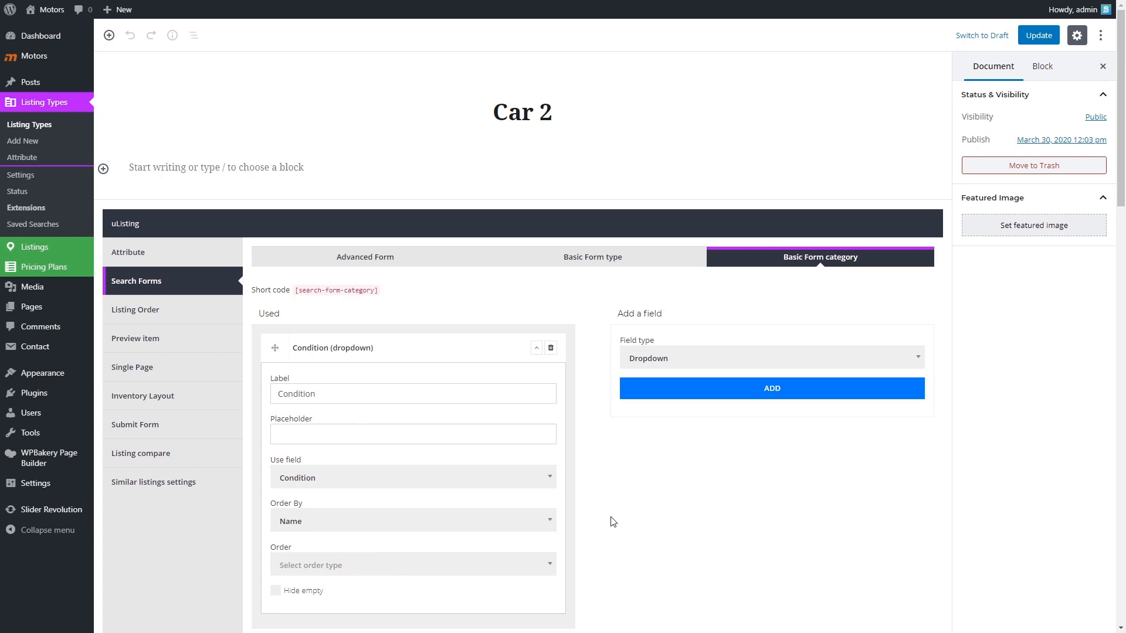
click(412, 565)
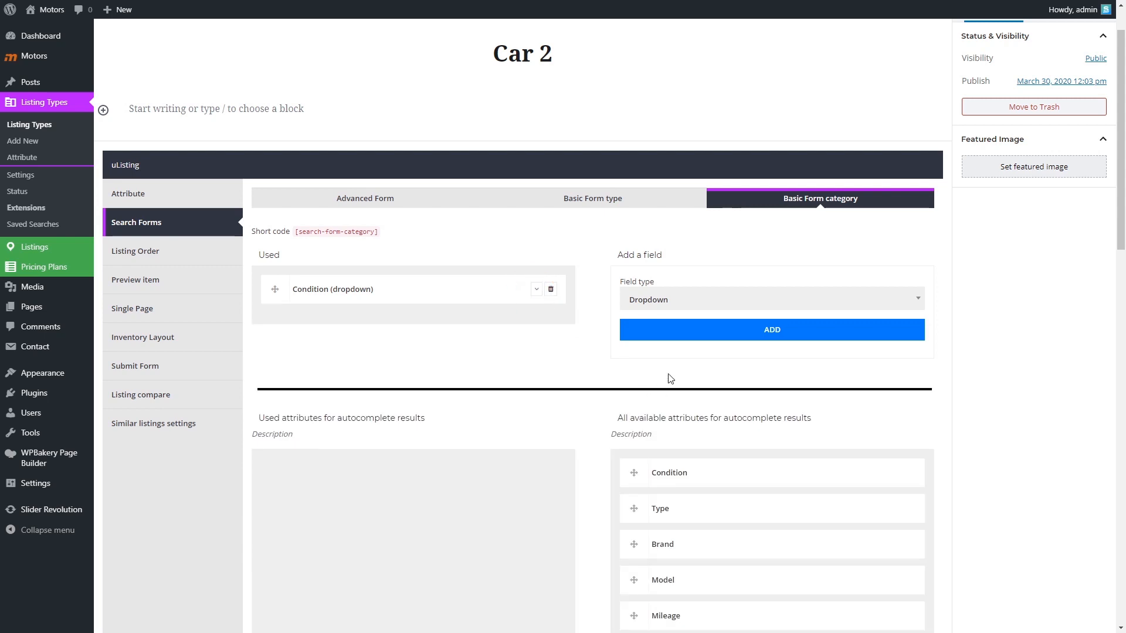
- Add a Model dropdown to the category form, then show the Listing Order settings
click(771, 329)
text(M)
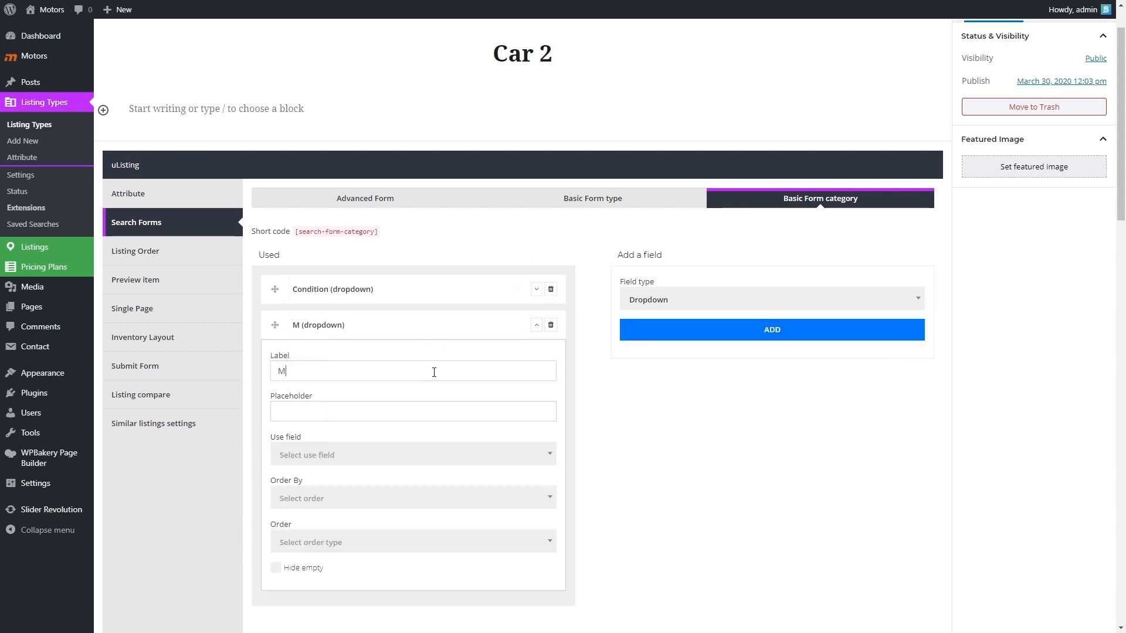
text(odel)
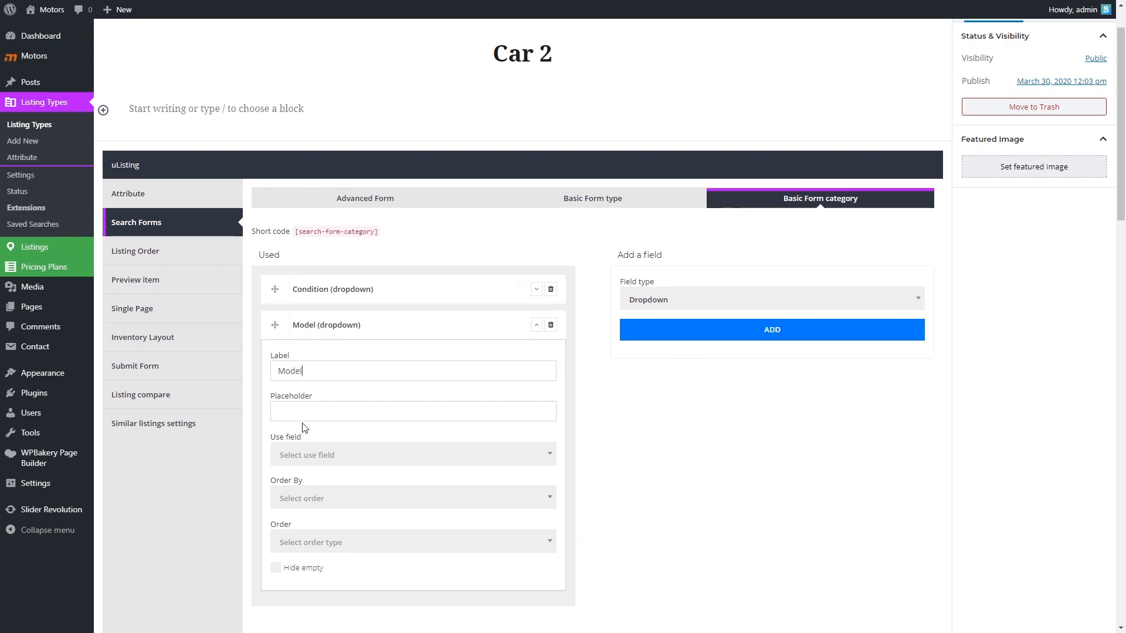
click(412, 454)
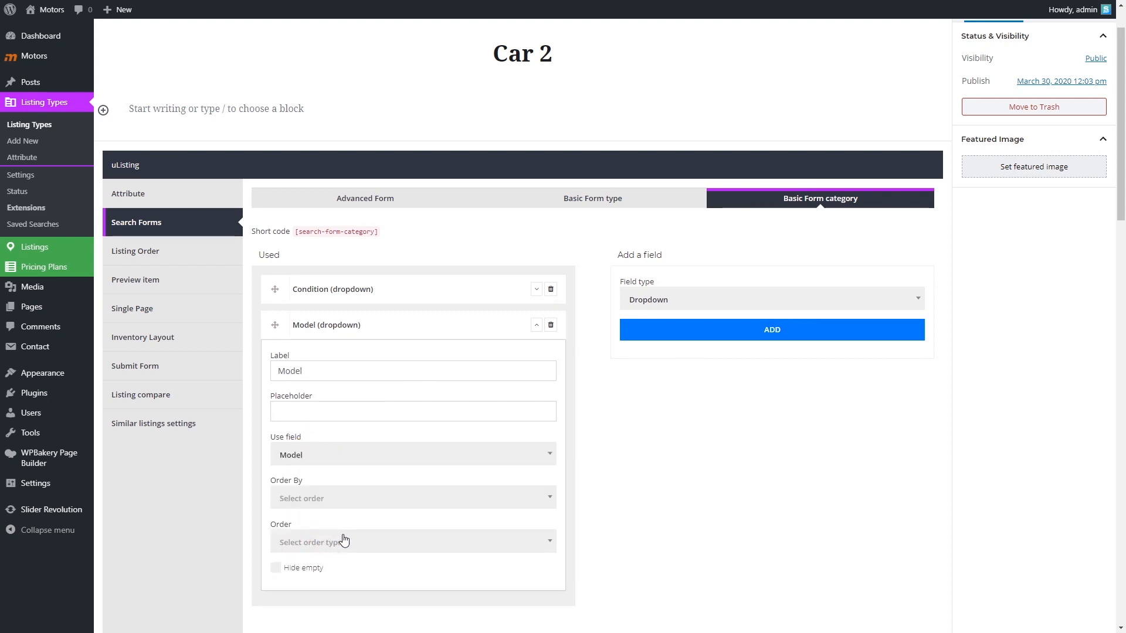
click(413, 541)
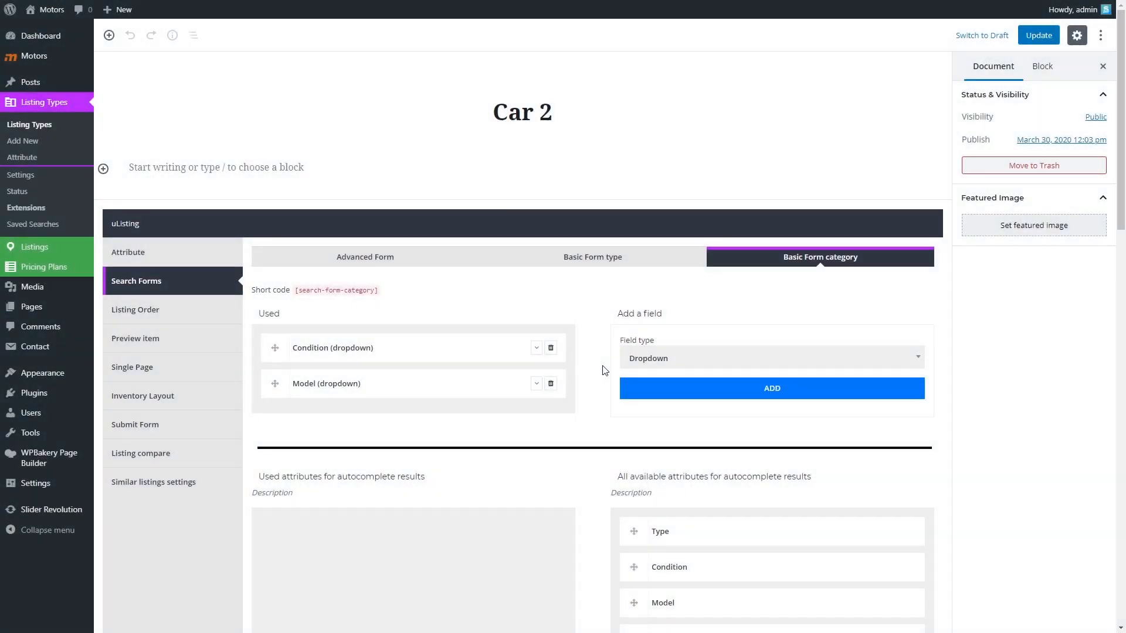
click(135, 310)
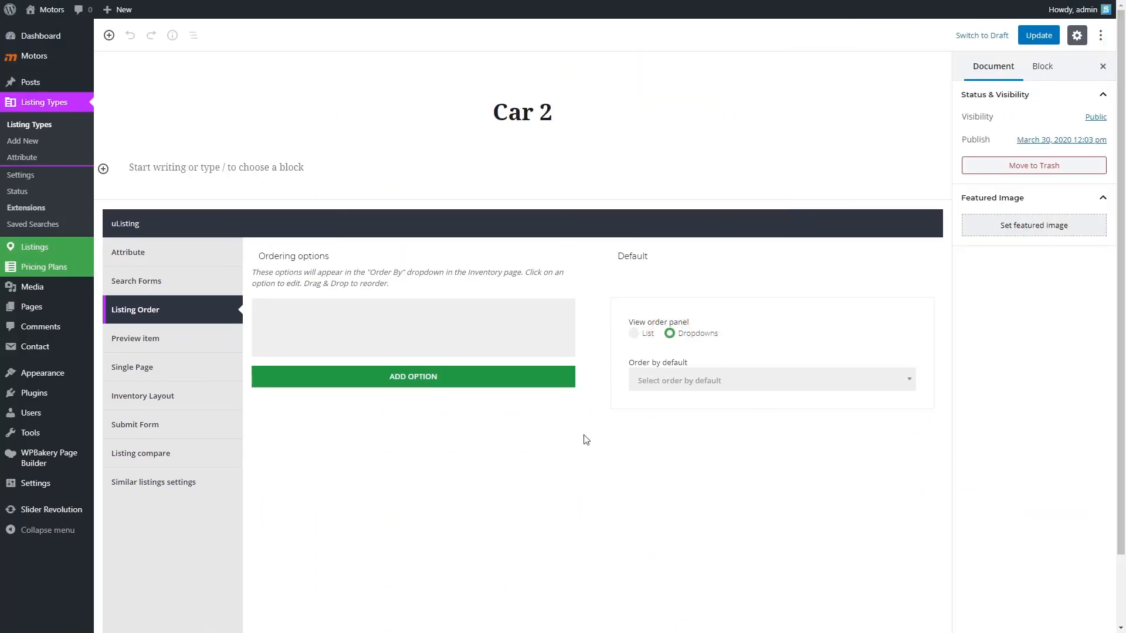
- Add a Name (Asc) ordering option that sorts by listing title
click(412, 377)
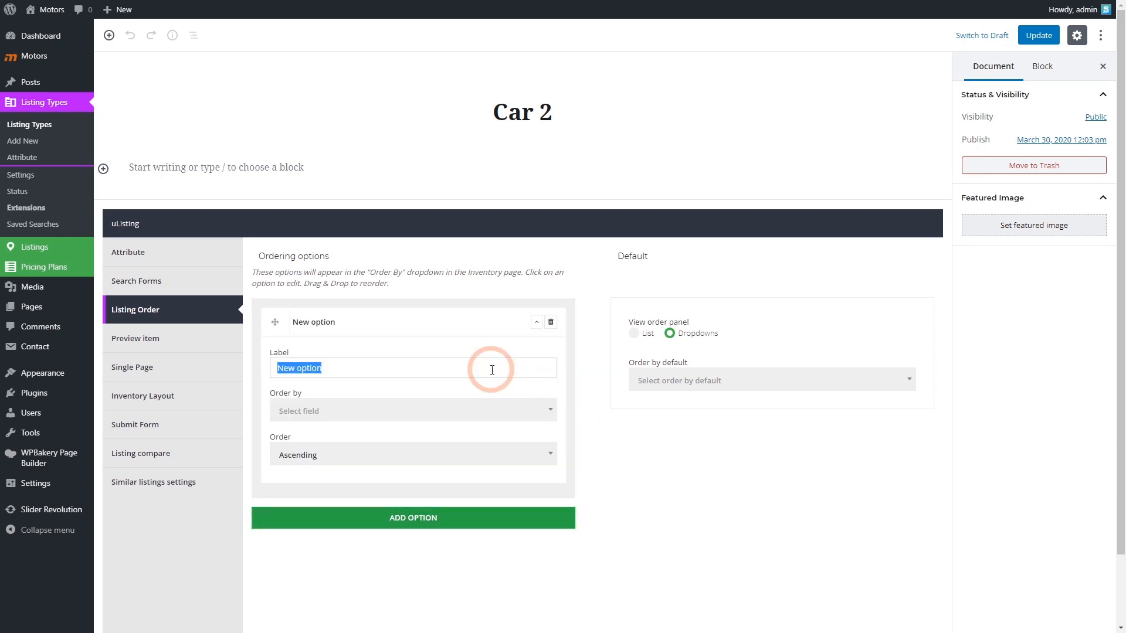
text(Name ()
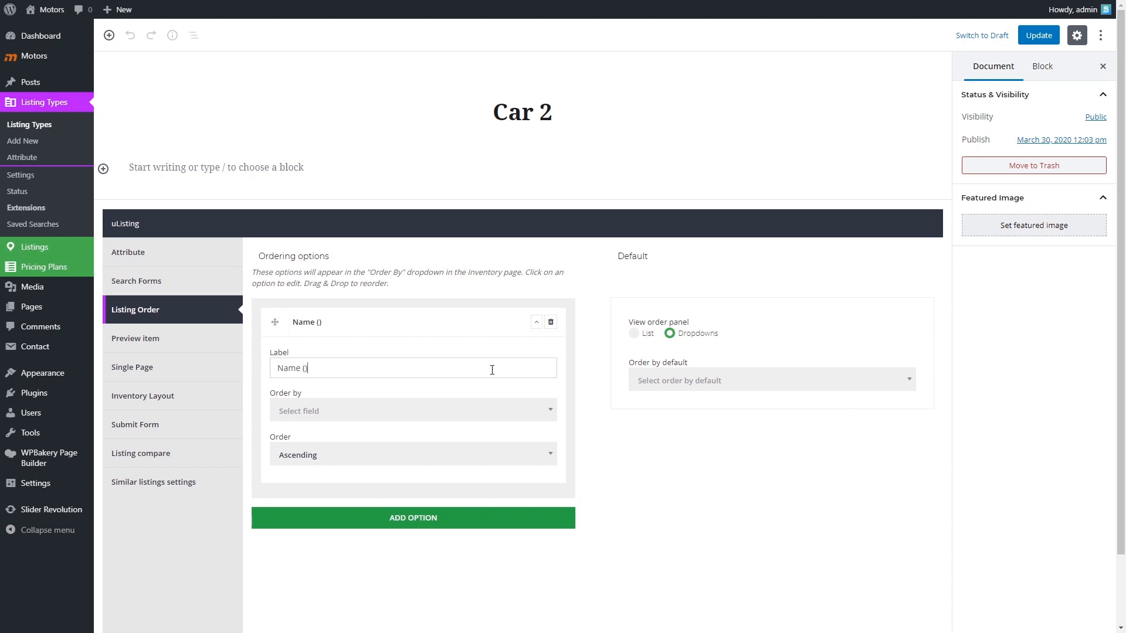
text(As)
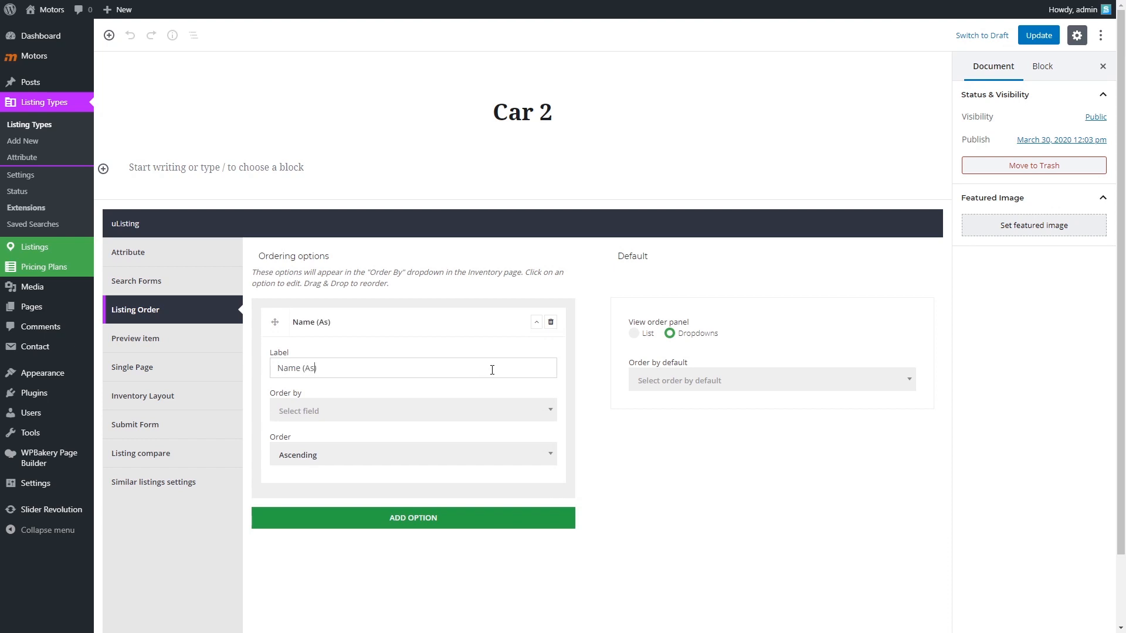
text(c))
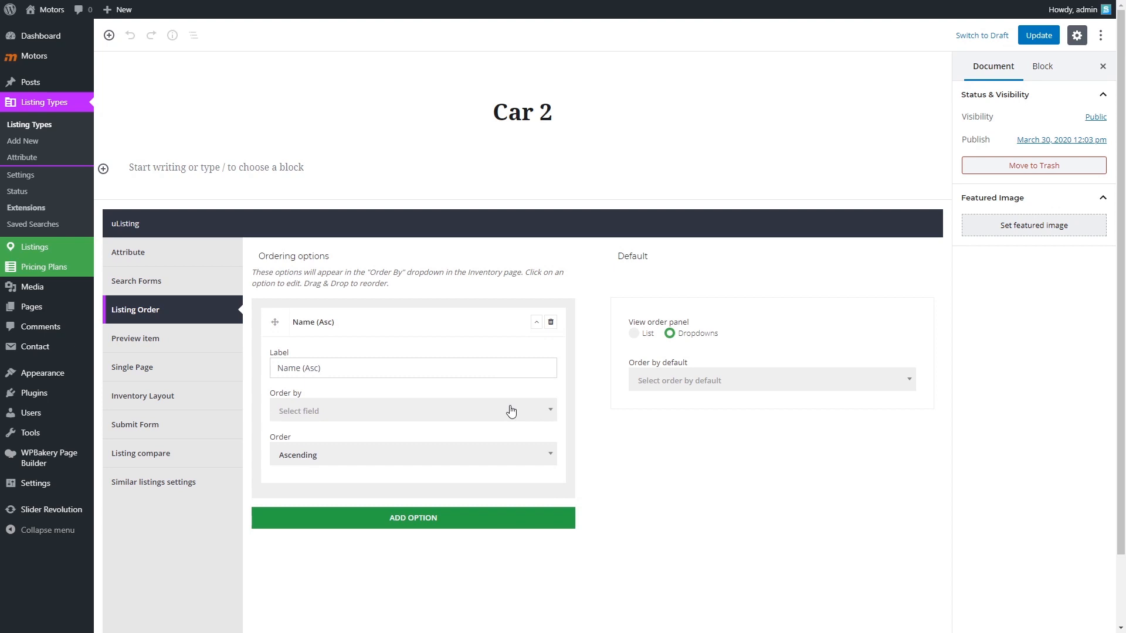
click(412, 411)
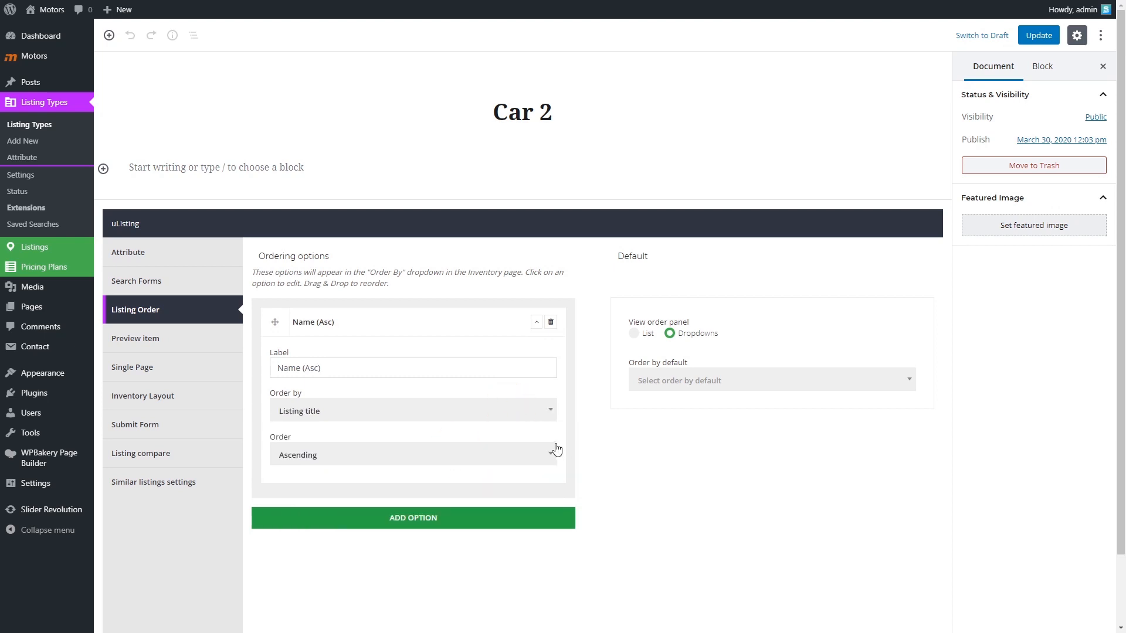
- Add a Name (Desc) ordering option sorting by listing title in descending order
click(412, 517)
text(N)
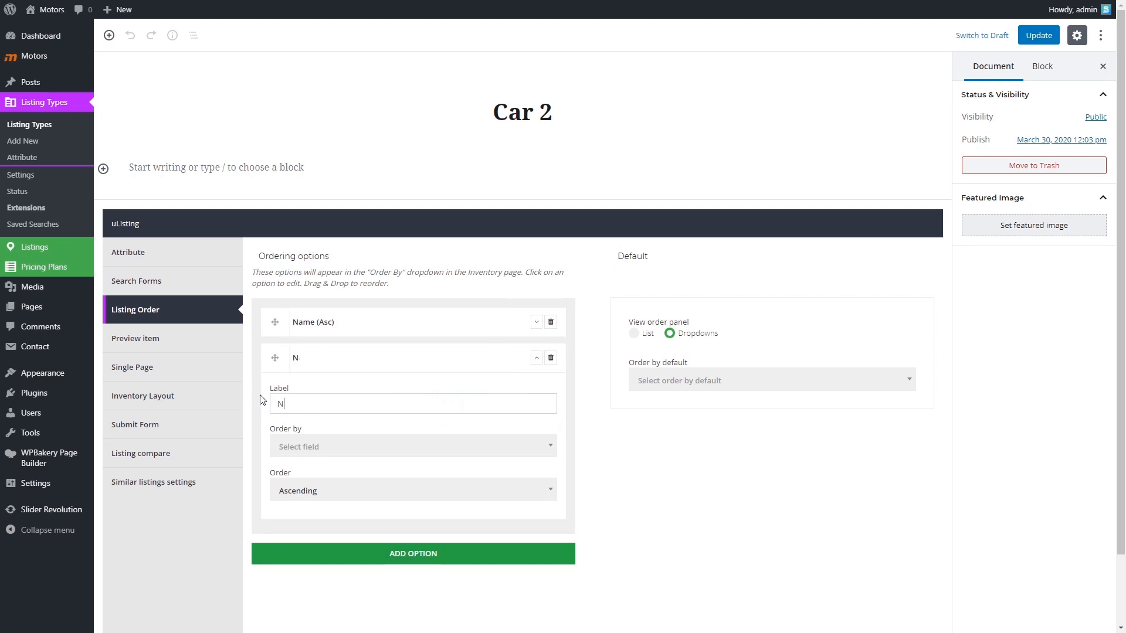
text(ame ())
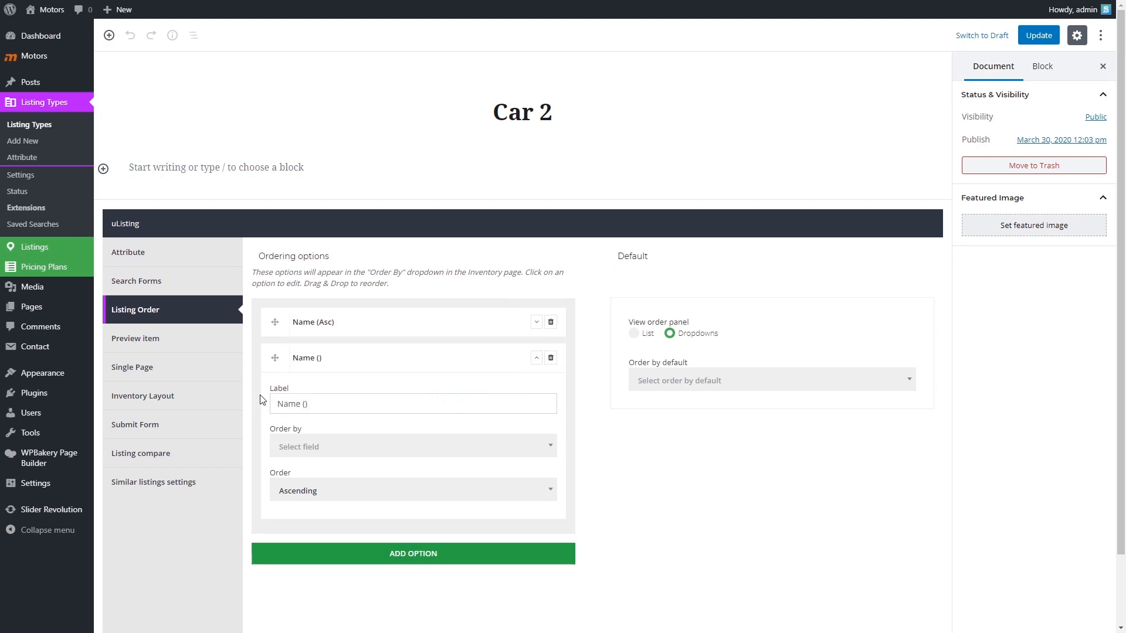
text(S)
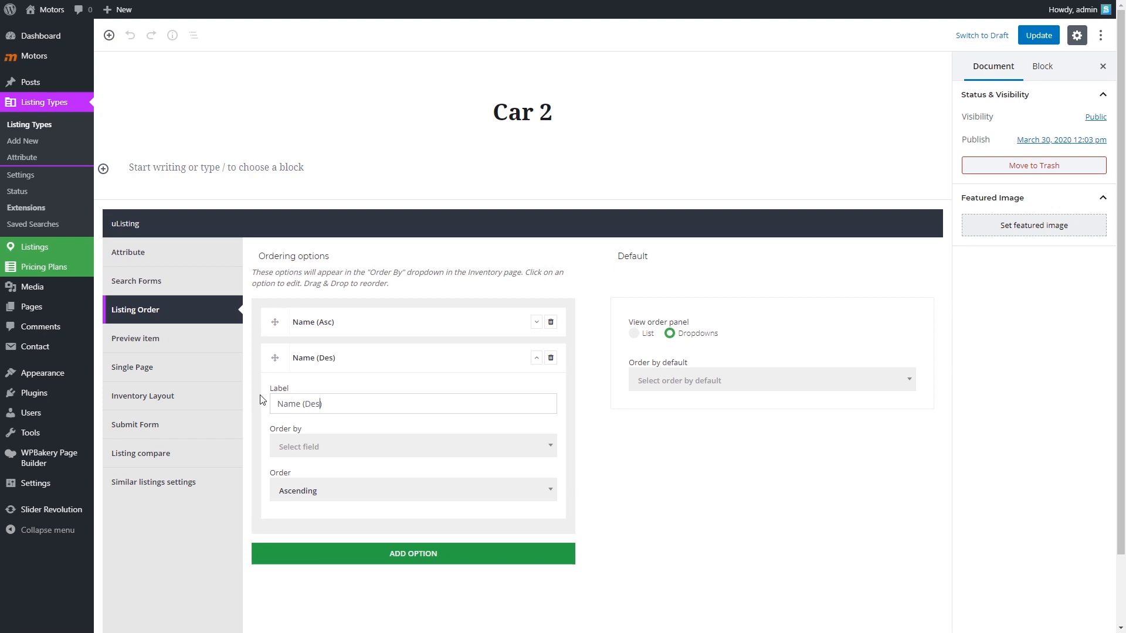
click(412, 447)
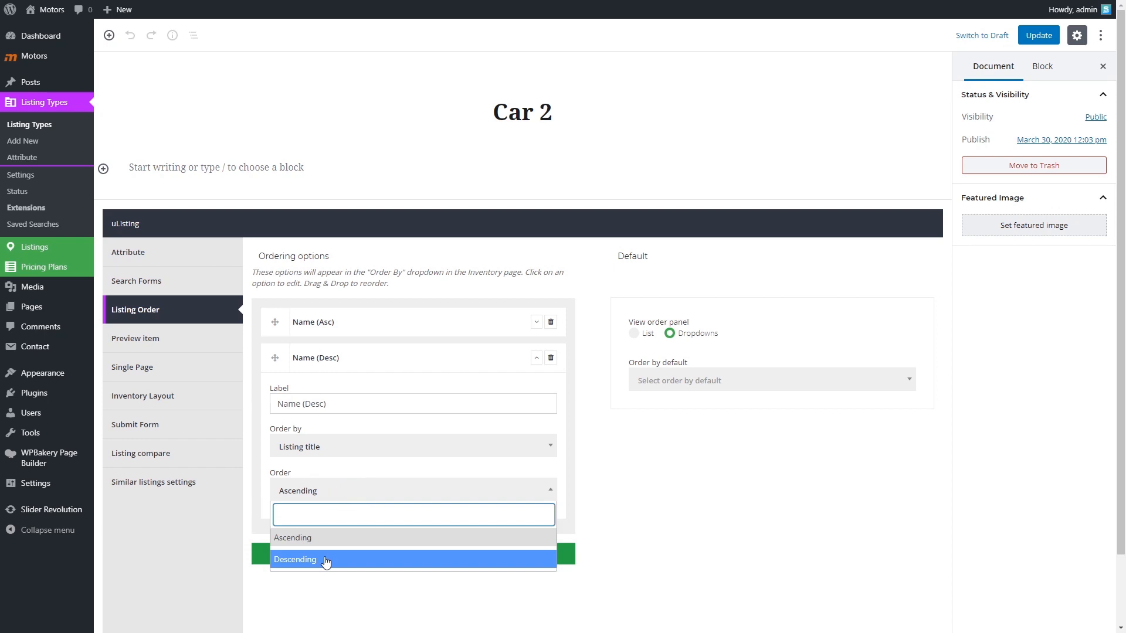
click(295, 559)
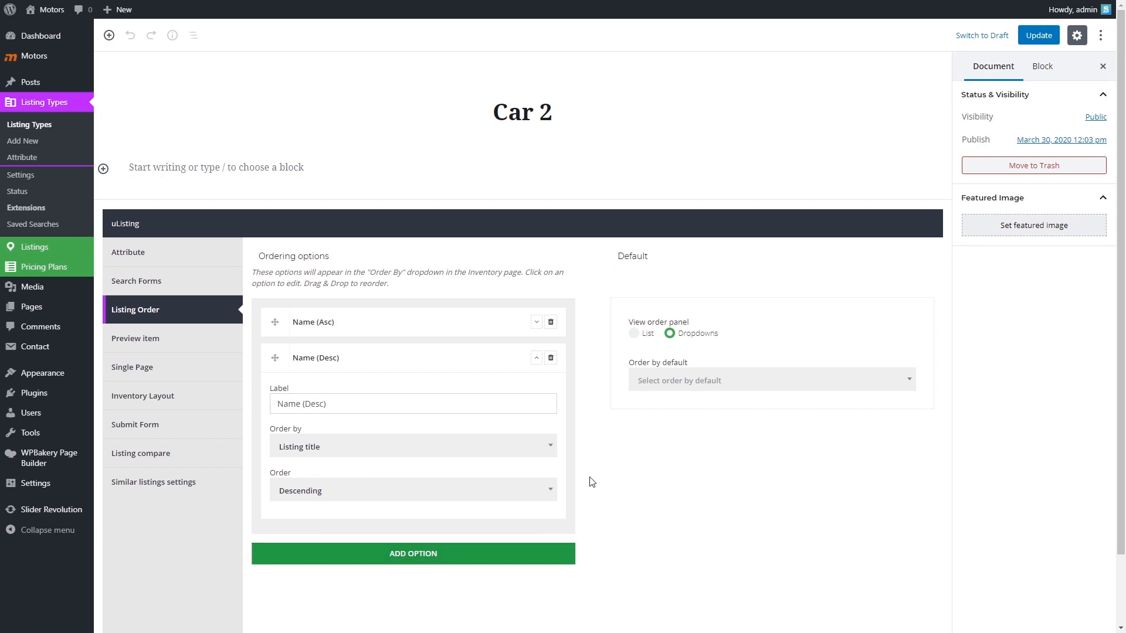
- Choose Name (Asc) as the default order
click(536, 358)
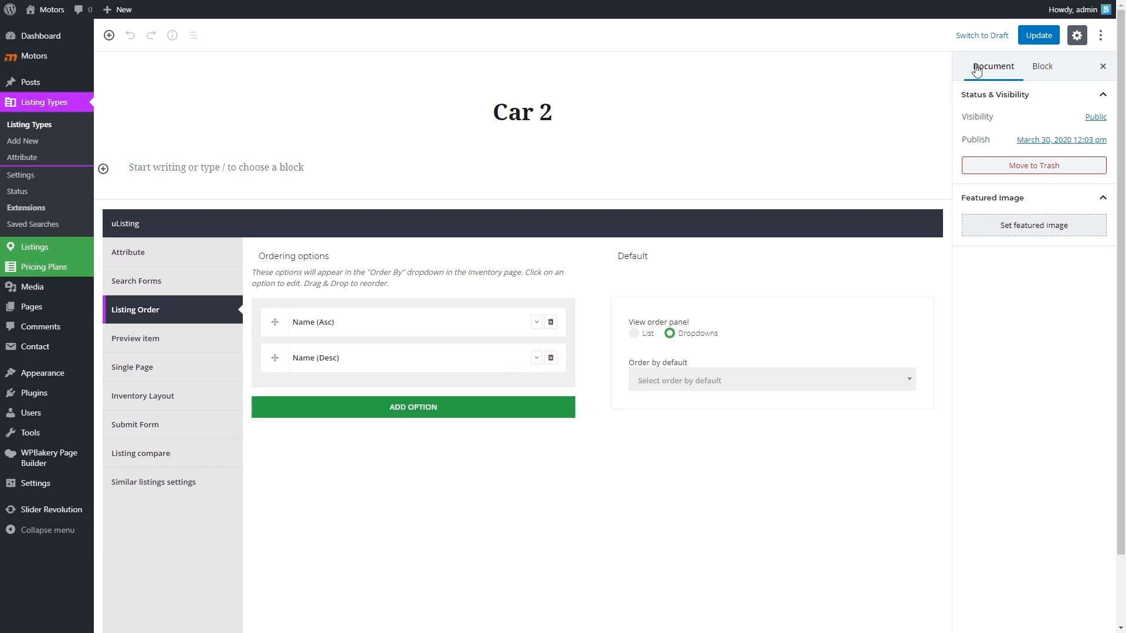
mouse_move(621, 476)
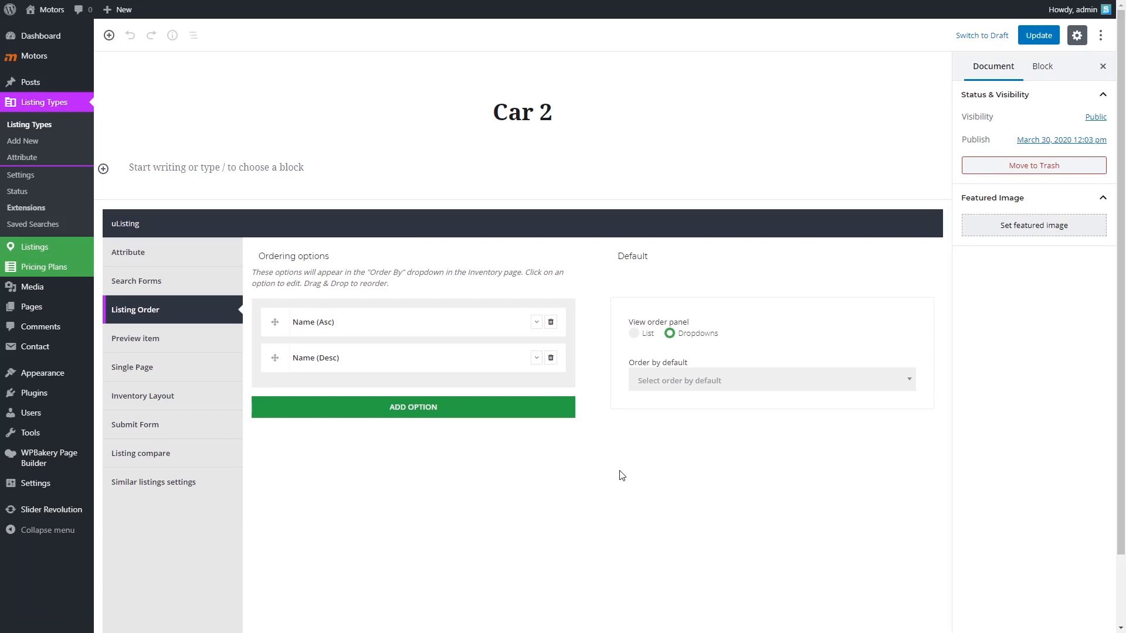
mouse_move(692, 402)
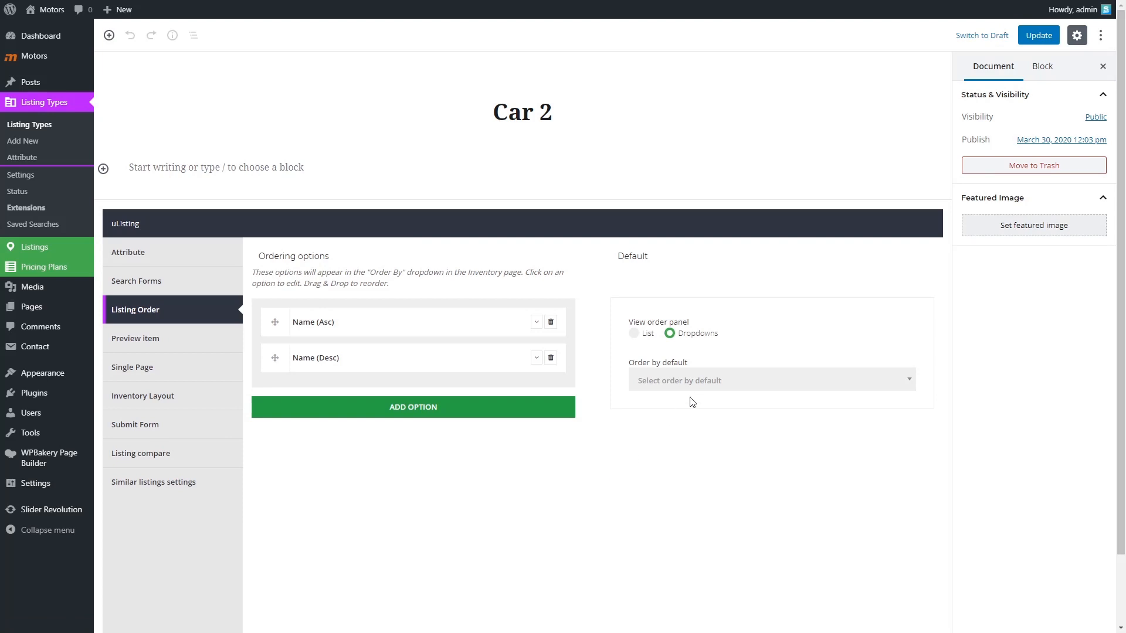
click(770, 380)
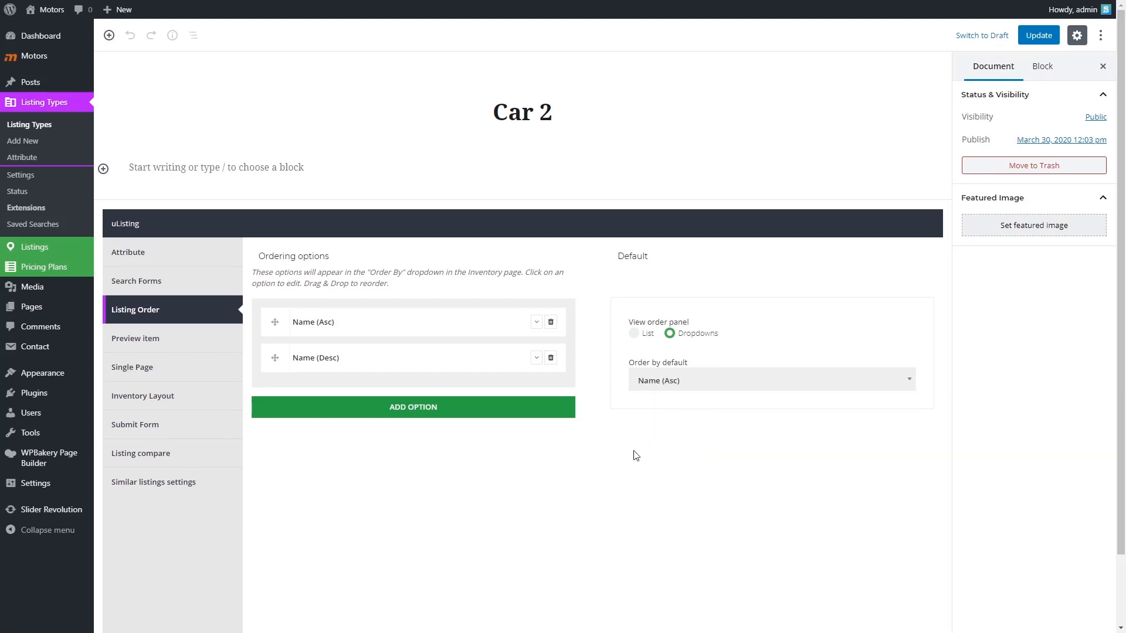
mouse_move(628, 464)
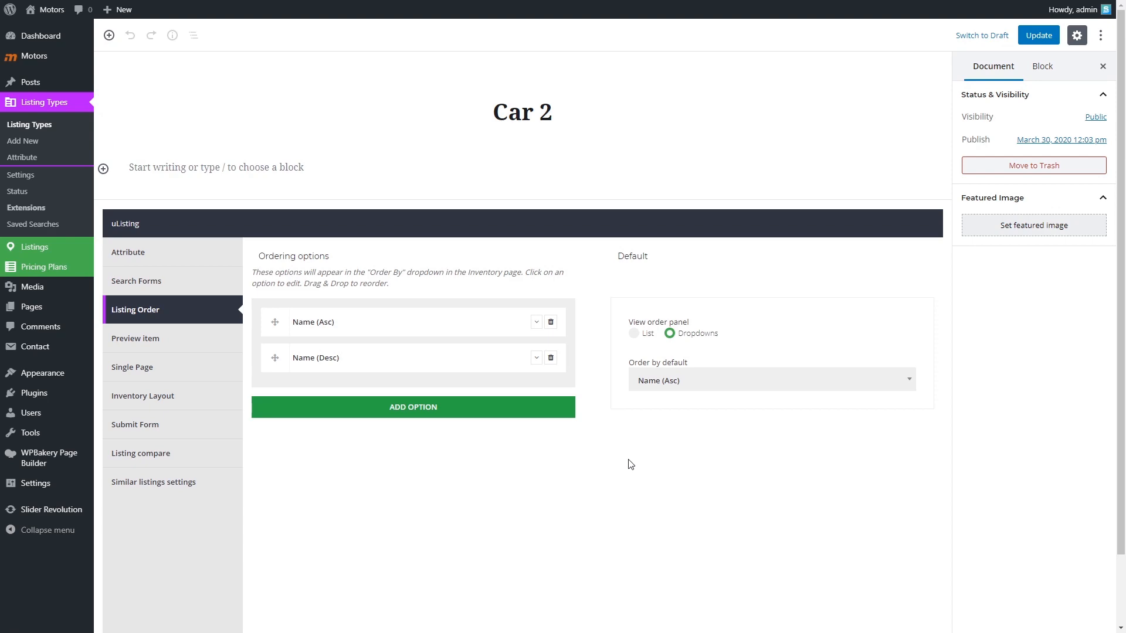
mouse_move(679, 485)
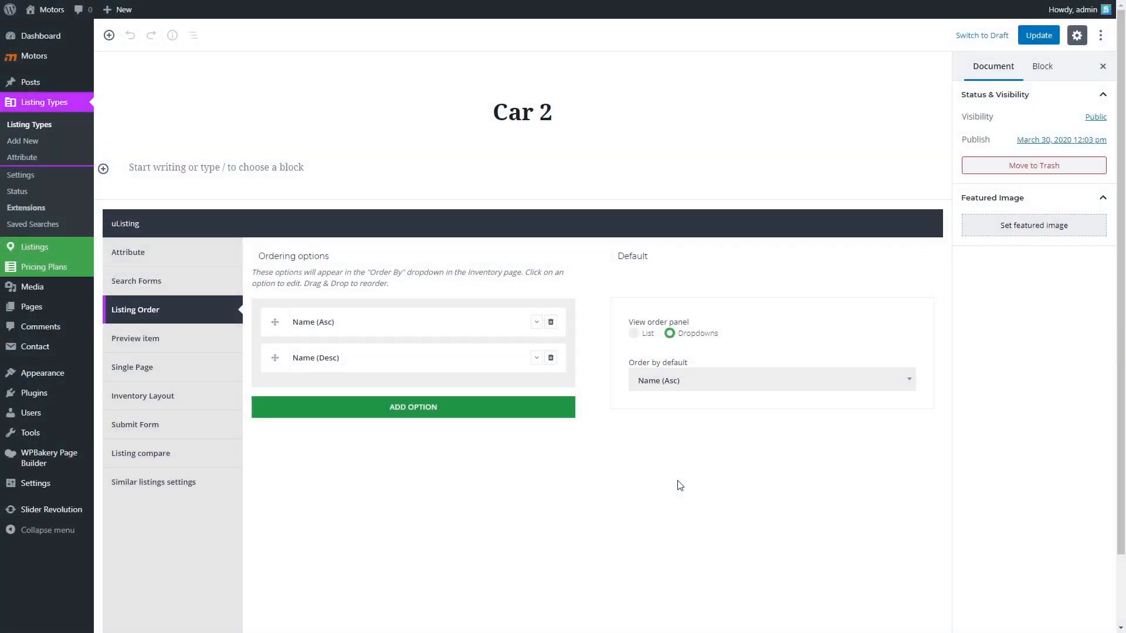
click(142, 396)
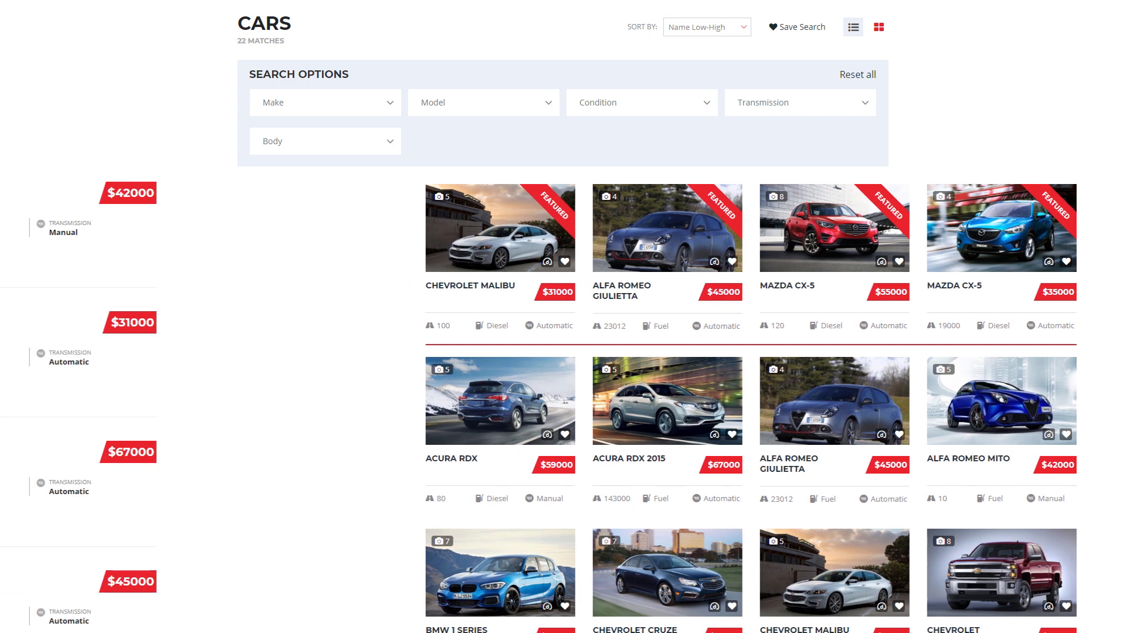
- Open the Grid preview builder and start the card with an image box
click(852, 26)
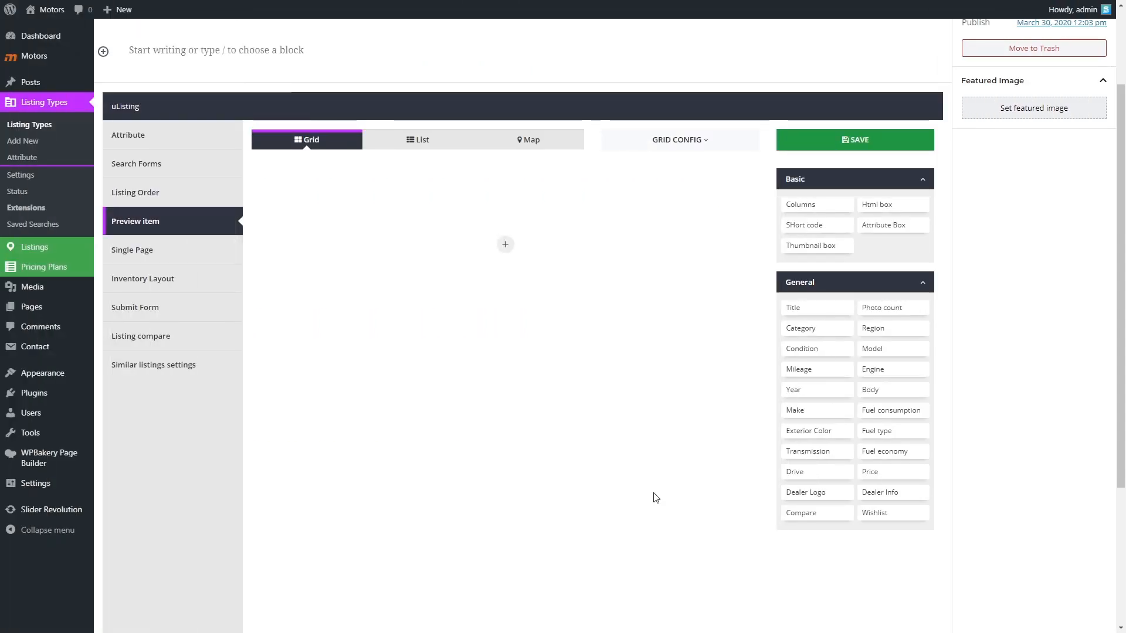
click(504, 245)
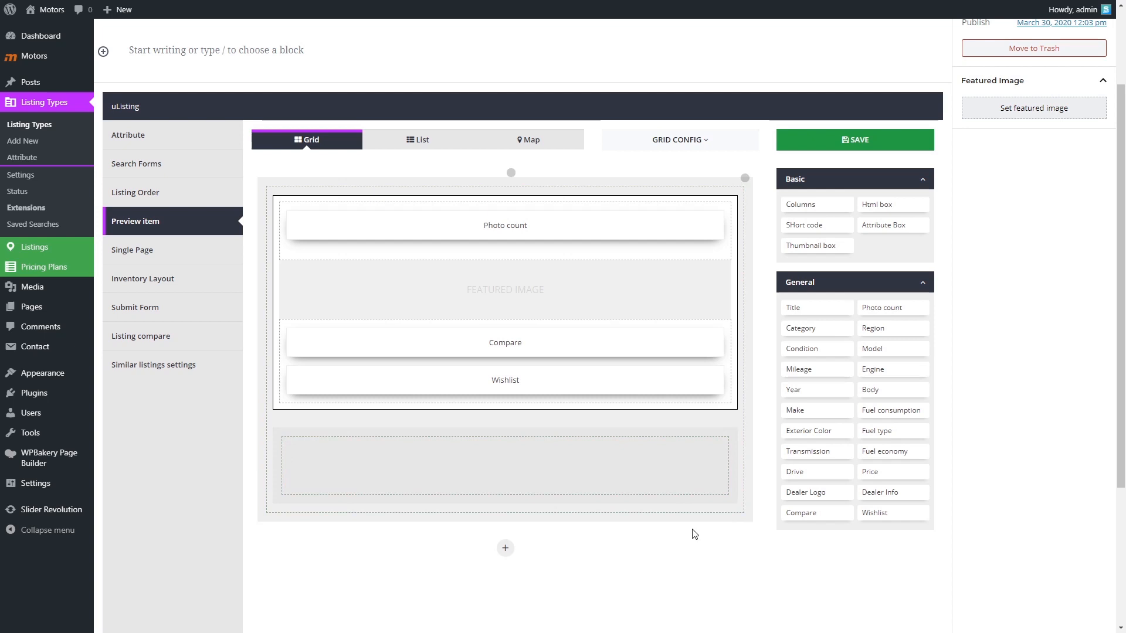
- Split the lower card row into two columns, left column 8 wide
scroll(up, 3)
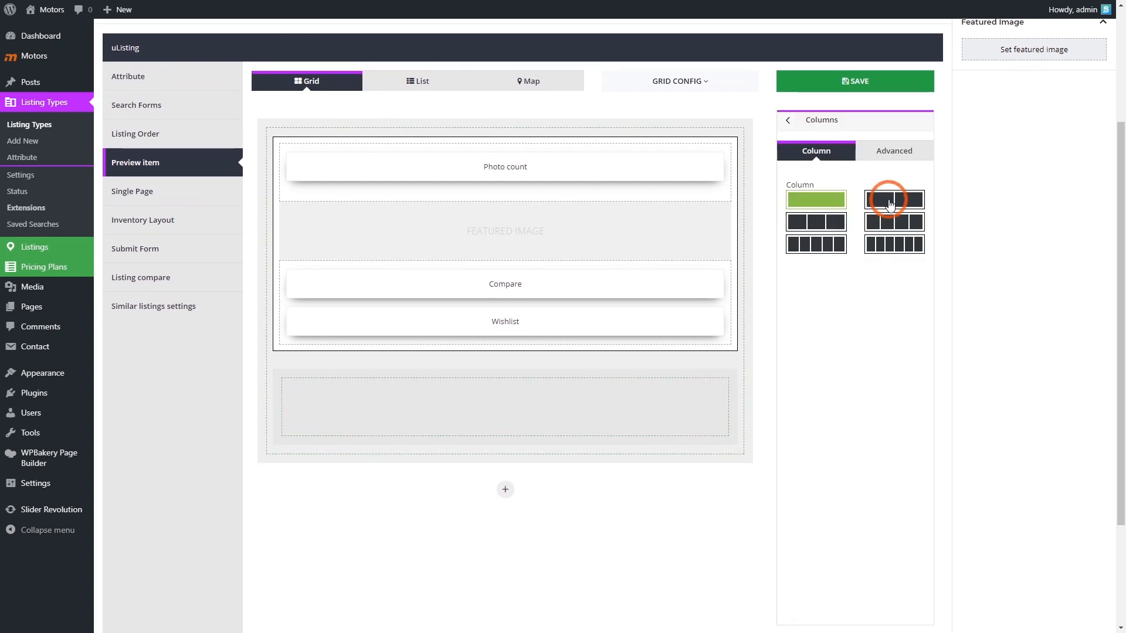
click(894, 199)
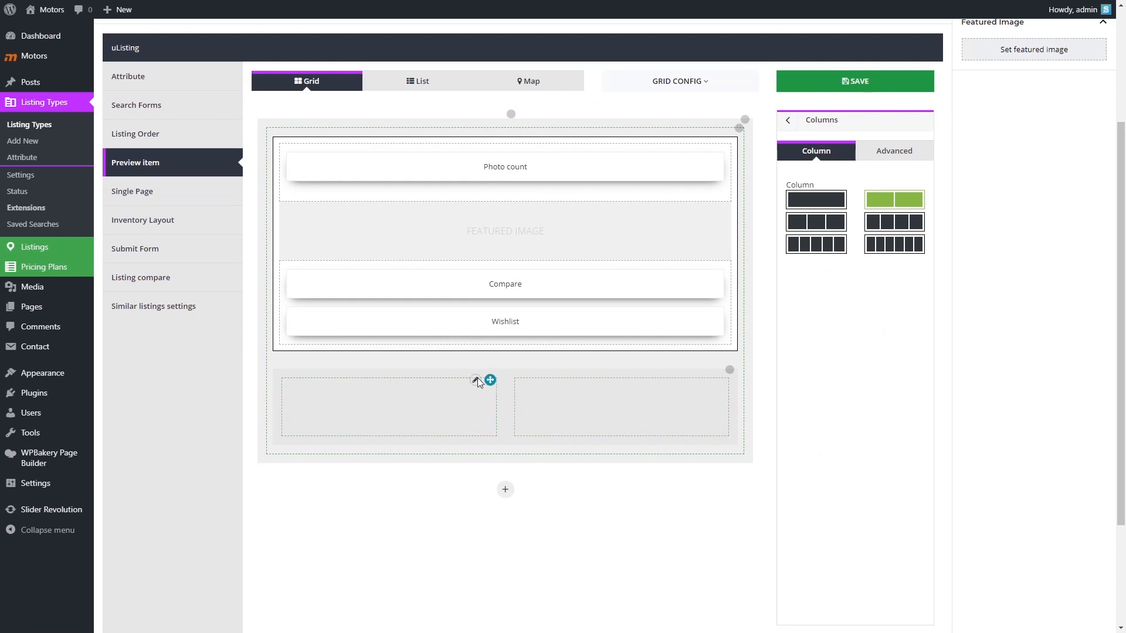
click(893, 150)
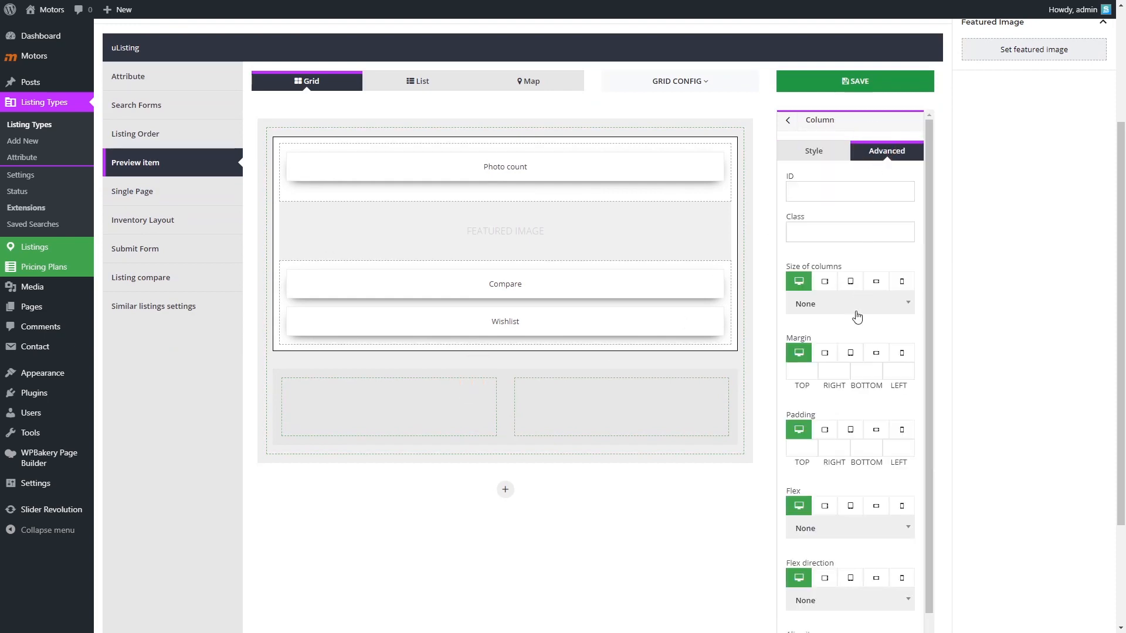
click(850, 303)
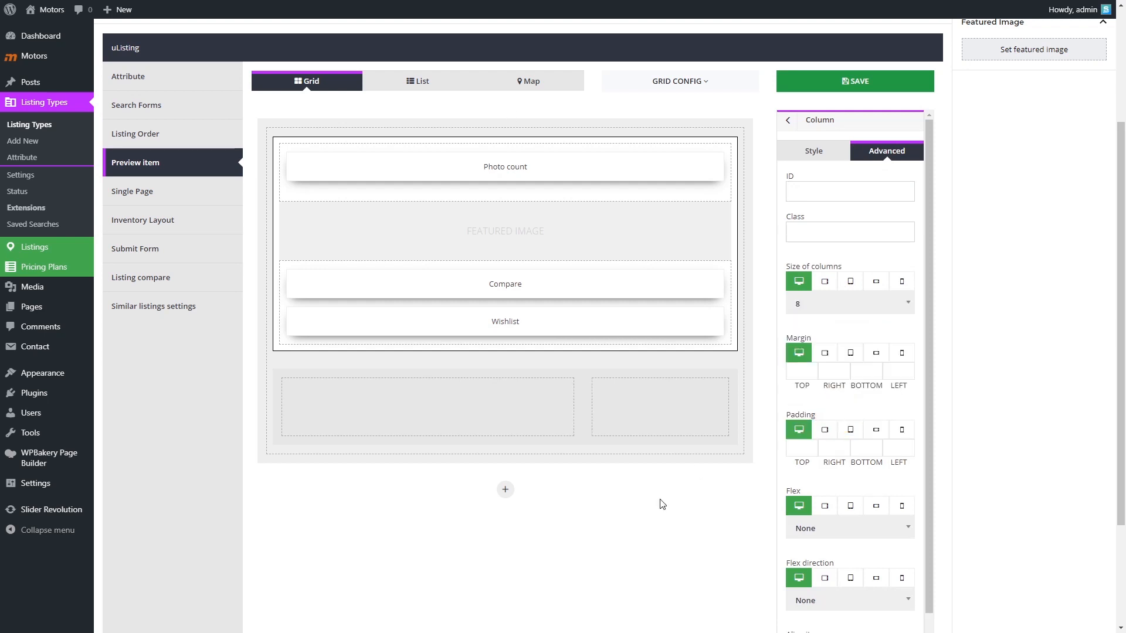
mouse_move(790, 146)
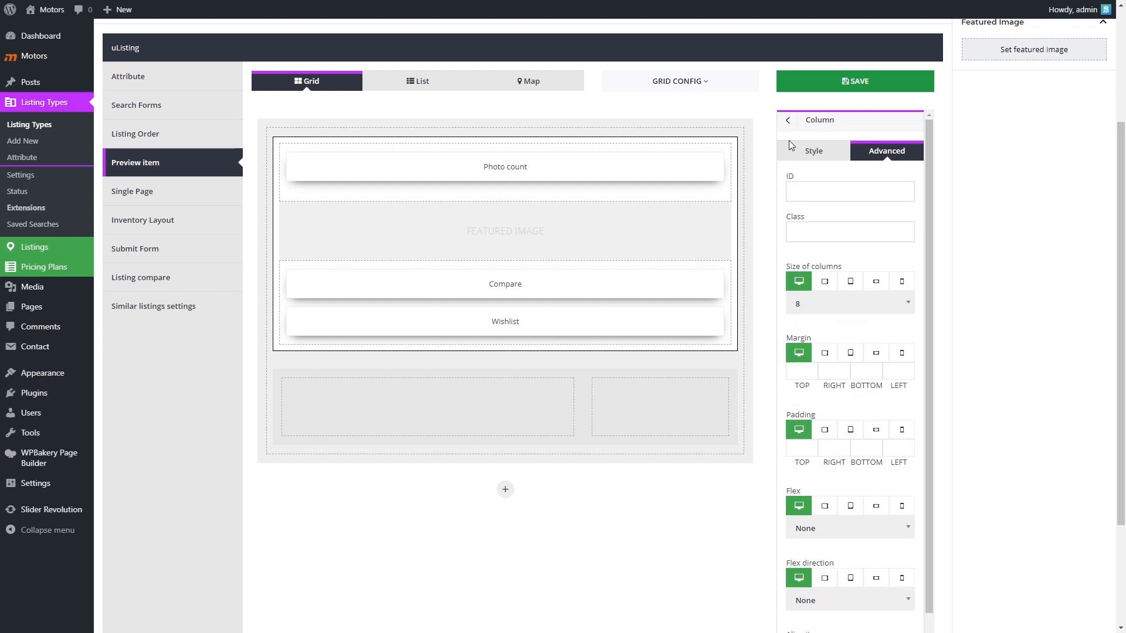
click(788, 119)
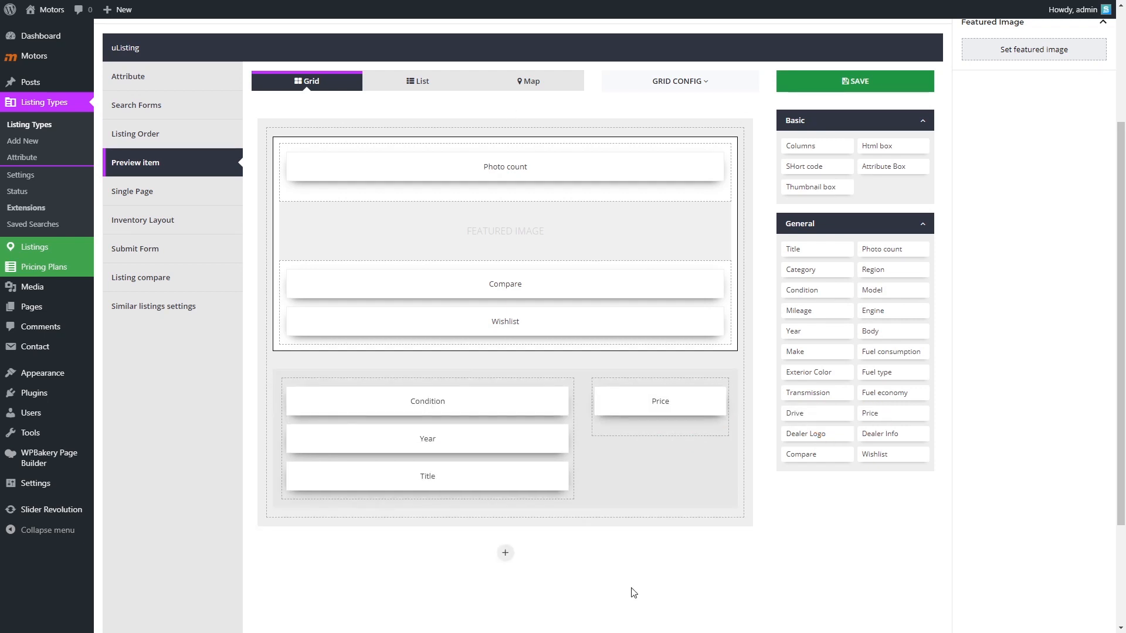
mouse_move(876, 169)
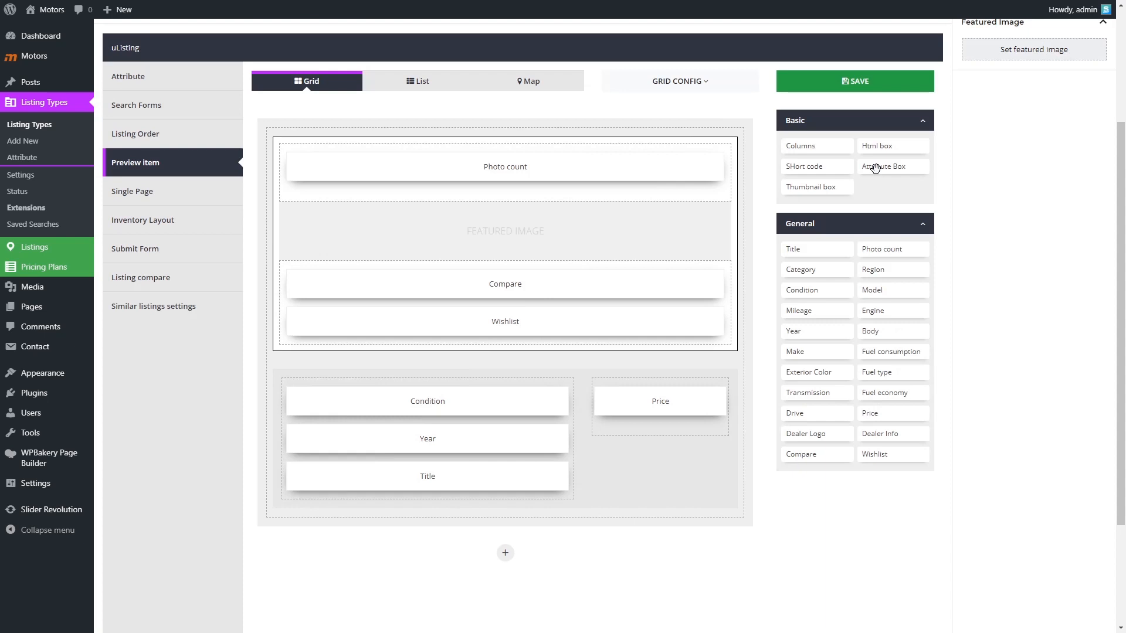
- Set up the Attribute Box template and bring up Grid Config
scroll(down, 3)
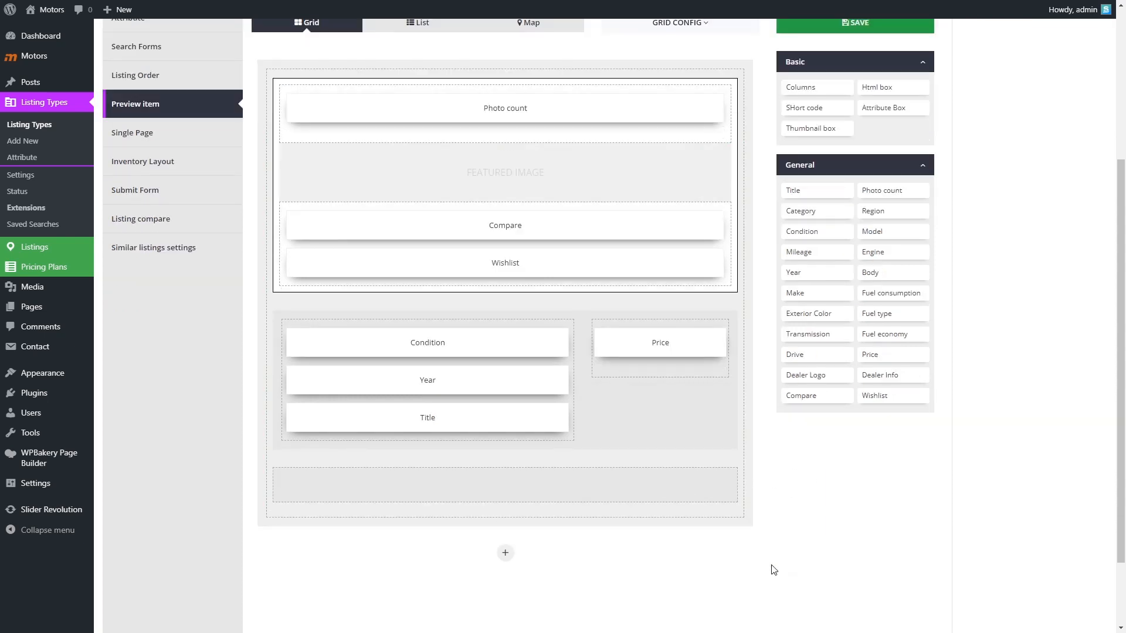
mouse_move(703, 474)
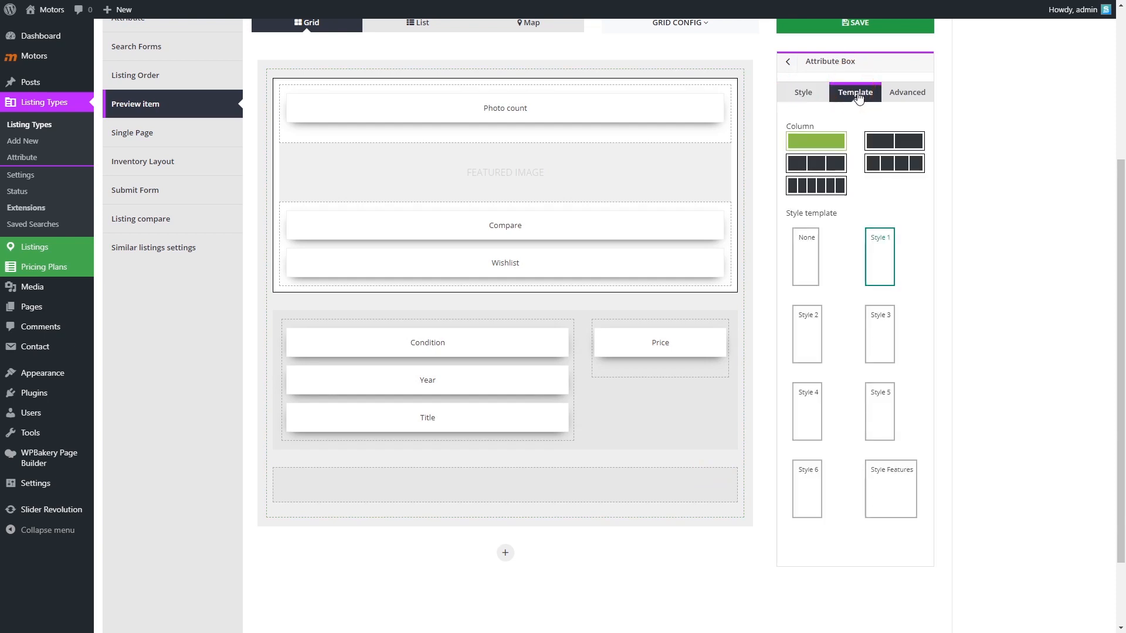
click(816, 163)
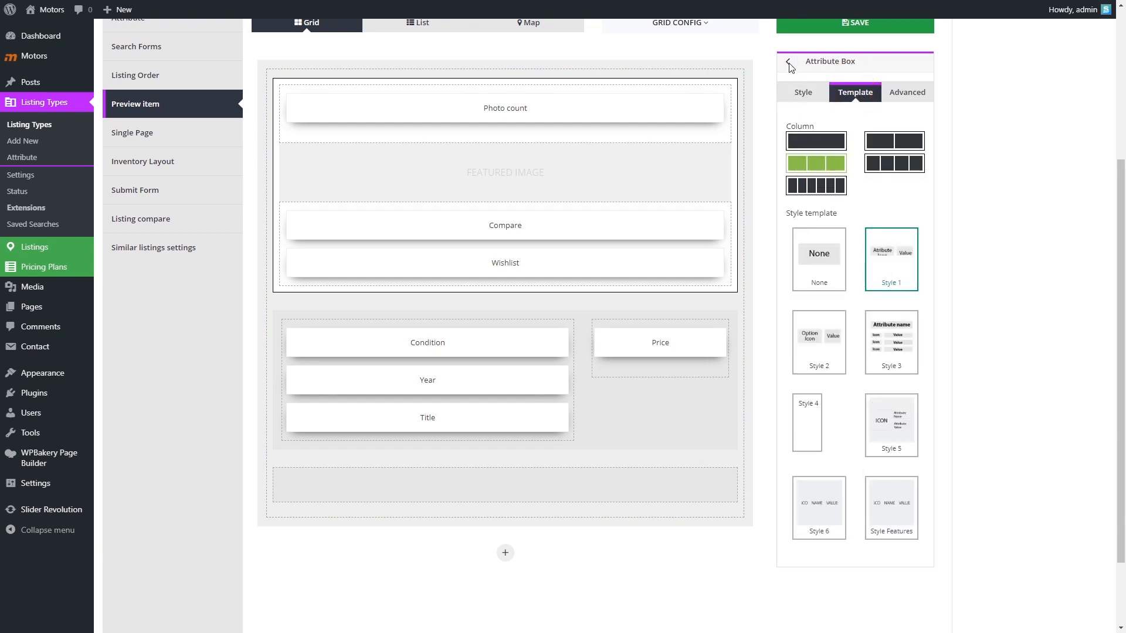
click(789, 64)
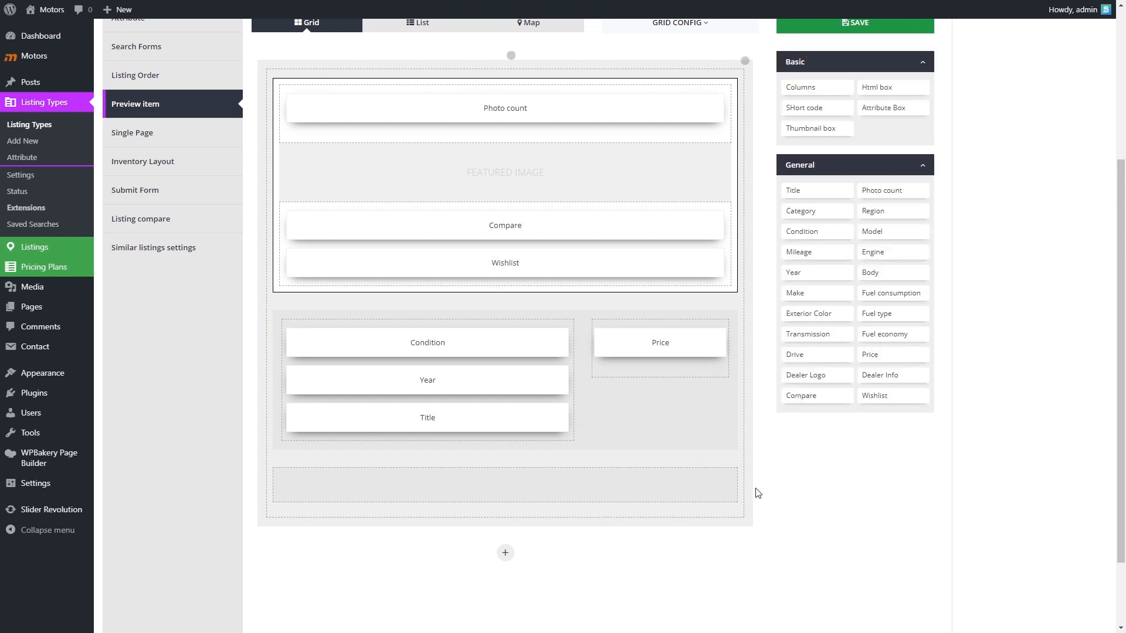
mouse_move(870, 283)
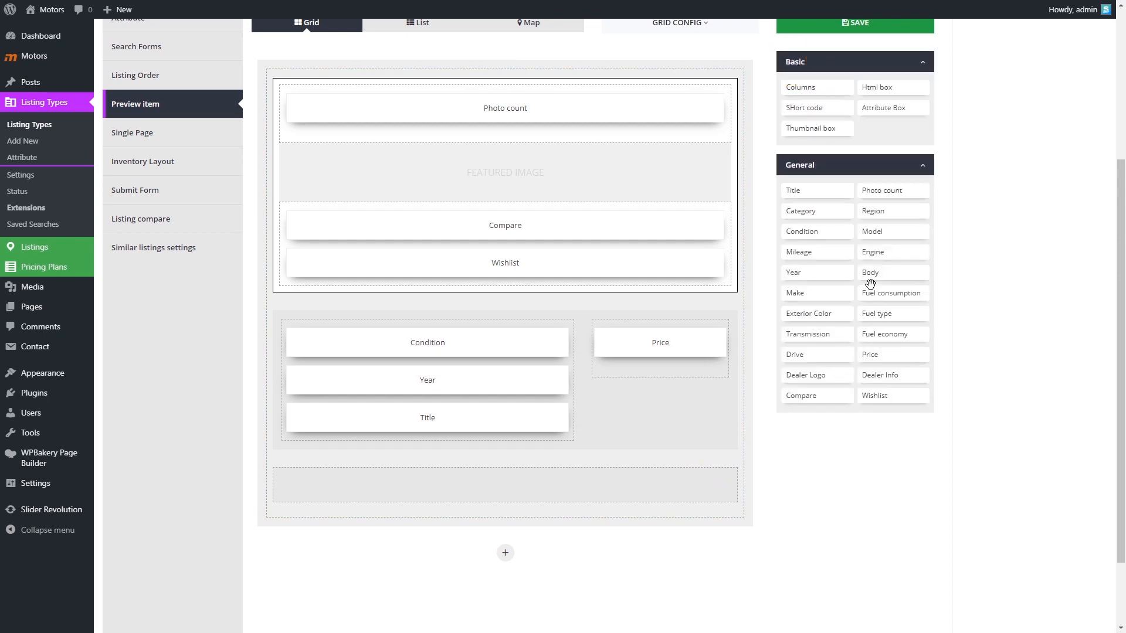
mouse_move(787, 547)
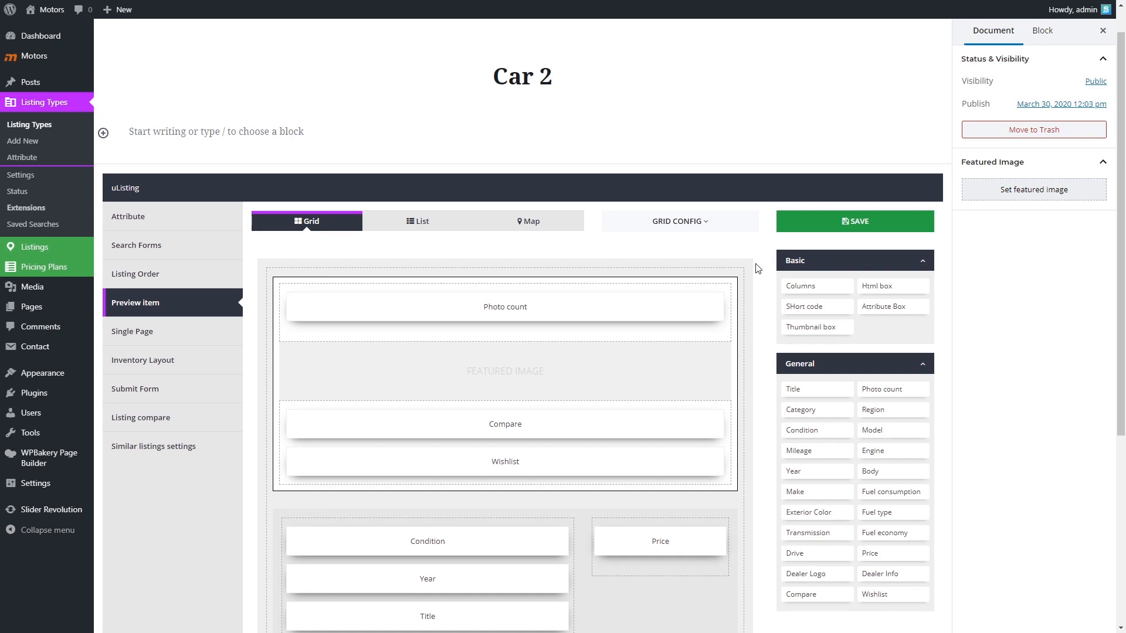
click(679, 221)
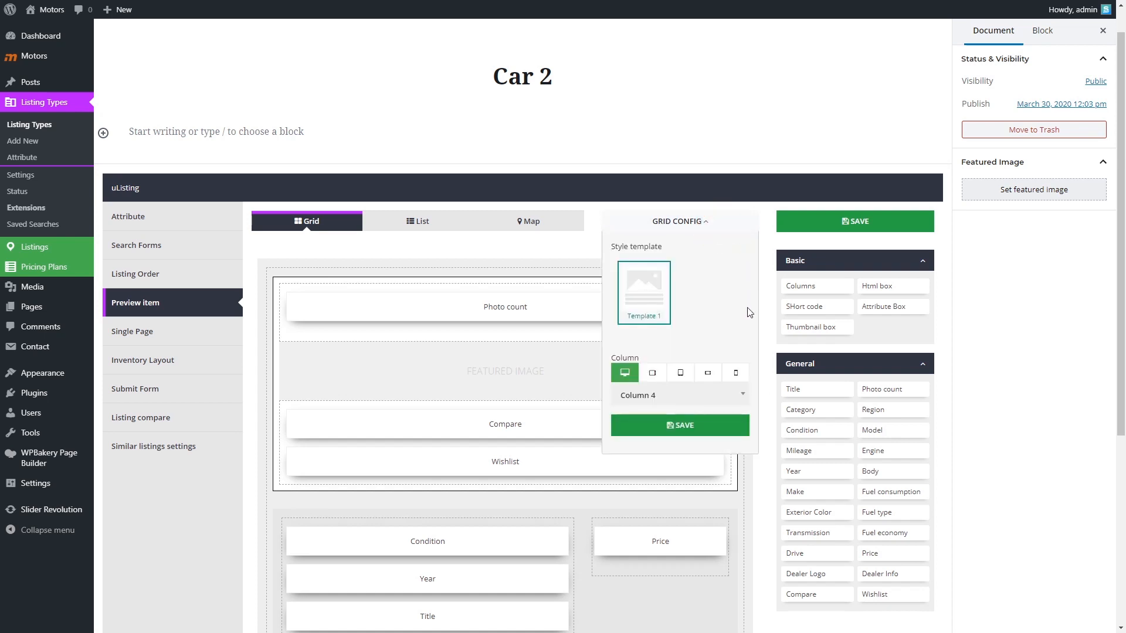
- Save Grid Config with Template 1 and Column 4
click(678, 395)
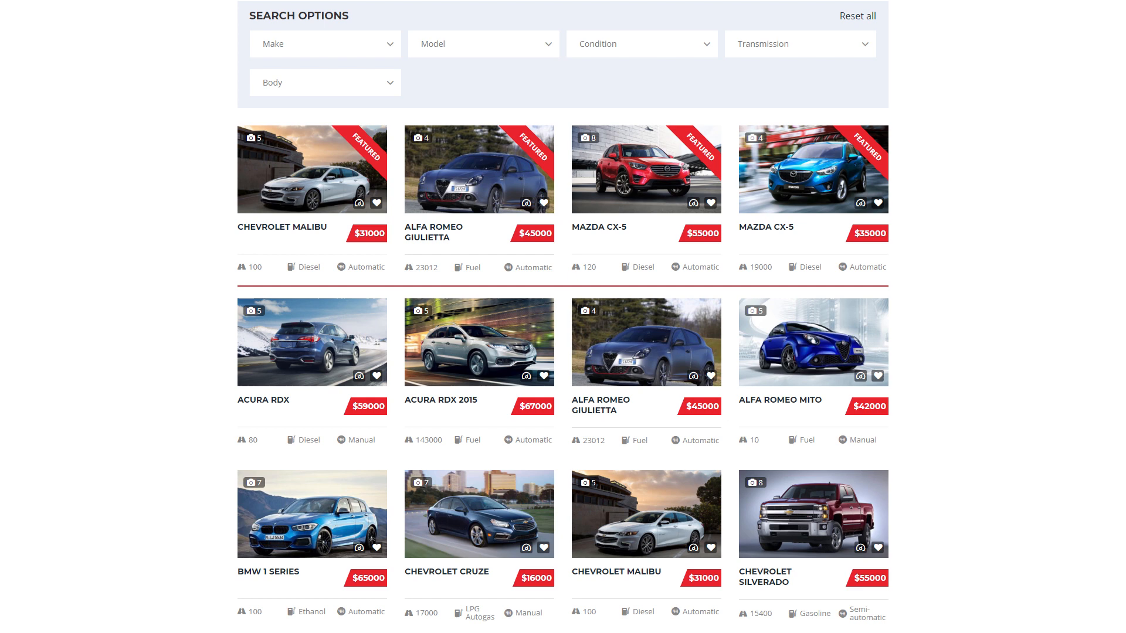
mouse_move(479, 341)
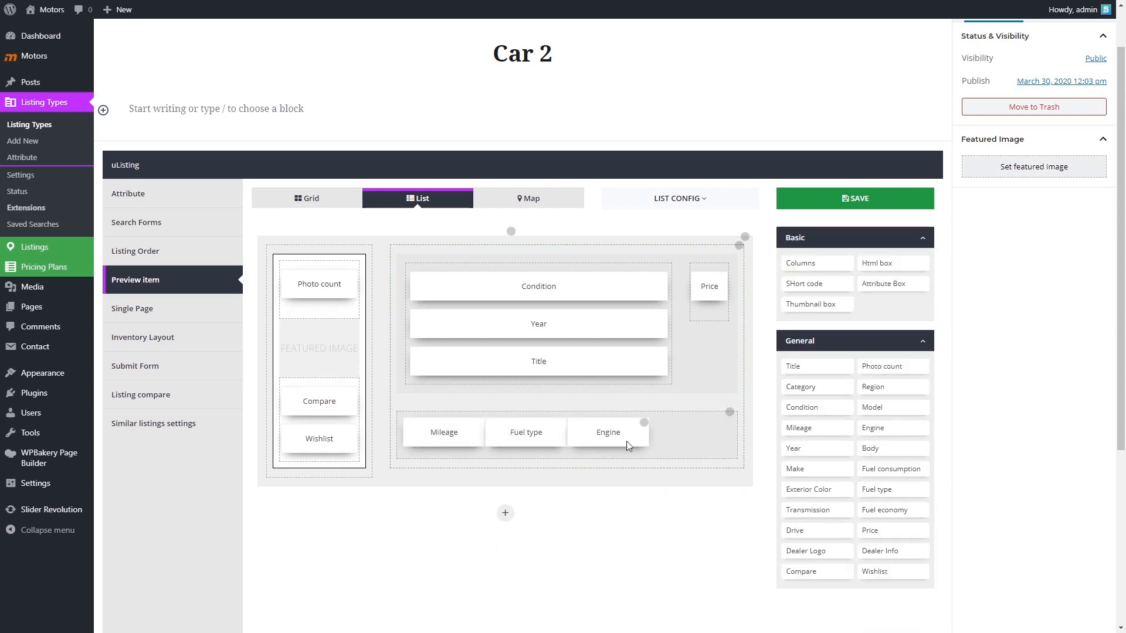
- Fill the List card with title, price, specs and dealer info, then save
scroll(down, 3)
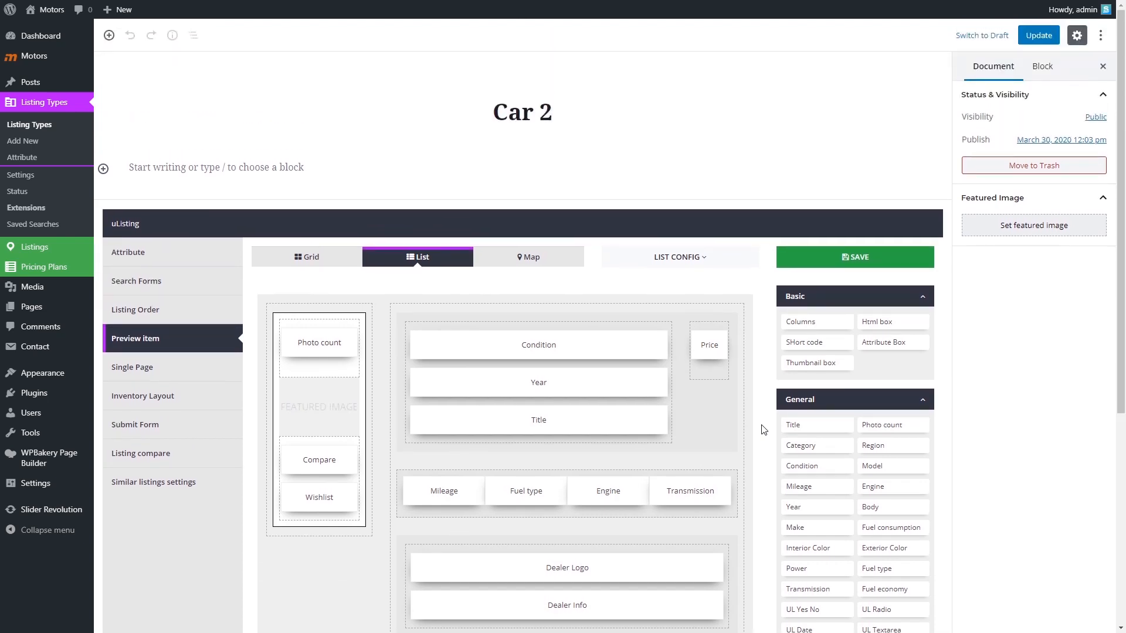
click(132, 367)
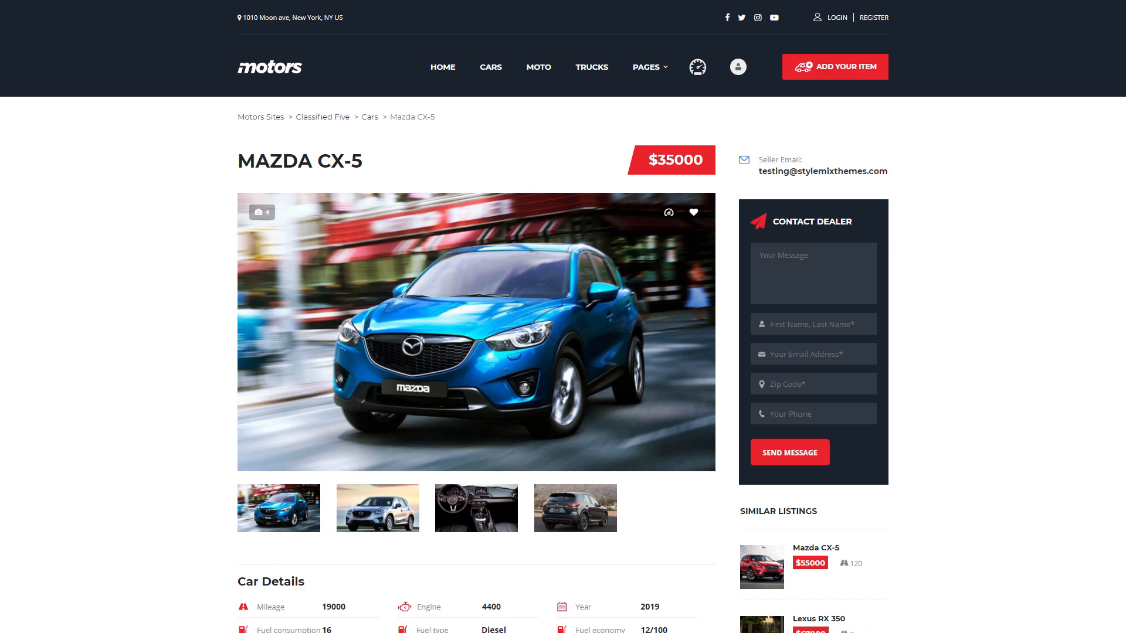
- Create a new single page layout named 'Single listing'
scroll(down, 3)
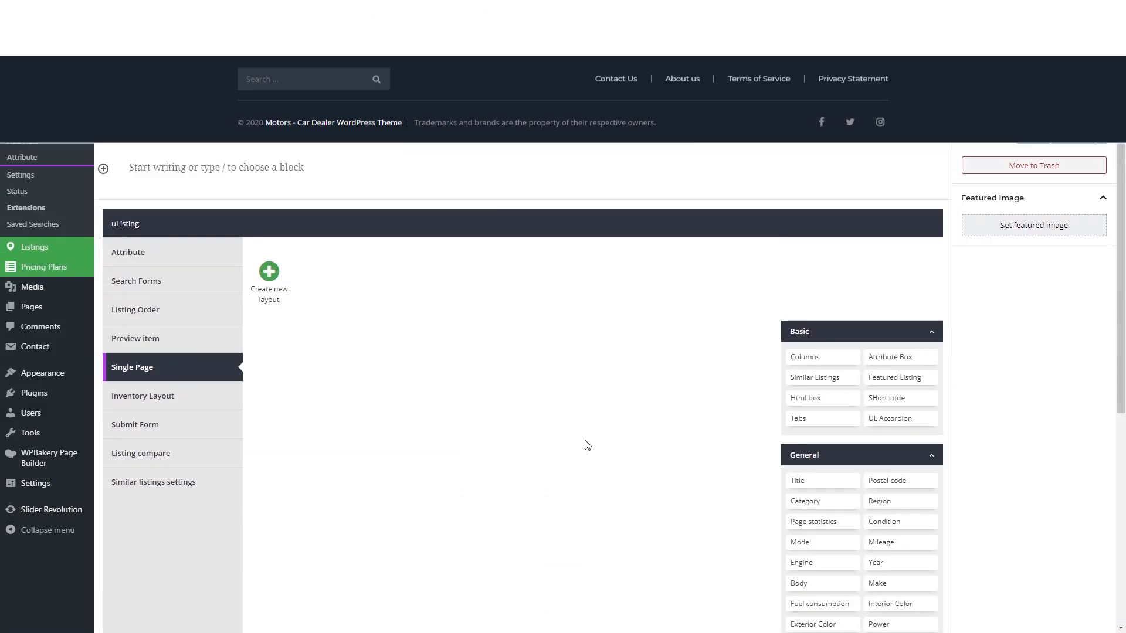
click(268, 276)
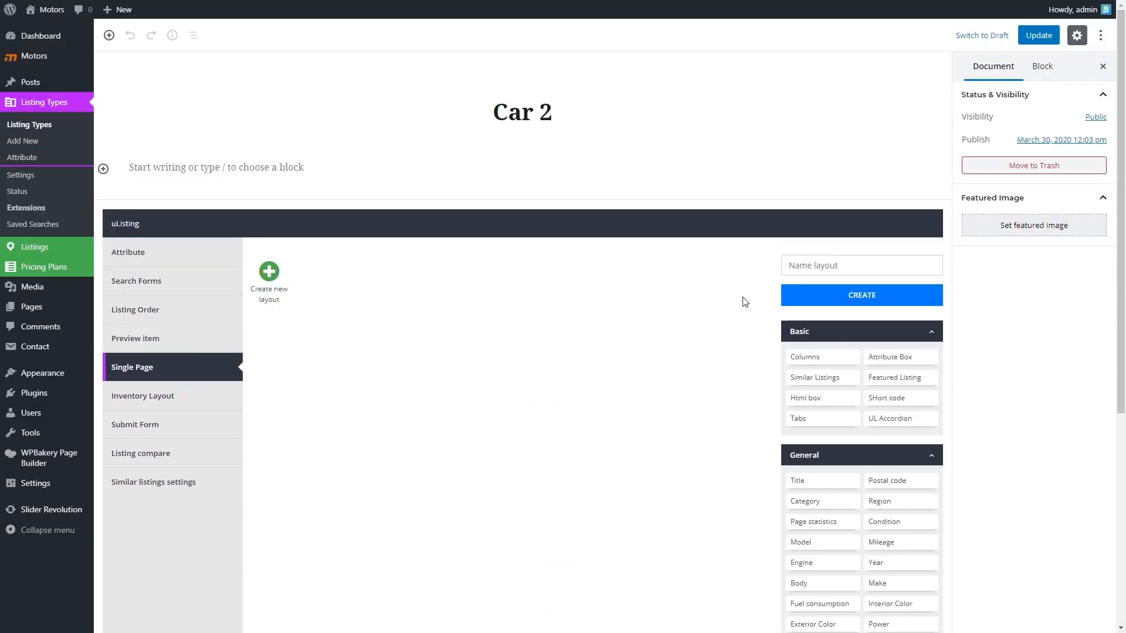
text(Single)
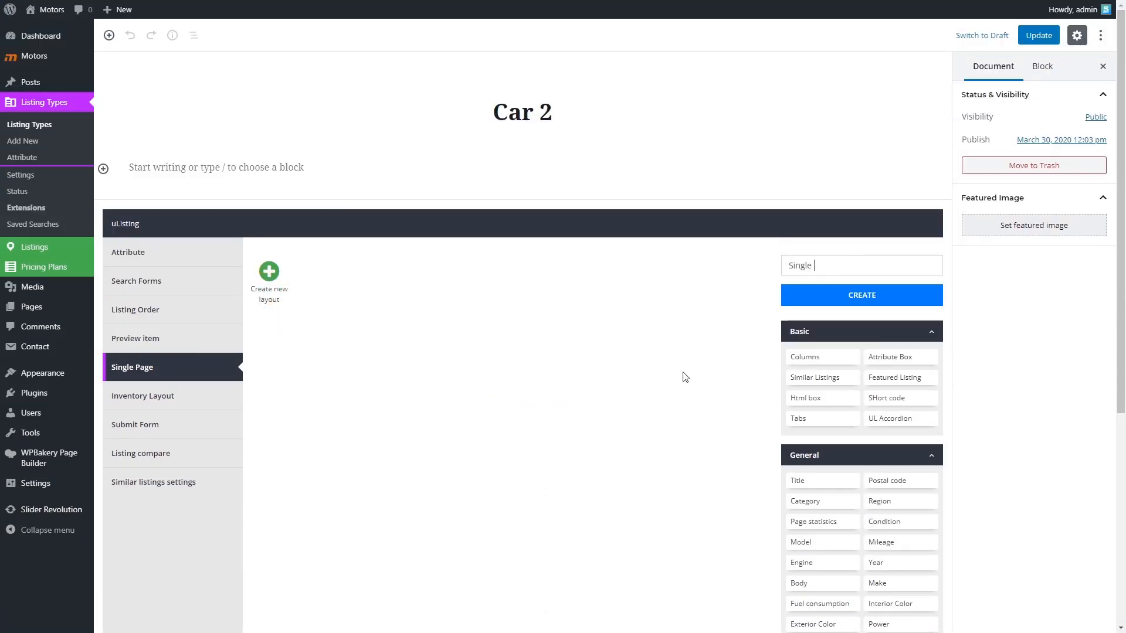
click(861, 295)
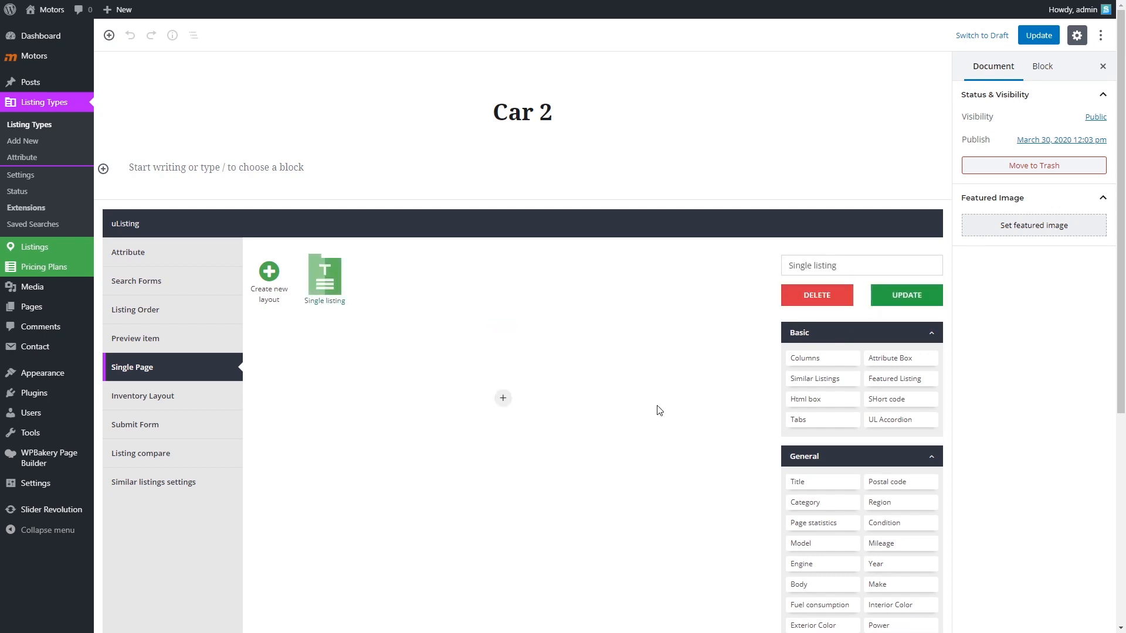
- Add Title, Price, Gallery, Html box, specs grid and Features to the layout
scroll(down, 3)
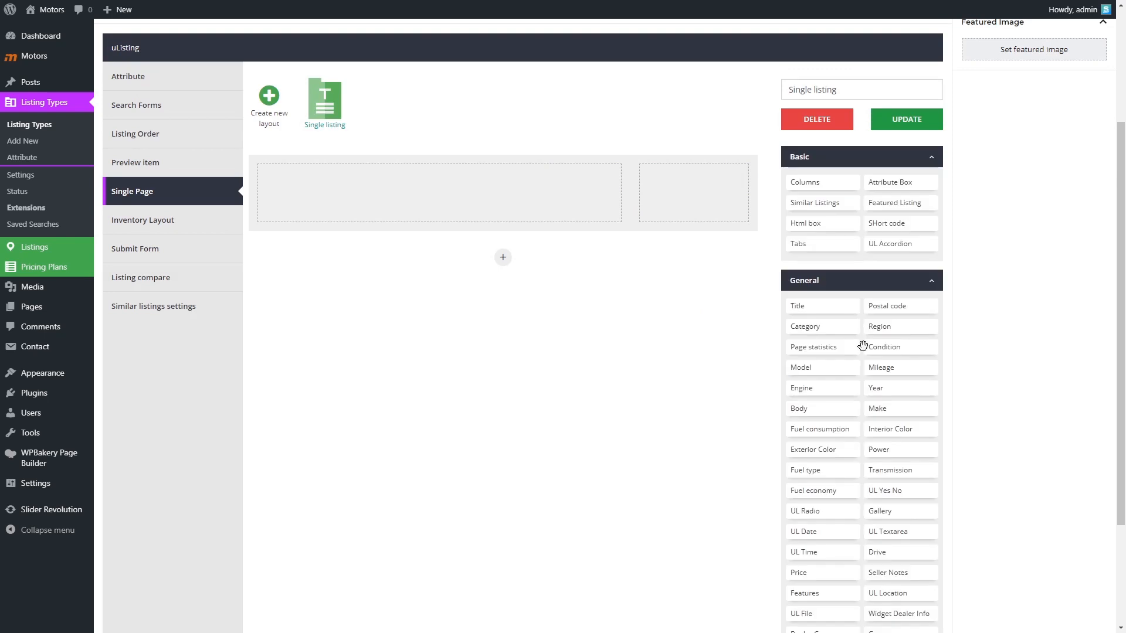
scroll(down, 3)
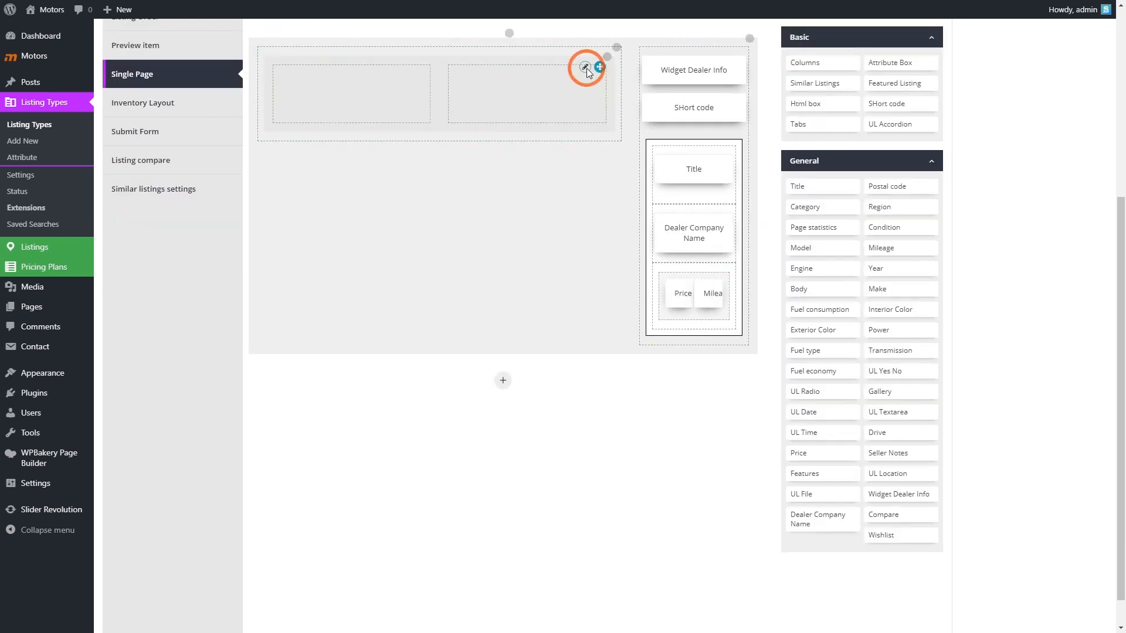
click(588, 66)
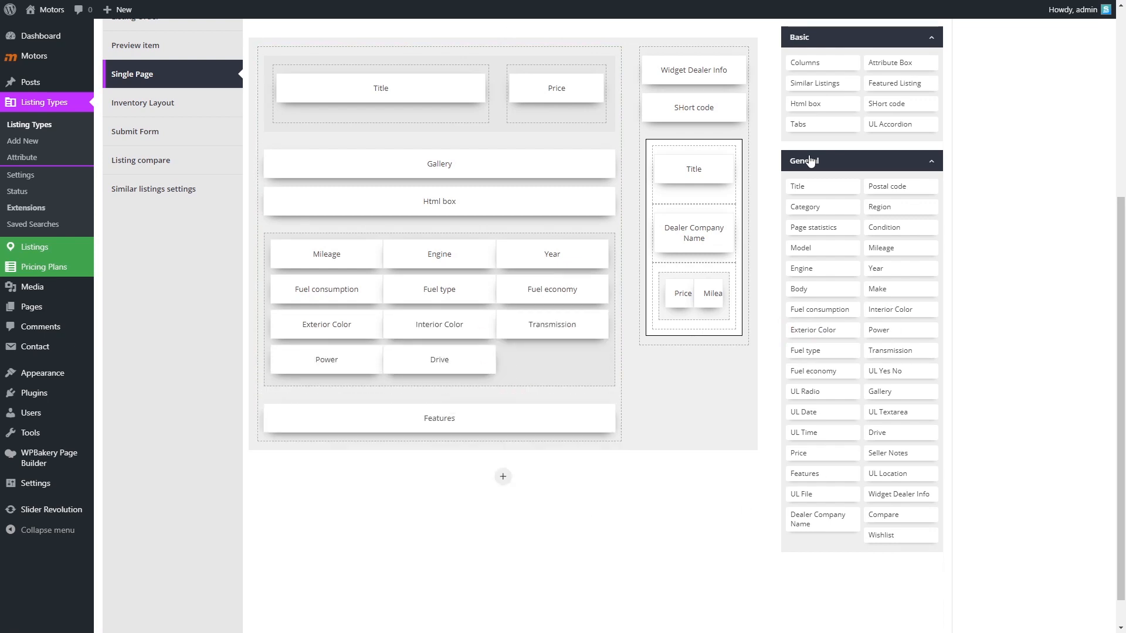
scroll(up, 3)
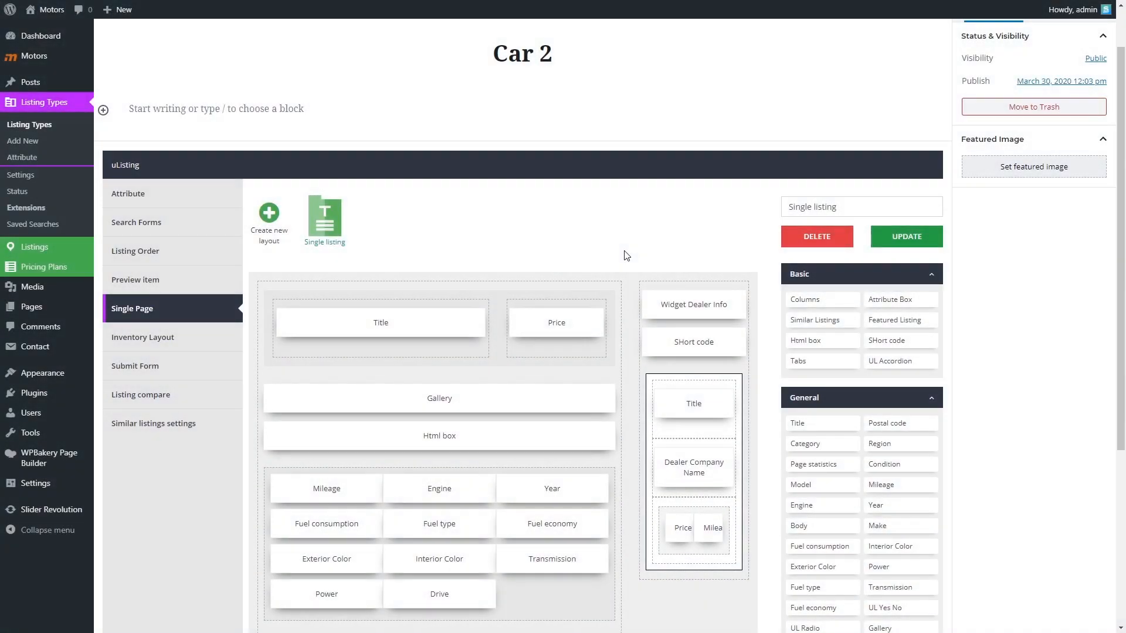
- Select the INVENTORY 2 layout for Car 2's inventory page
click(142, 336)
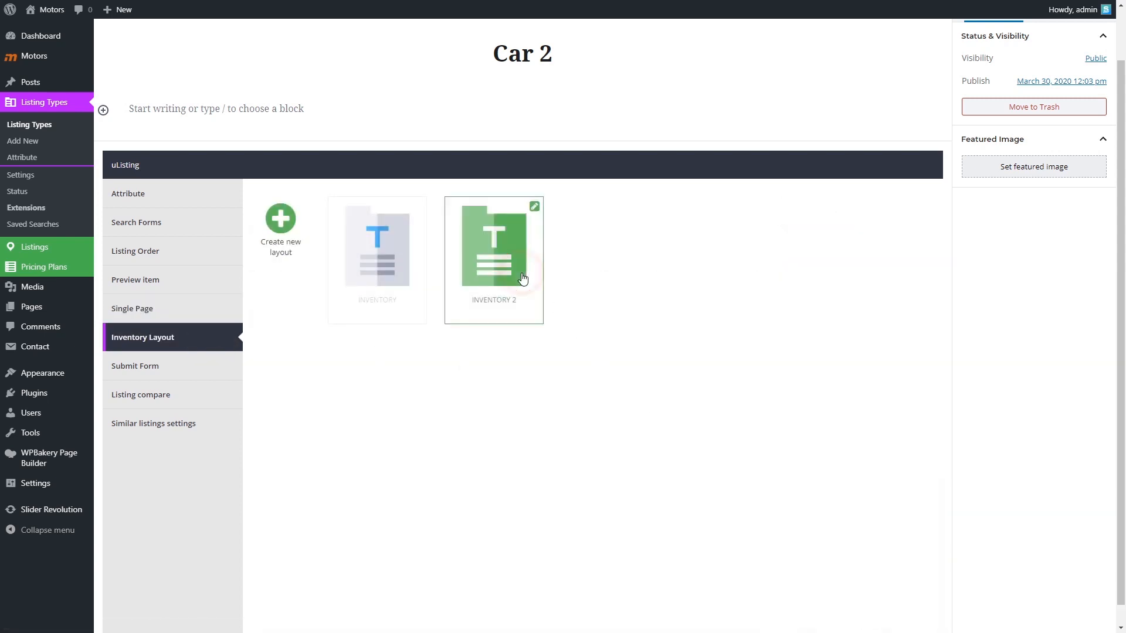
mouse_move(683, 405)
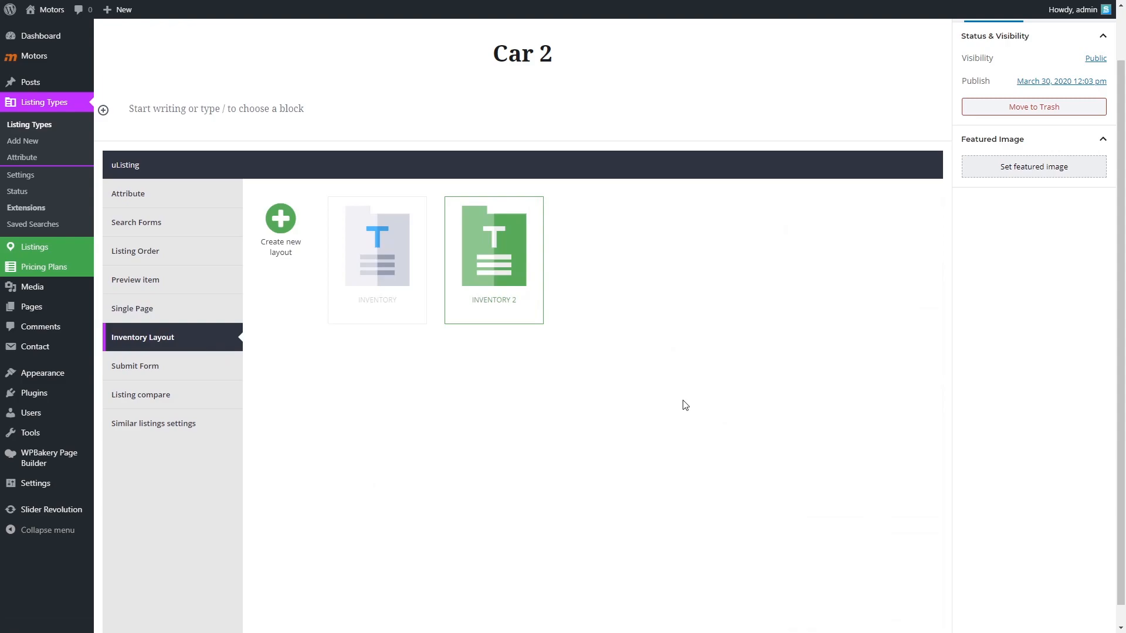
mouse_move(380, 417)
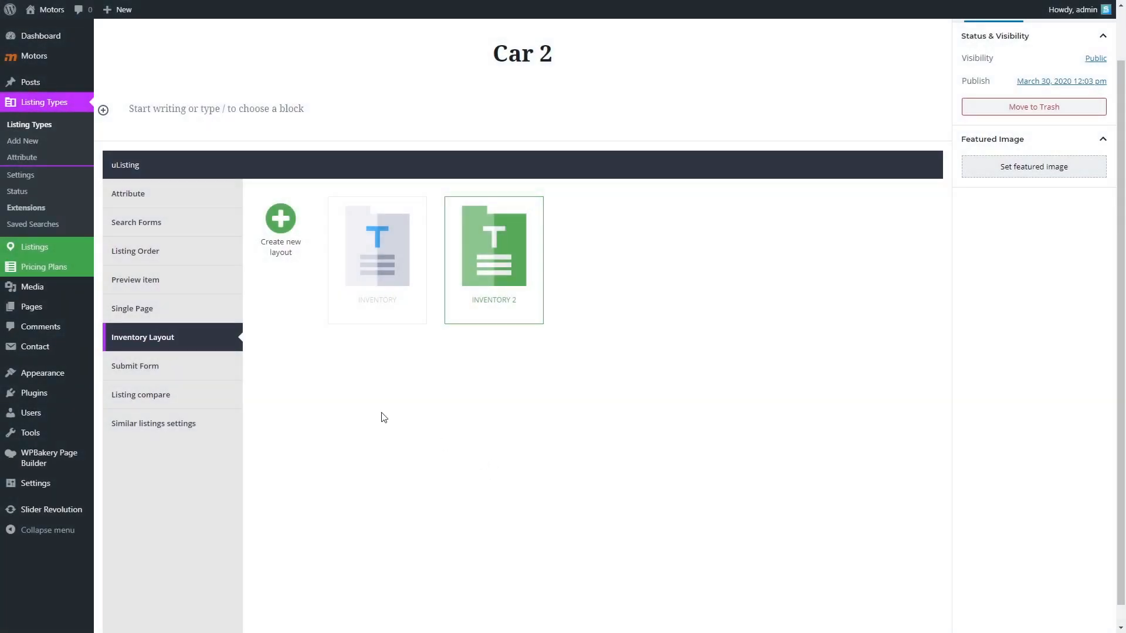
click(135, 366)
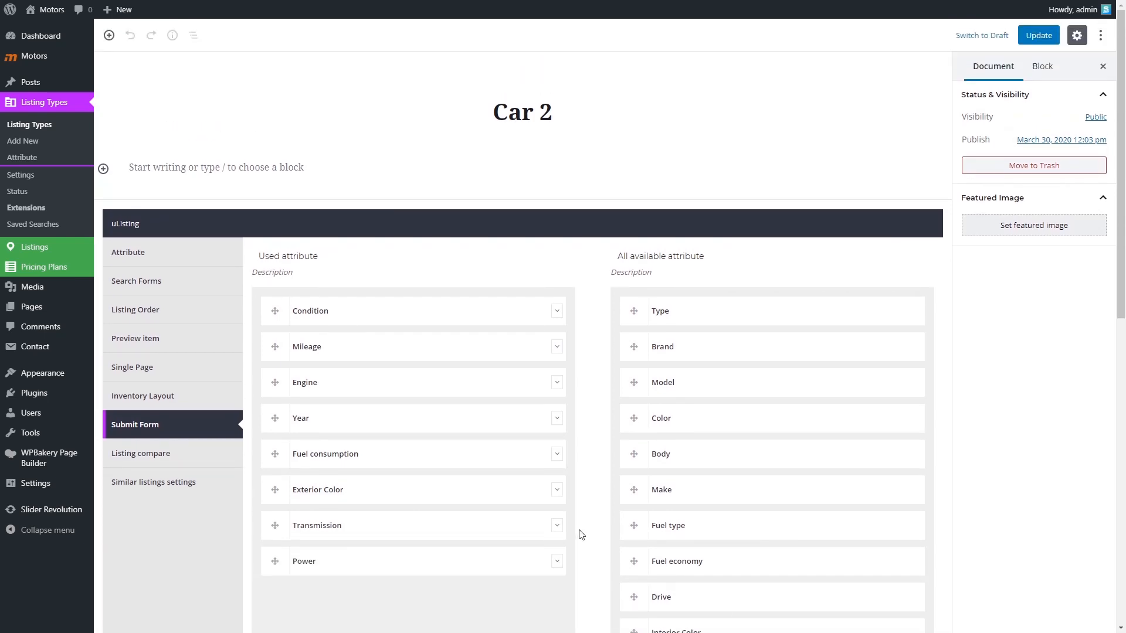
- Save the submit form with Condition, Mileage, Engine, Year, Transmission and other attributes
click(1036, 35)
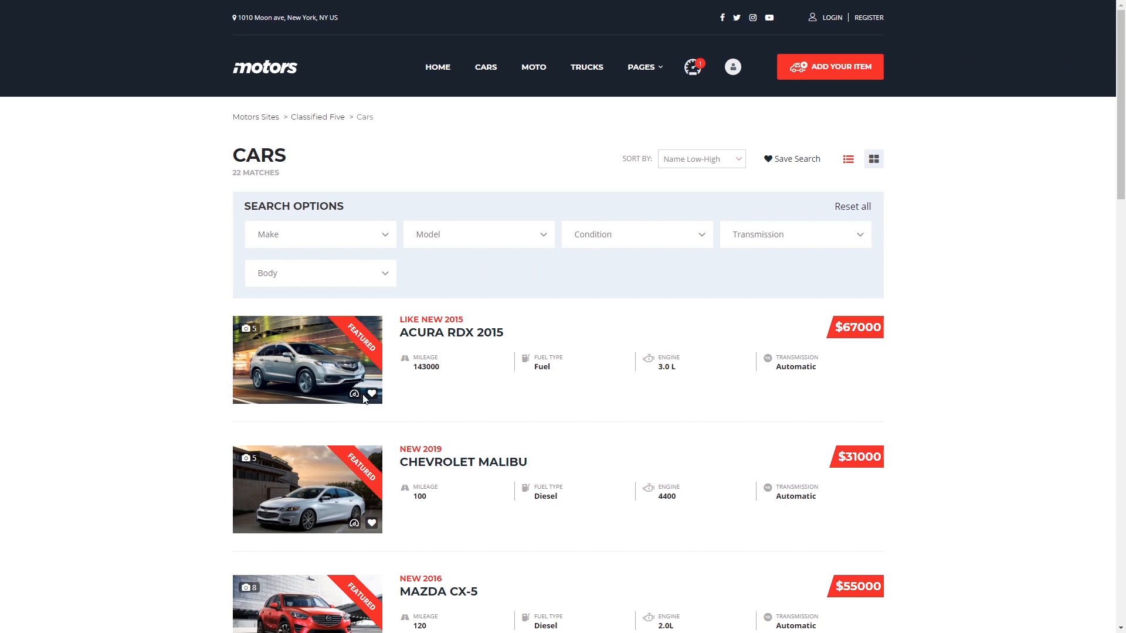
mouse_move(676, 159)
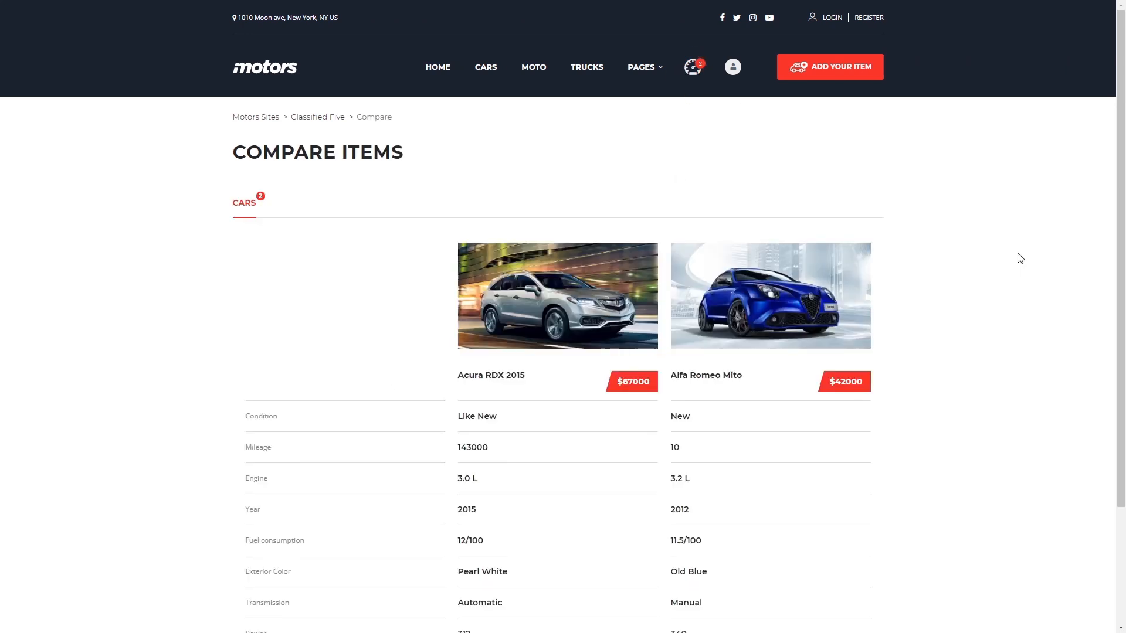
- Move Transmission into the used compare attributes and save
scroll(down, 3)
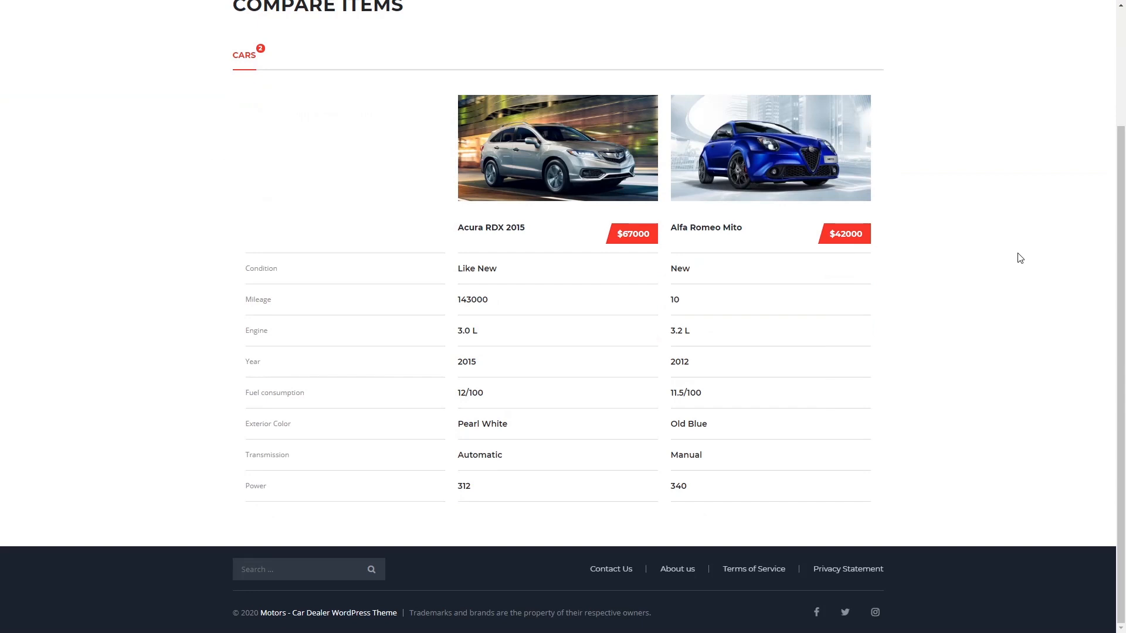
scroll(up, 3)
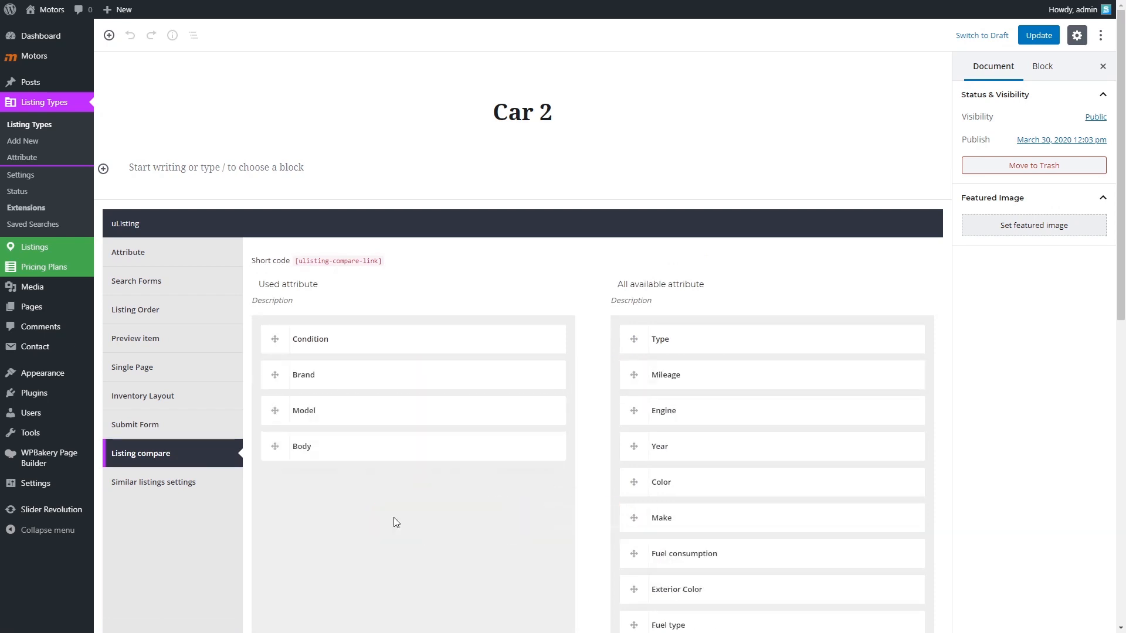
scroll(down, 3)
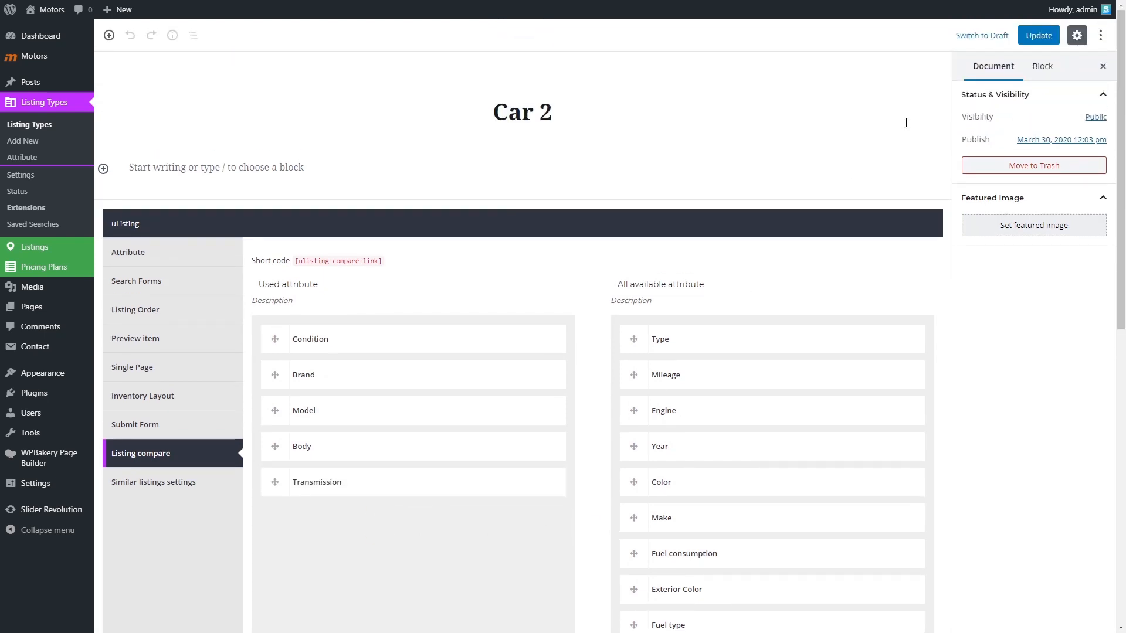
click(1037, 35)
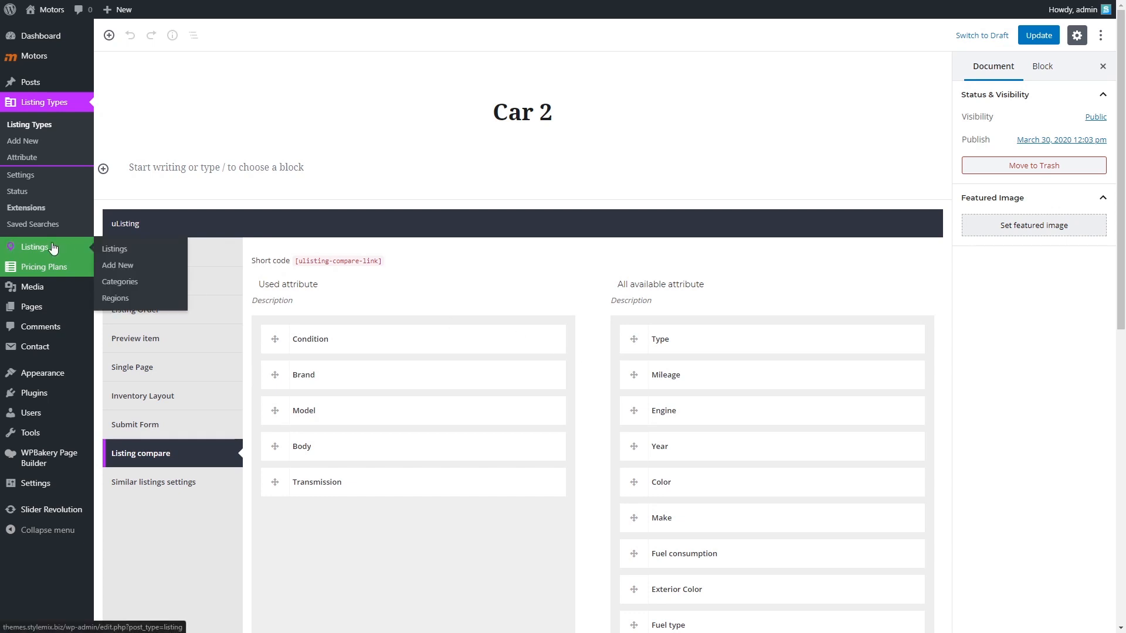
- Create a listing titled 'Nissan' with listing type Car 2 and publish it
click(115, 248)
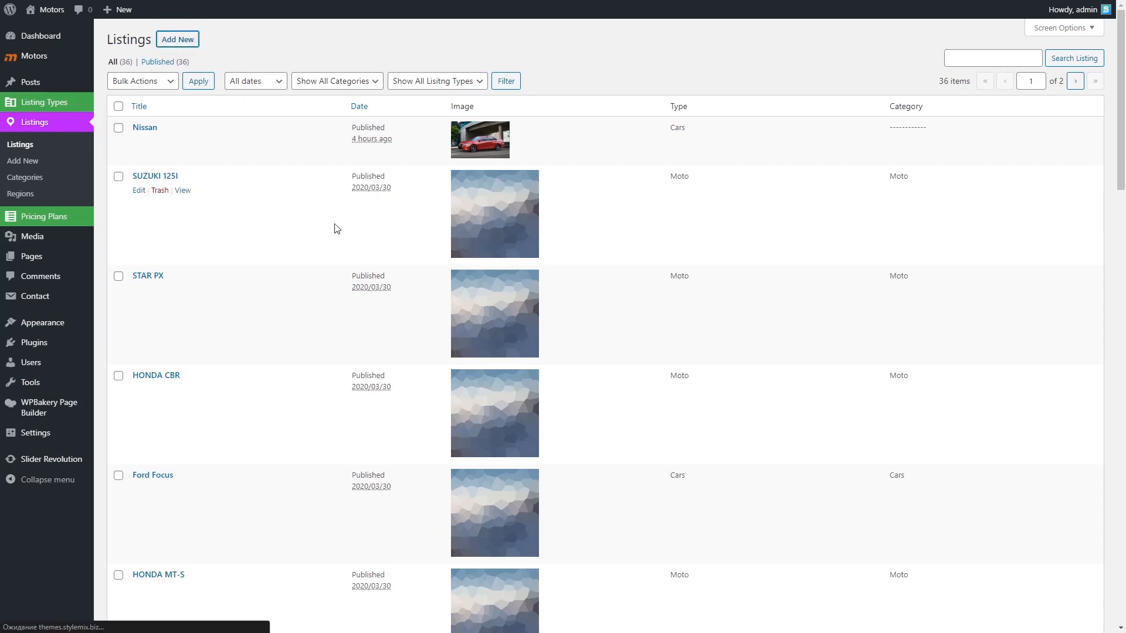
click(176, 39)
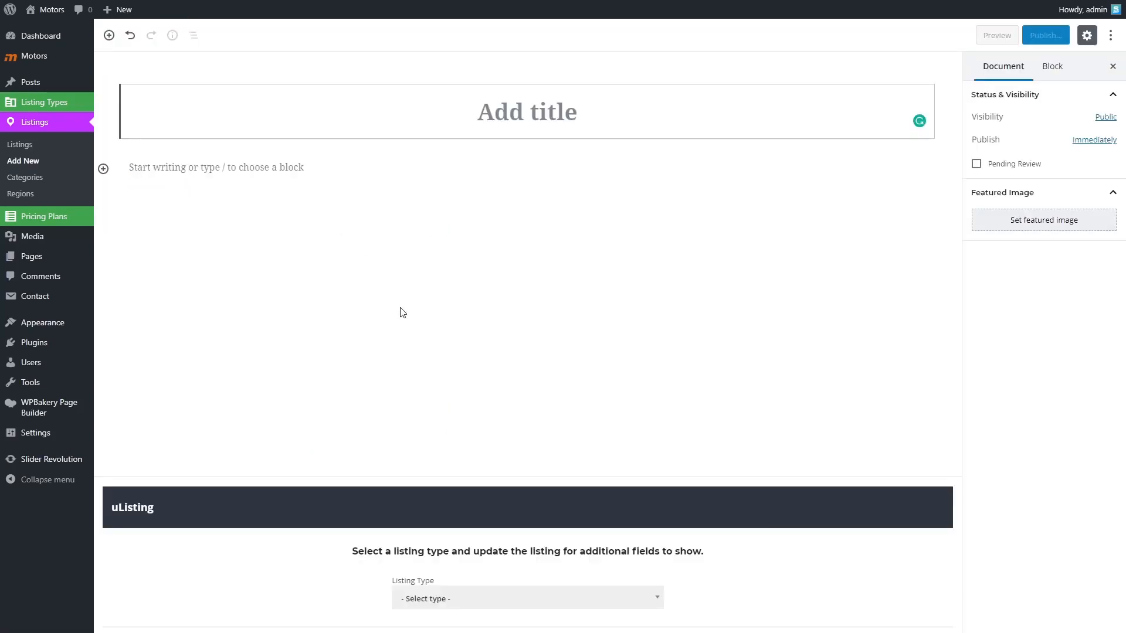
text(N)
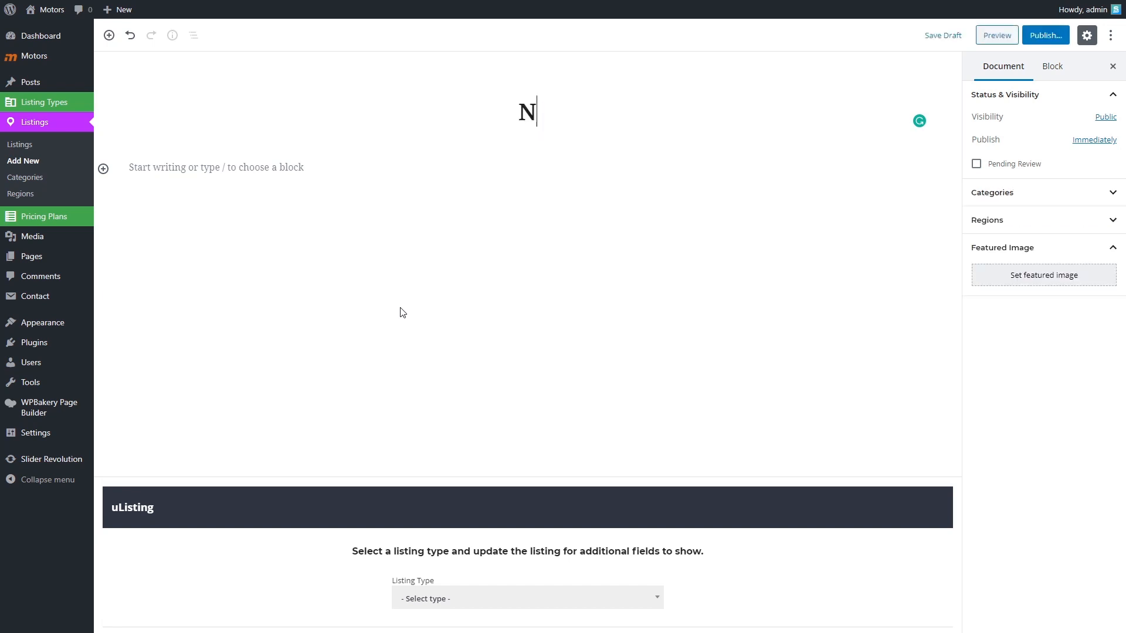
text(issan)
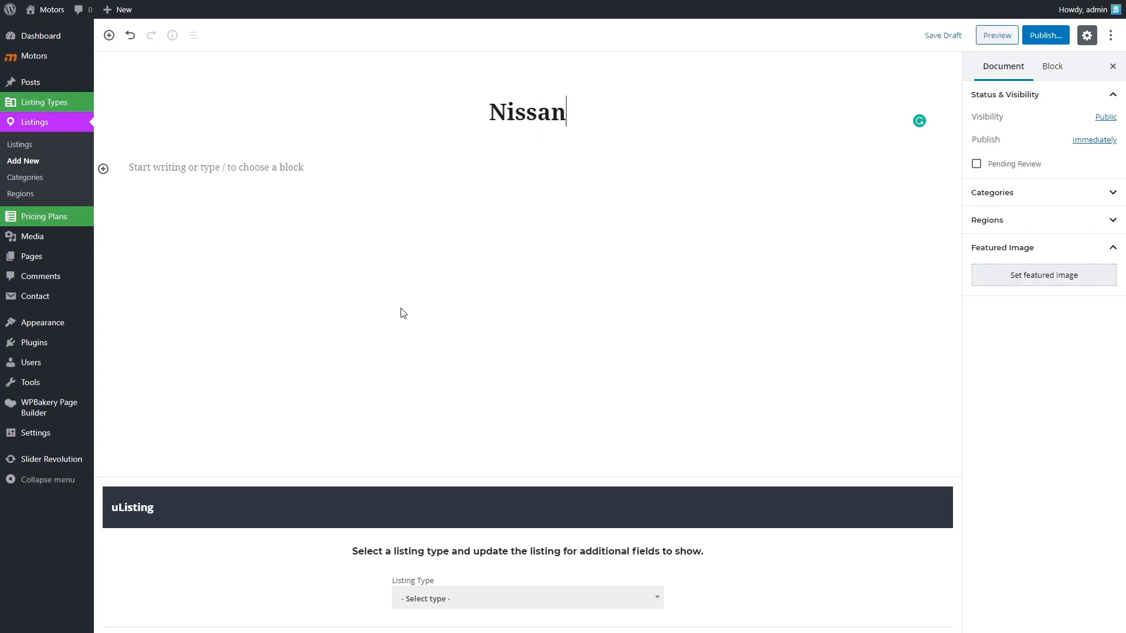
click(526, 598)
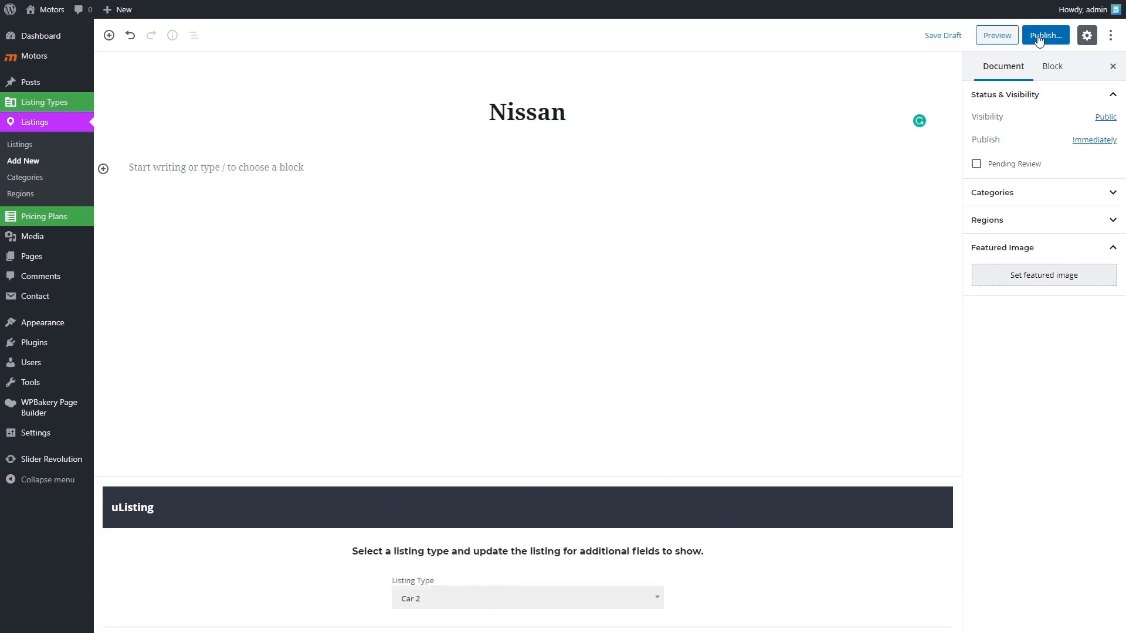
click(1044, 35)
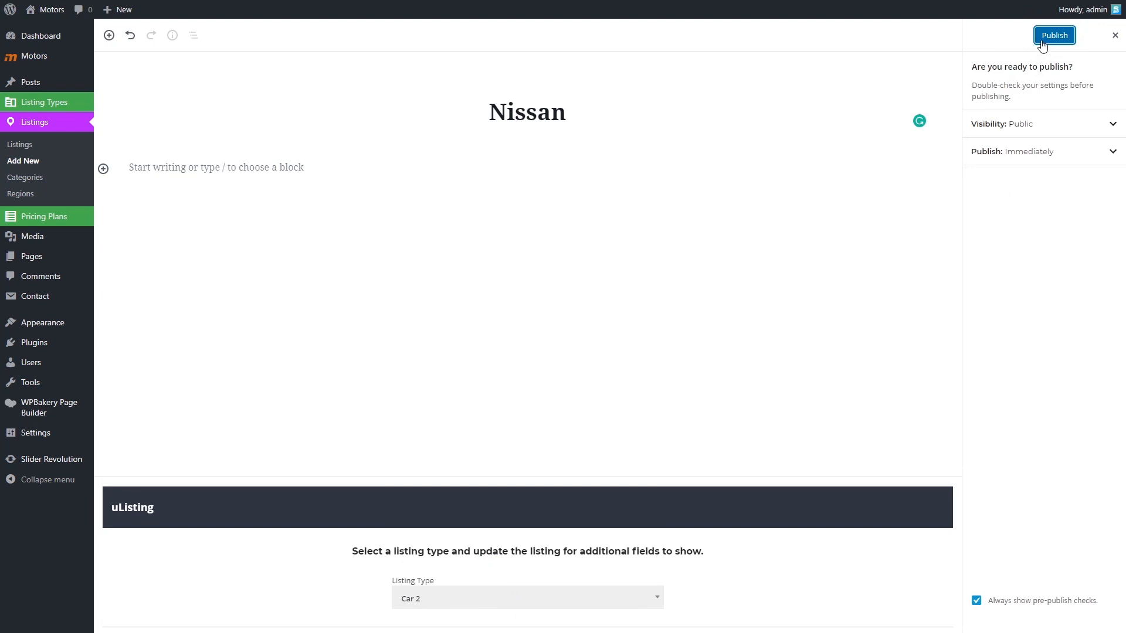
click(1053, 35)
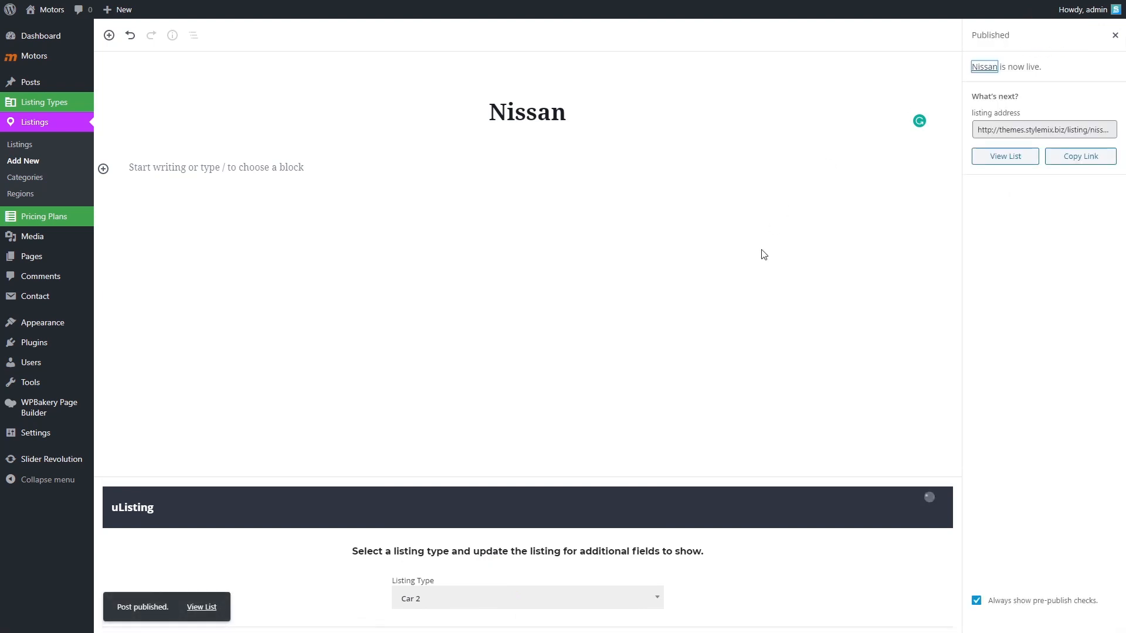
mouse_move(1004, 157)
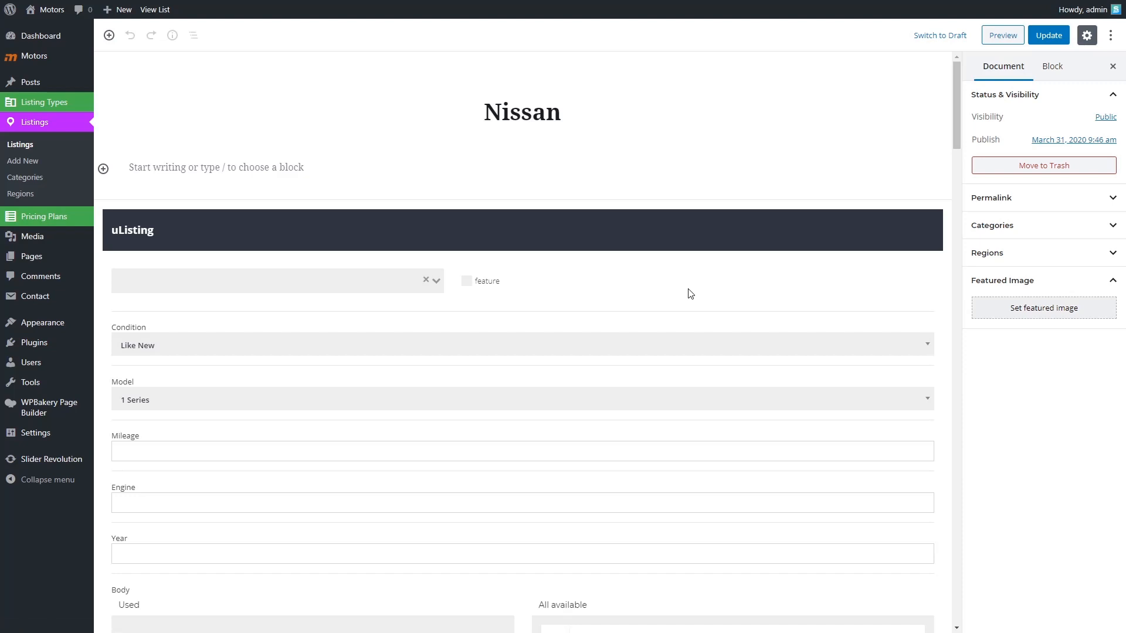
- Scroll through the Nissan listing's Car 2 attribute fields, then view the Motors home page
scroll(down, 3)
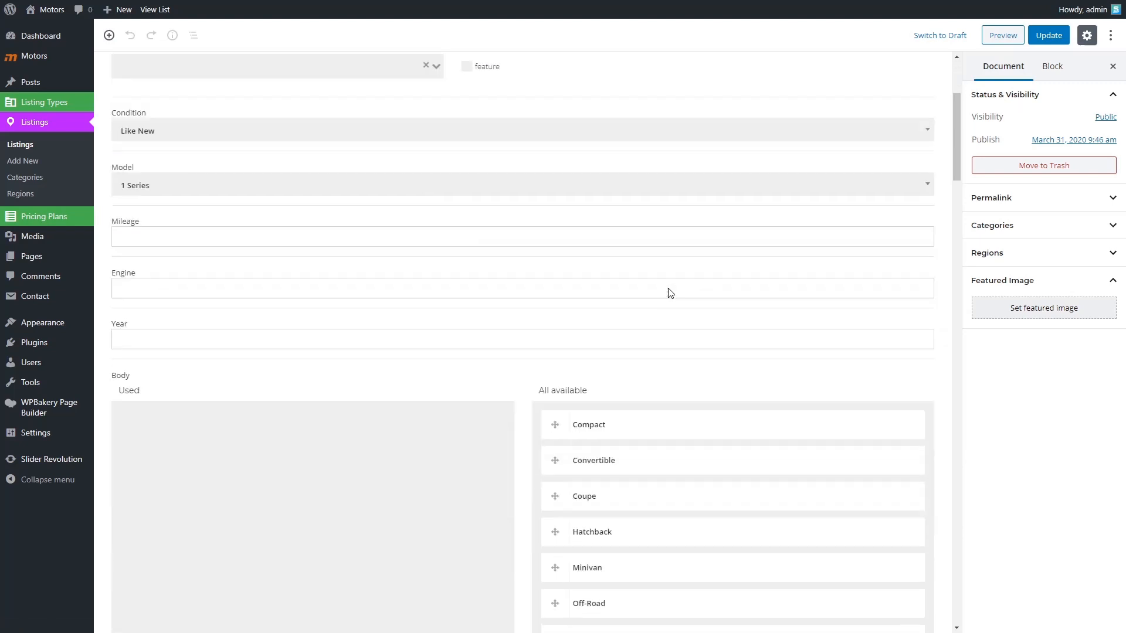
scroll(down, 3)
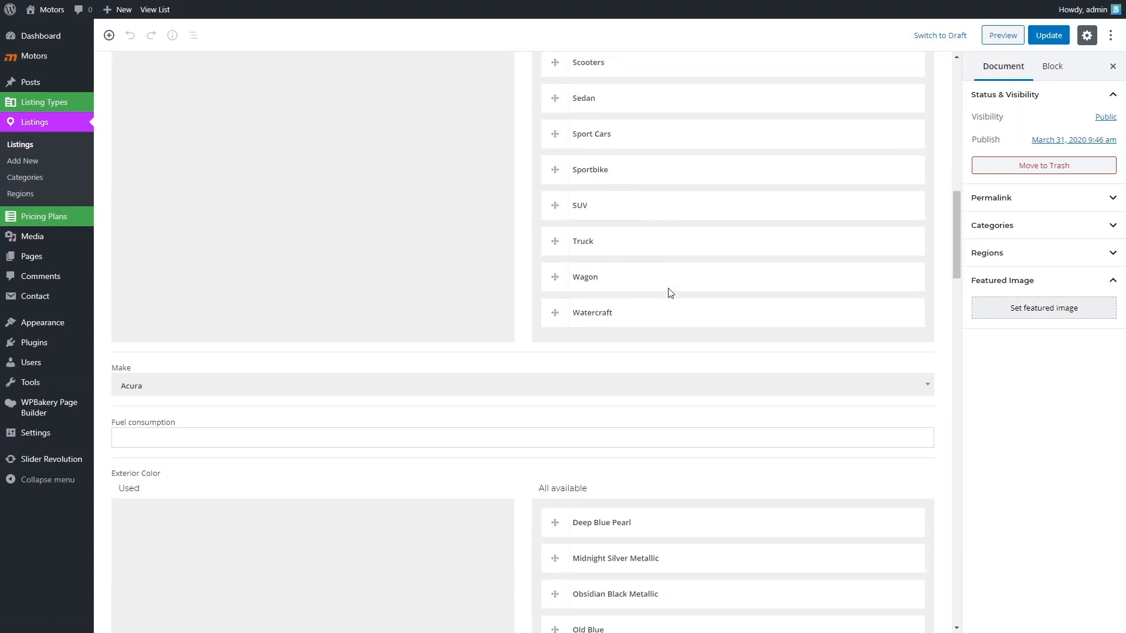
scroll(down, 3)
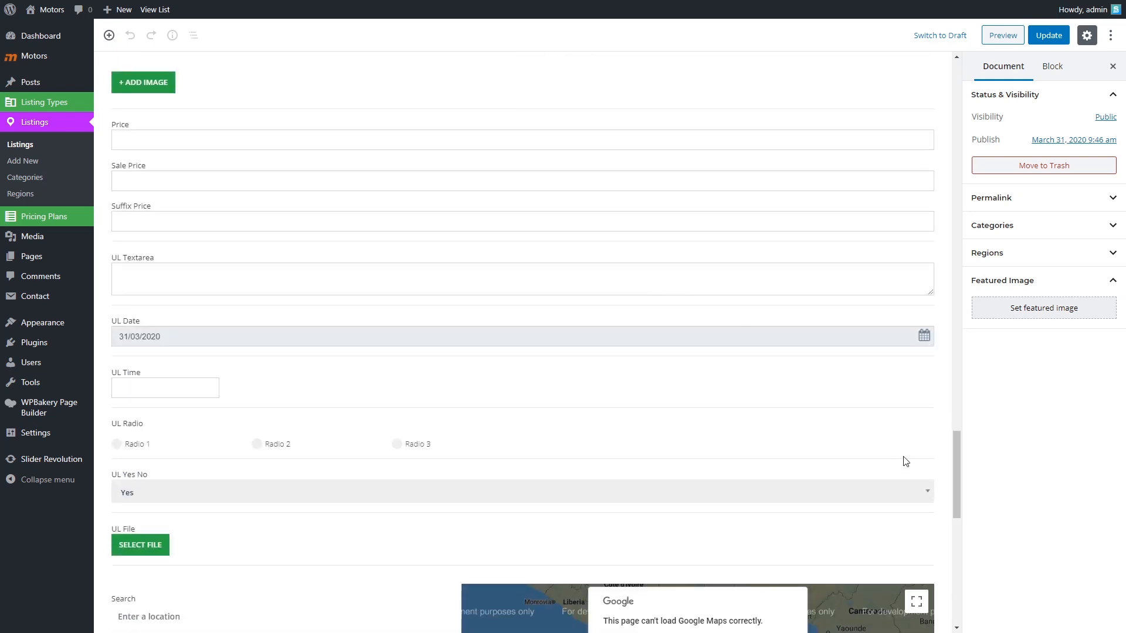
scroll(down, 3)
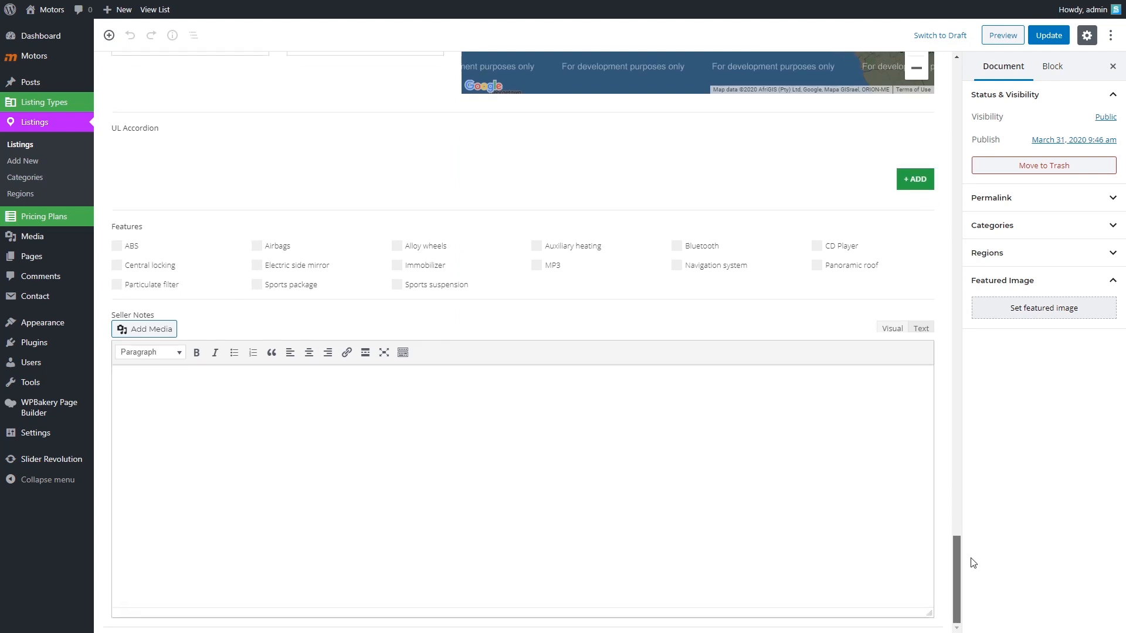
scroll(up, 3)
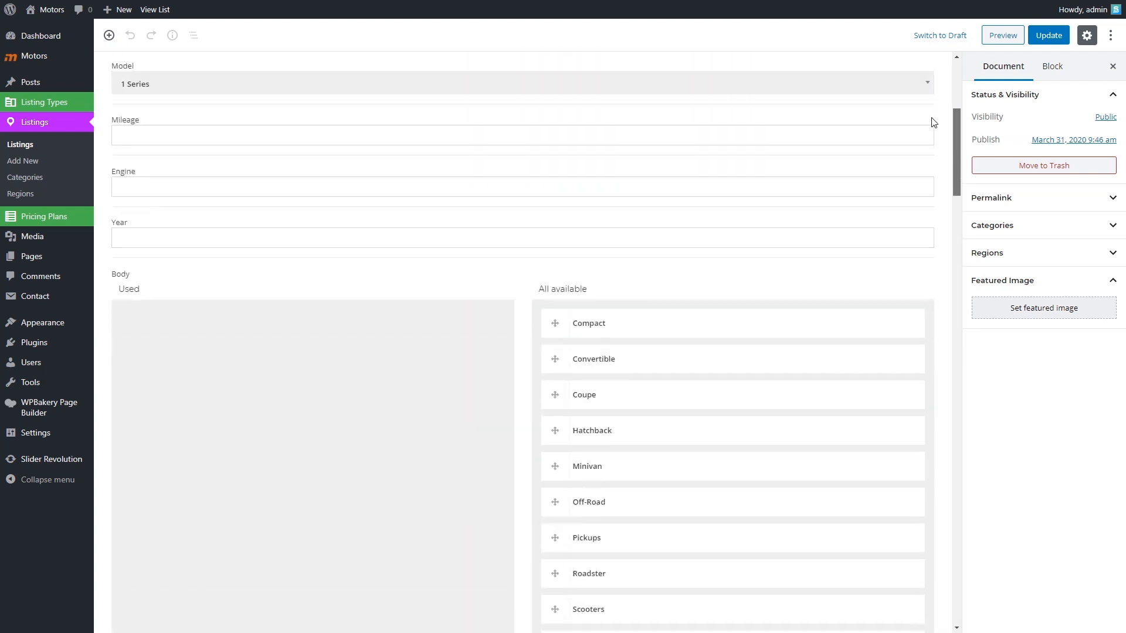
scroll(up, 3)
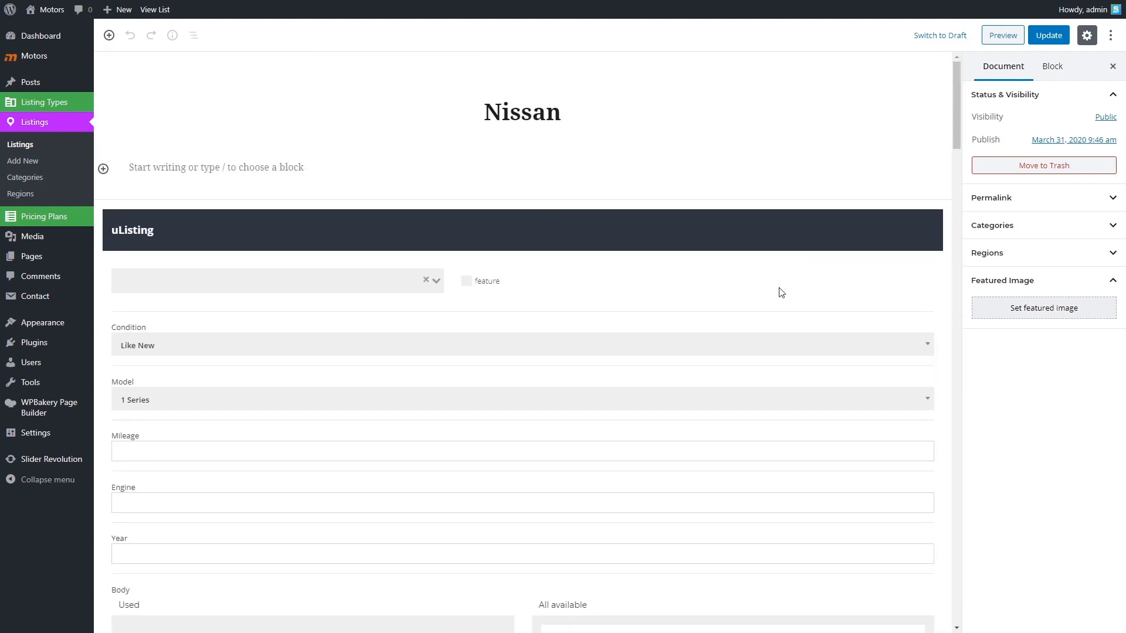
click(1001, 35)
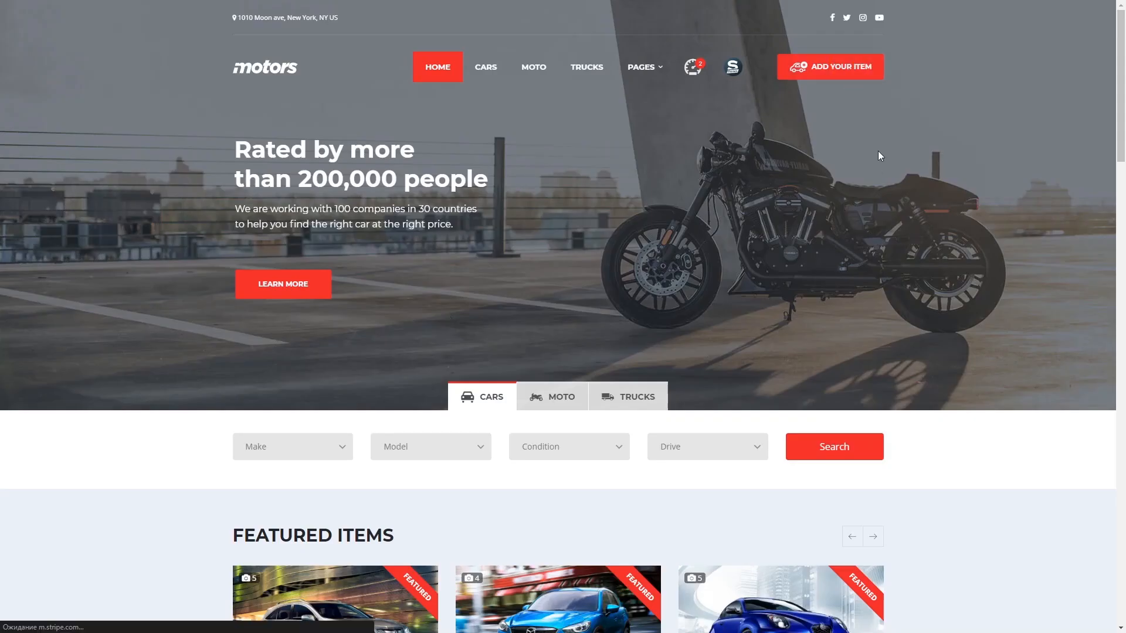
click(830, 66)
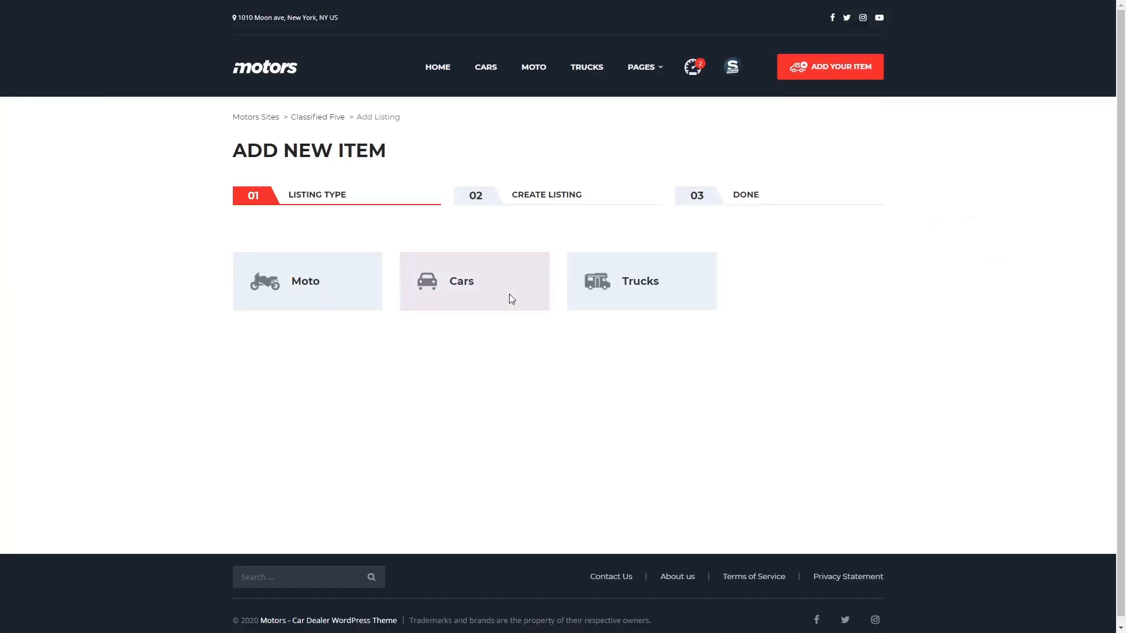
click(474, 281)
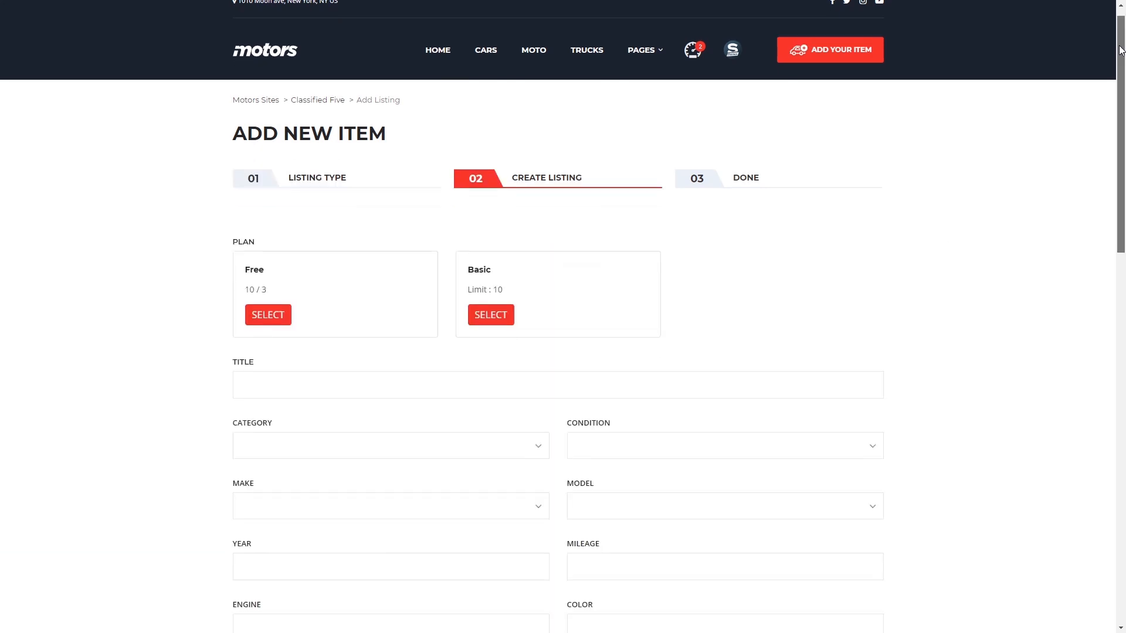
scroll(down, 3)
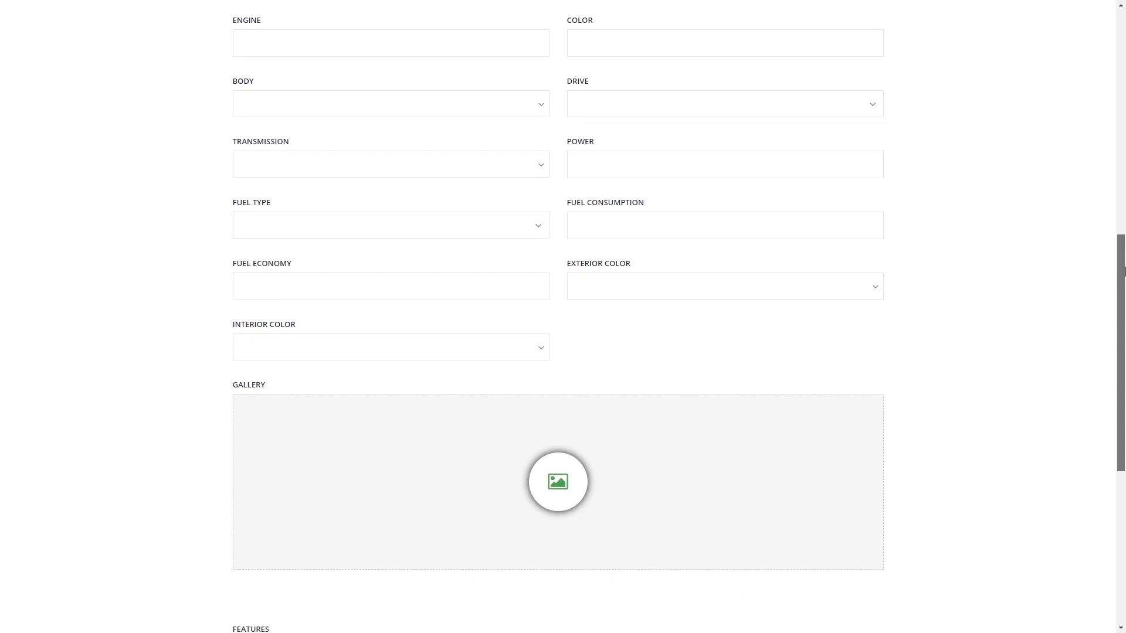
scroll(up, 3)
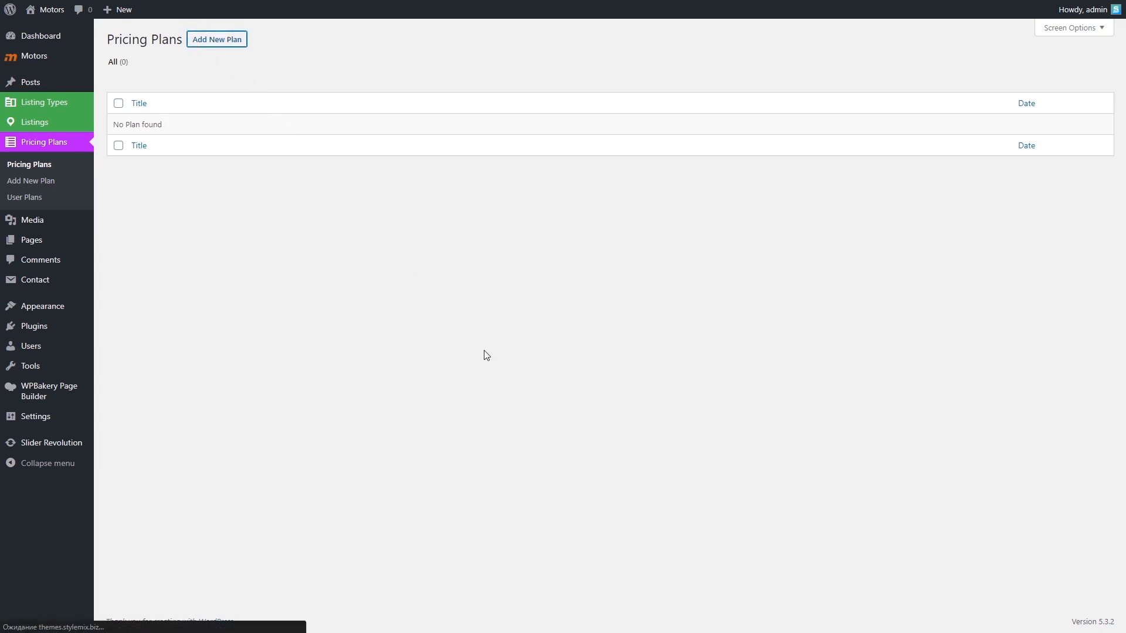
- Create and publish the Premium pricing plan with price 50 and listing limit 30
click(217, 39)
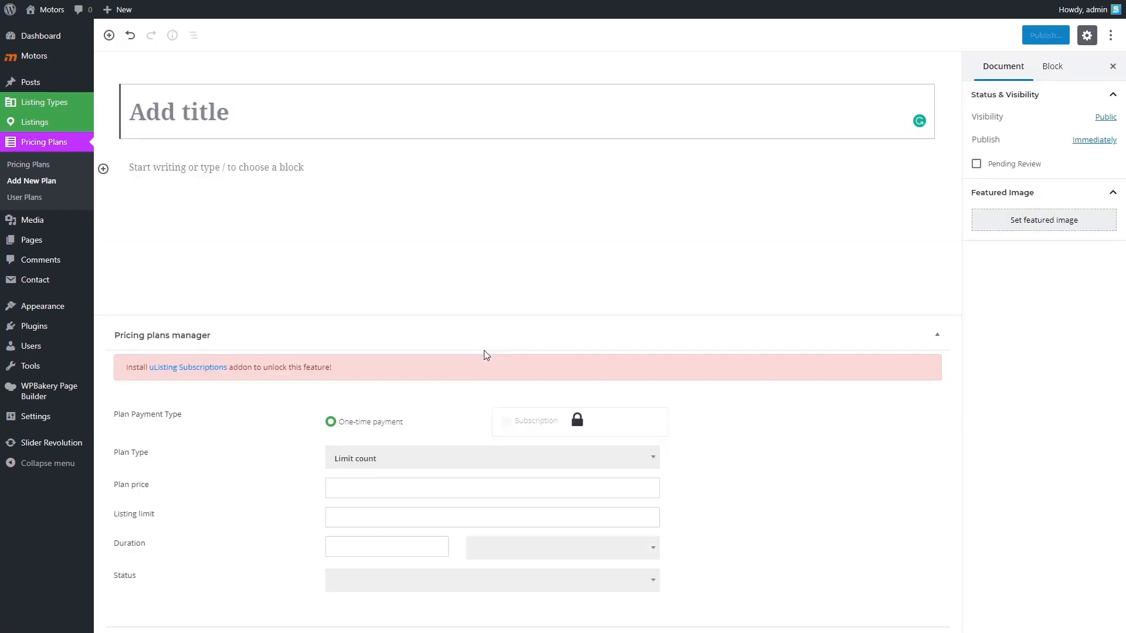
text(Pre)
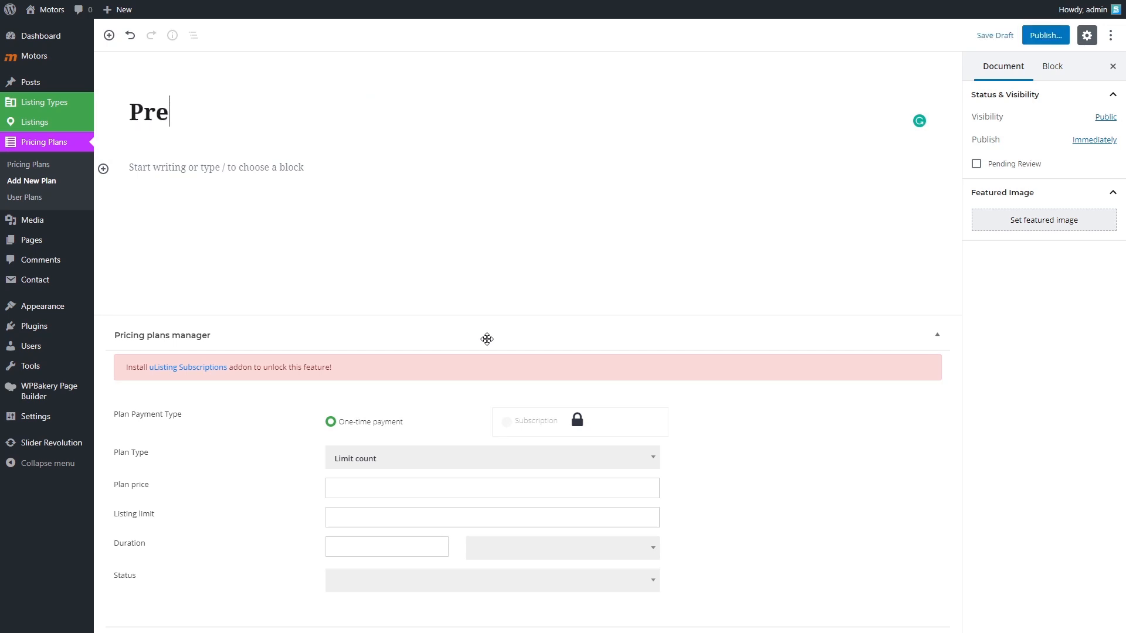
text(mium)
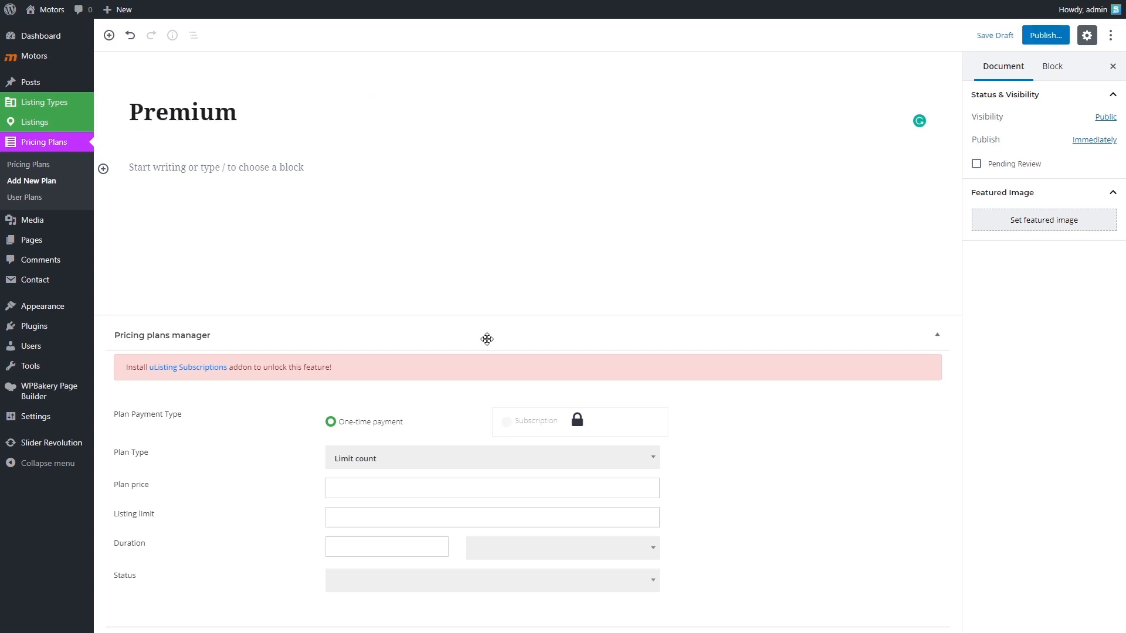
click(215, 112)
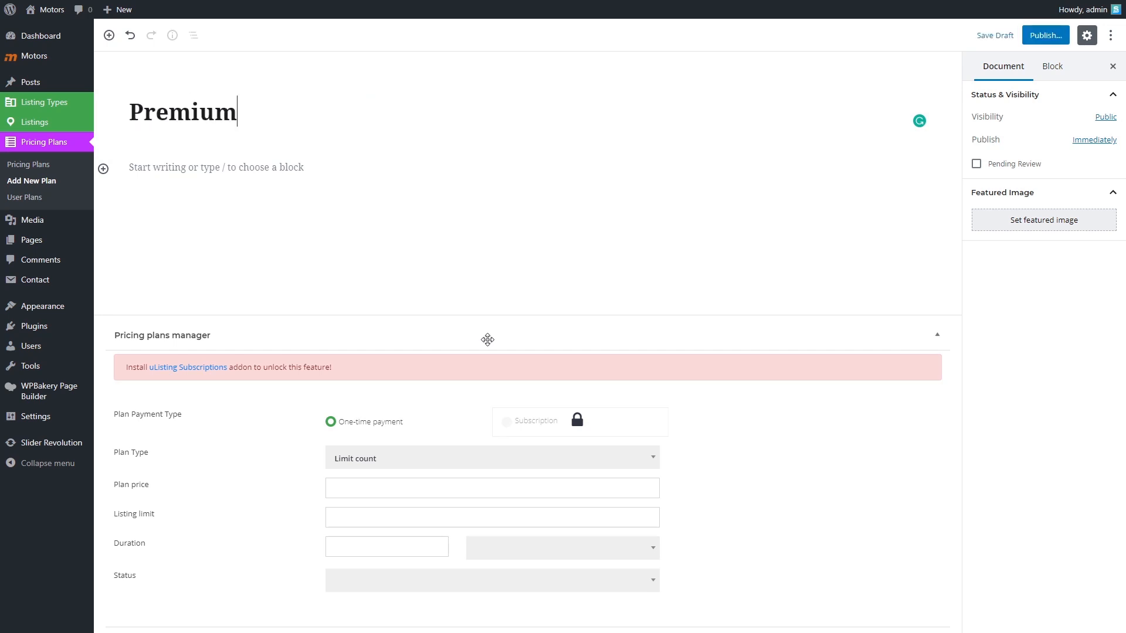
mouse_move(441, 454)
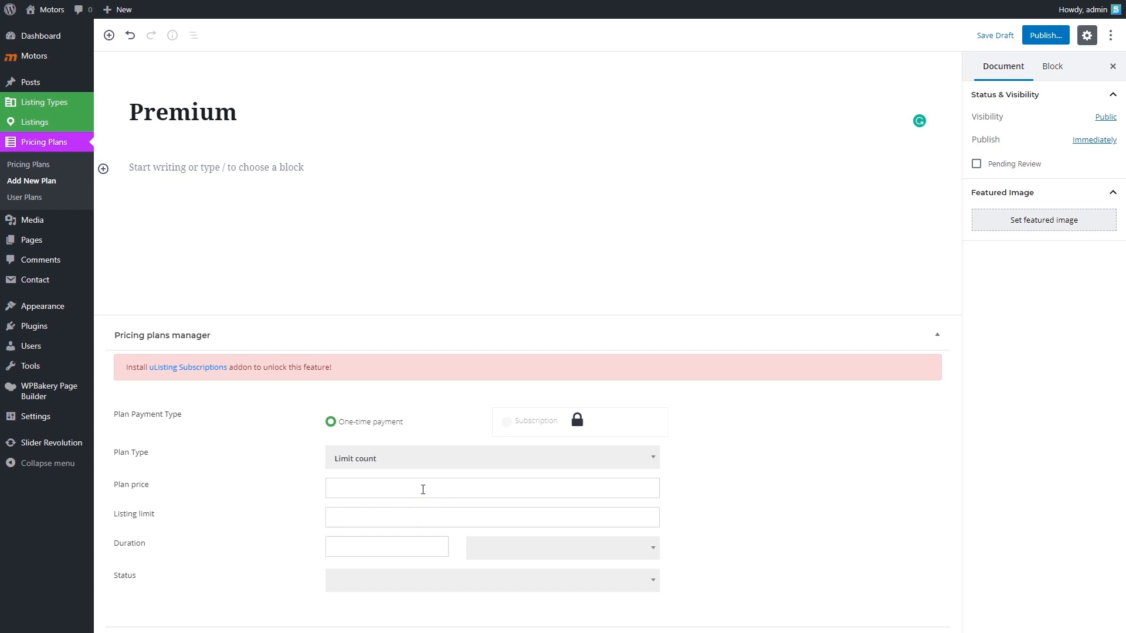
text(50)
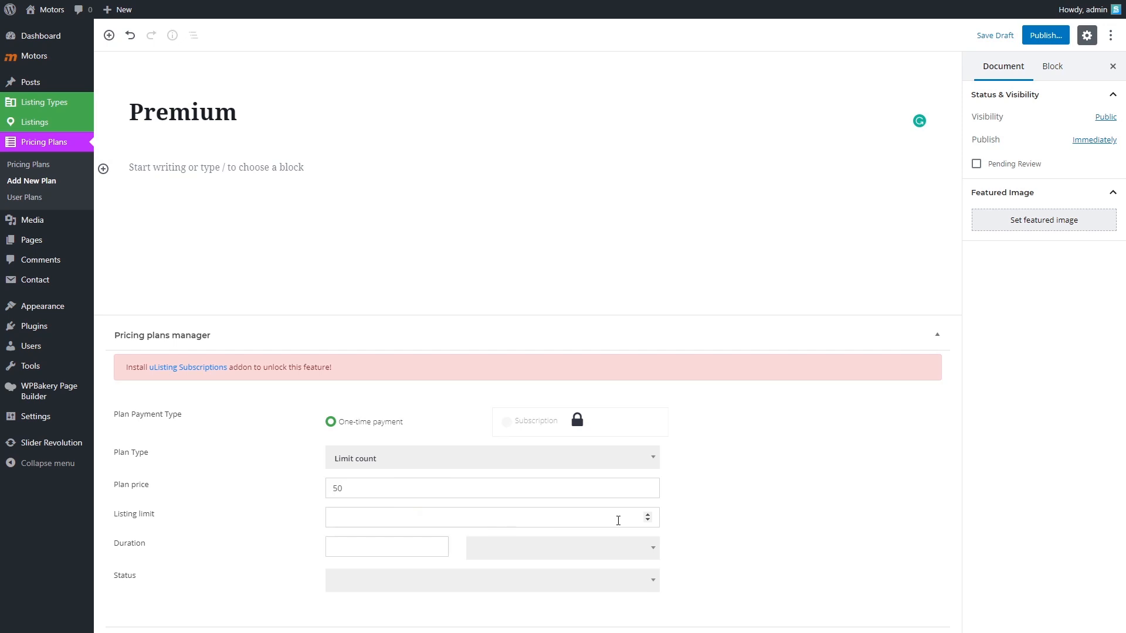
text(30)
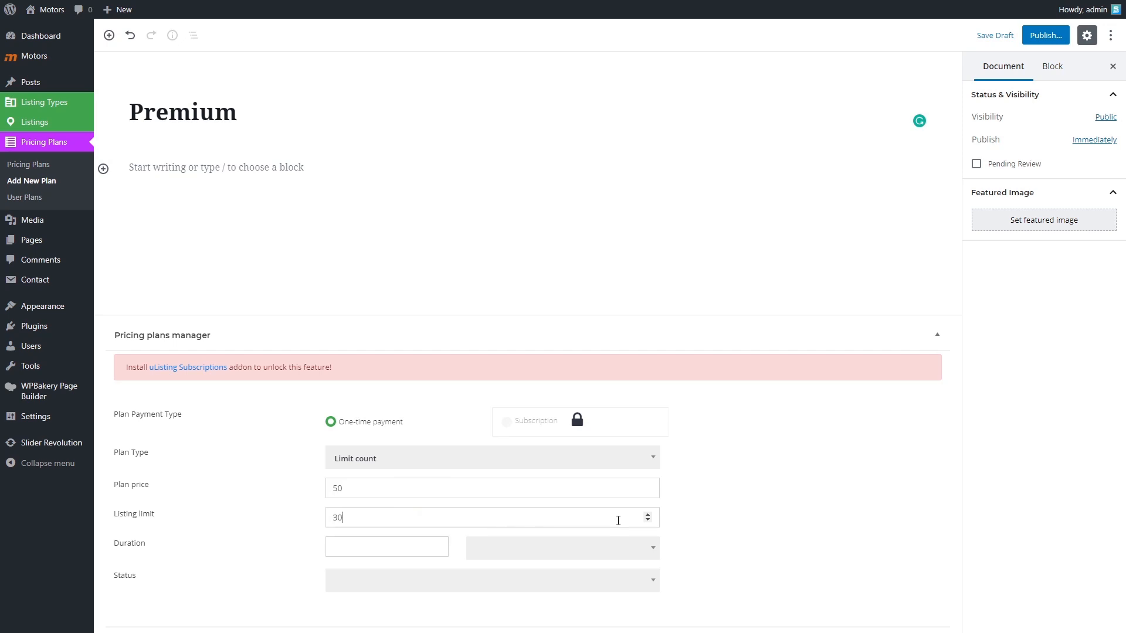
mouse_move(726, 551)
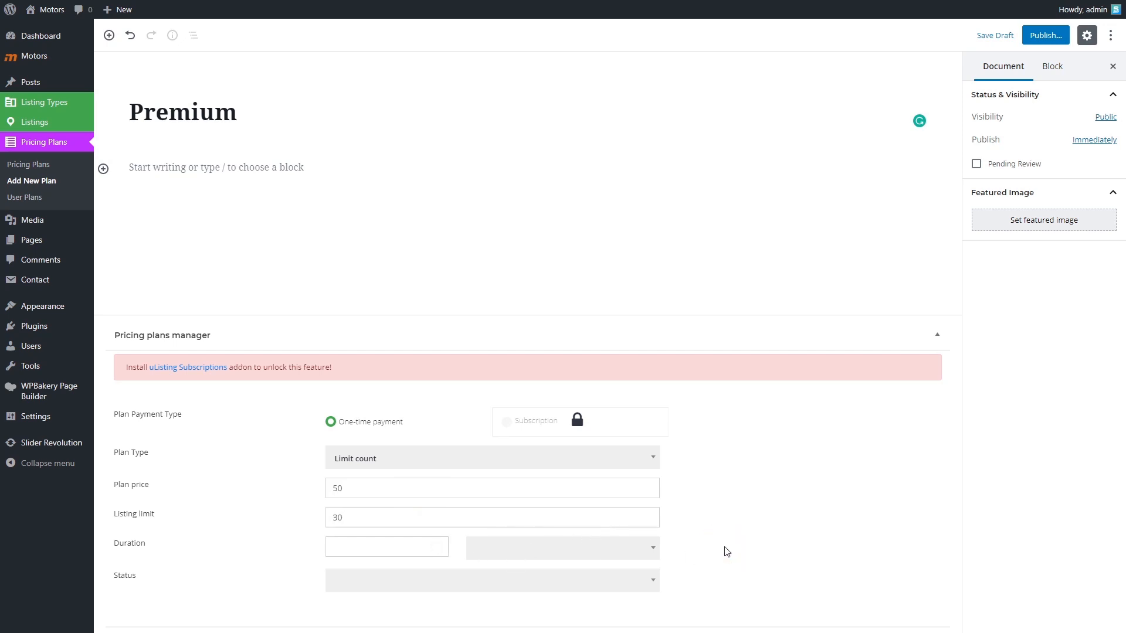
mouse_move(661, 580)
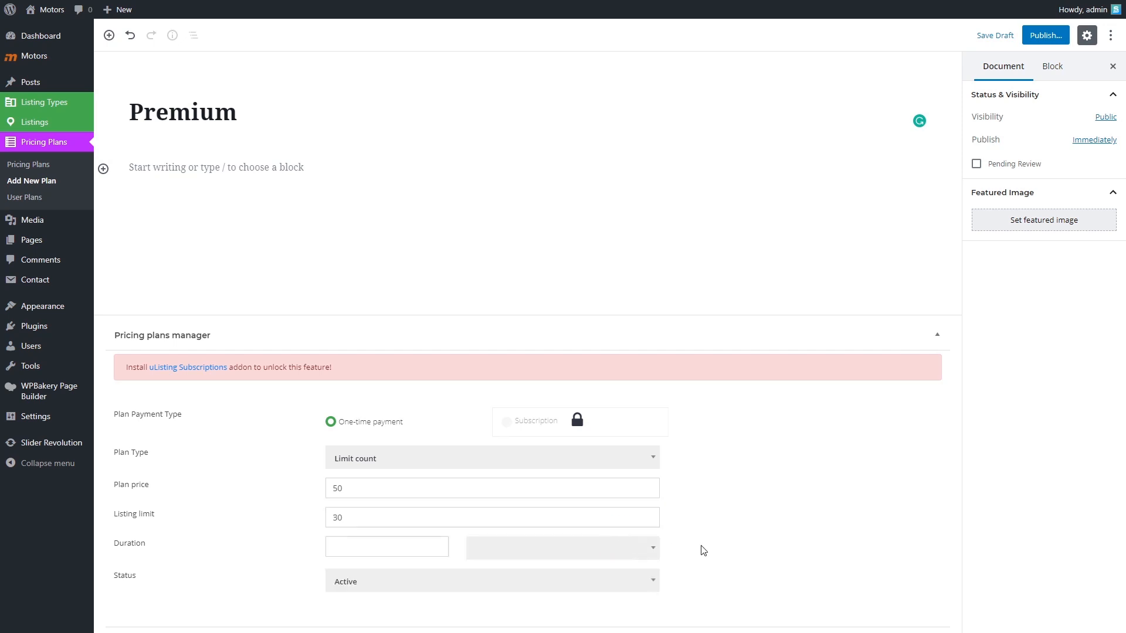
mouse_move(739, 540)
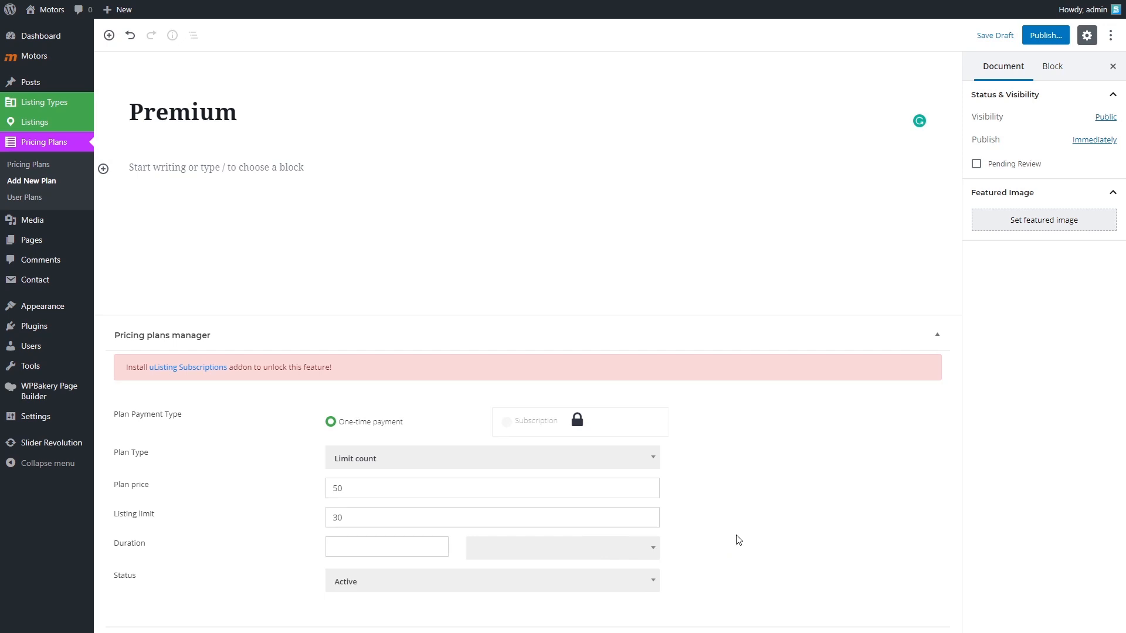
mouse_move(823, 294)
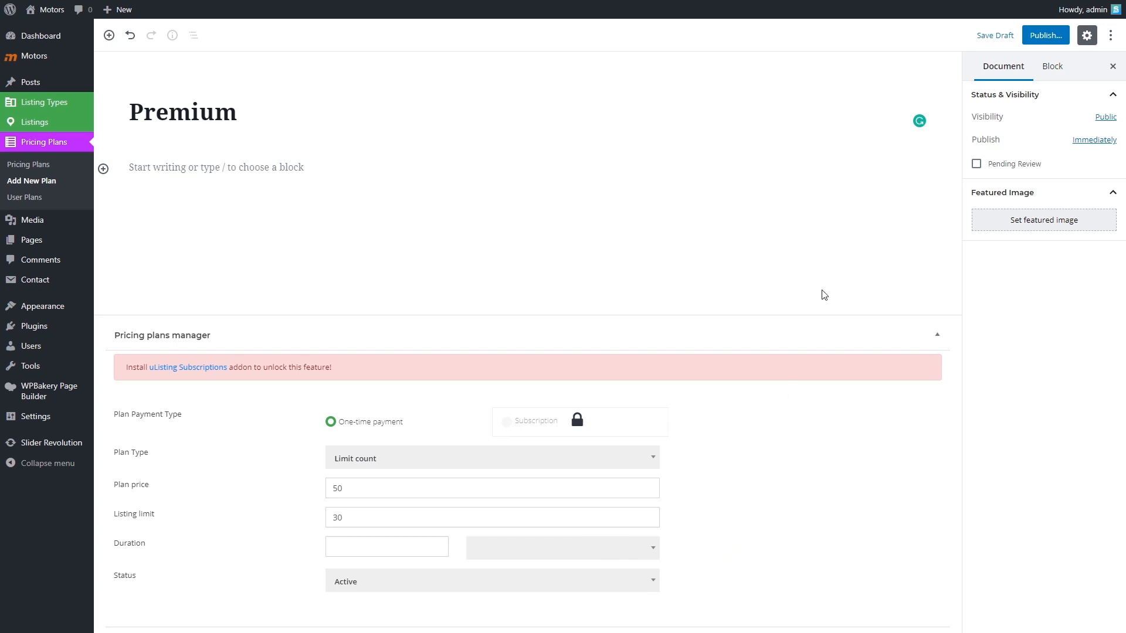
click(1044, 36)
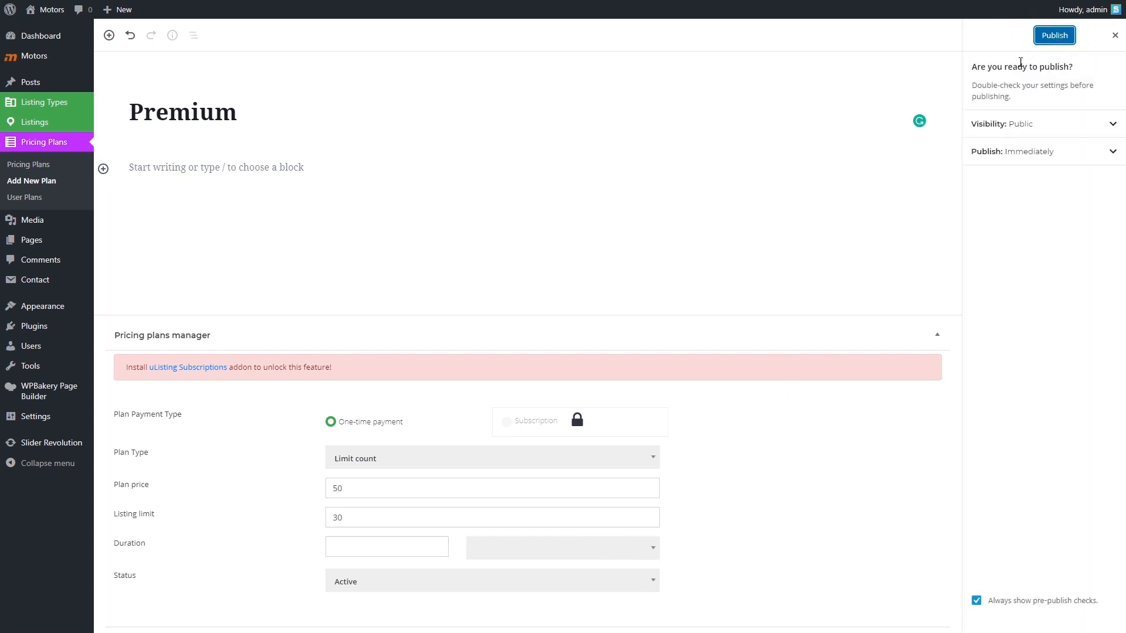
click(1053, 34)
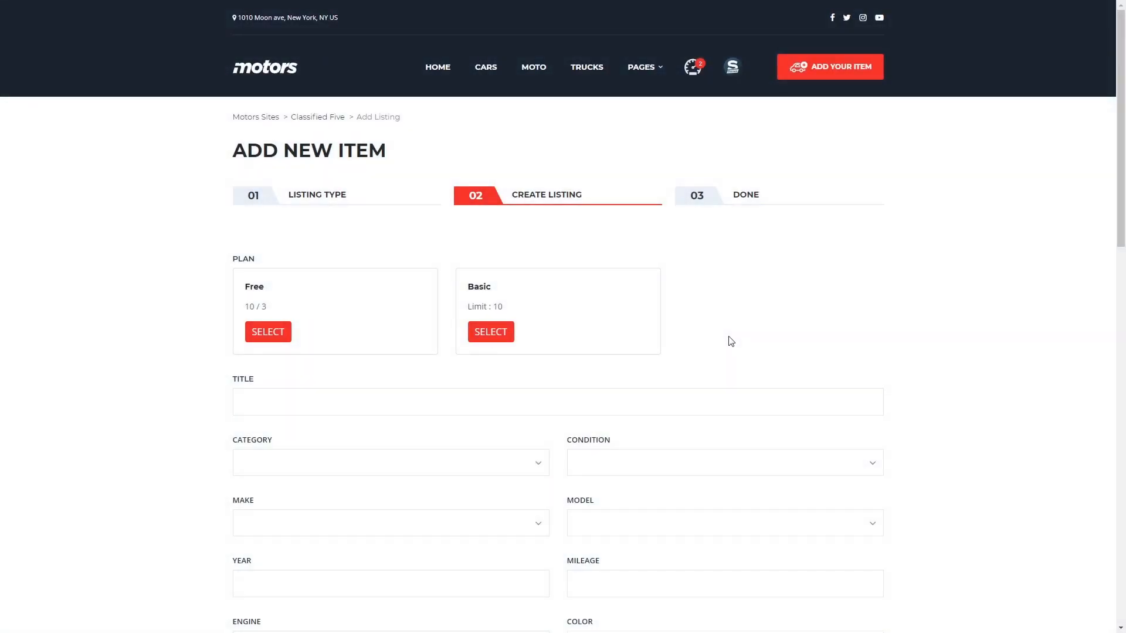
click(267, 330)
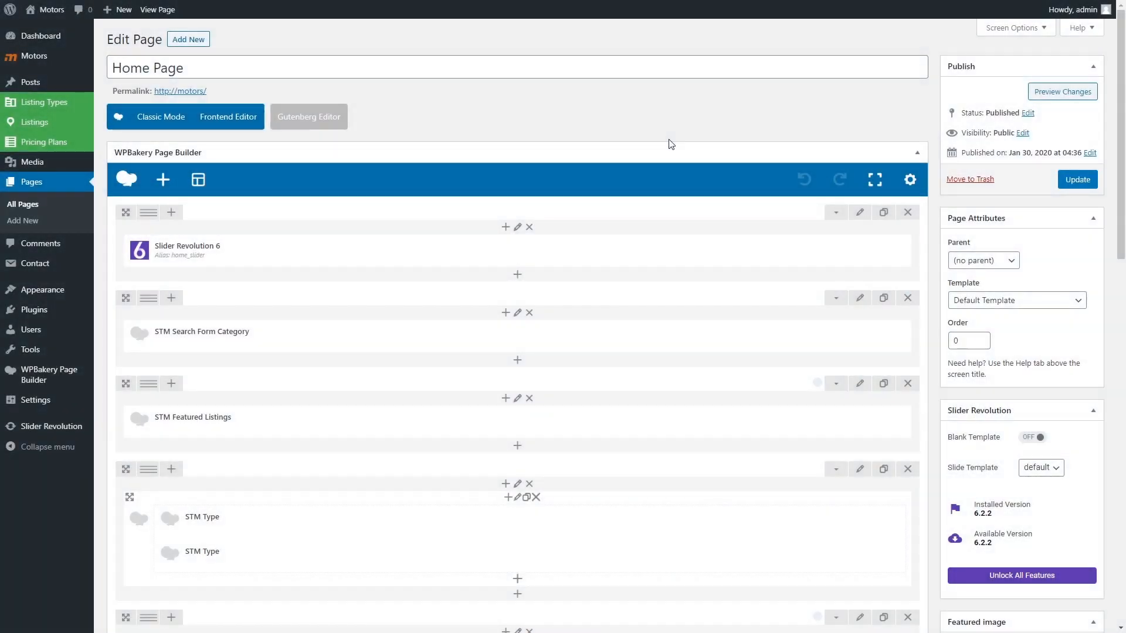
click(163, 180)
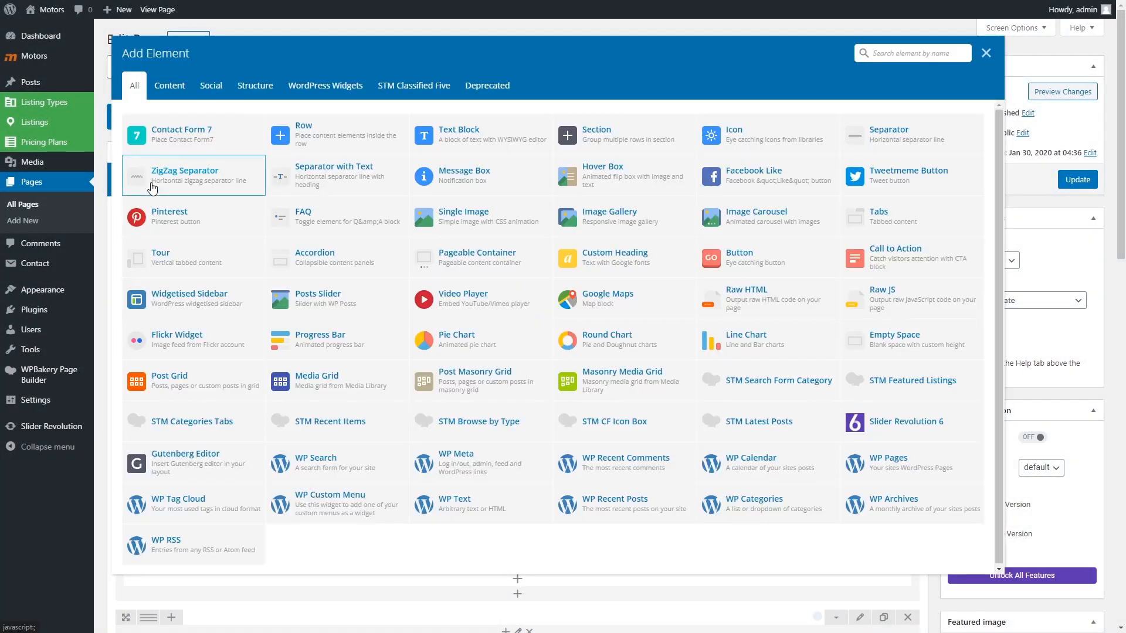
click(413, 85)
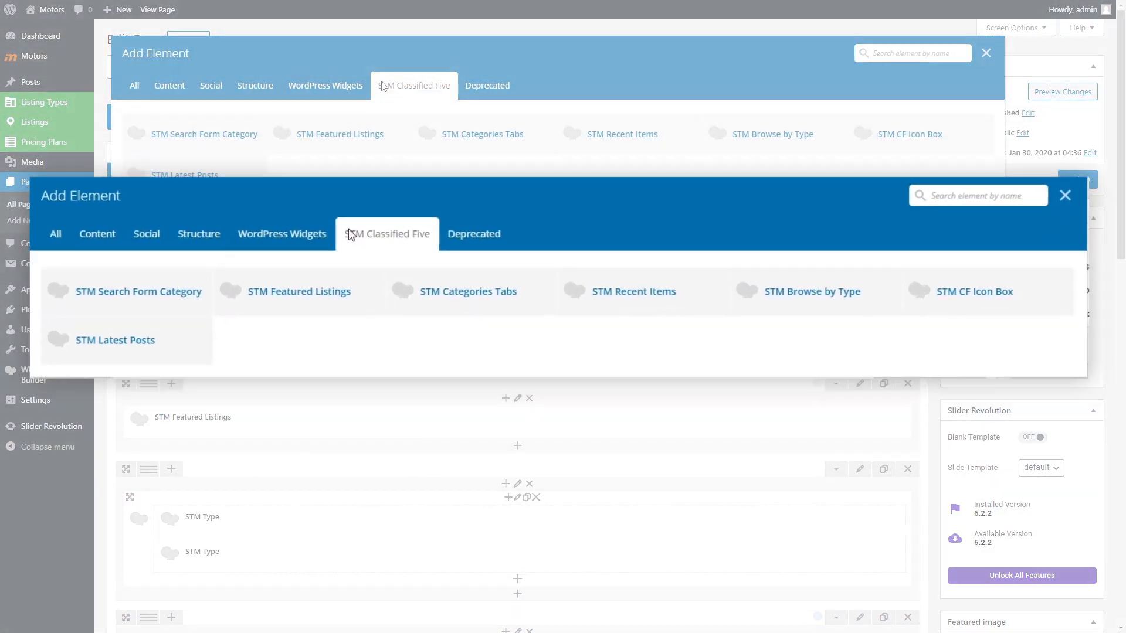
click(1065, 195)
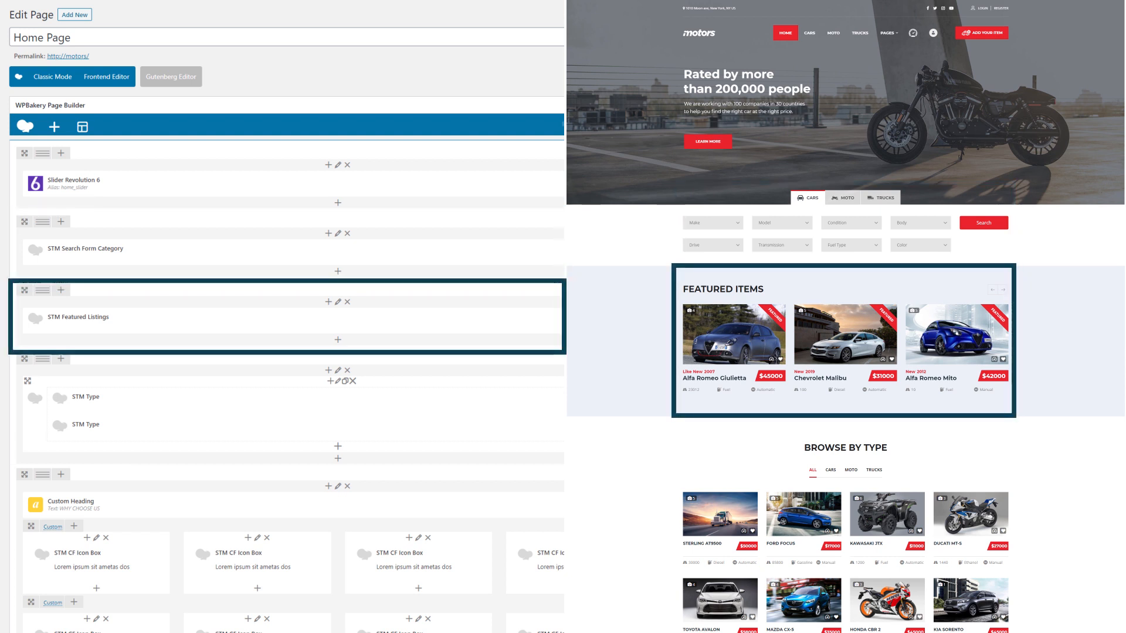
scroll(down, 3)
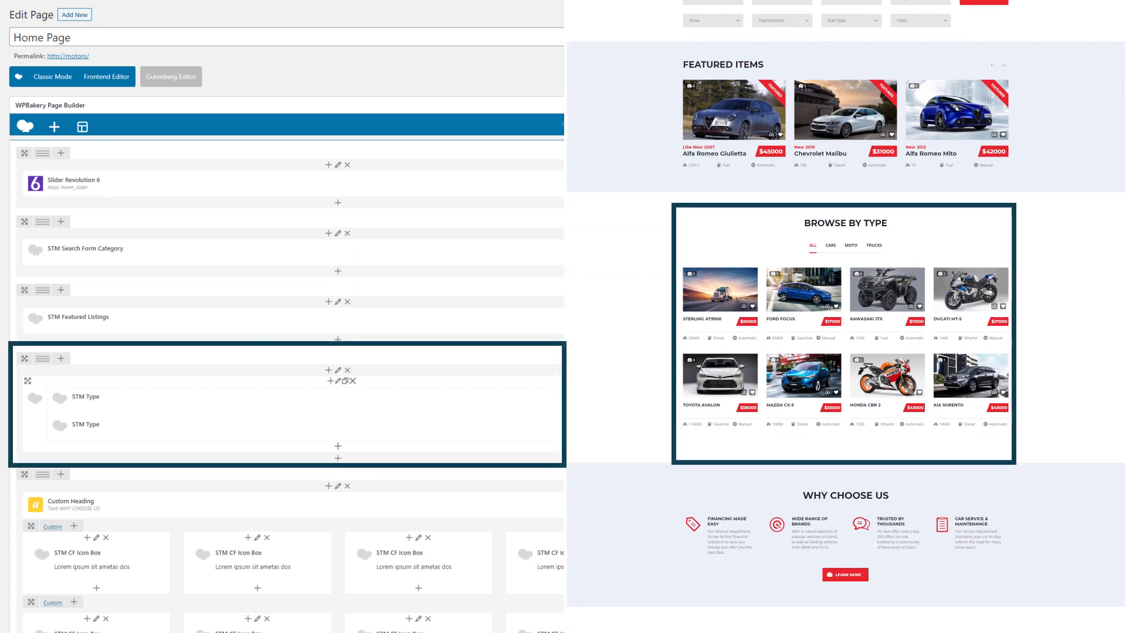
scroll(down, 3)
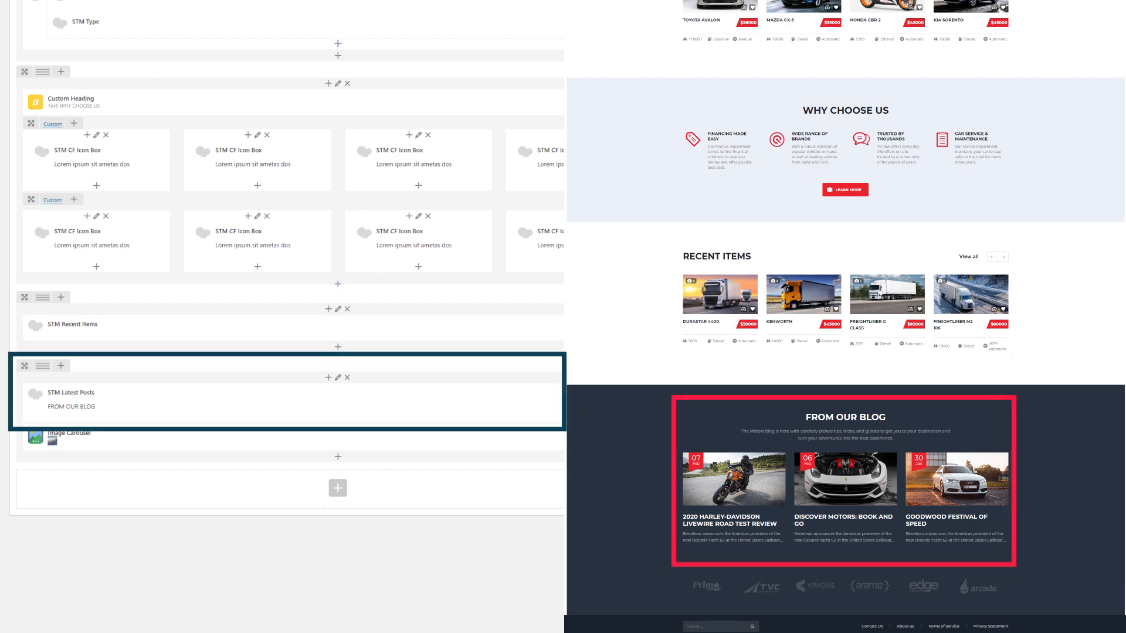
scroll(up, 3)
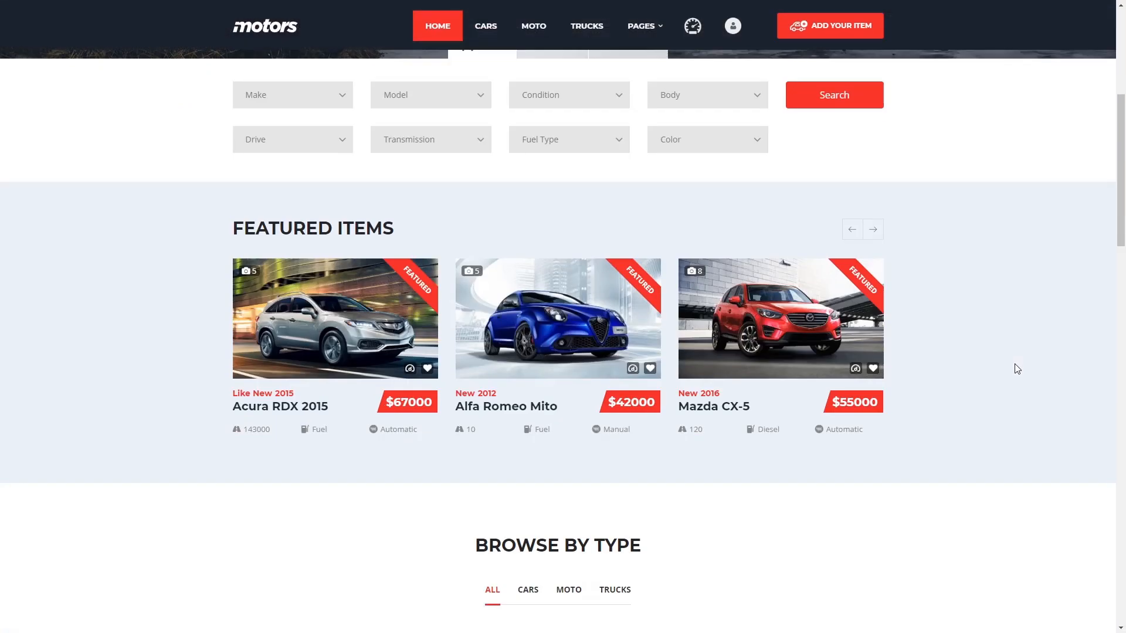
- Advance the Featured Items carousel and switch Browse by Type to the CARS tab
click(873, 229)
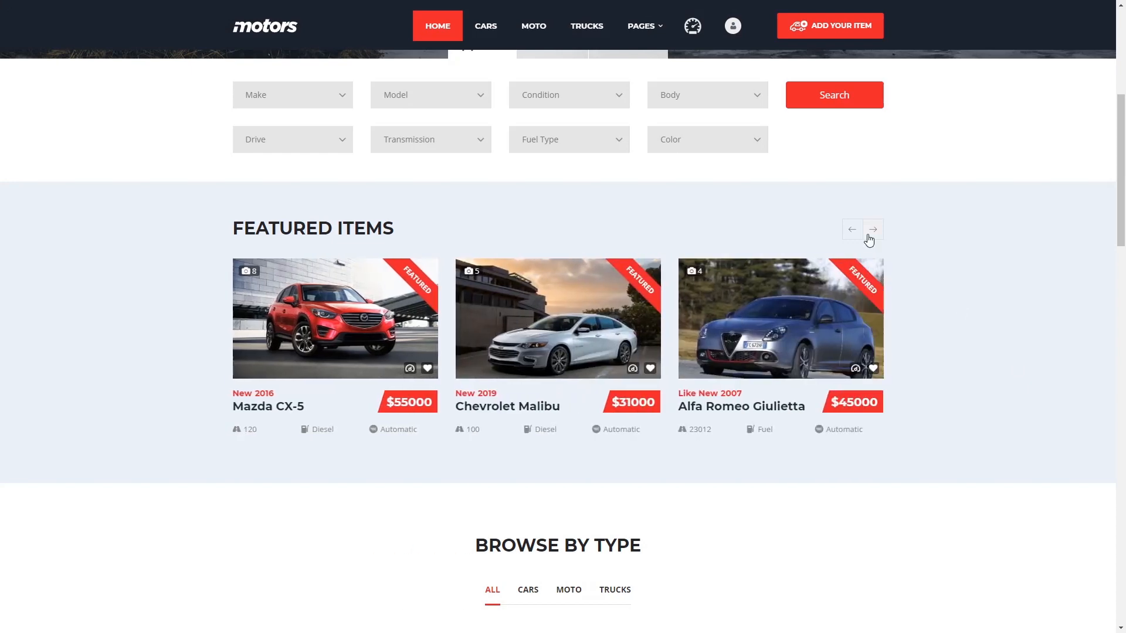
scroll(down, 3)
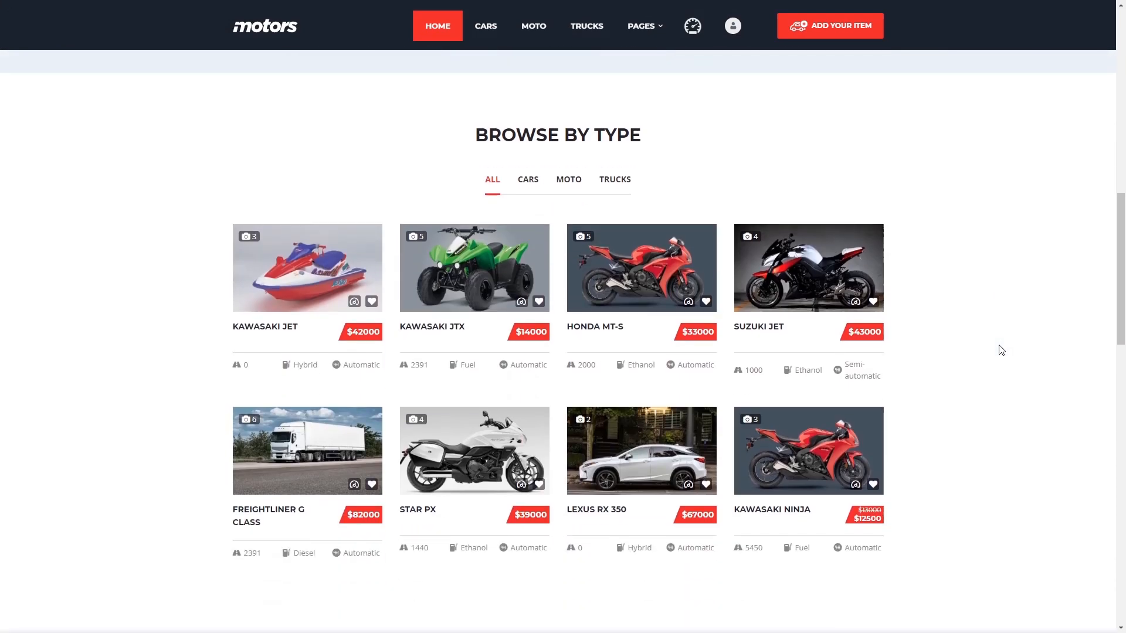
click(528, 179)
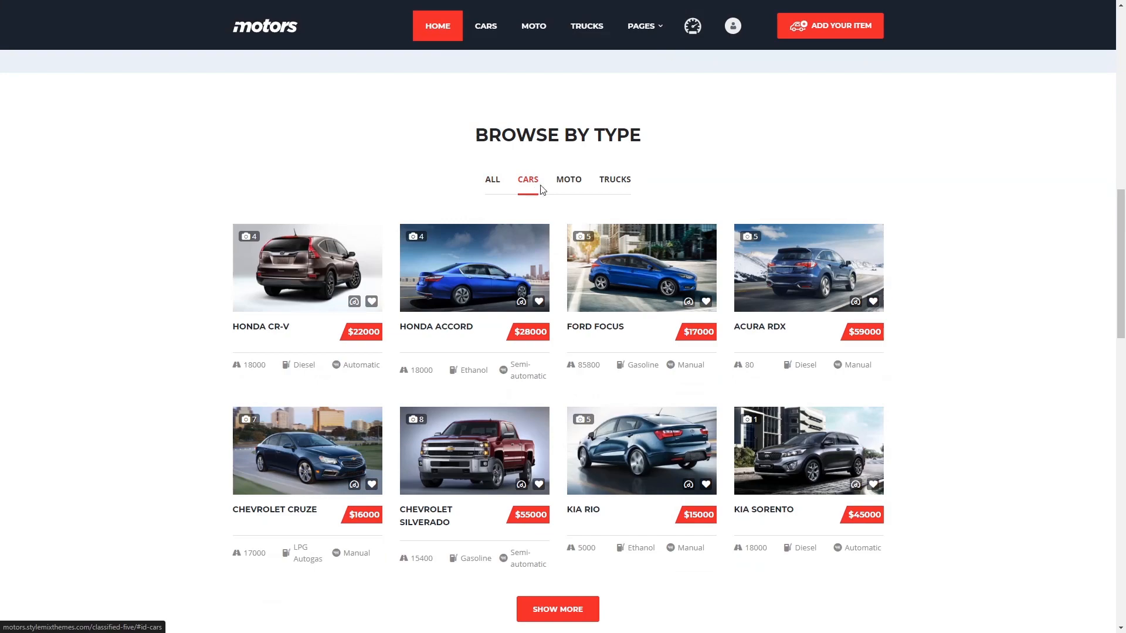
scroll(down, 3)
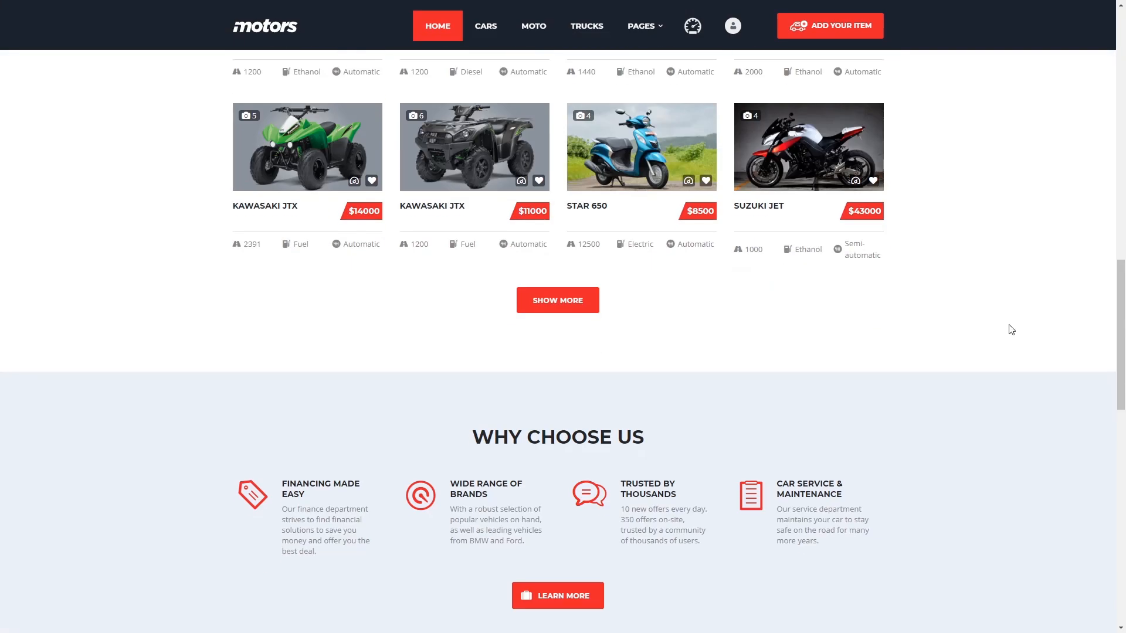
scroll(down, 3)
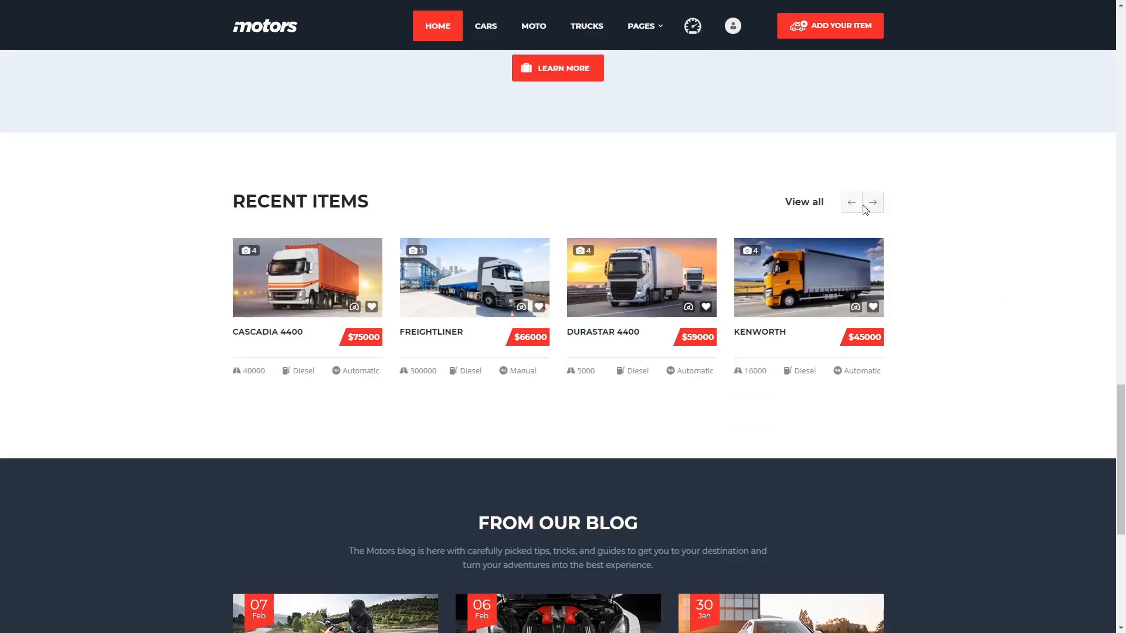